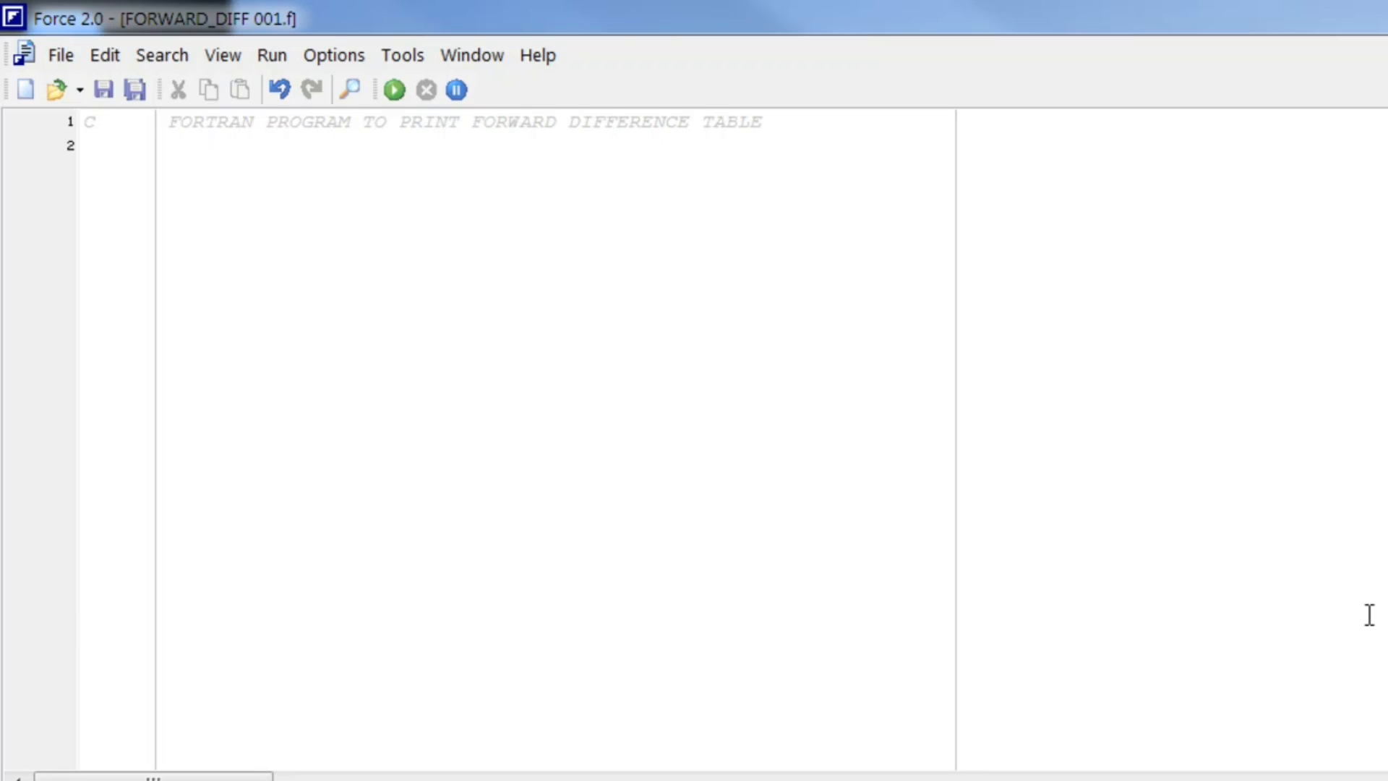
mouse_move(650, 319)
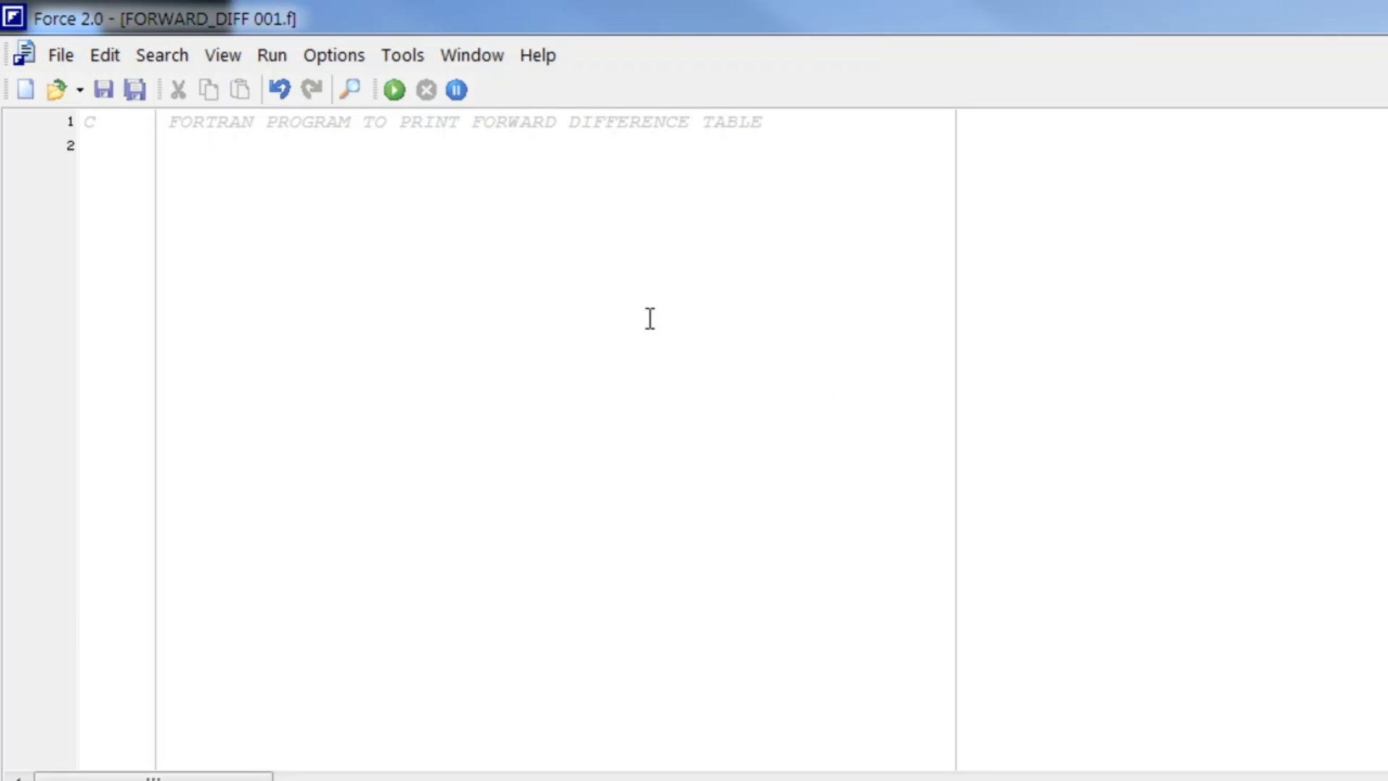
mouse_move(612, 275)
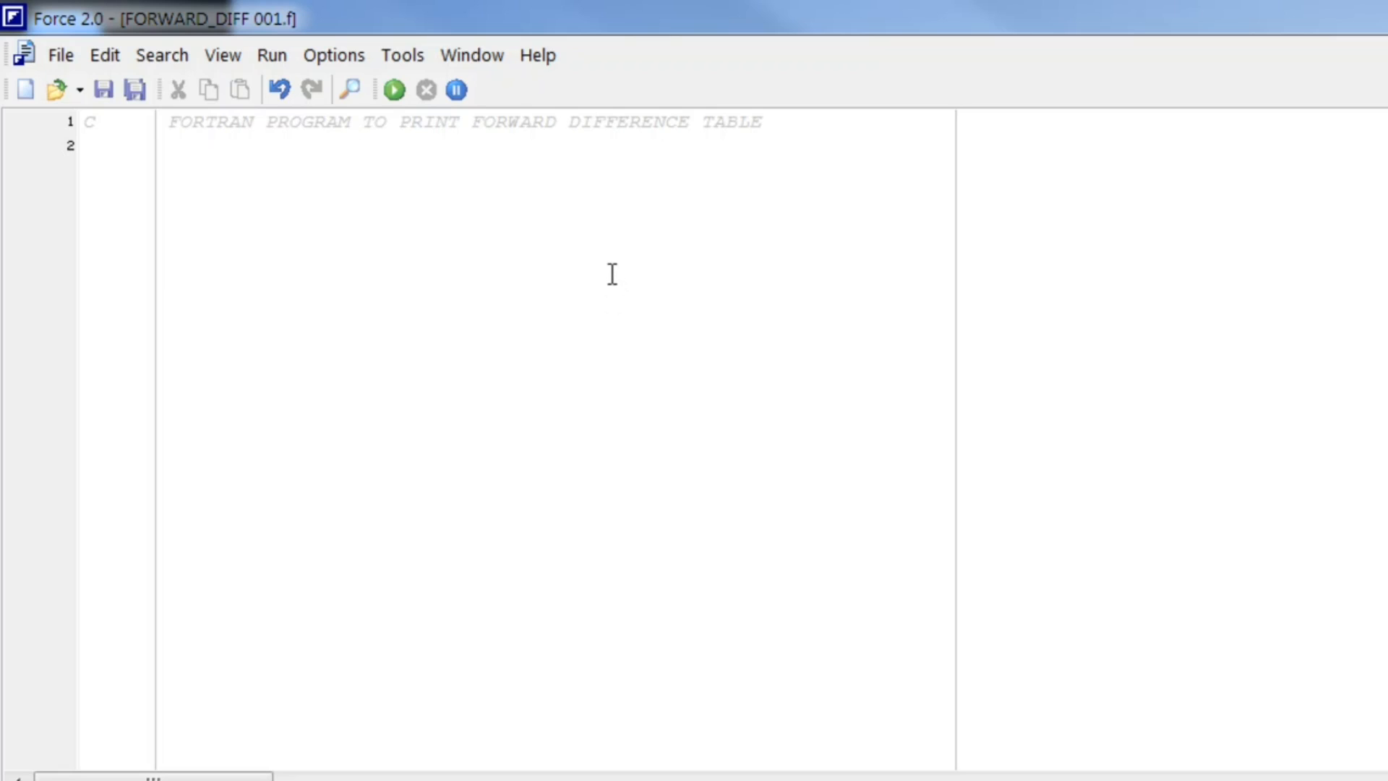
mouse_move(544, 230)
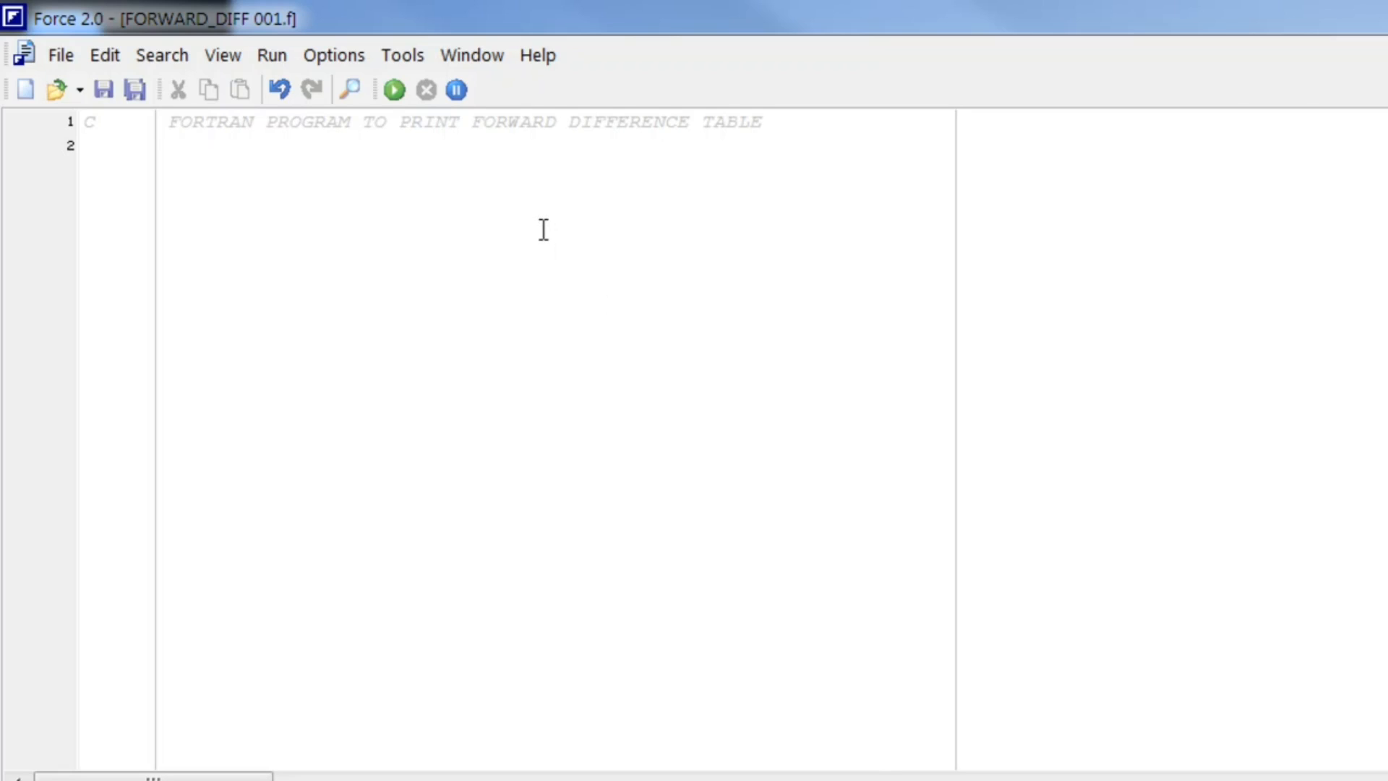
mouse_move(382, 165)
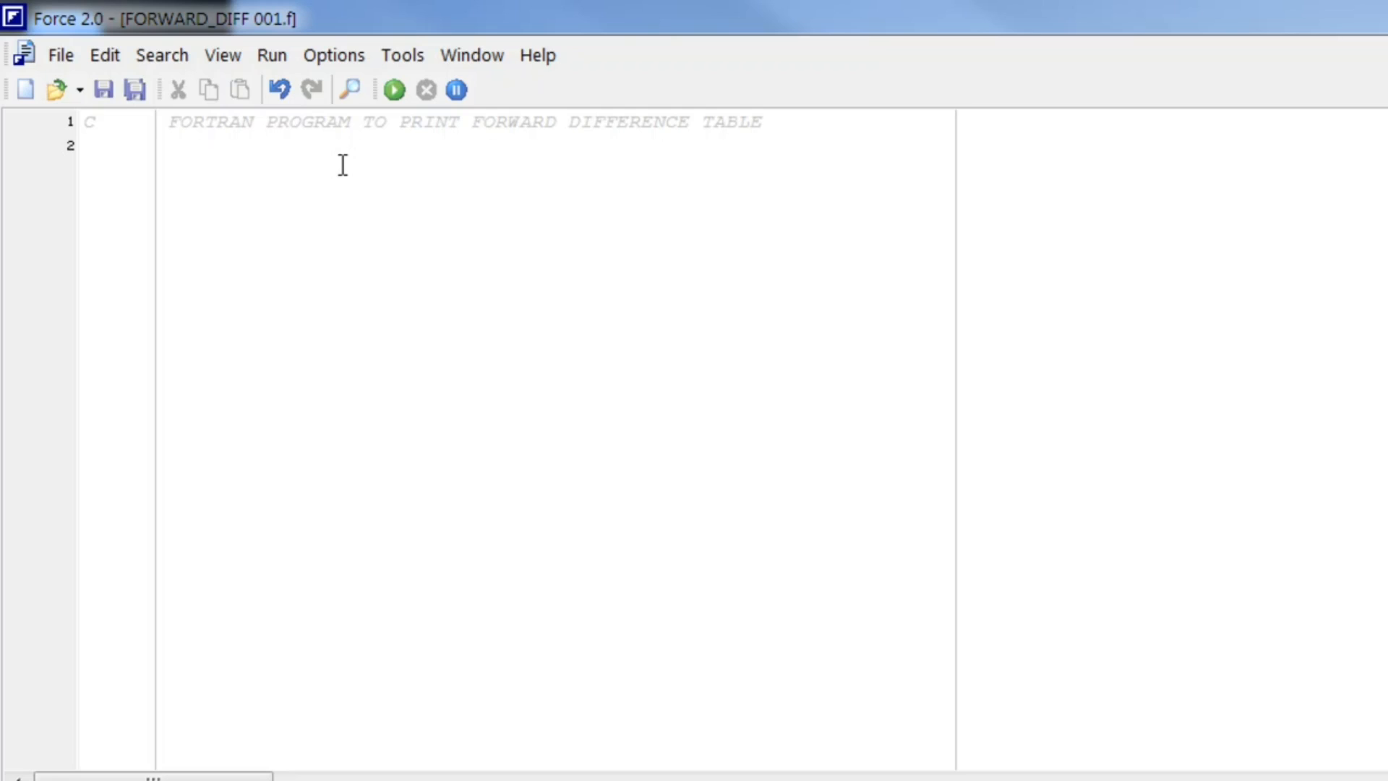
mouse_move(175, 162)
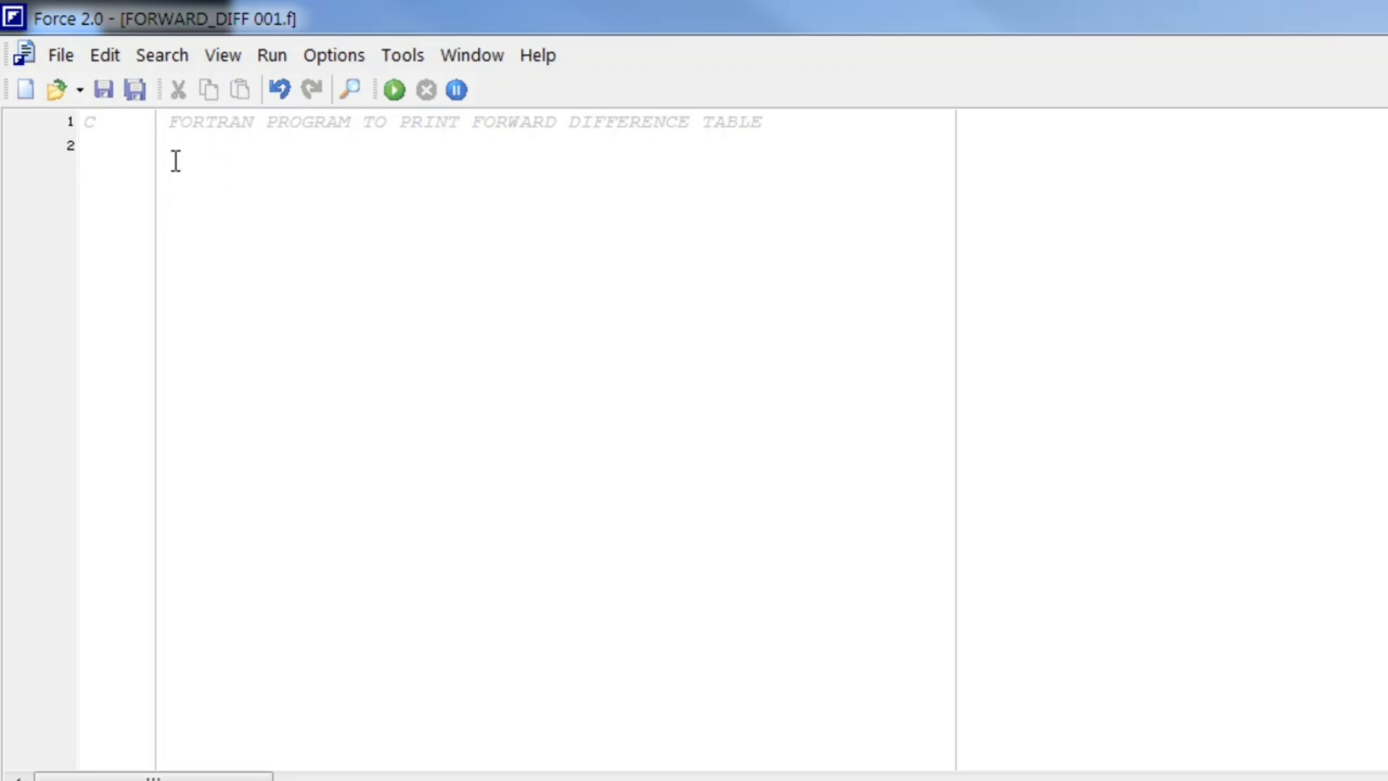
Declare the integer arrays with INTEGER X(3),Y(3,3) on line 2.
click(163, 149)
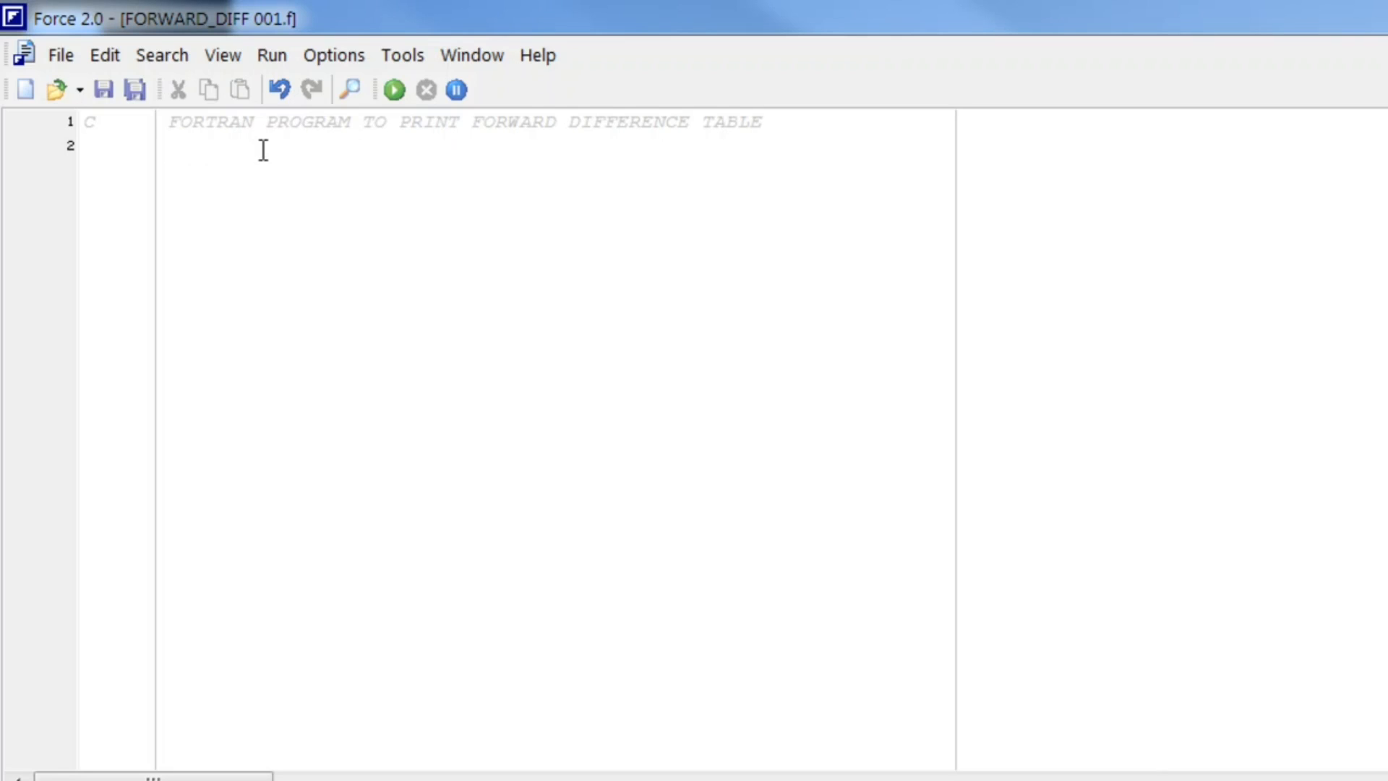
text(INTE)
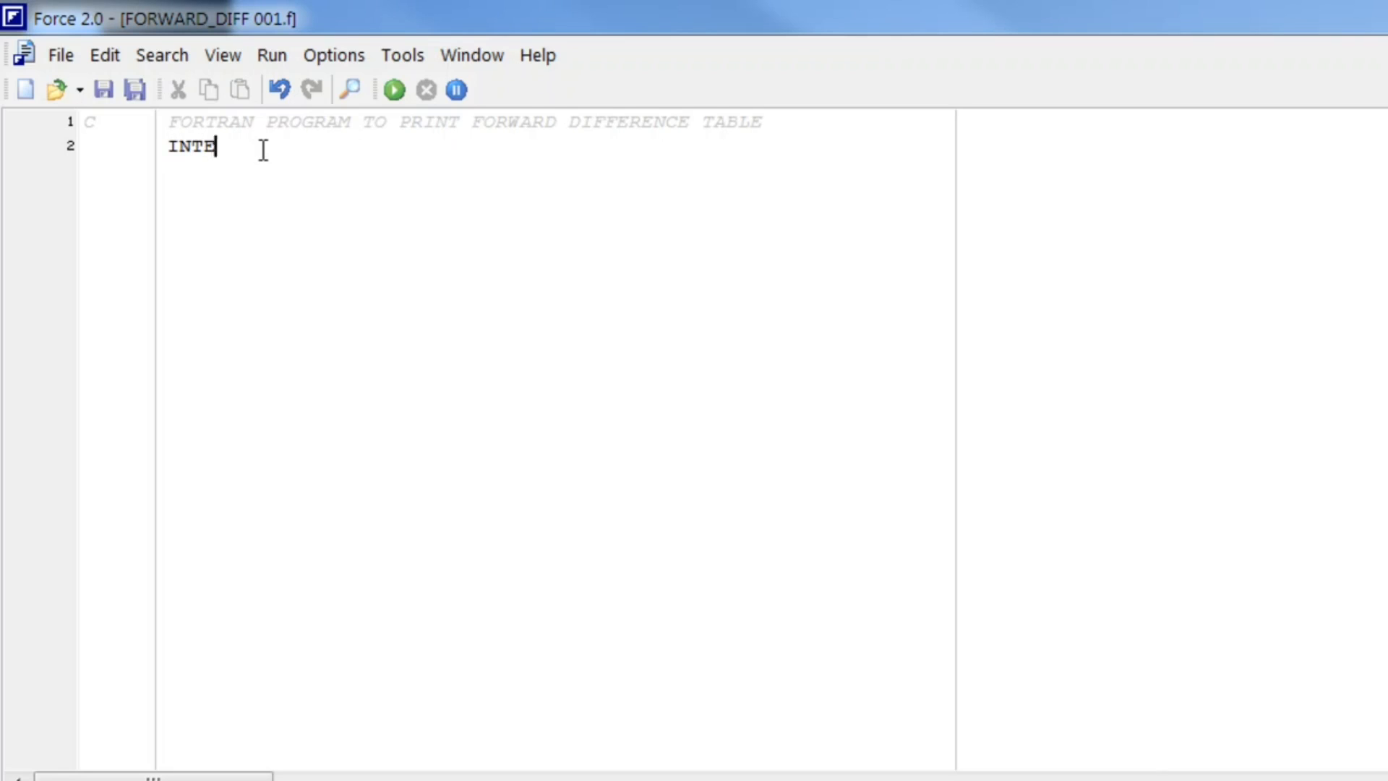
text(GER x ()
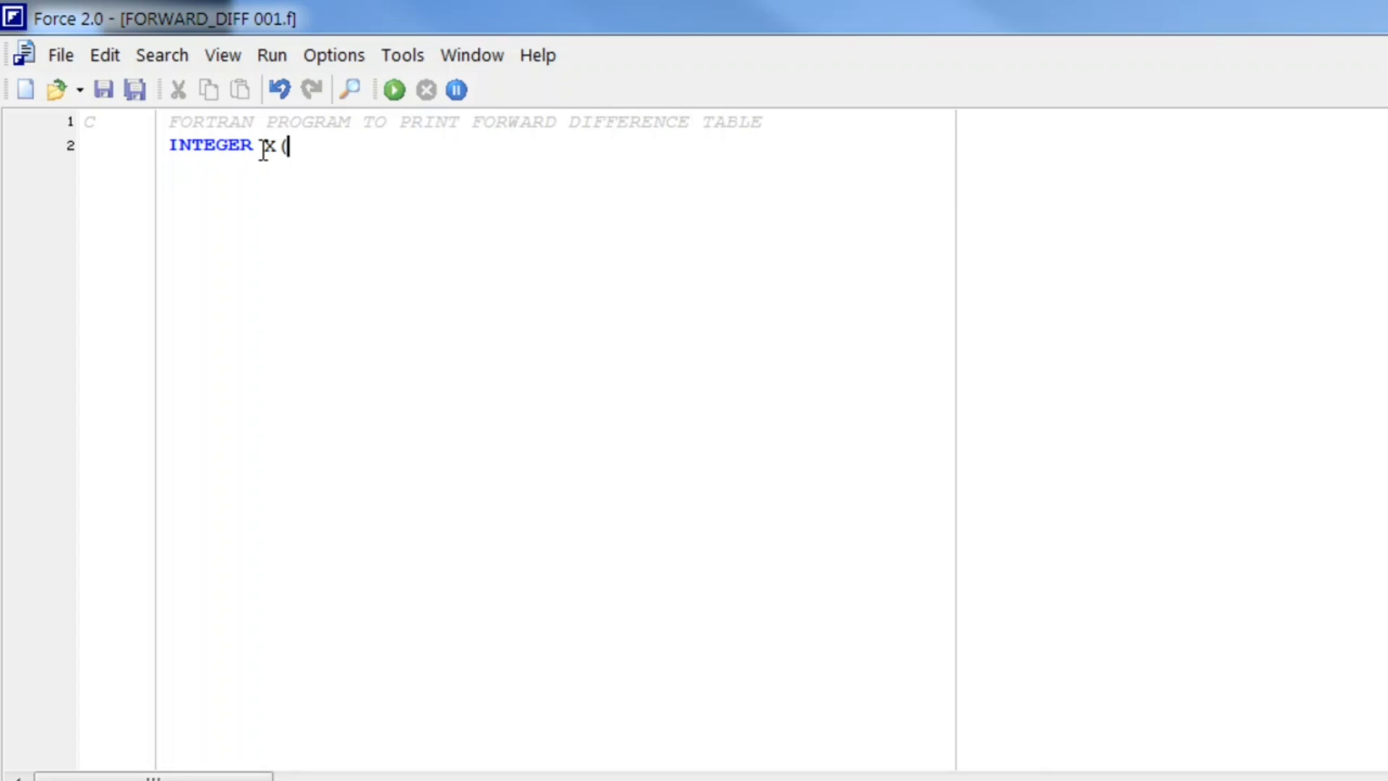
text(3))
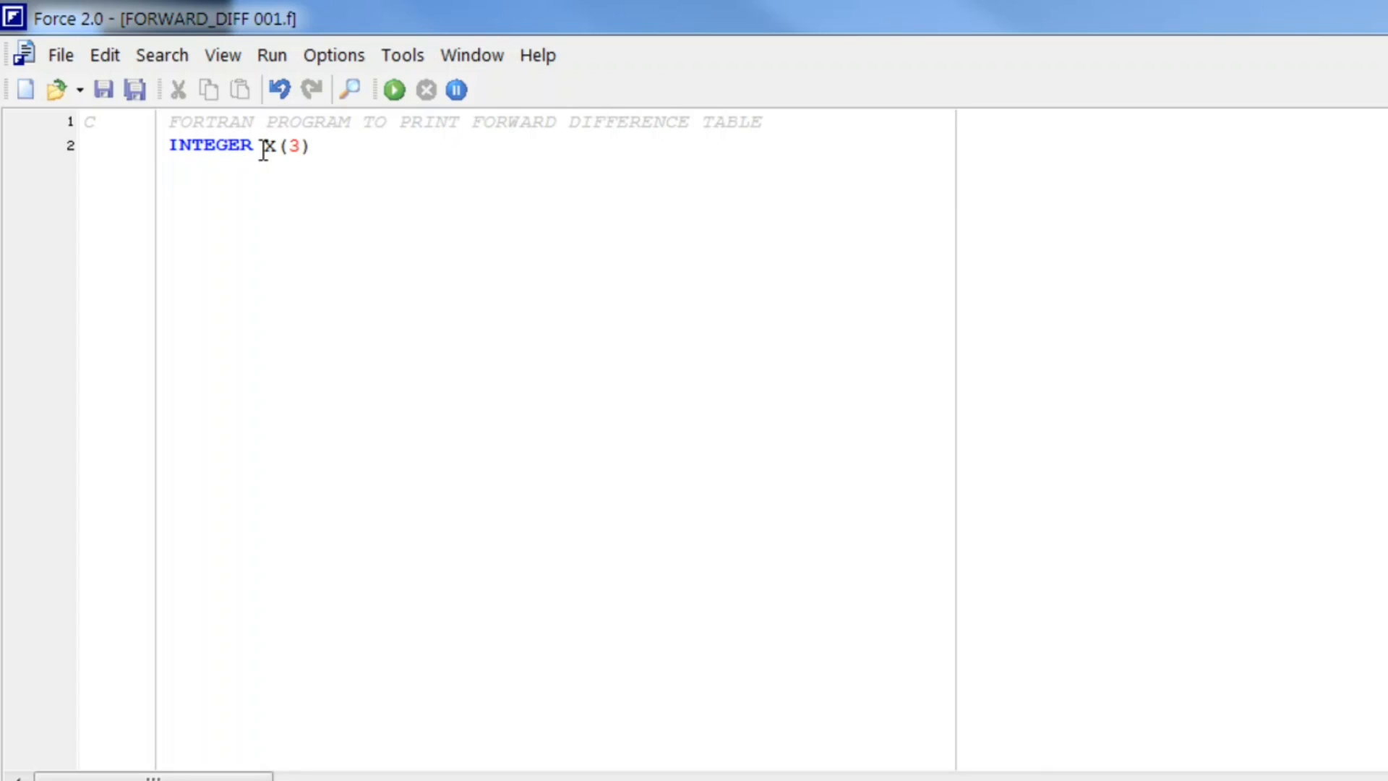
text(,Y(3)
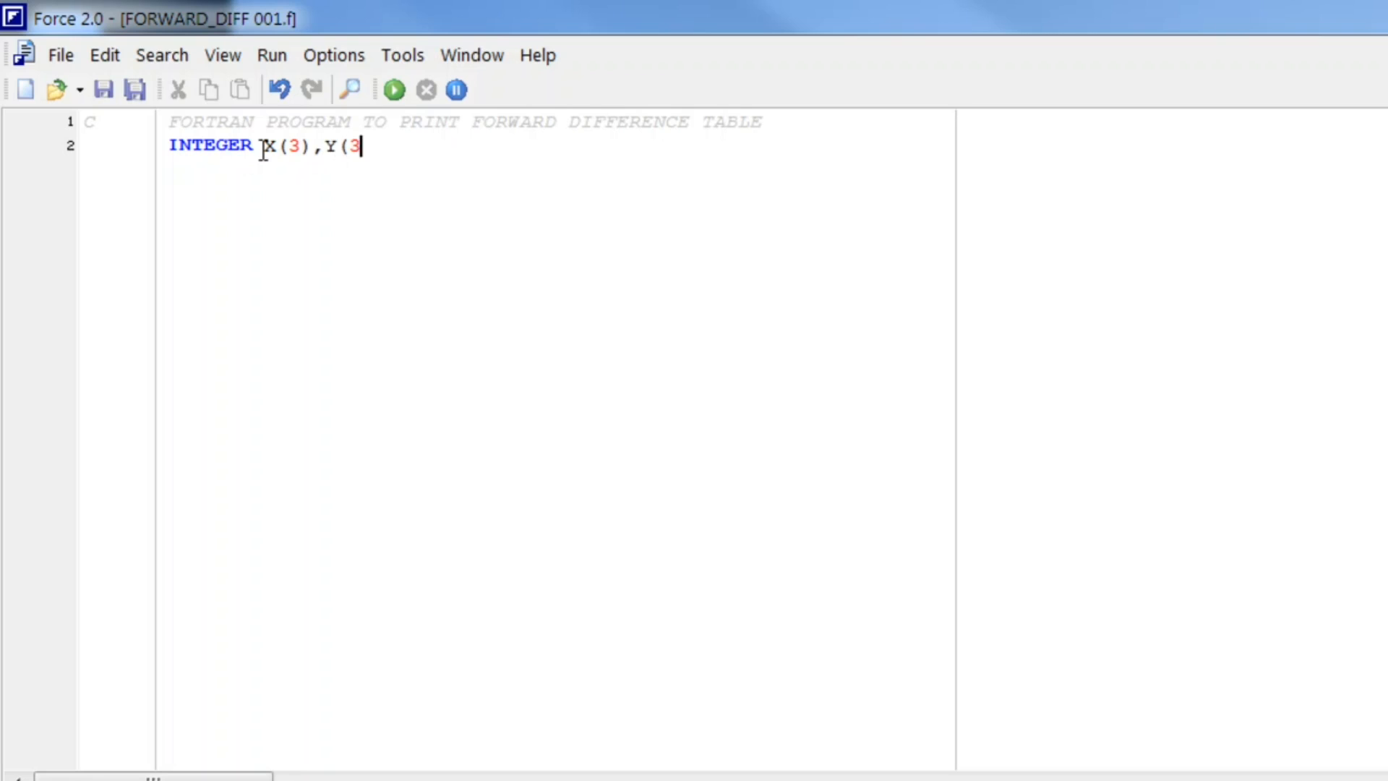
text(,3))
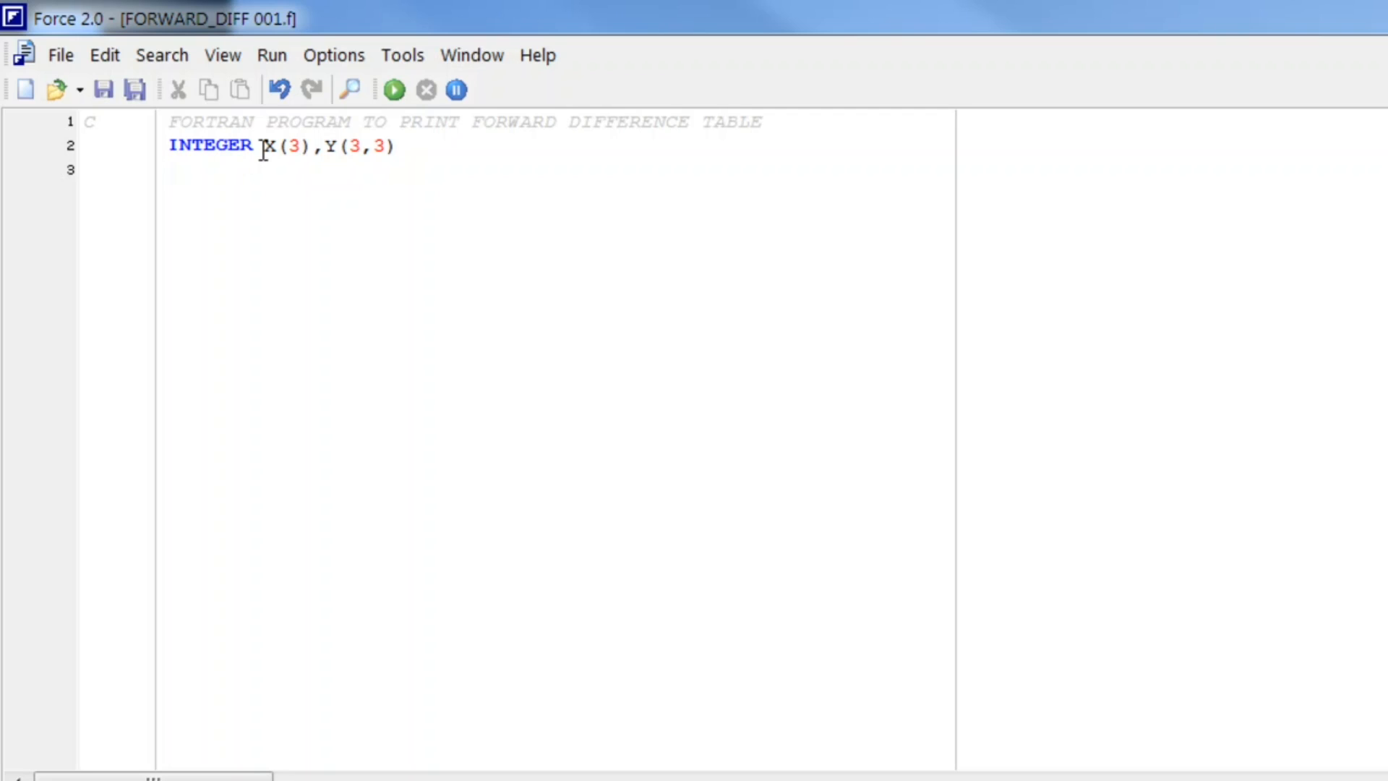
Declare the scalar loop variables with INTEGER I,J,N on line 3.
text(IN)
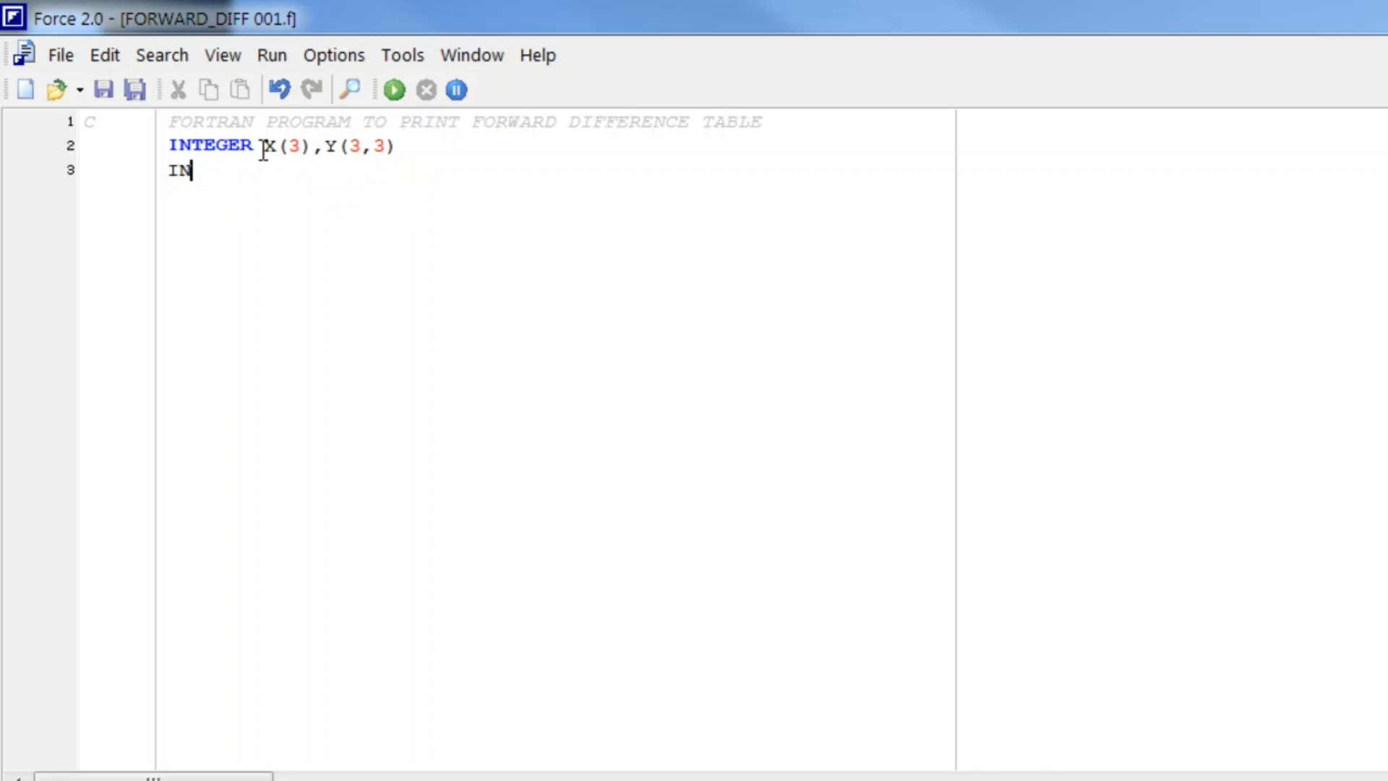
text(TEGER)
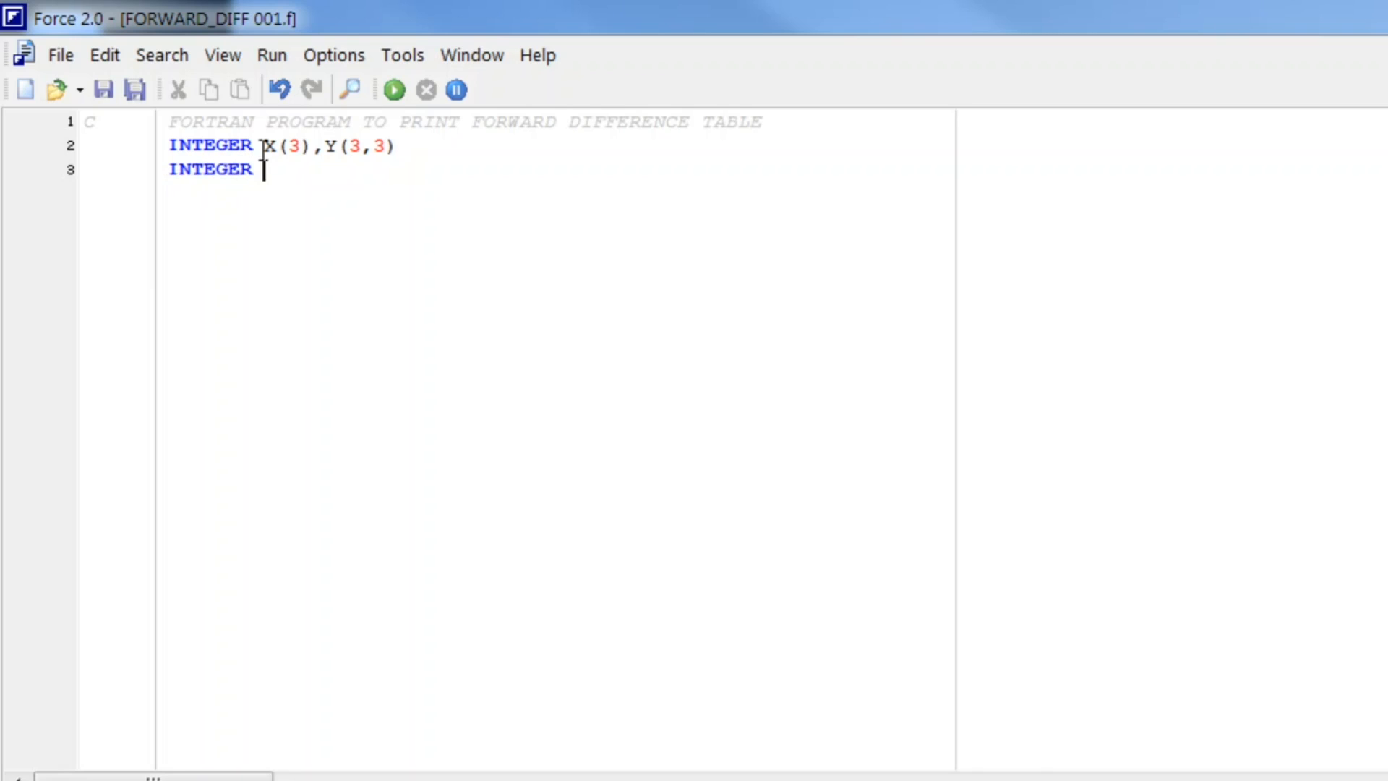
text(I,J)
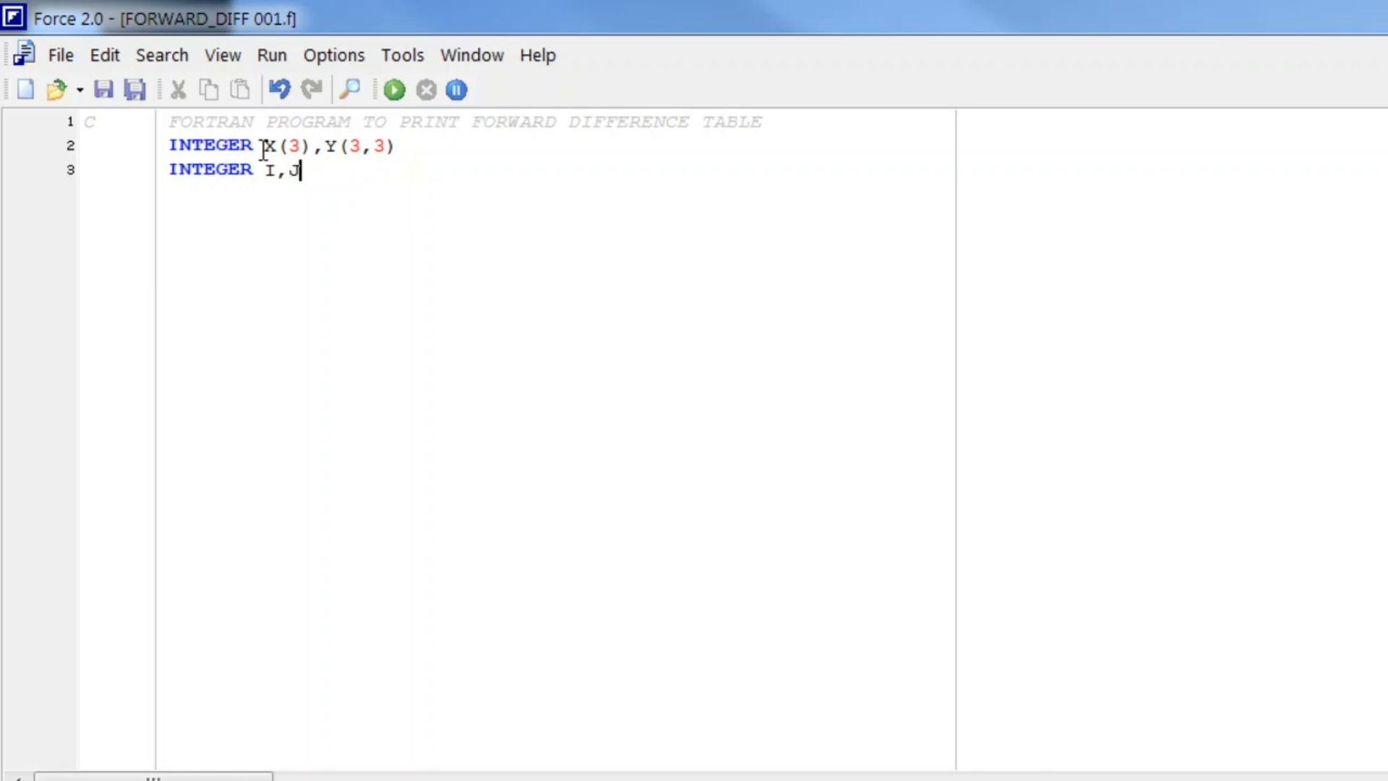
text(,N)
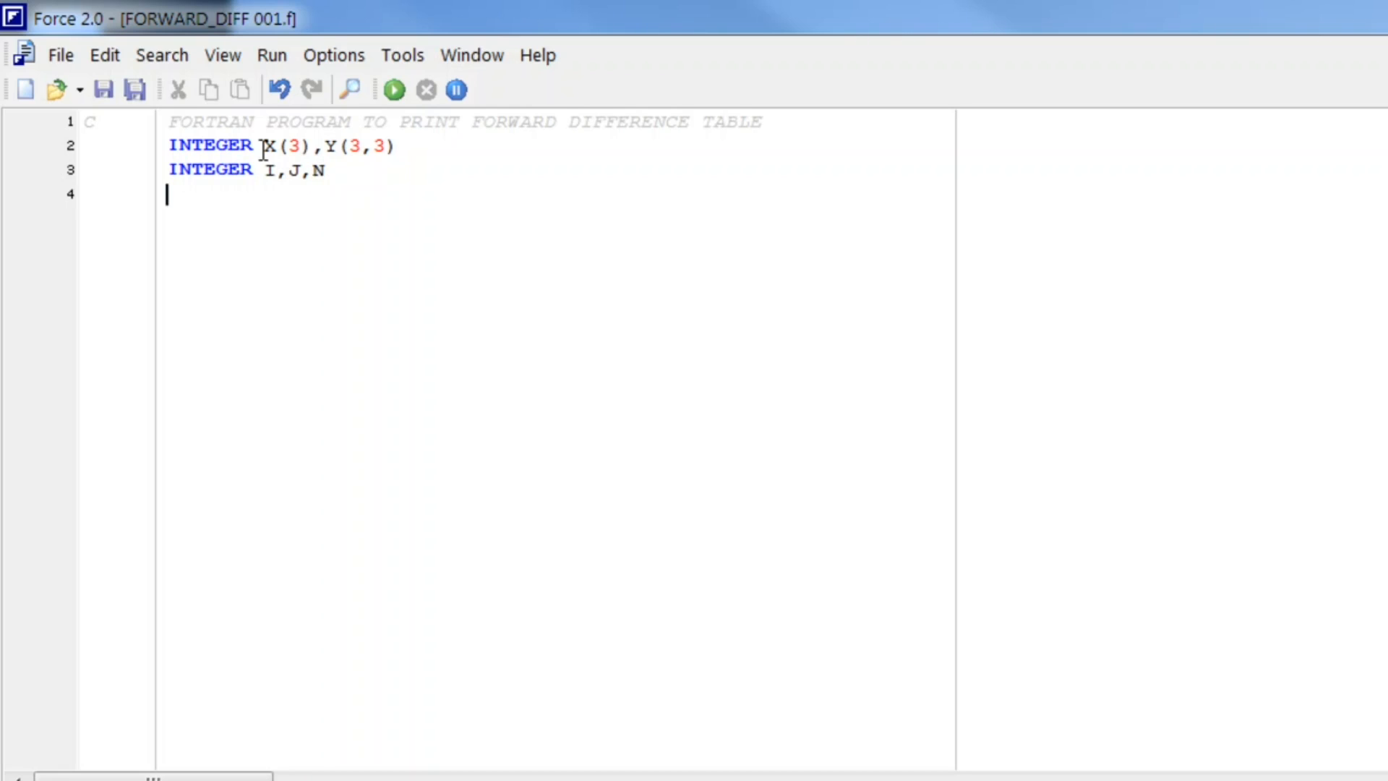
Write the prompt PRINT*,'ENTER NUMBER OF DATA::' on line 4.
text(PRINT)
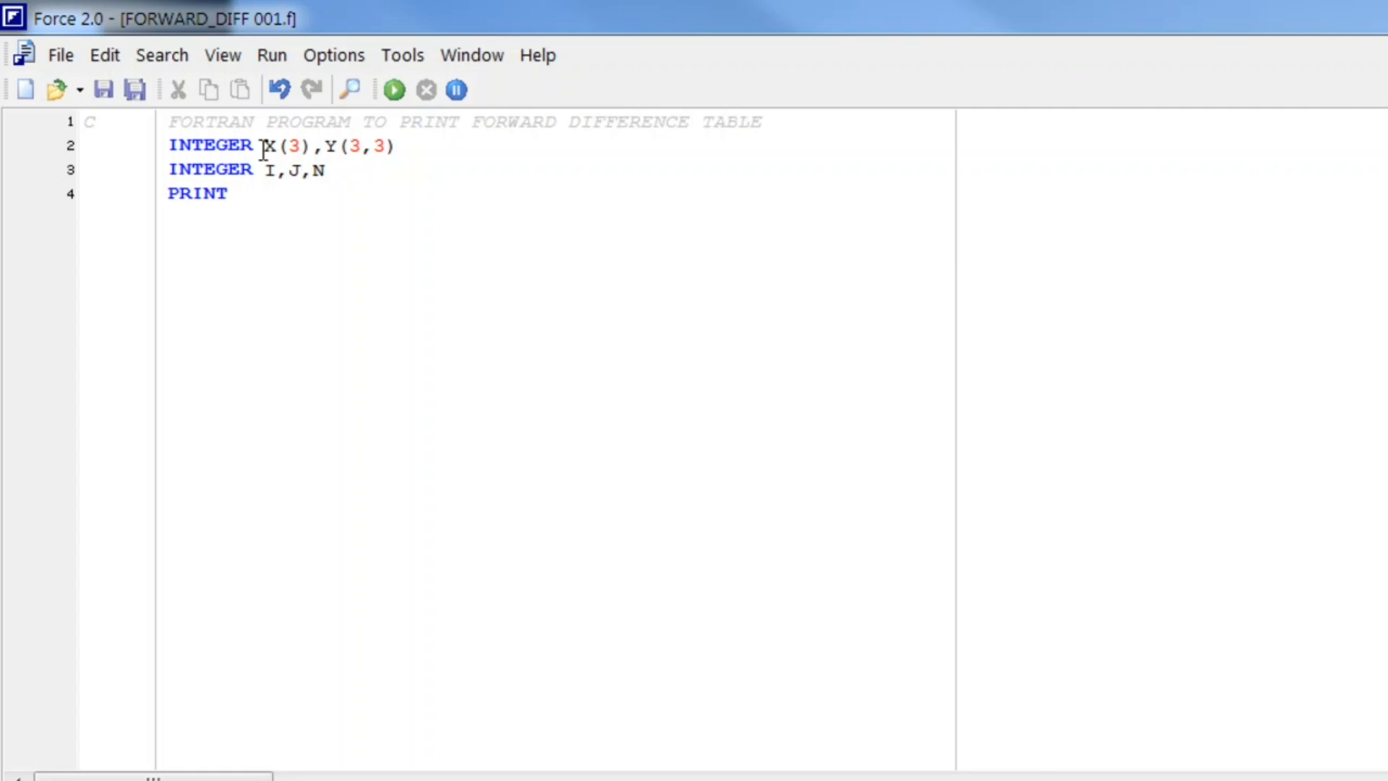
text(*,)
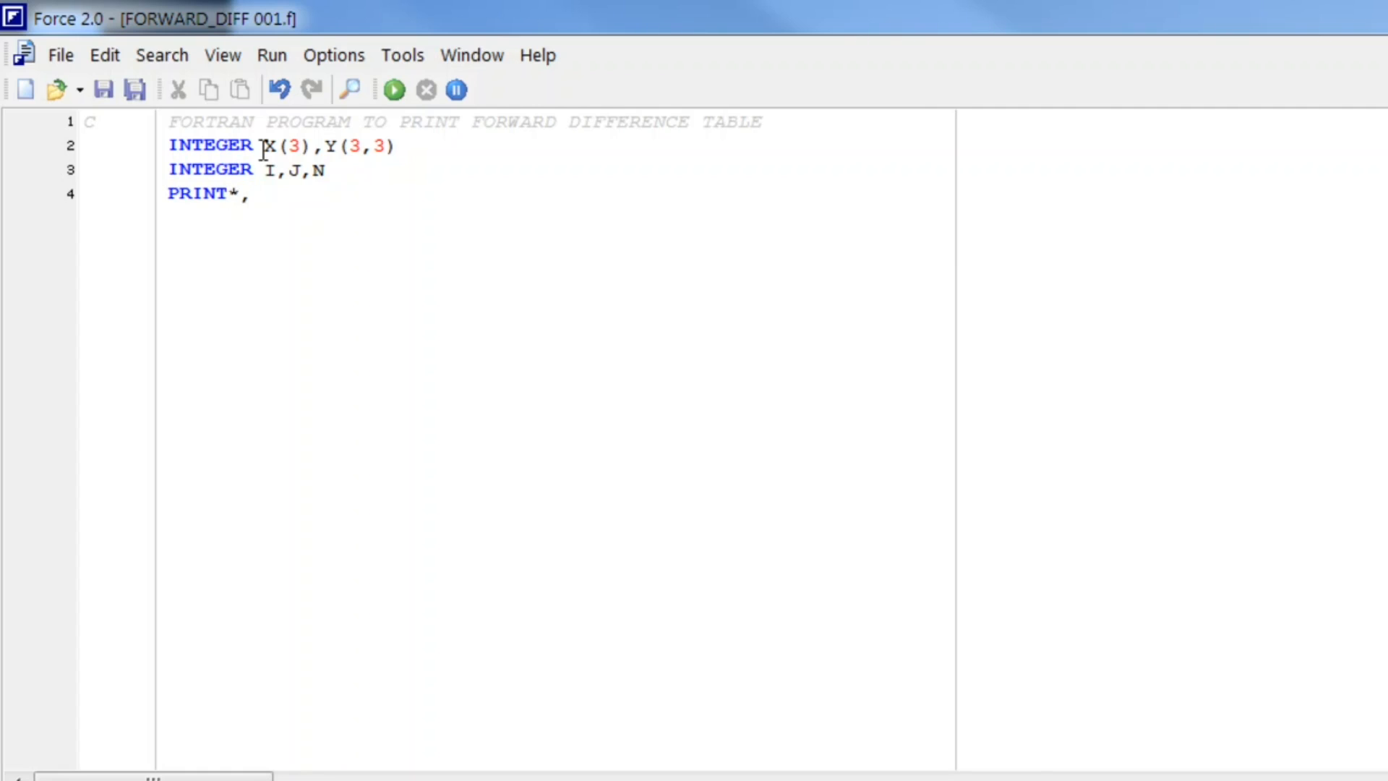
text('')
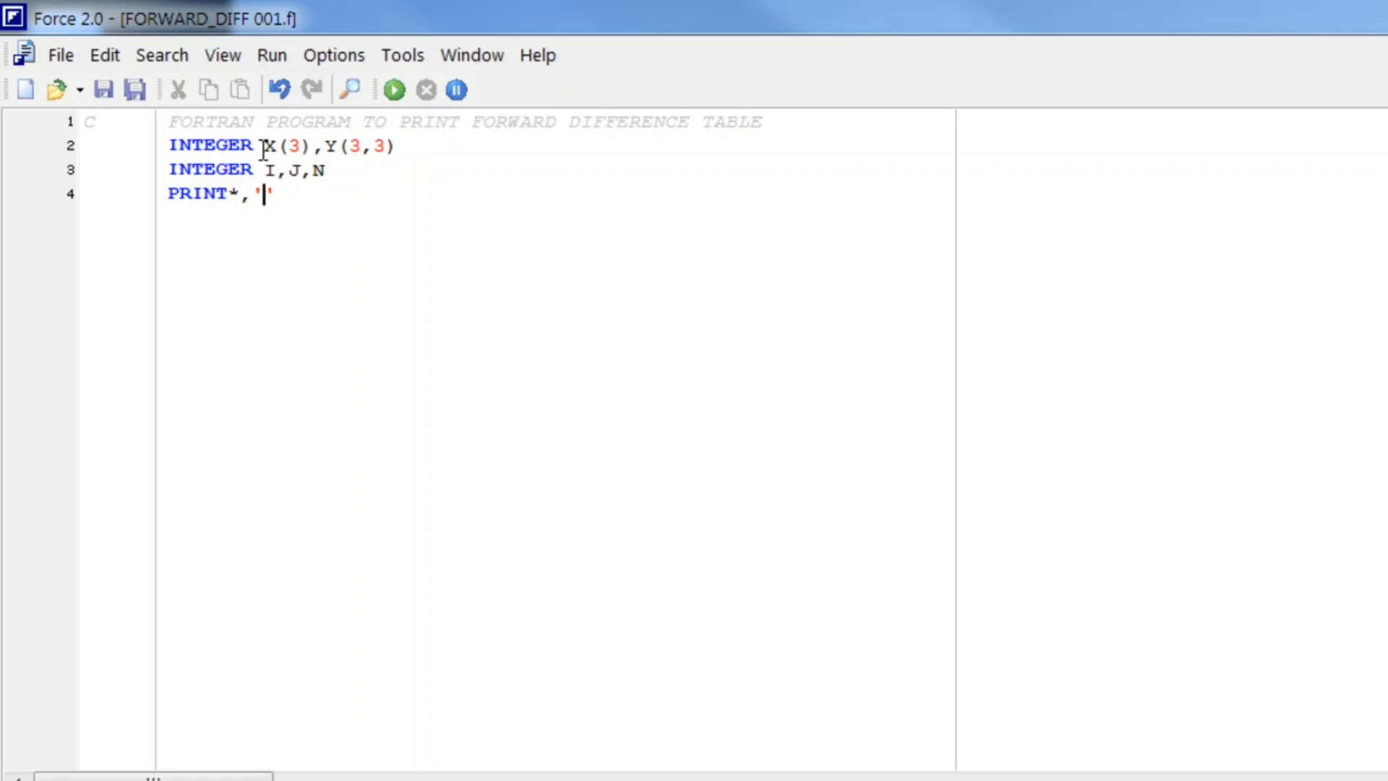
text(ENTER NU)
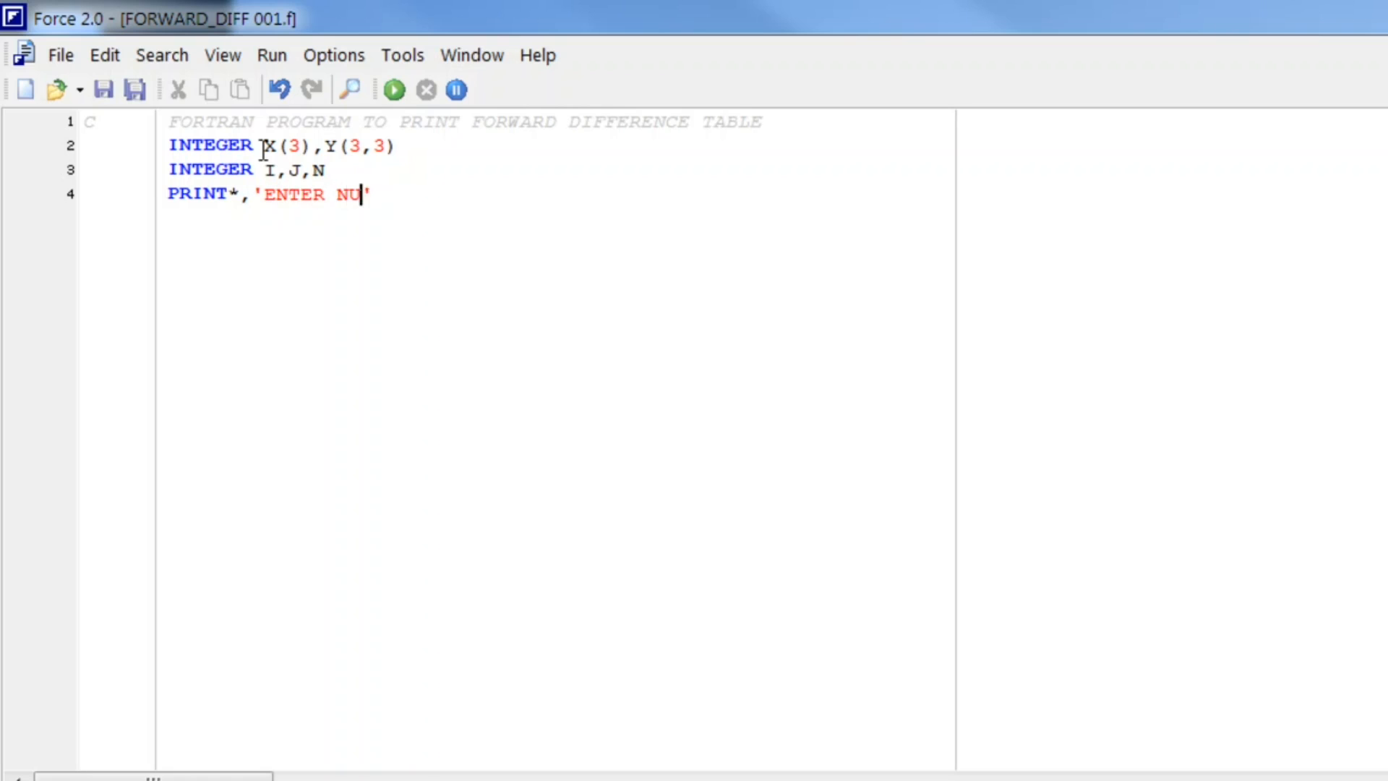
text(MBER)
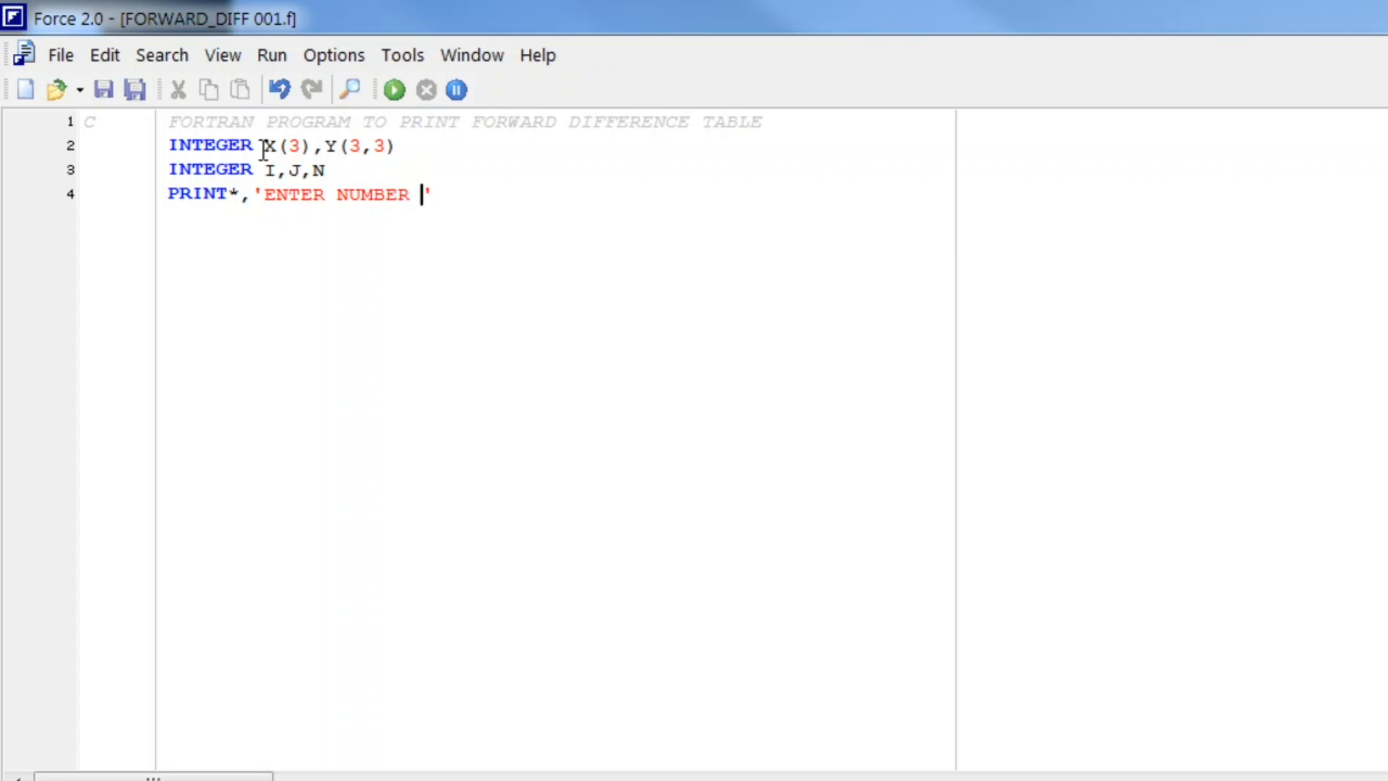
text(OF DATA)
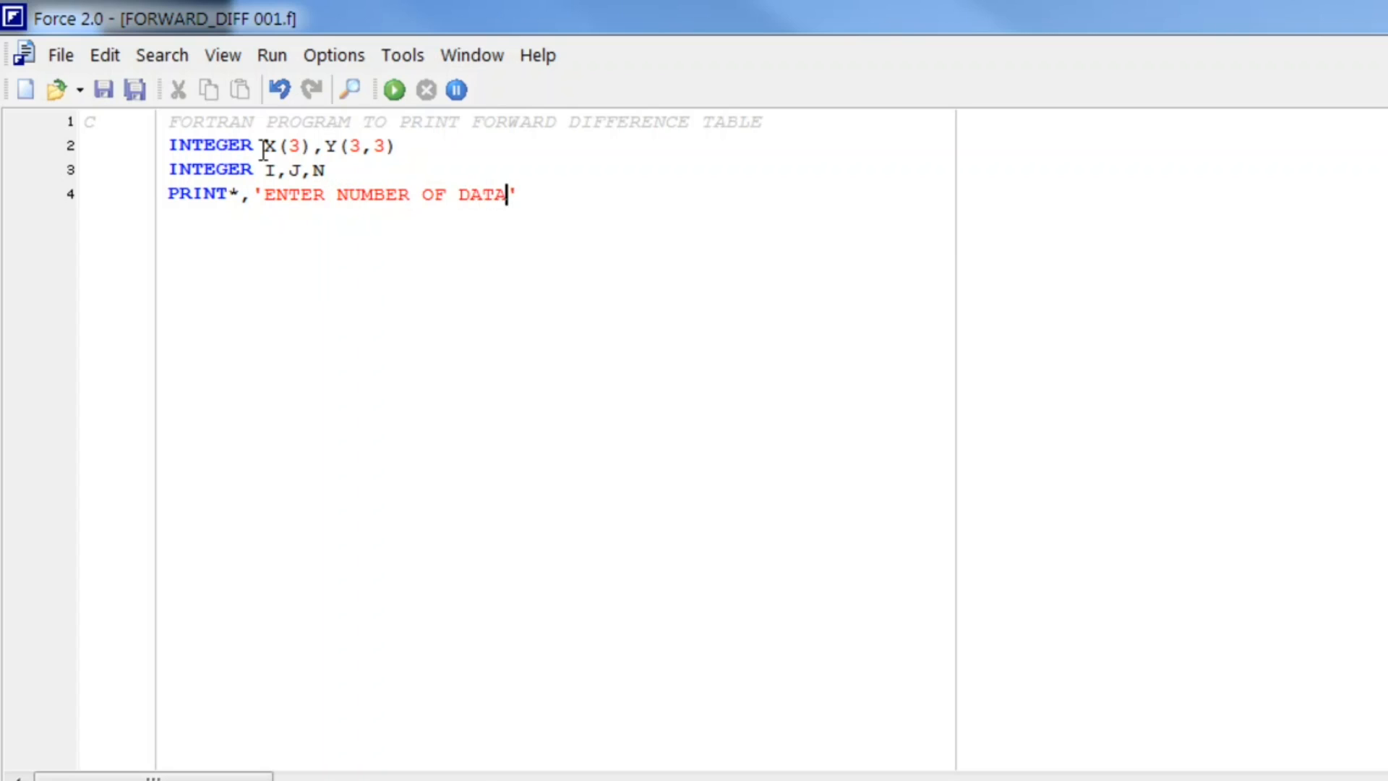
text(::)
text(READ)
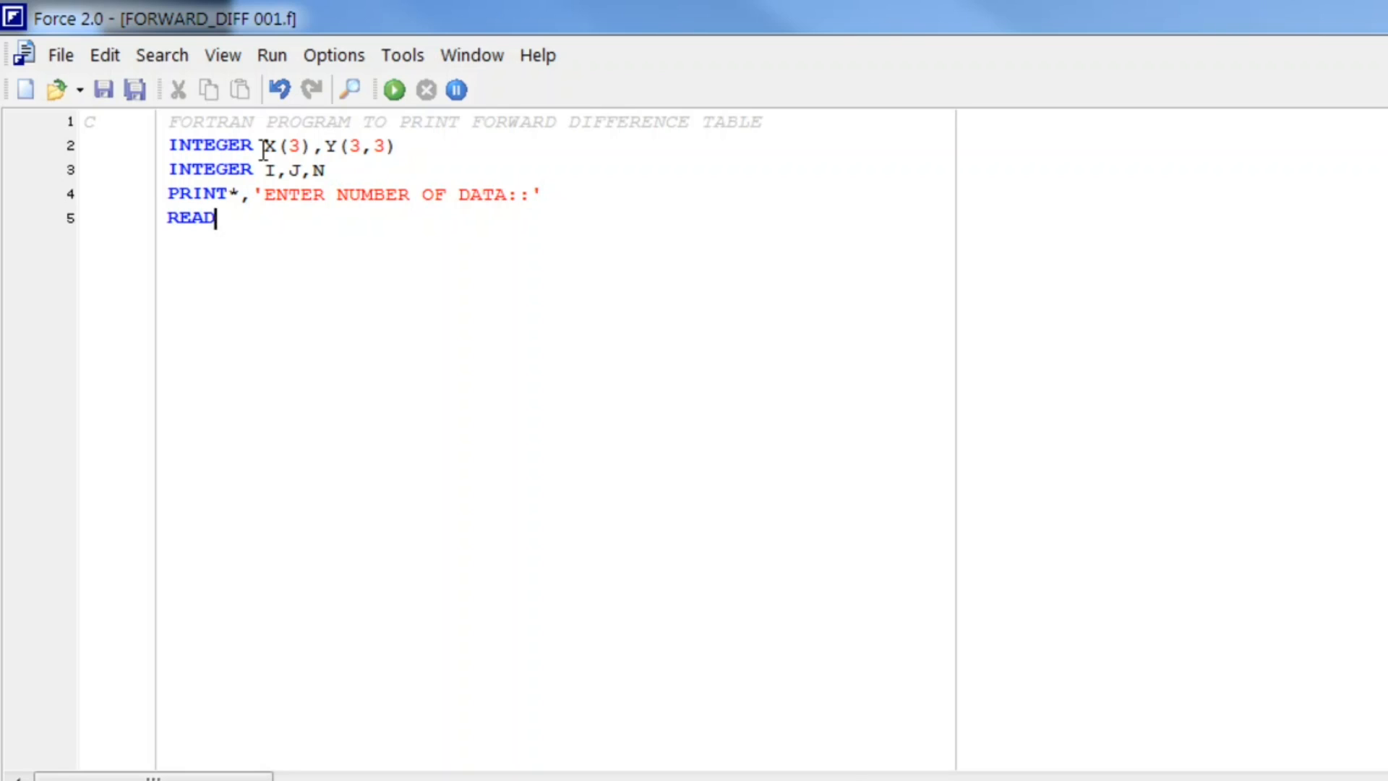
Read the count with READ*,N and begin a DO statement on line 6.
text(*,)
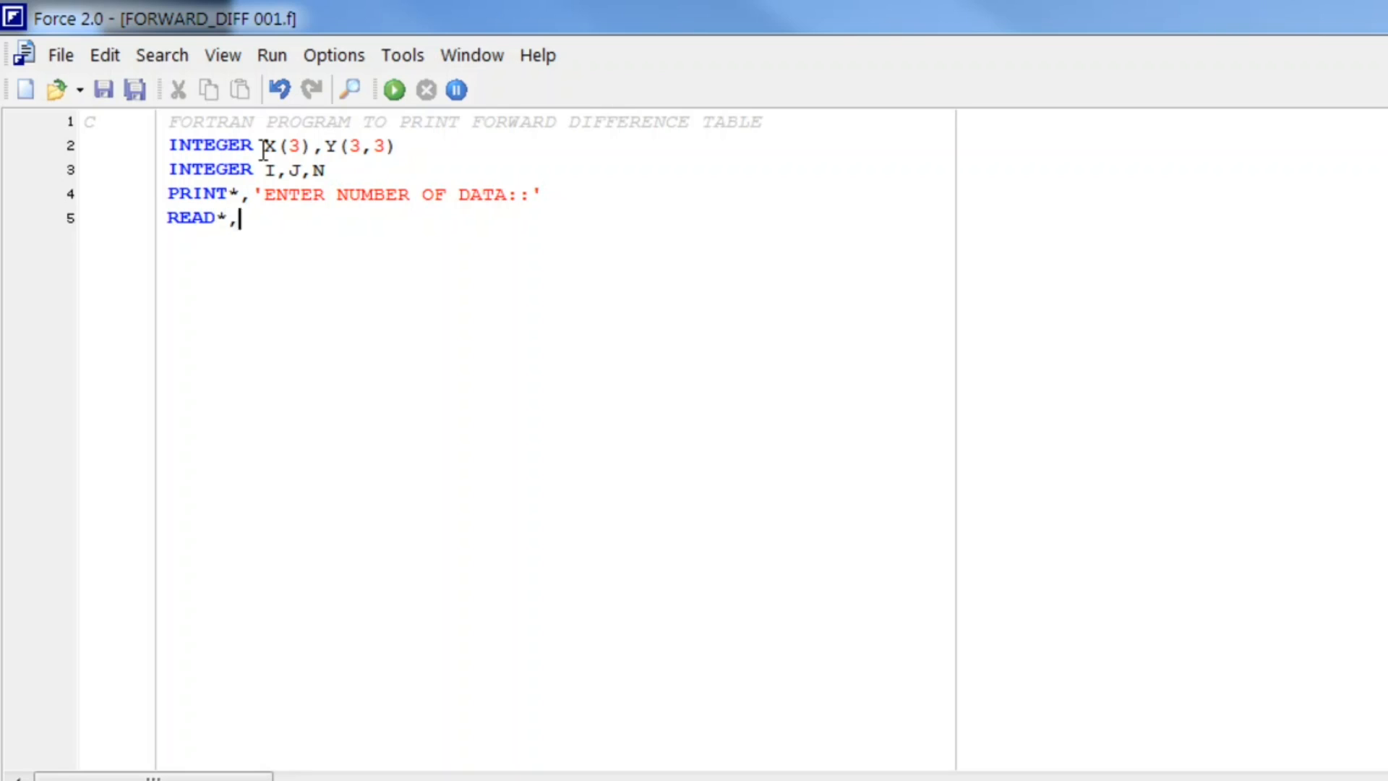
text(N)
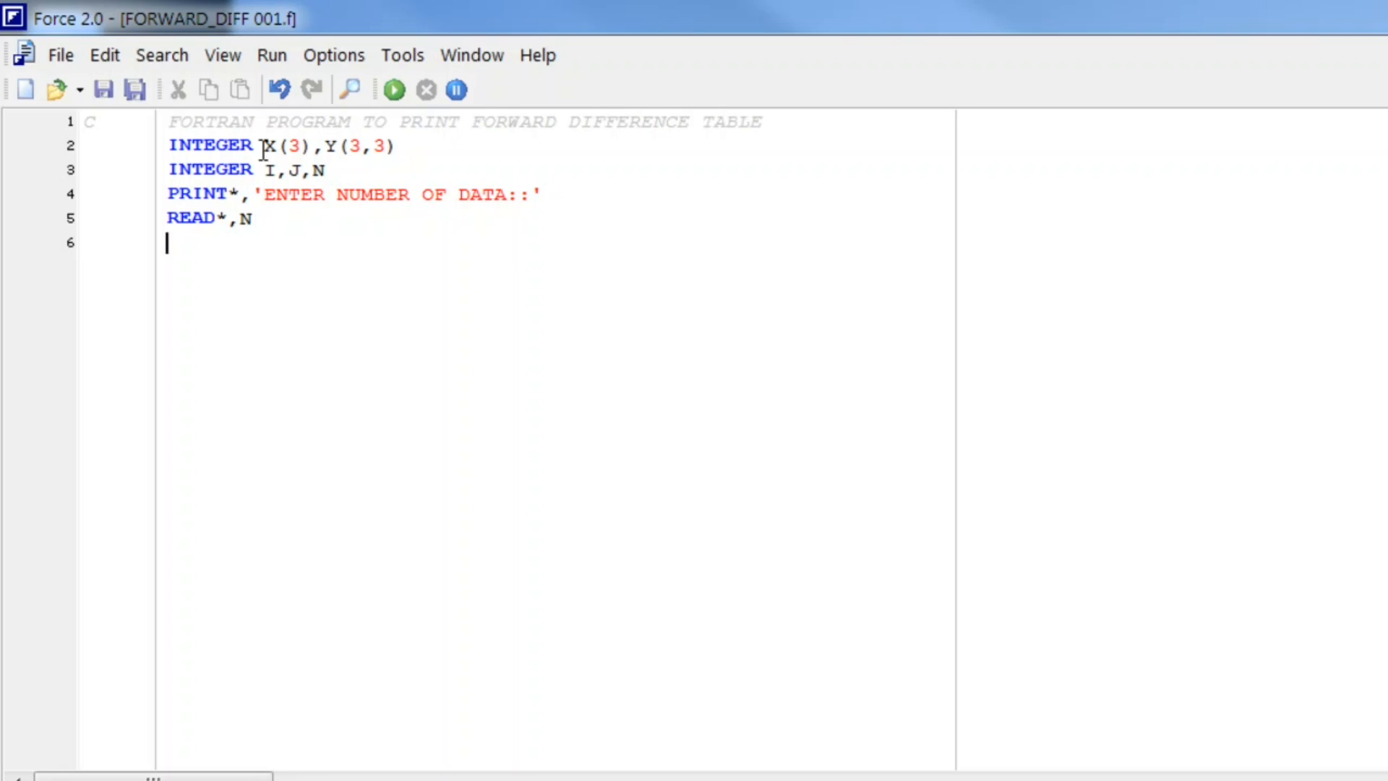
text(DO)
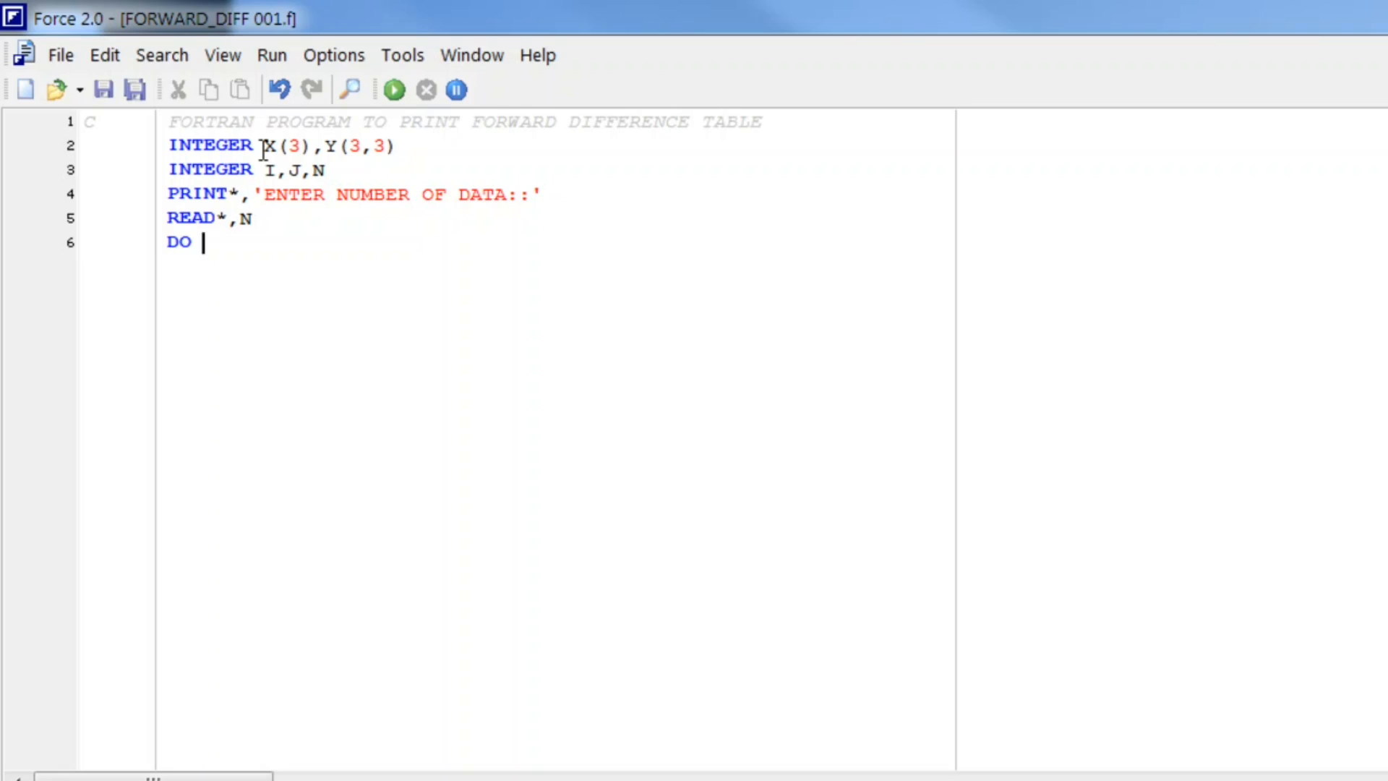
Complete DO I=1,N and write the X prompt PRINT*,'X[',I,']='.
text(I=1,N)
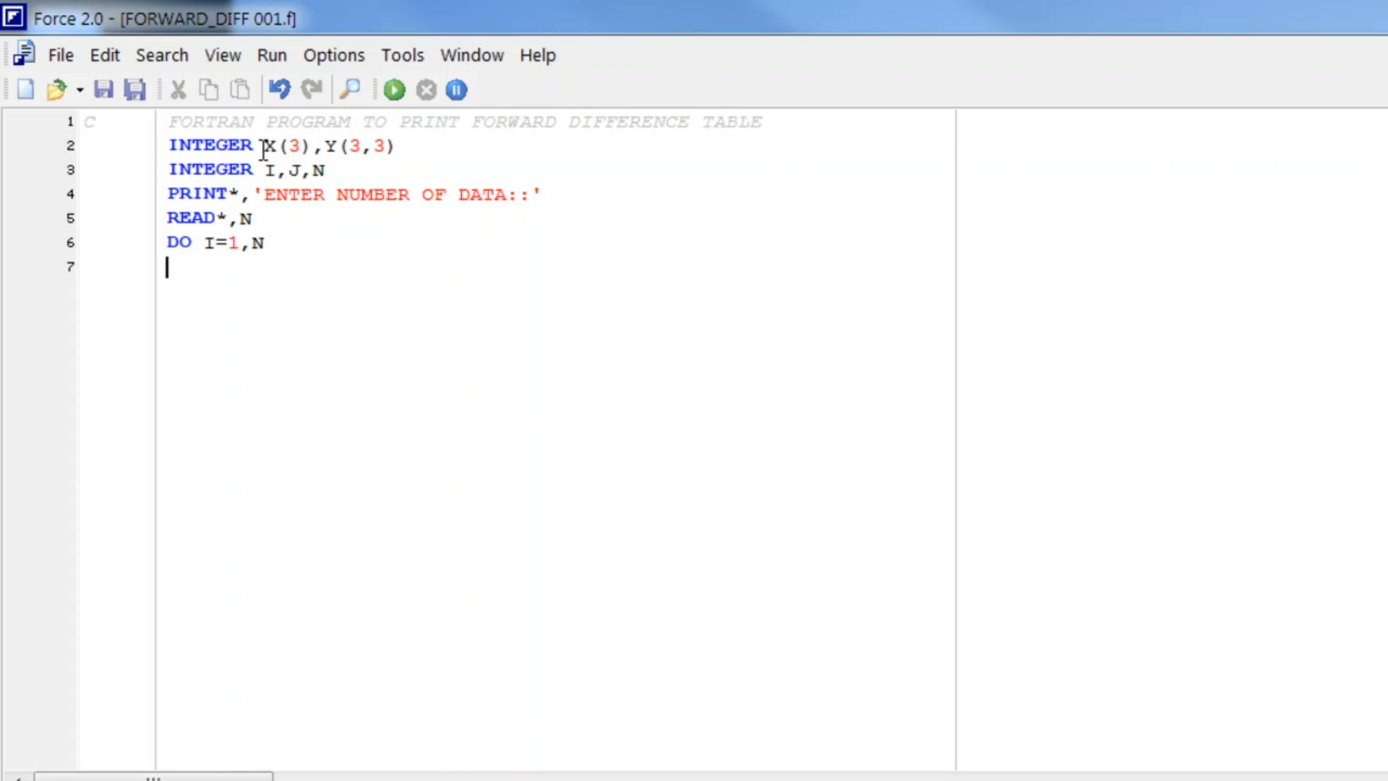
text(E)
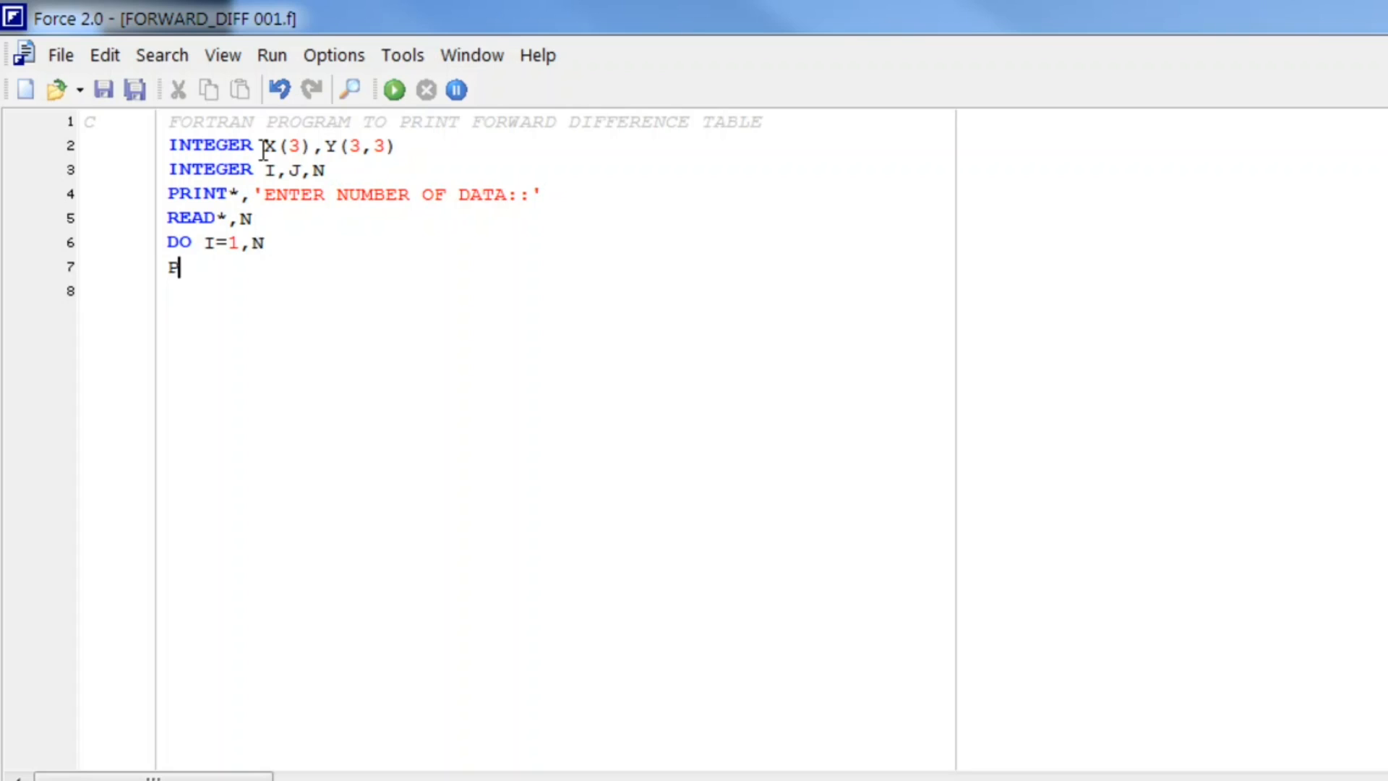
text(RINT)
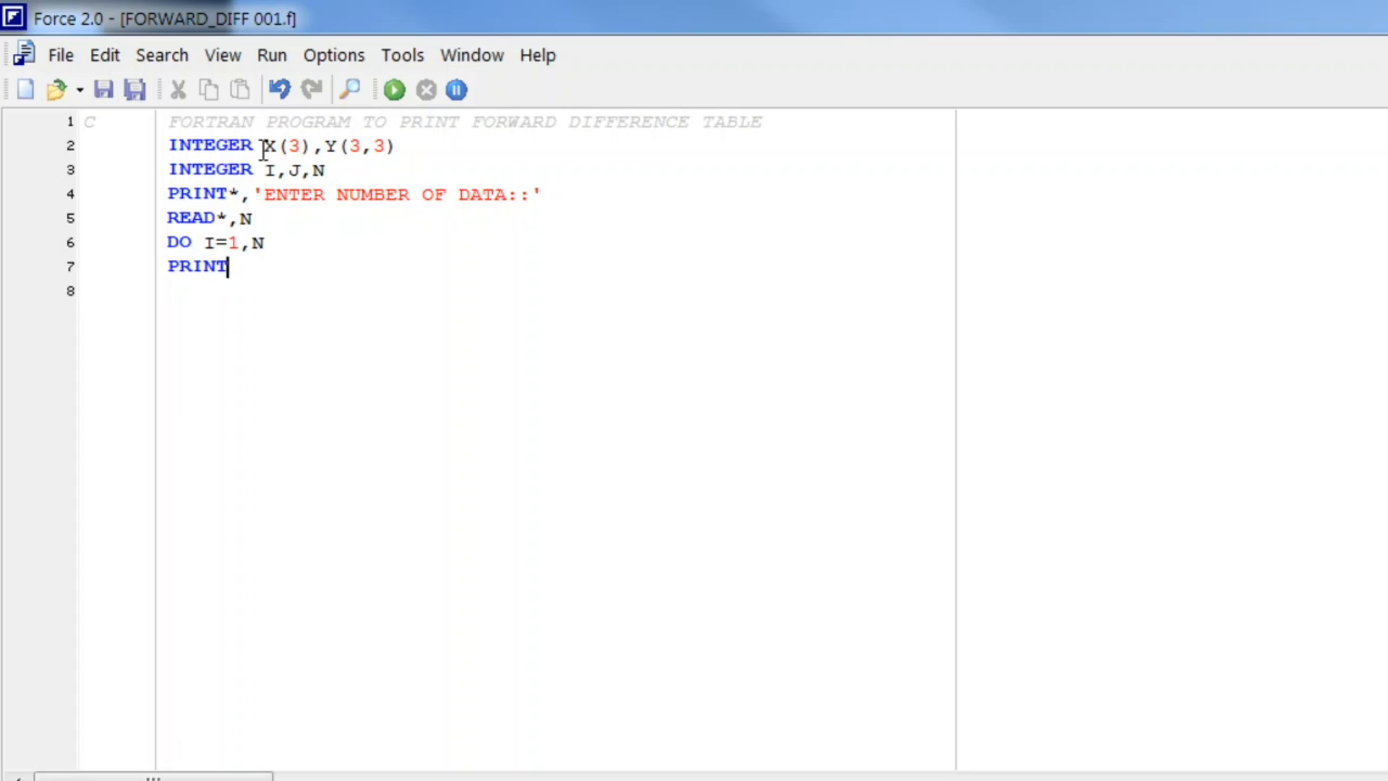
text(*,'')
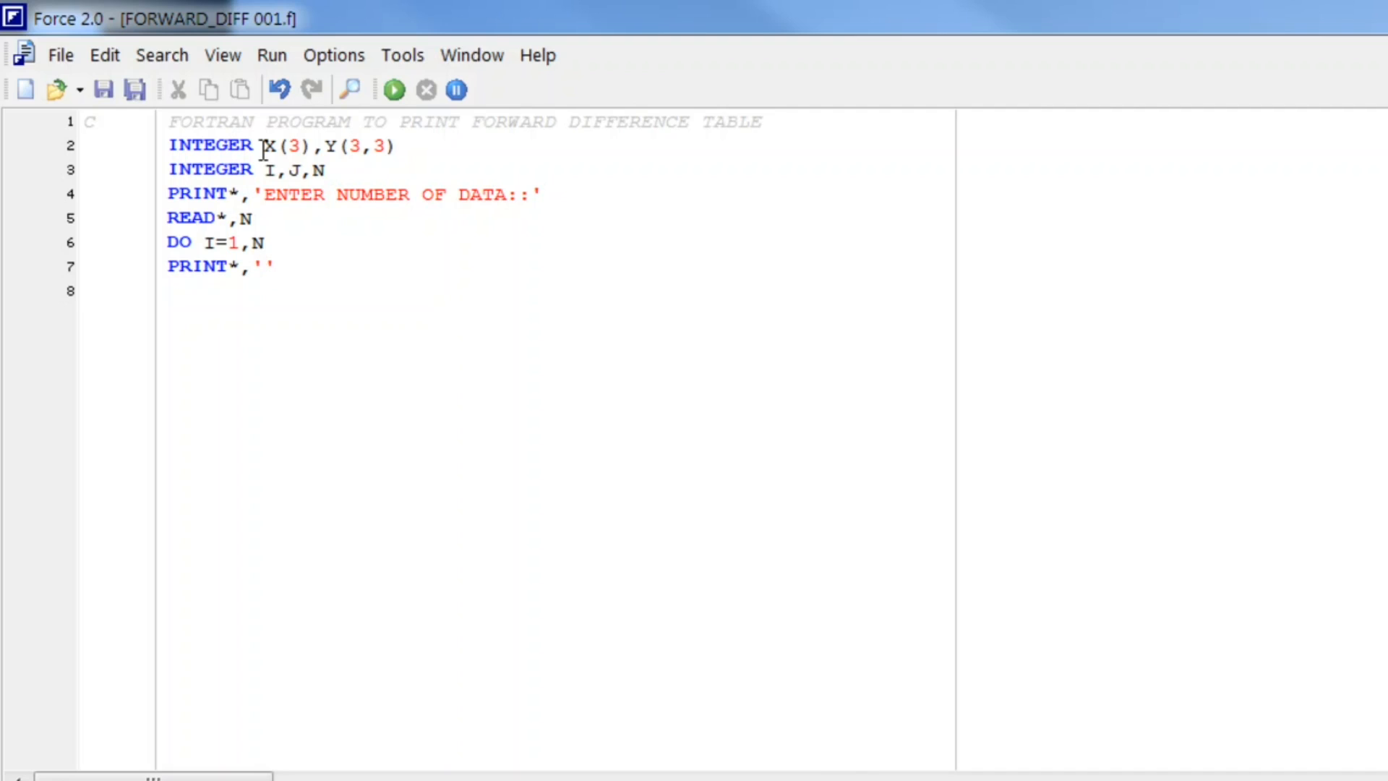
text(X[)
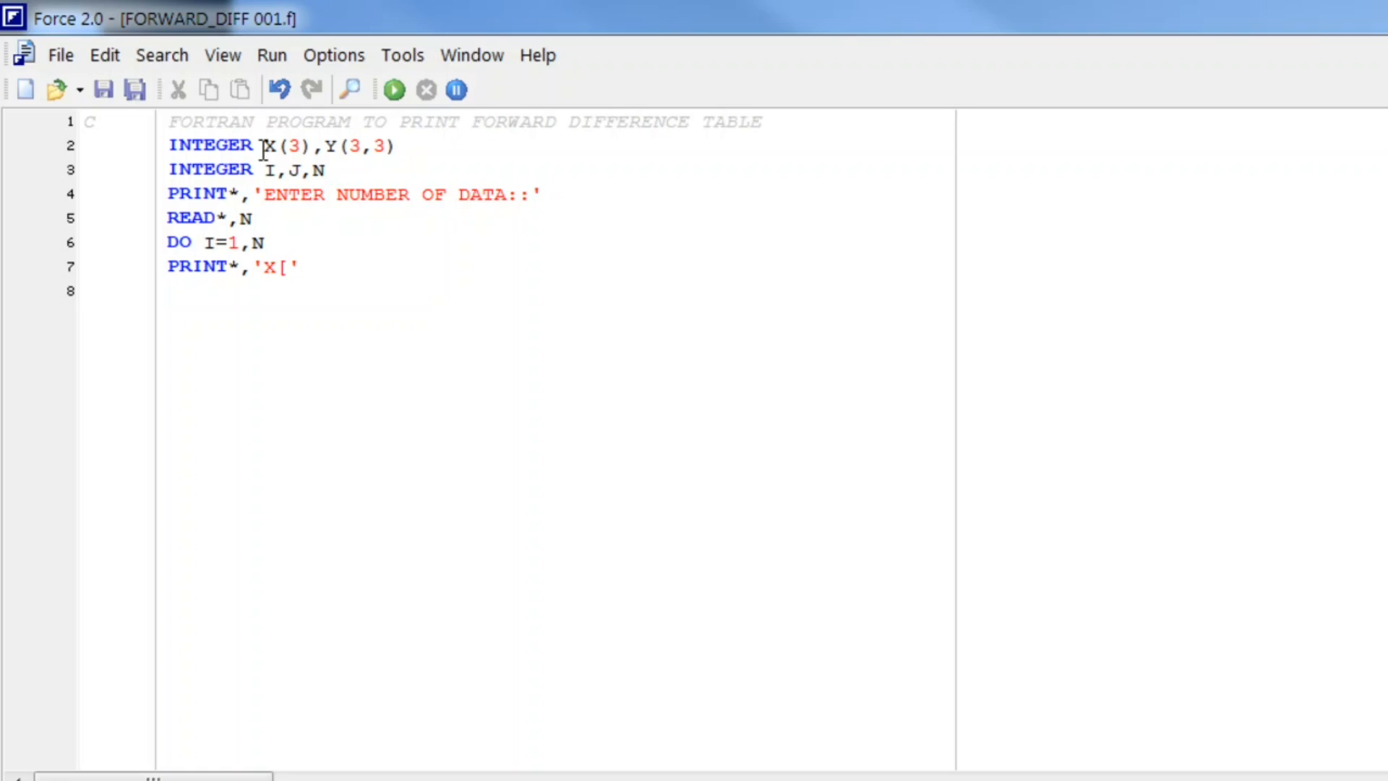
text(,I)
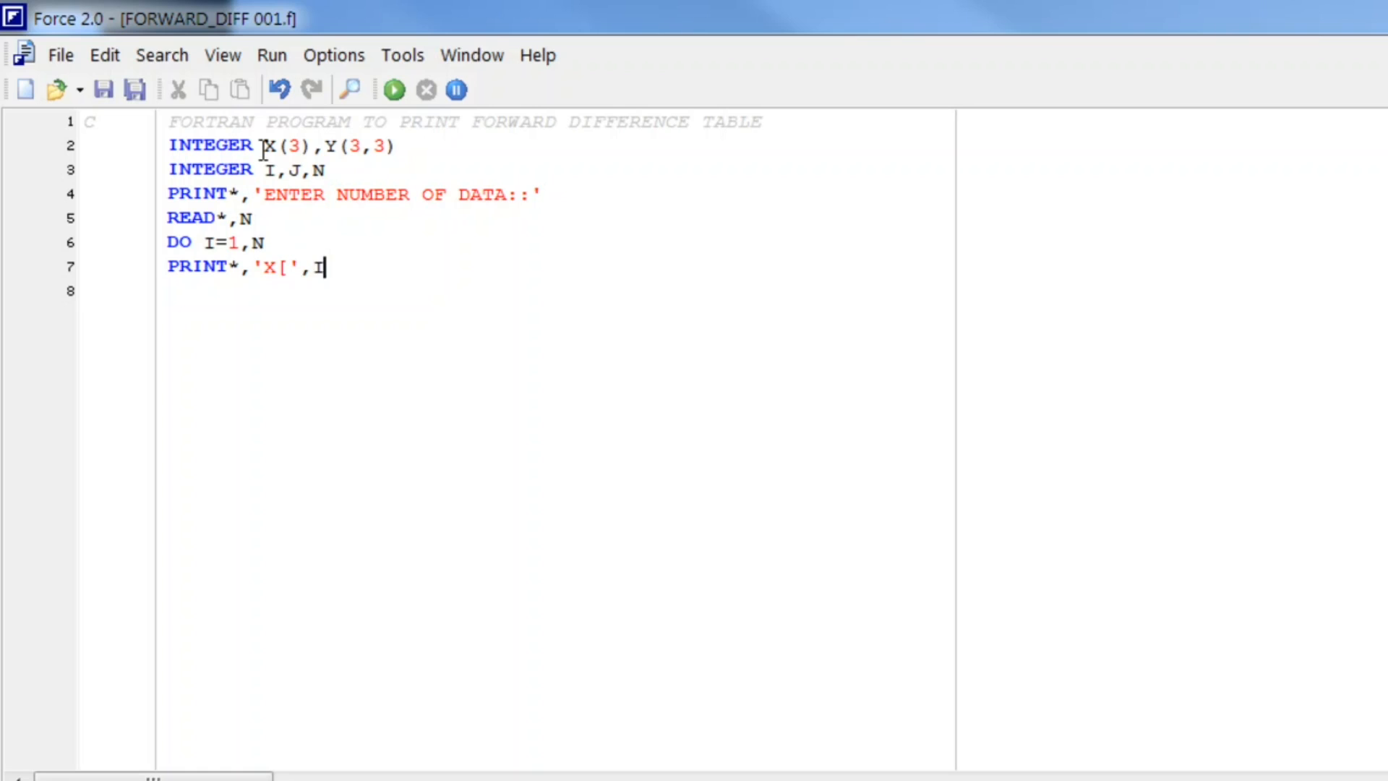
text(,'')
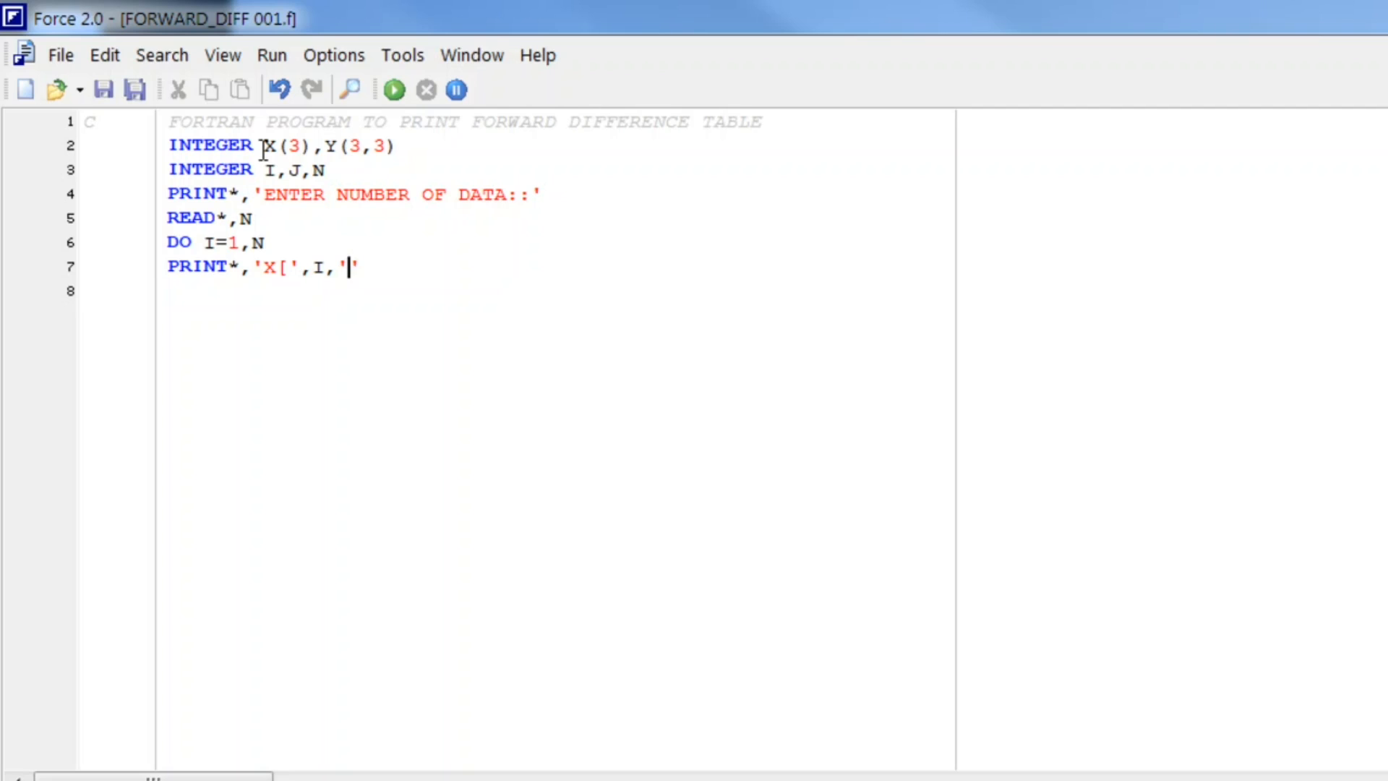
text(])
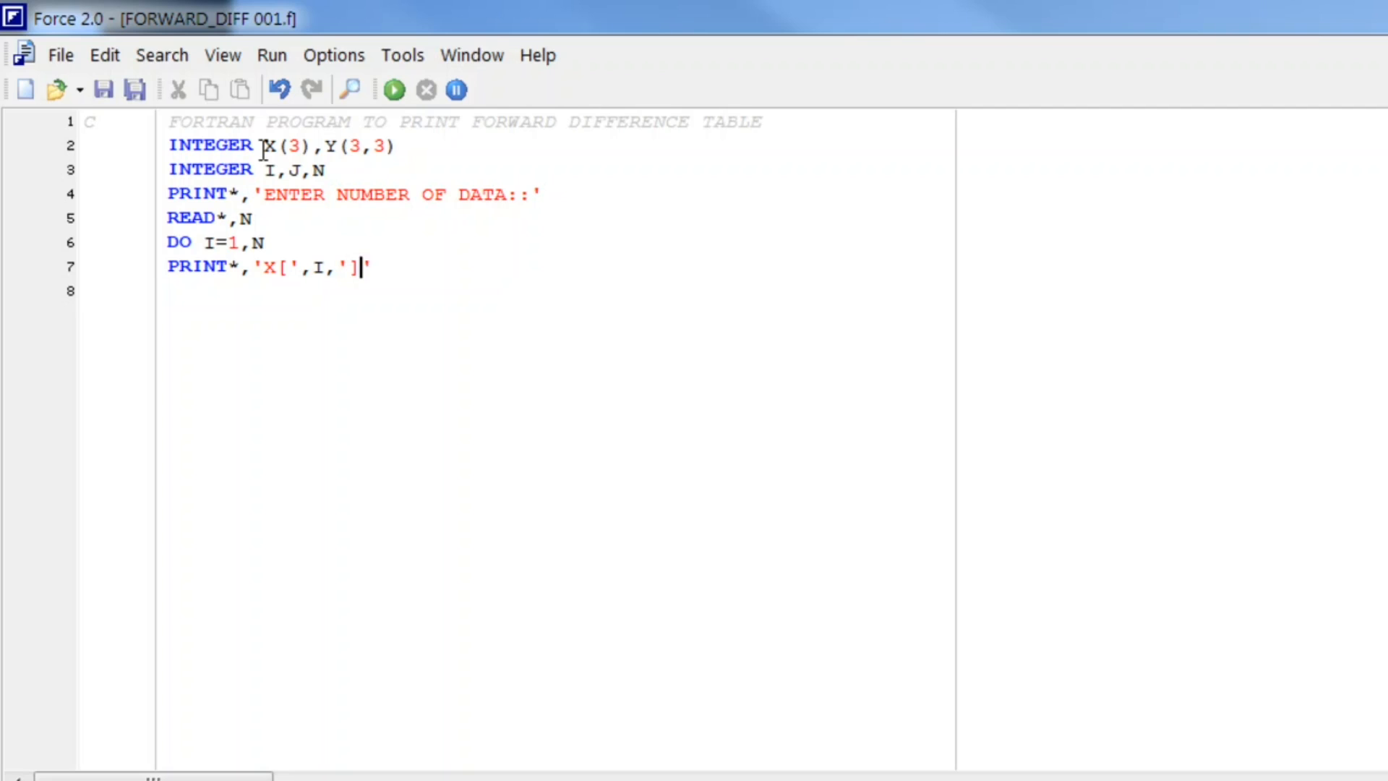
text(=)
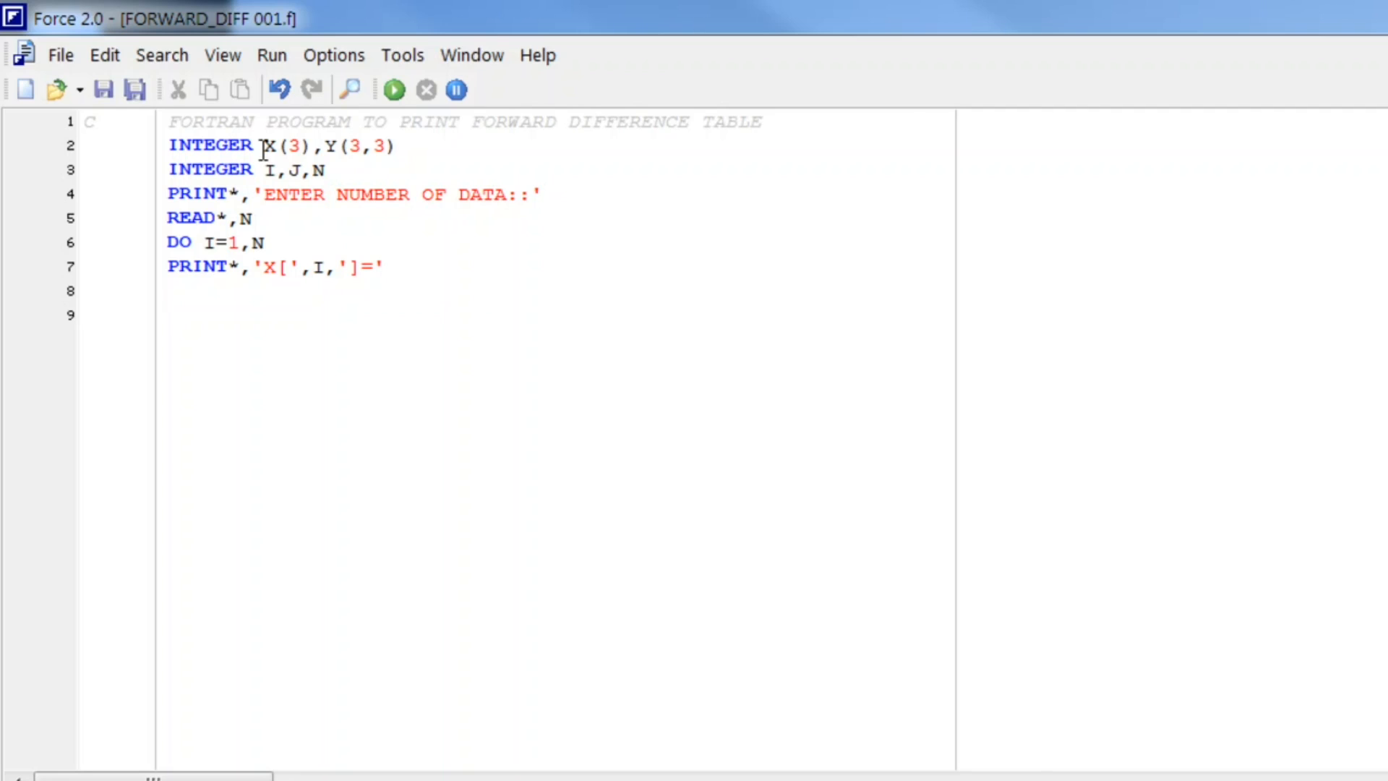
Read the abscissa with READ*,X(I).
text(READ*,)
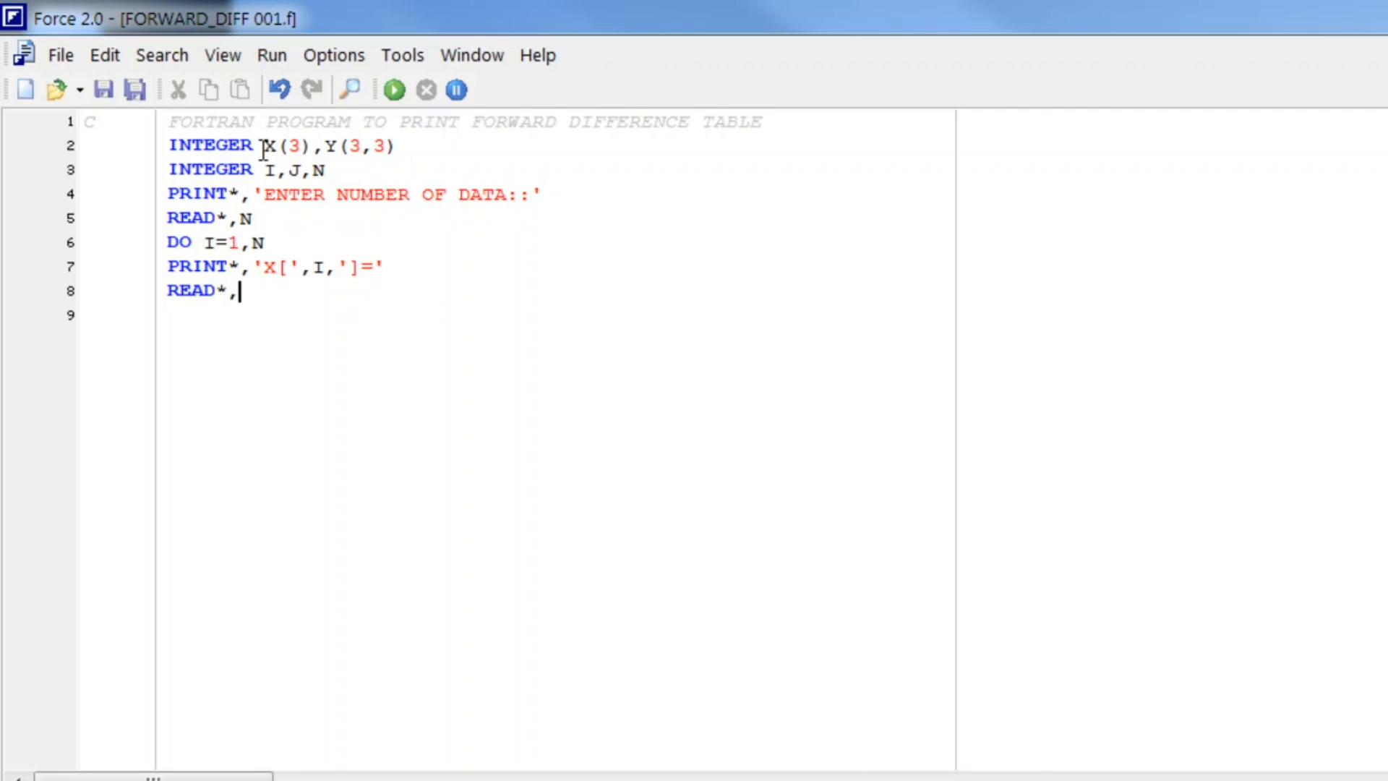
text(X)
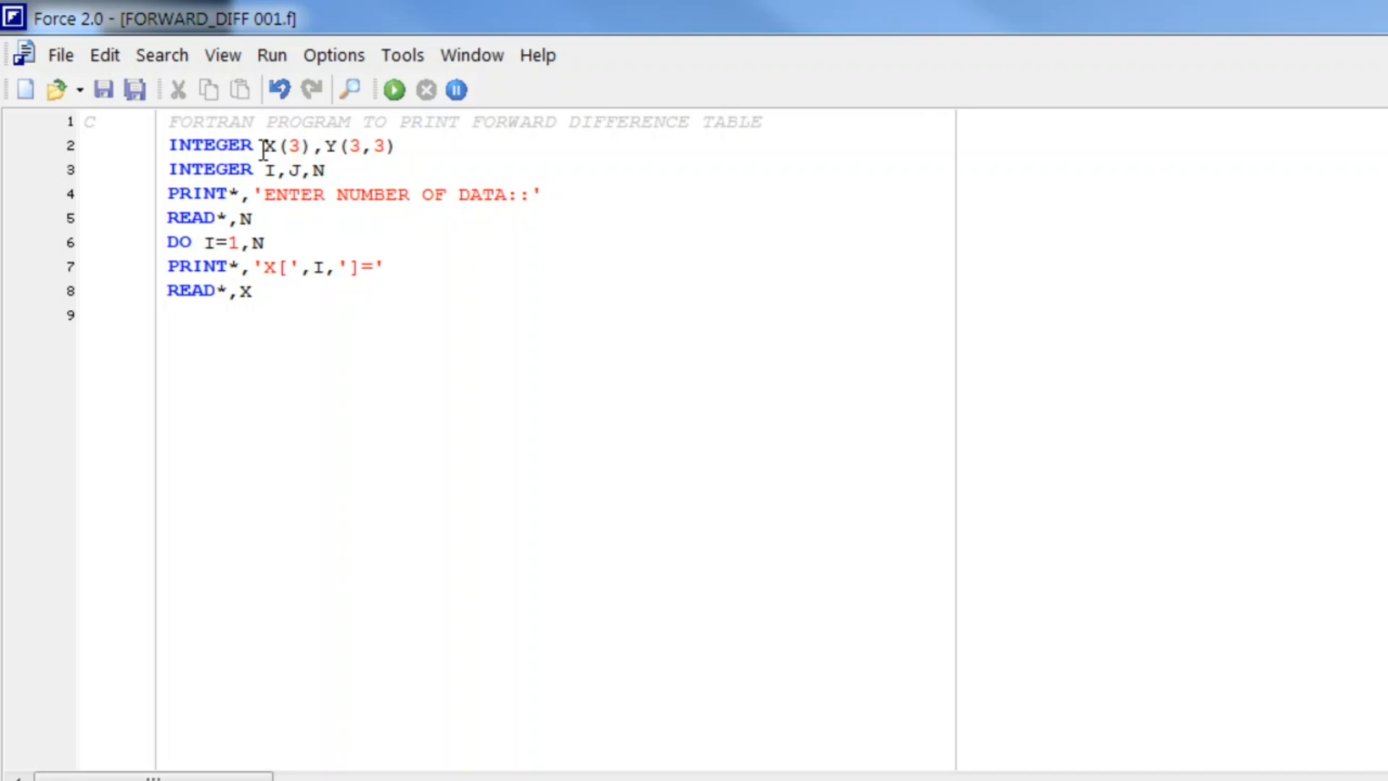
text((I))
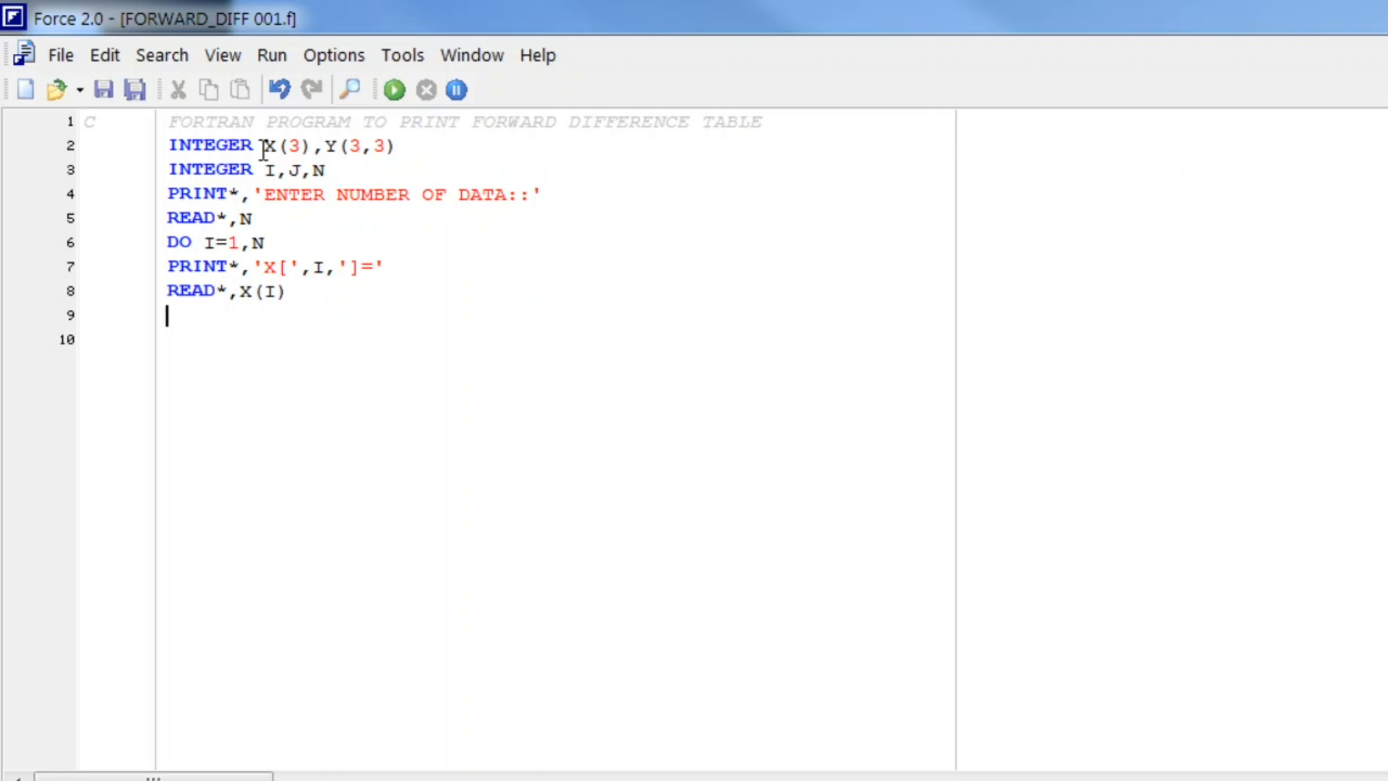
Write the Y prompt PRINT*,'Y[',I,']='.
text(E)
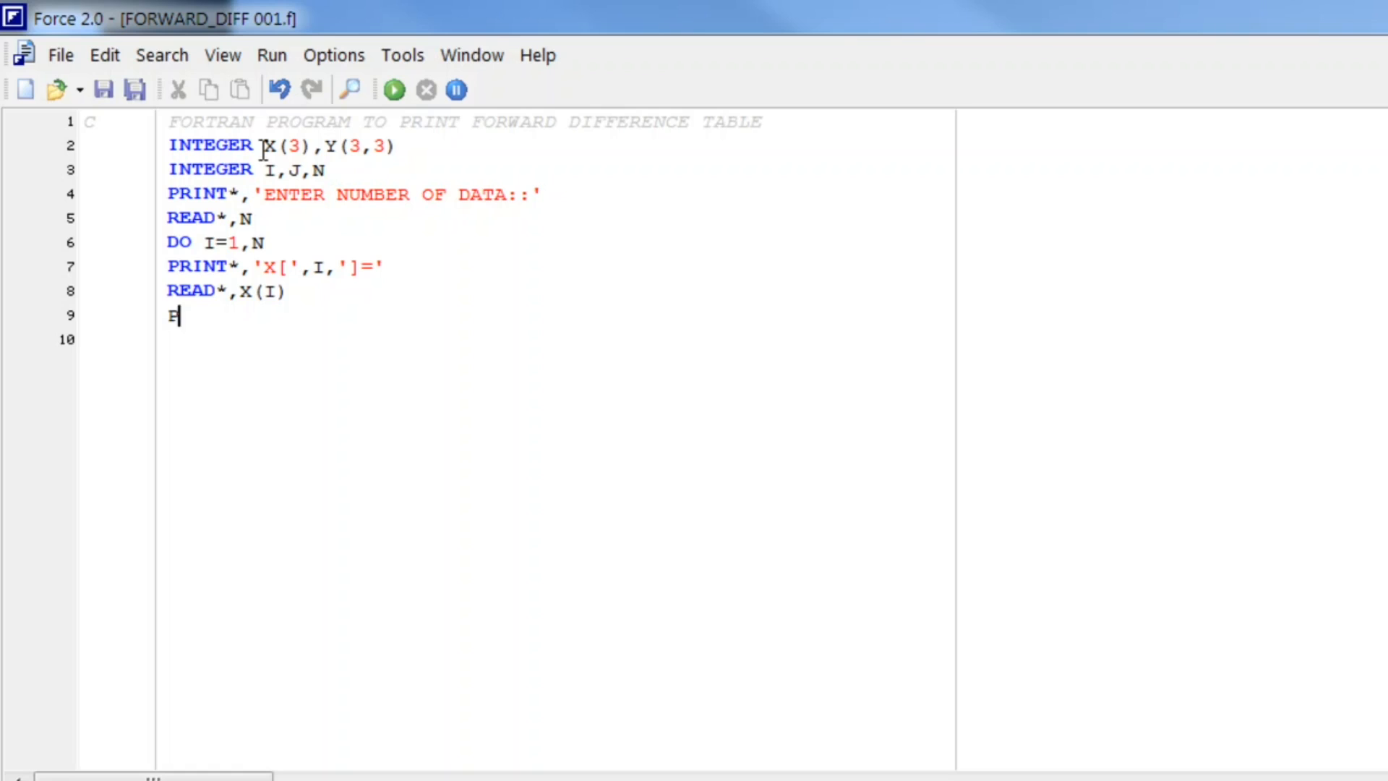
text(RINT*)
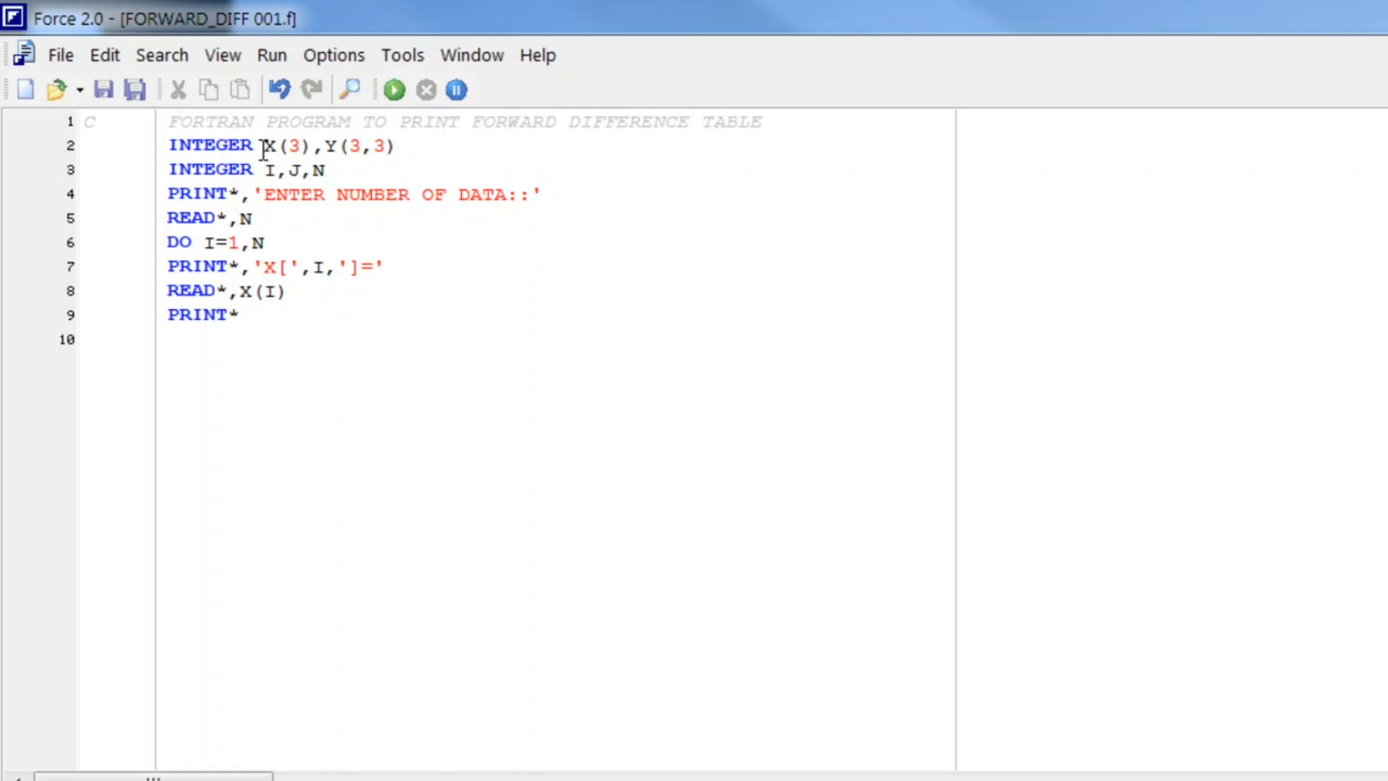
text(,)
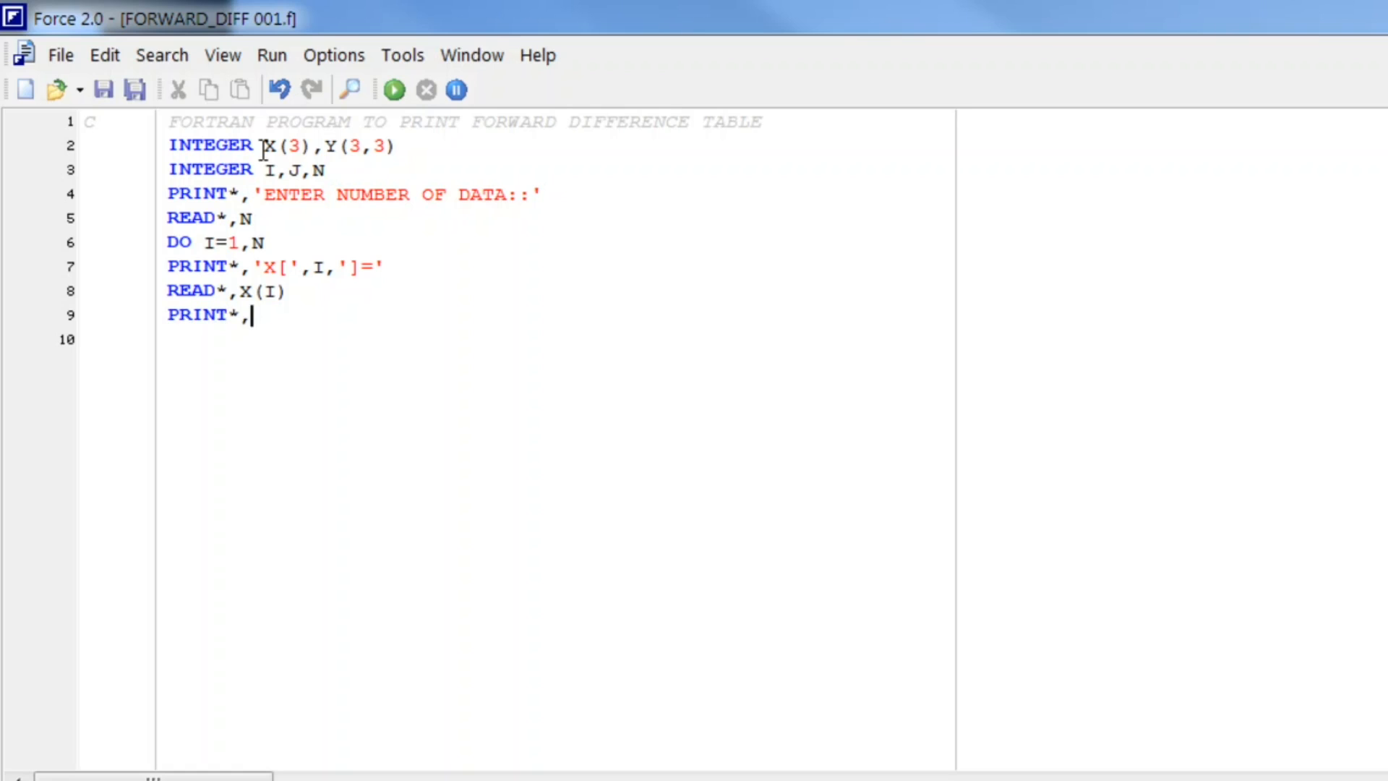
text(')
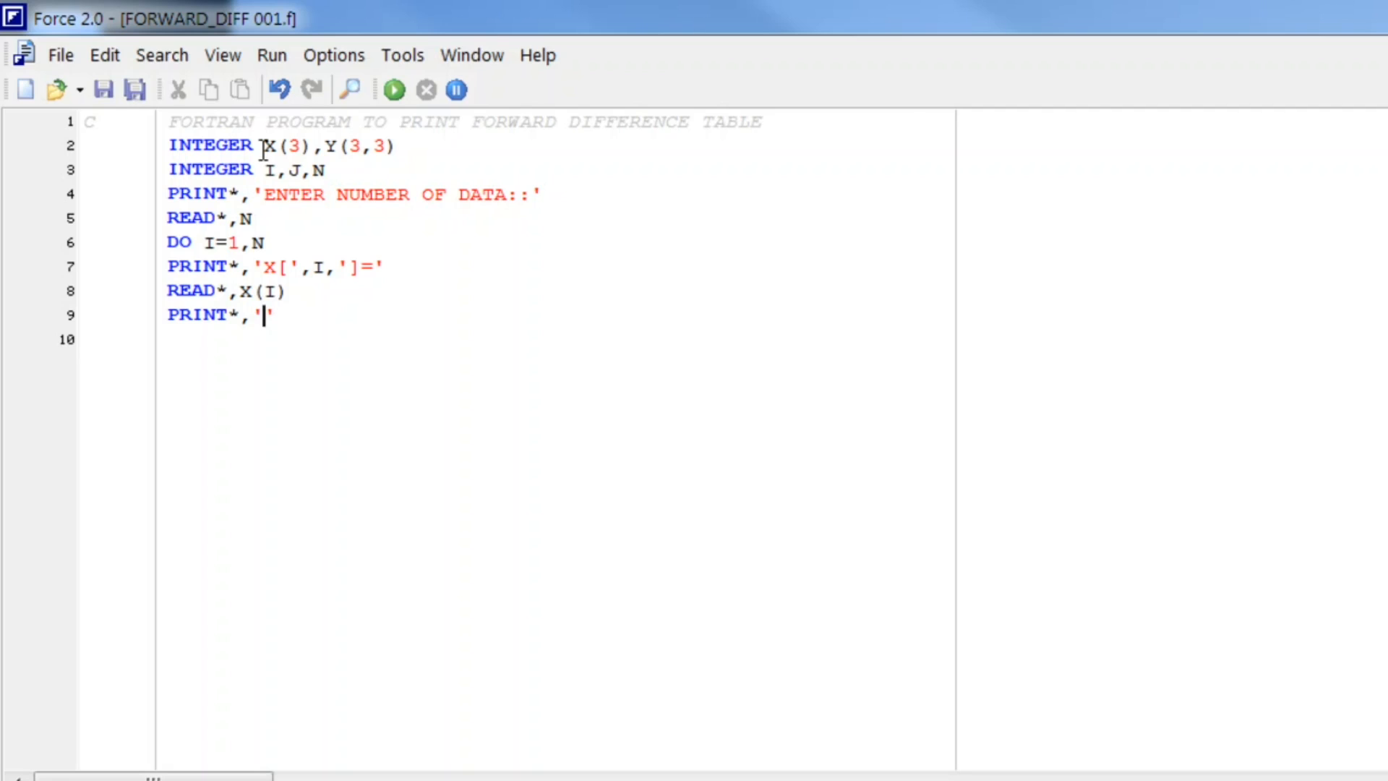
text(Y[)
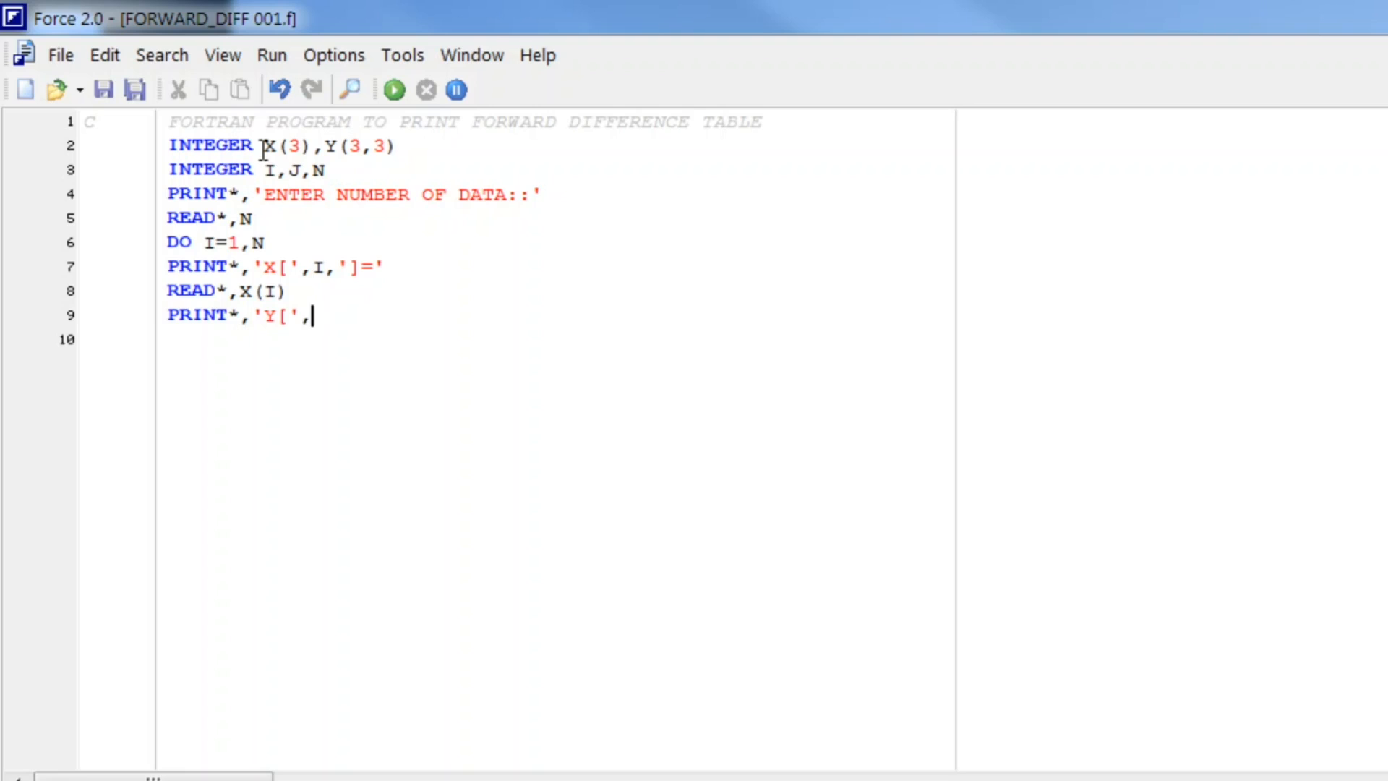
text(I,)
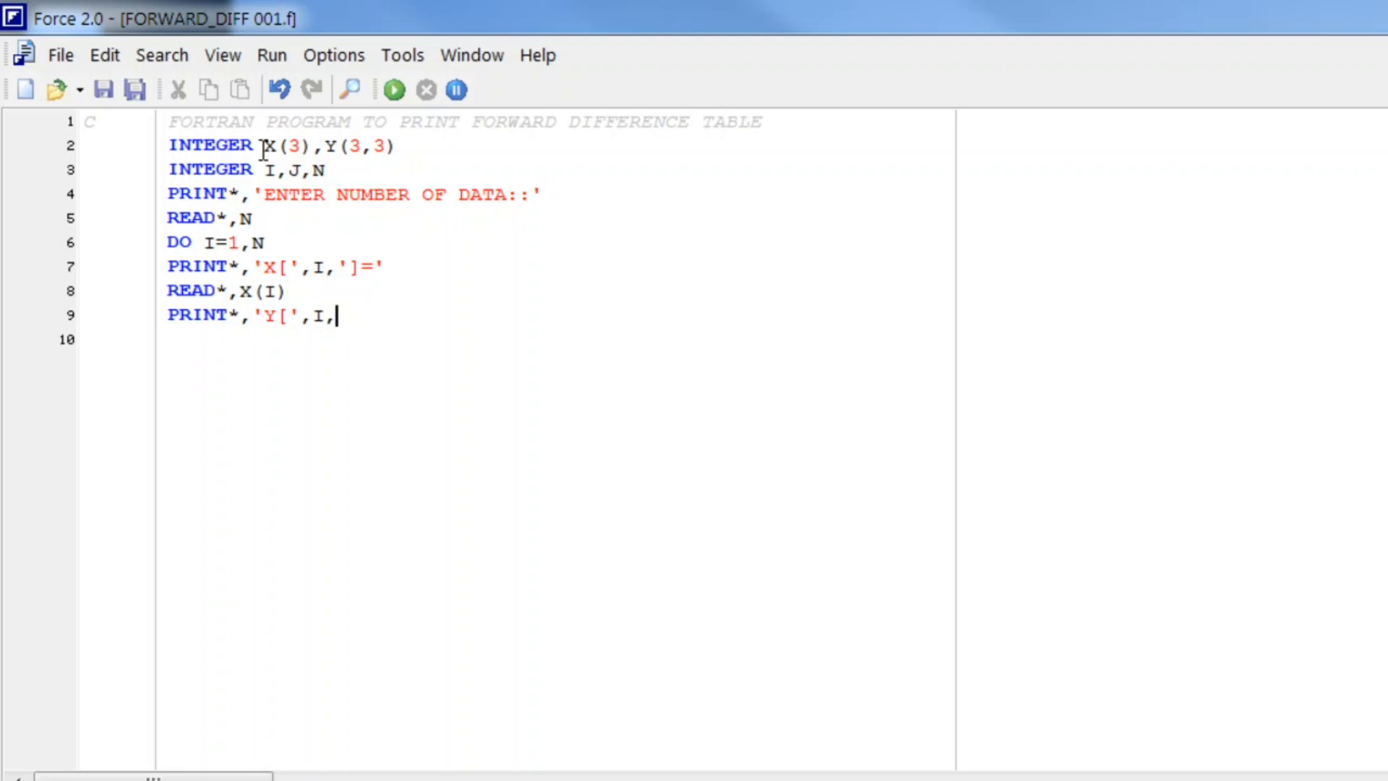
text(])
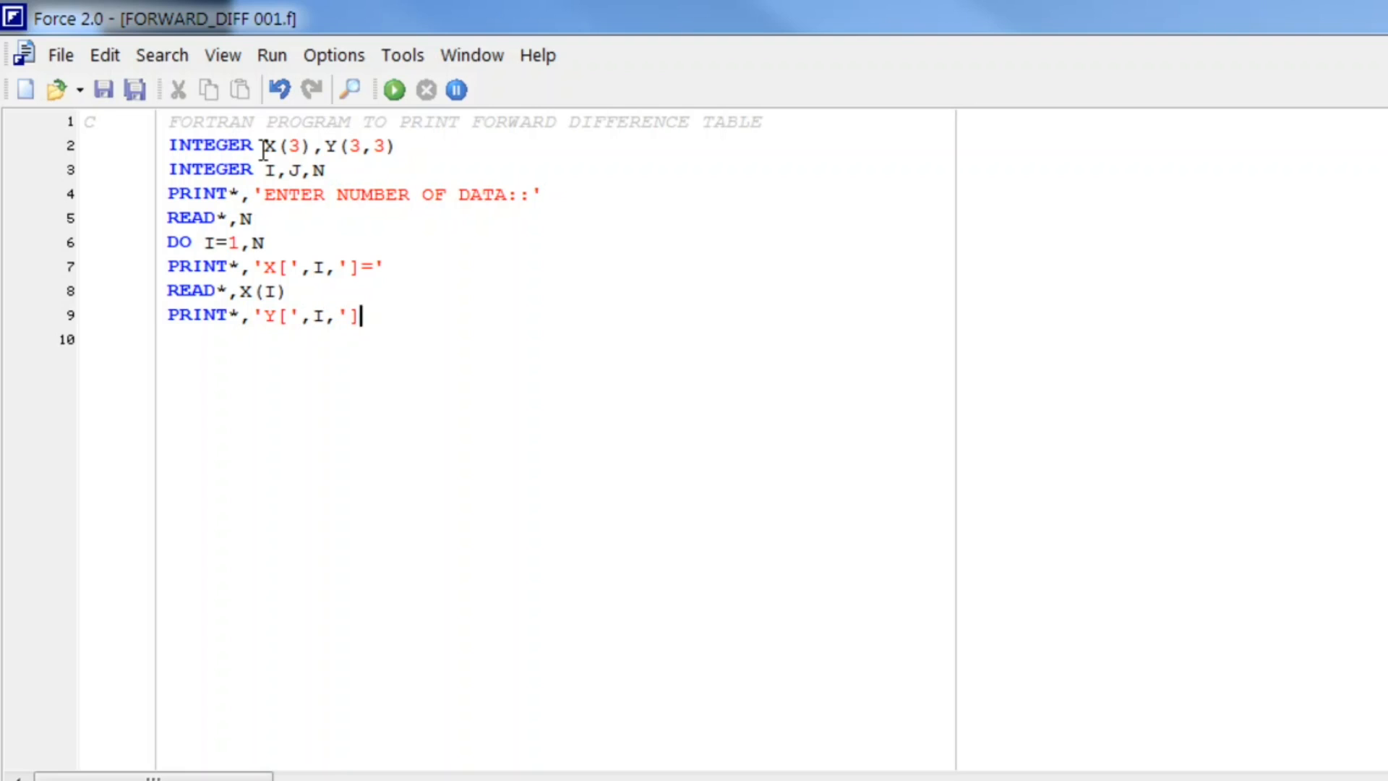
text(=)
click(558, 338)
text(RE)
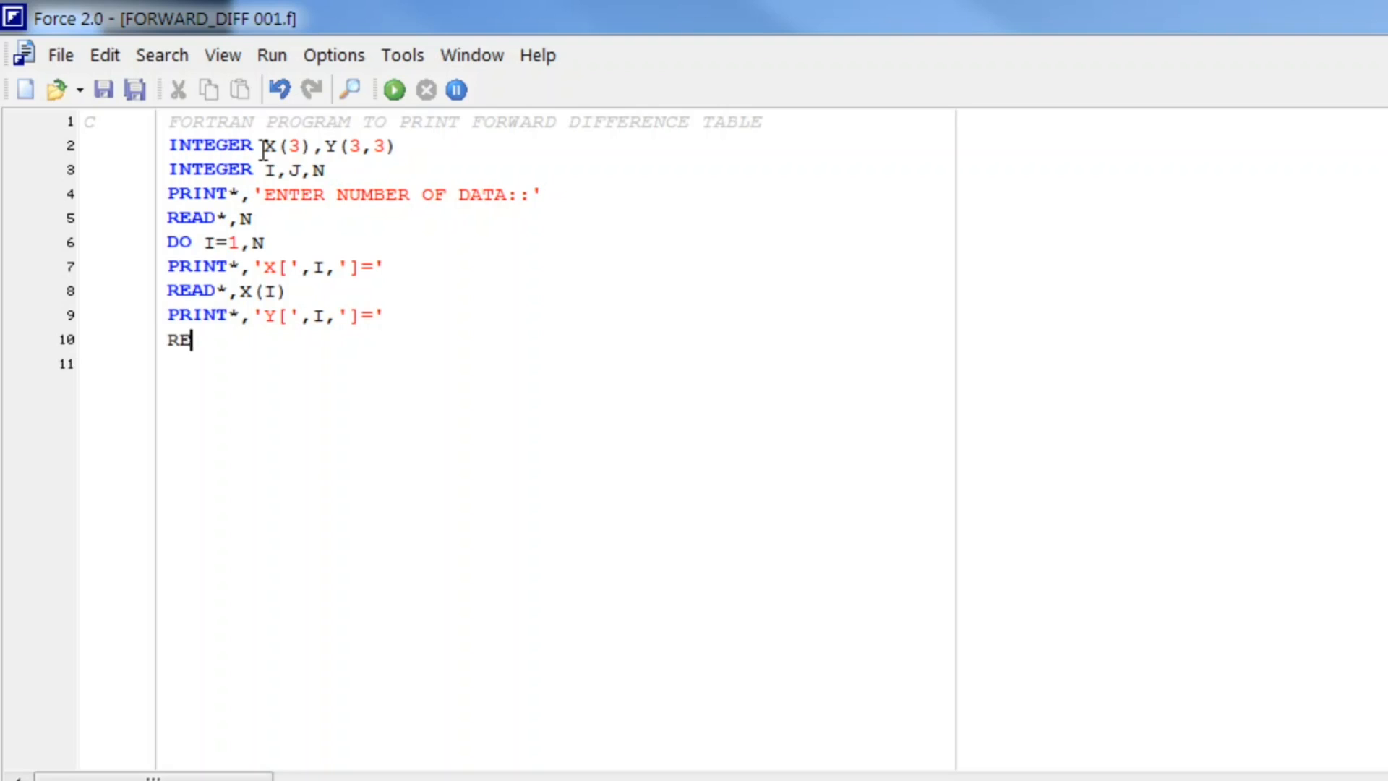
Read the ordinate with READ*,Y(I,1) and close the input loop with ENDDO.
text(AD*,)
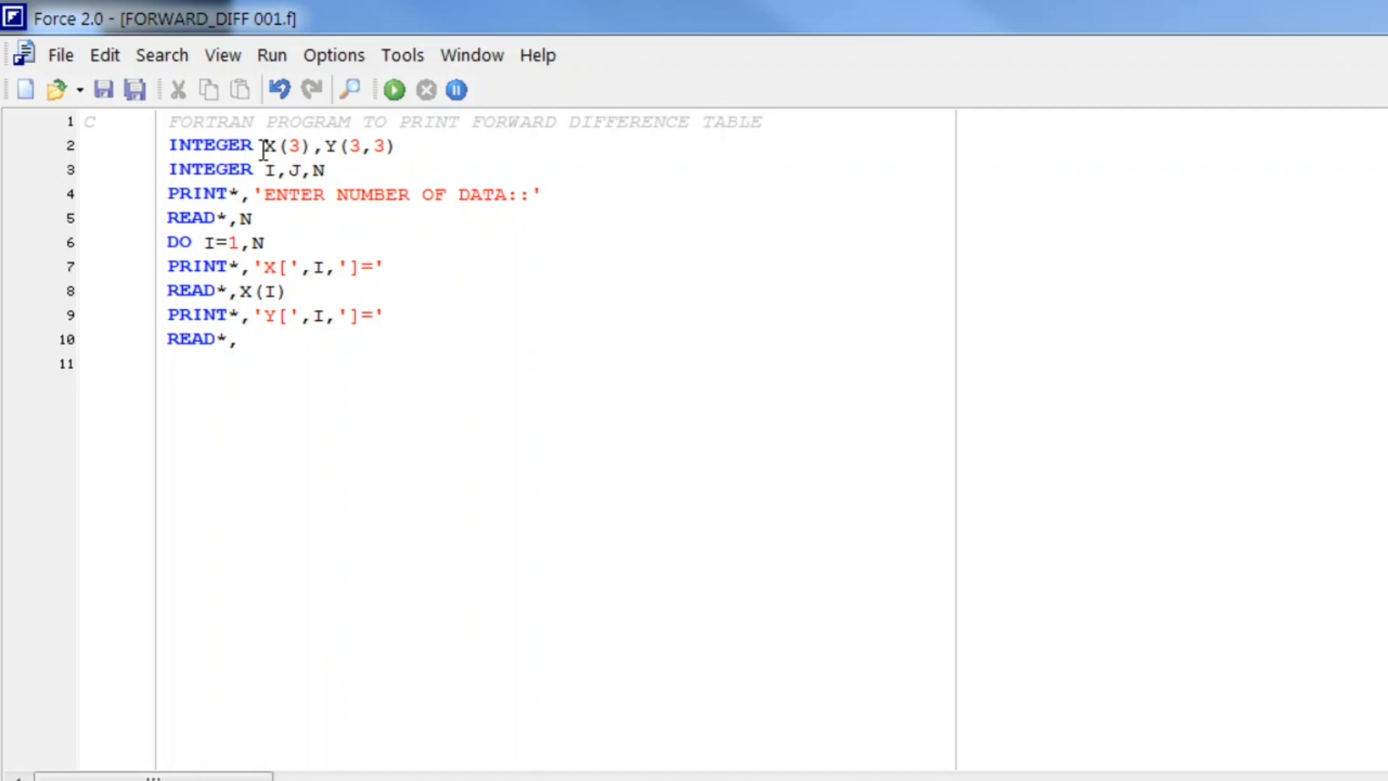
text(Y)
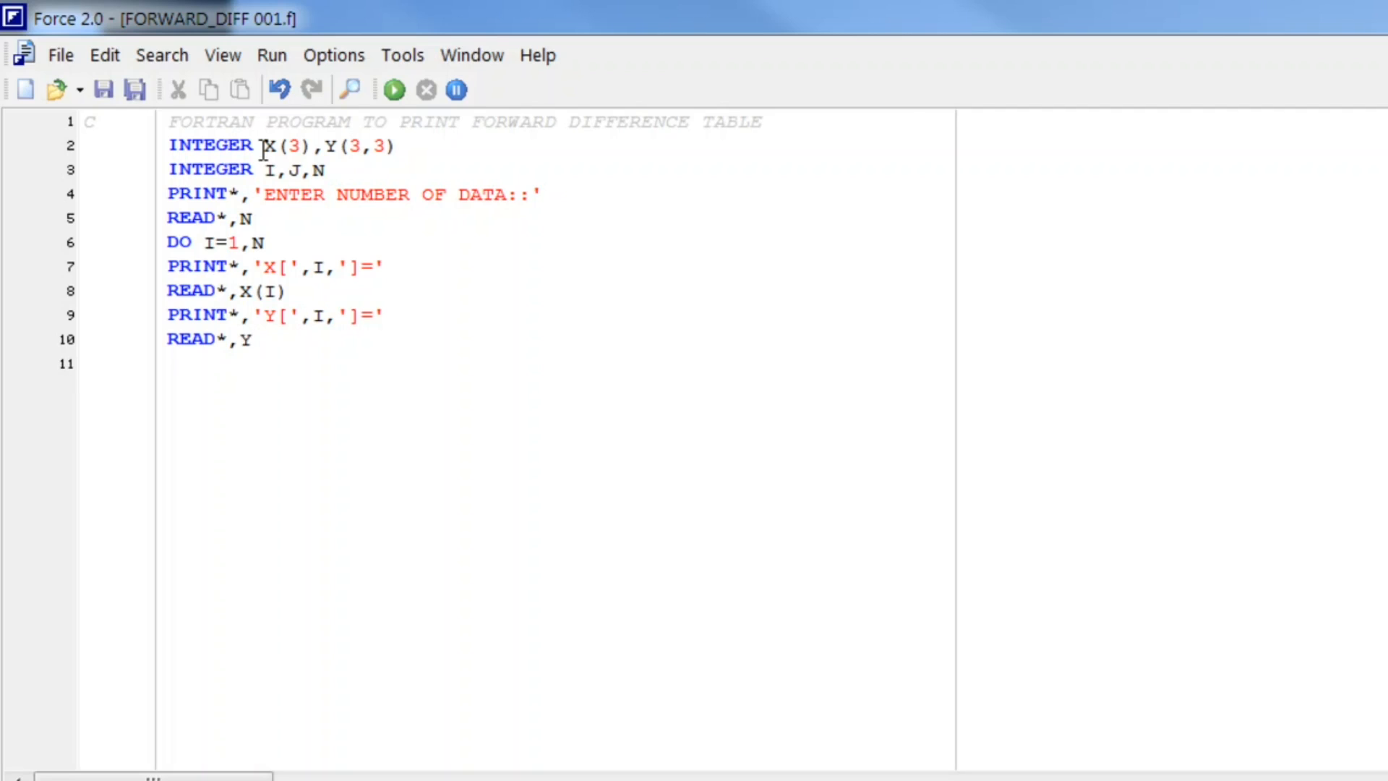
text((I,1)
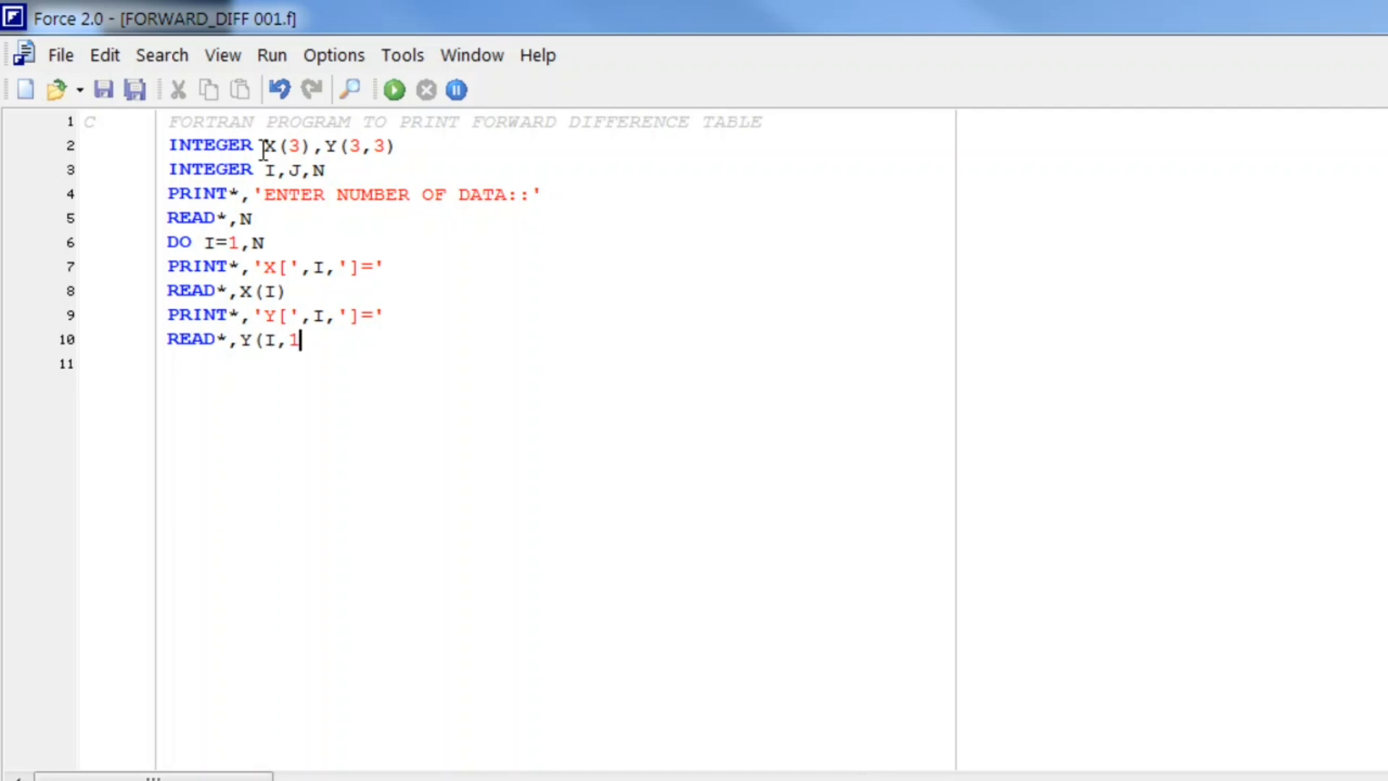
key(Return)
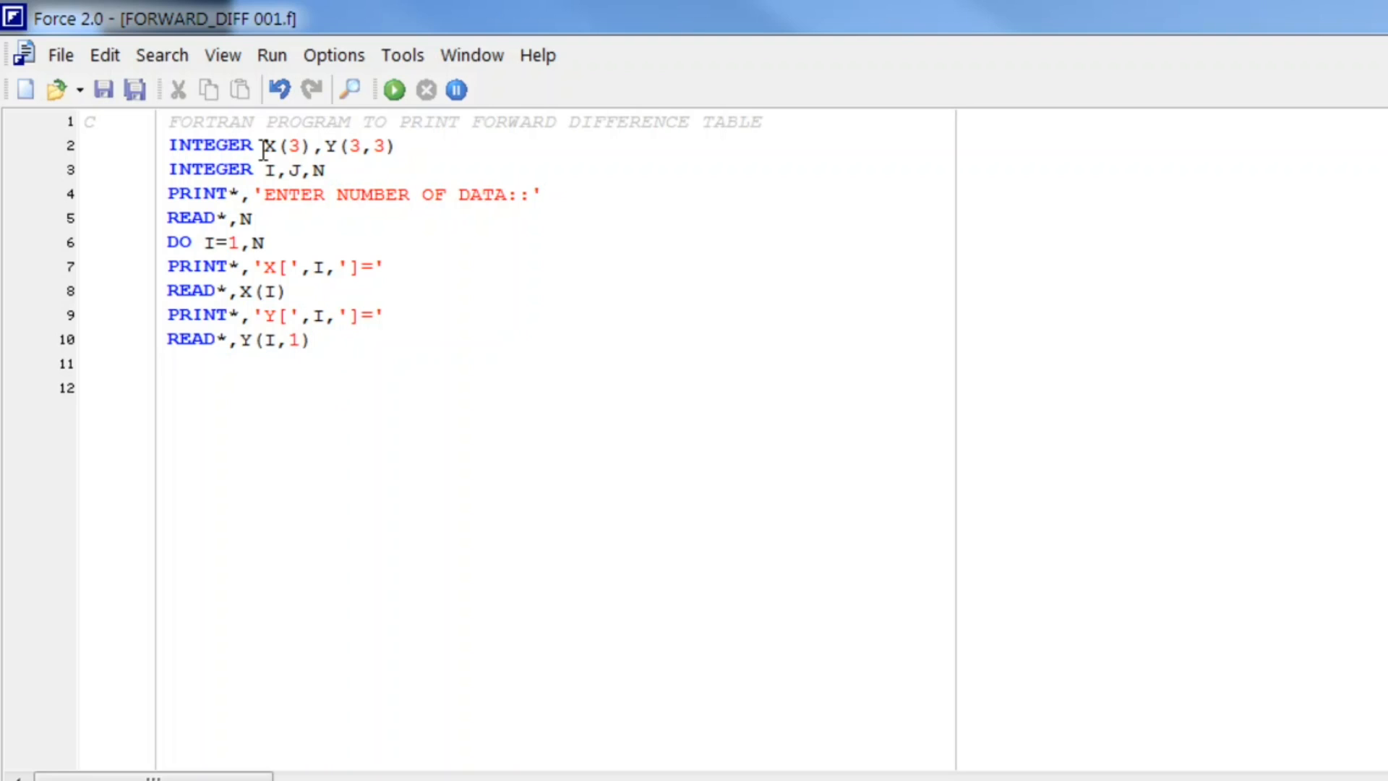
text(ENDDO)
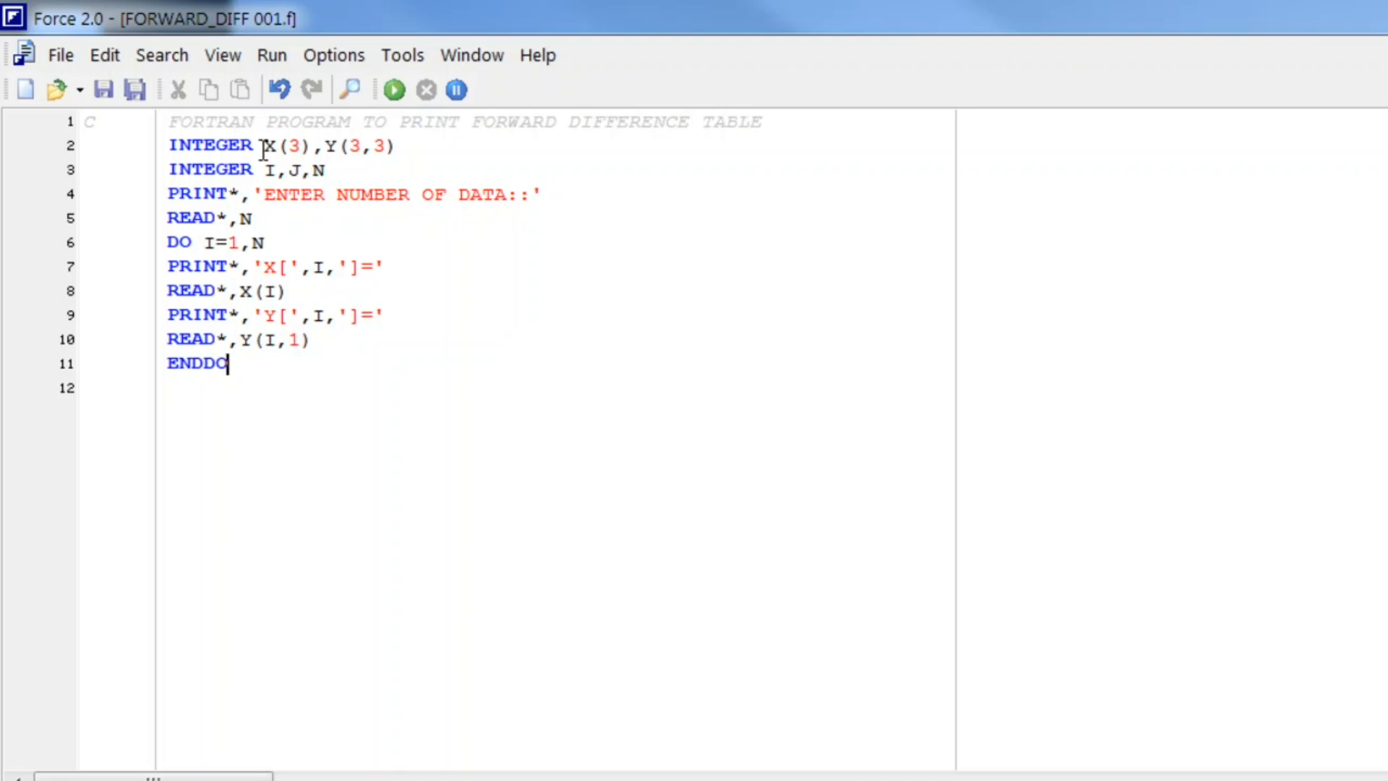
key(Return)
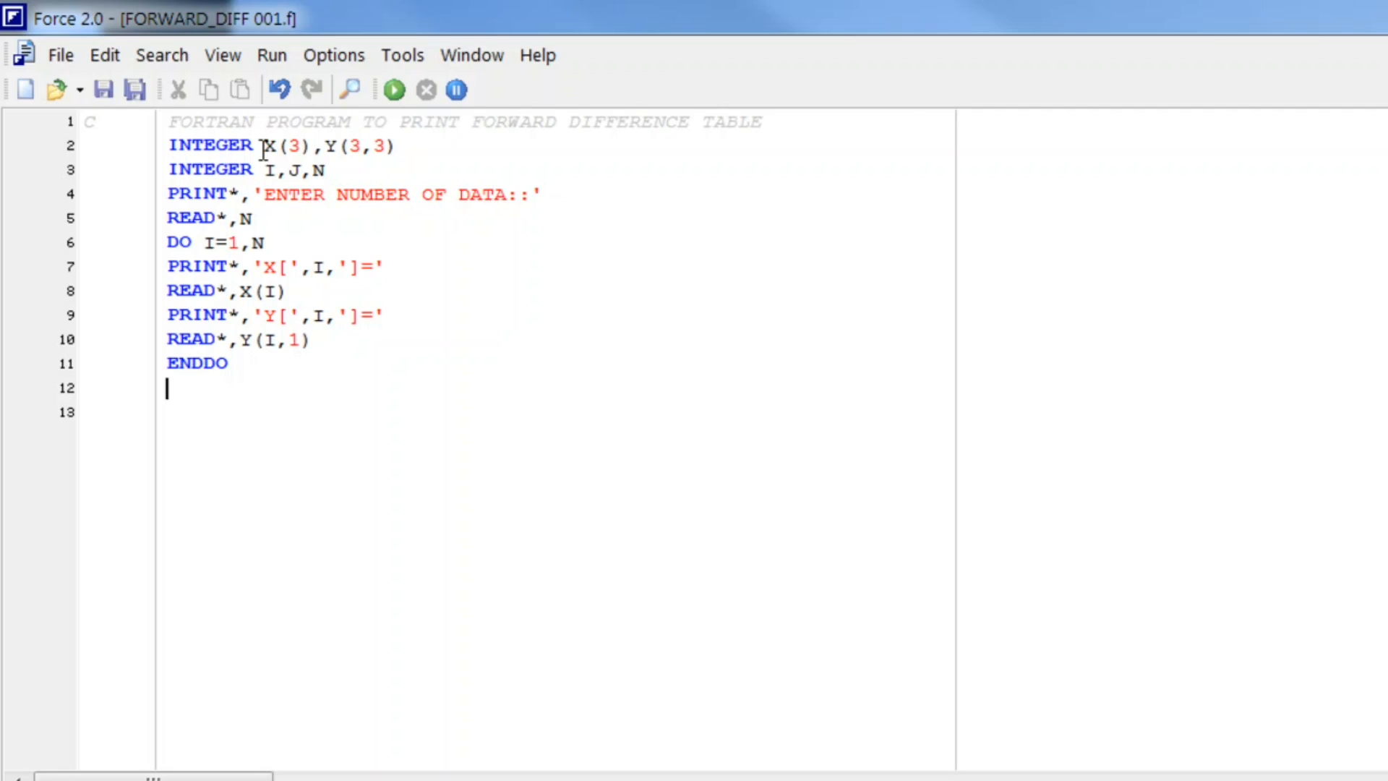
Write the nested loop headers DO I=2,N and indented DO J=1,N-I+1.
text(DO)
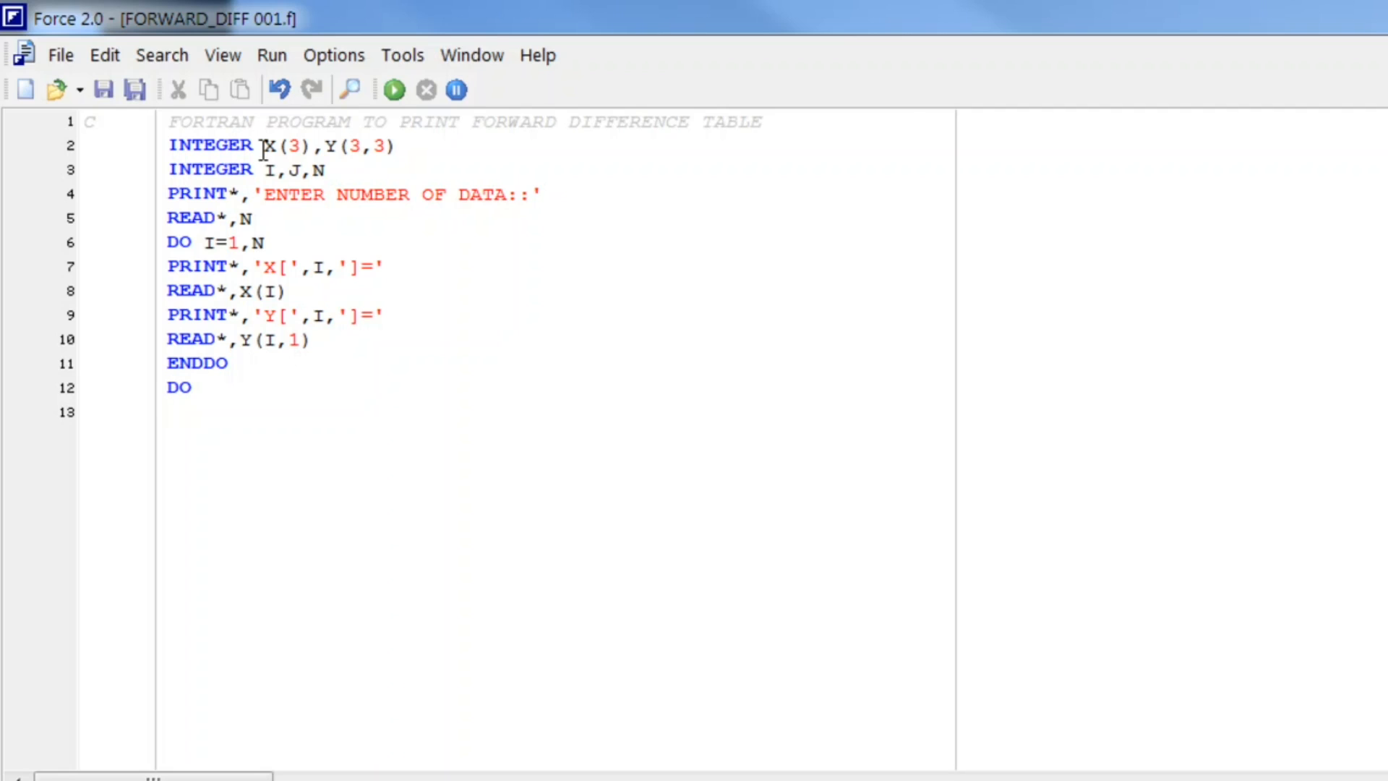
text(I=)
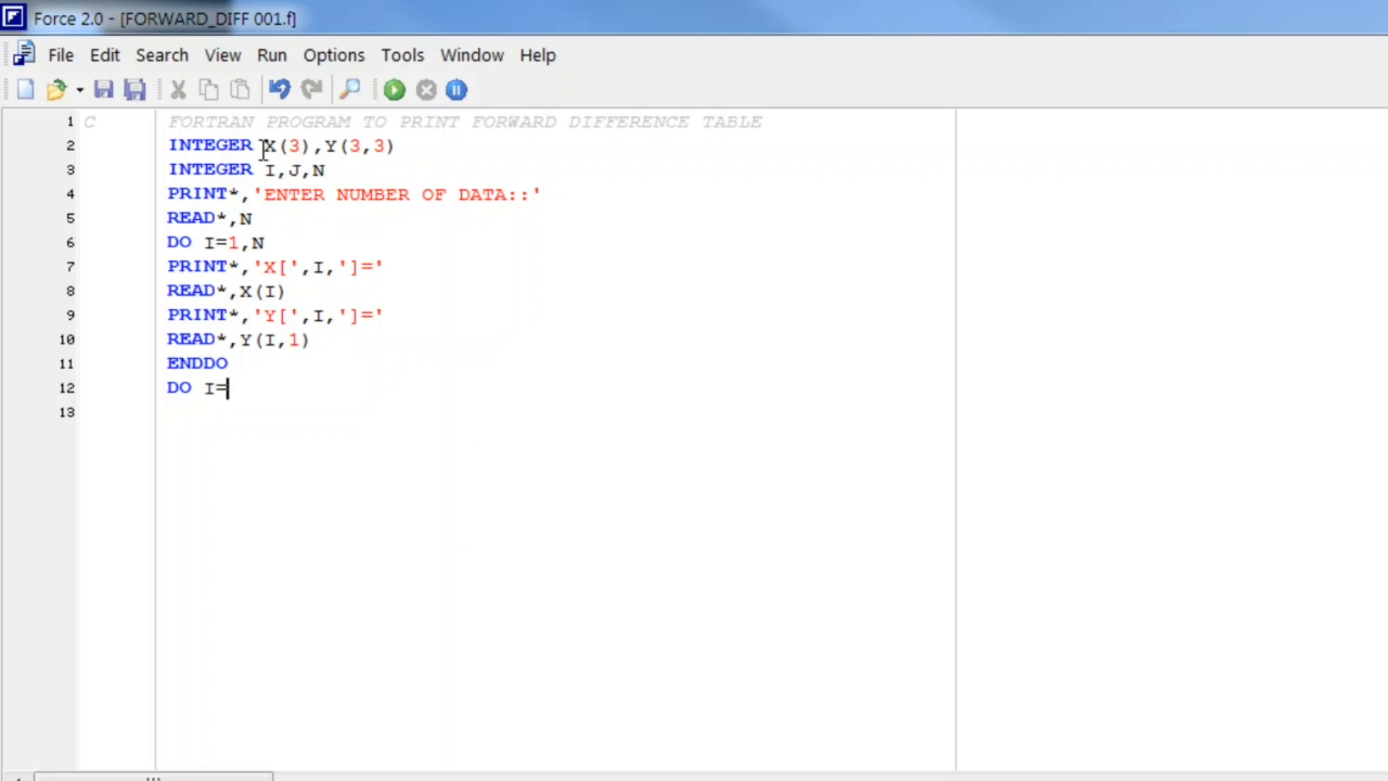
text(2,N)
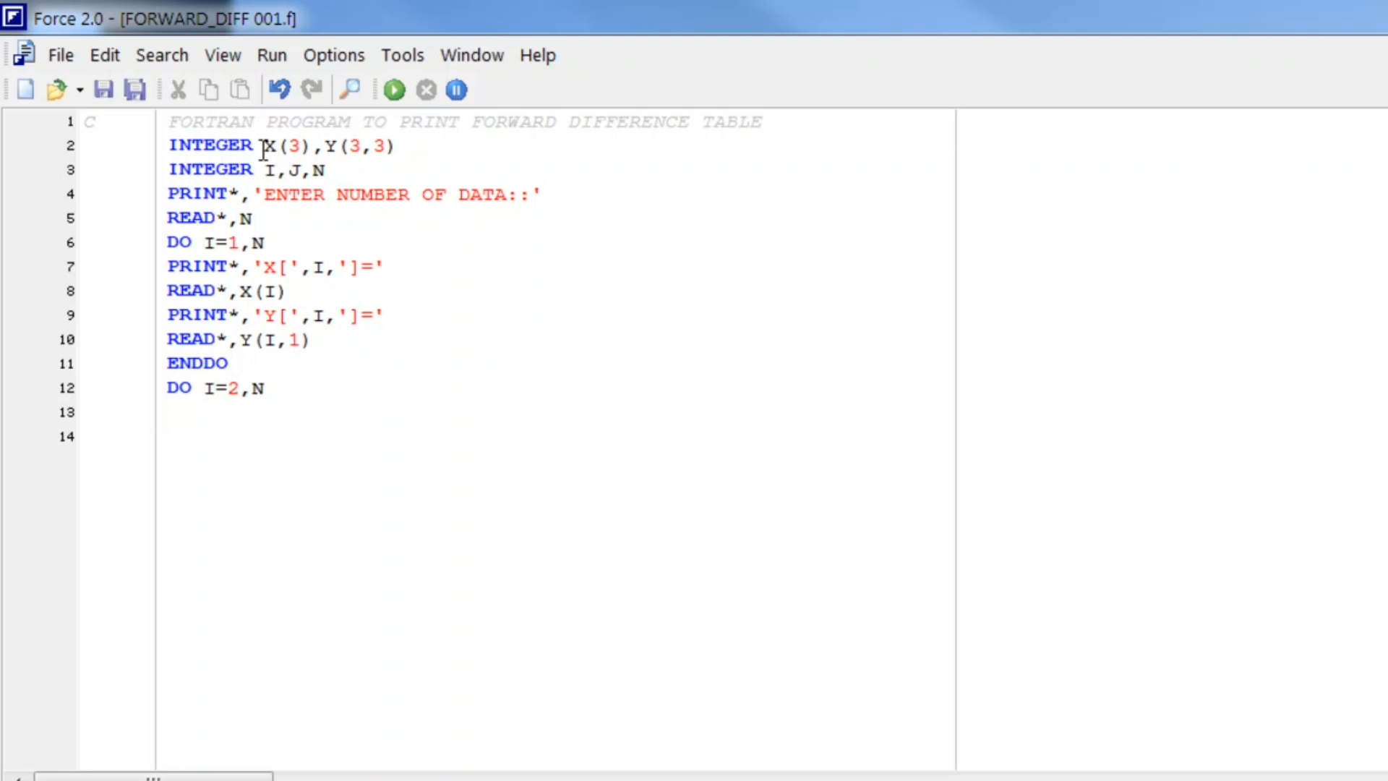
click(191, 412)
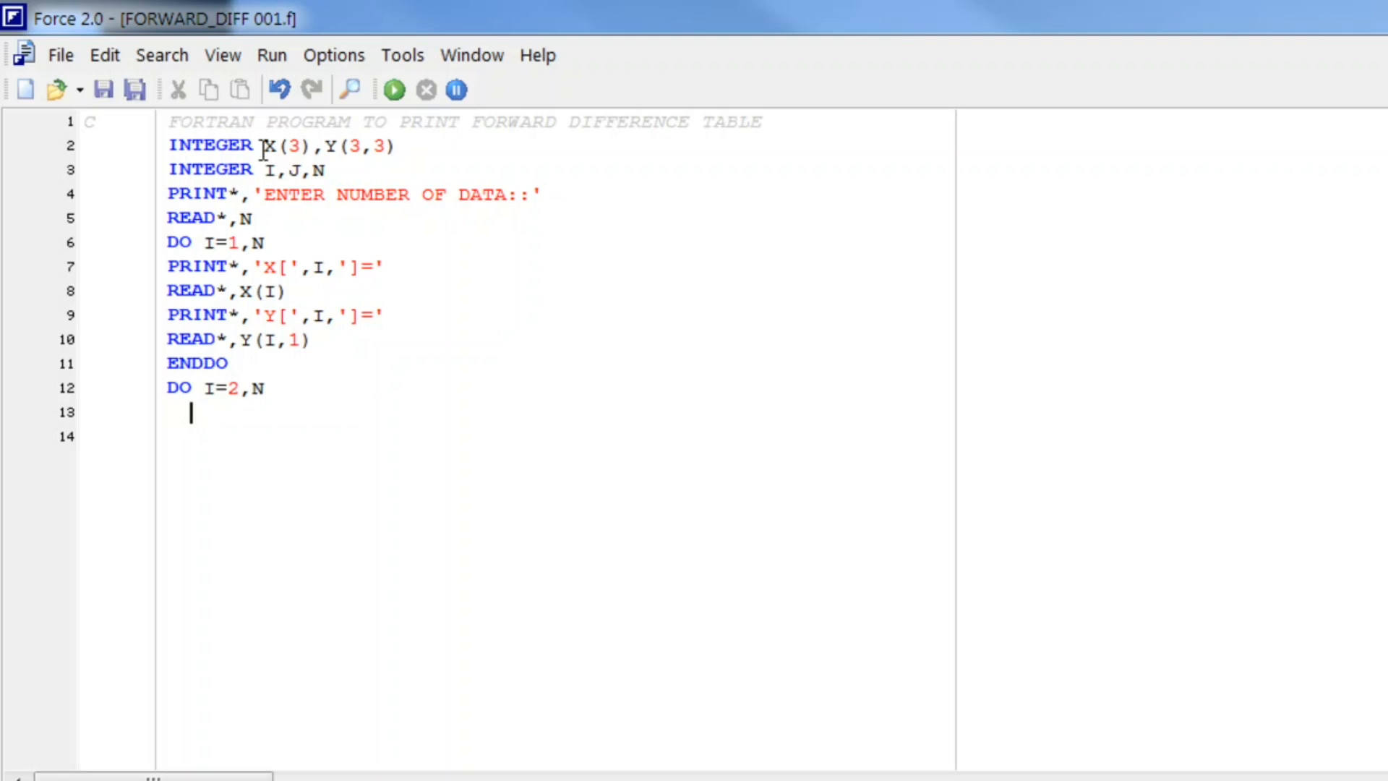
text(DO)
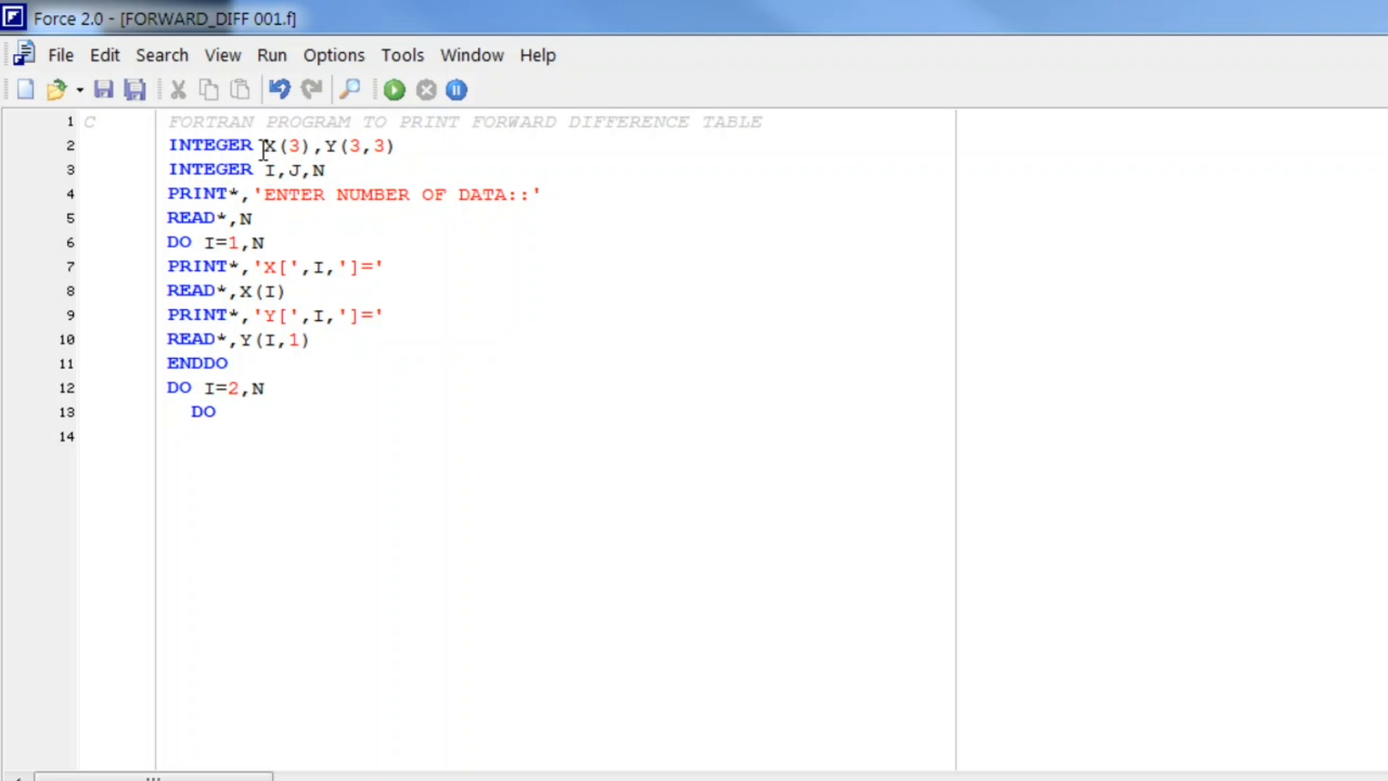
text(J)
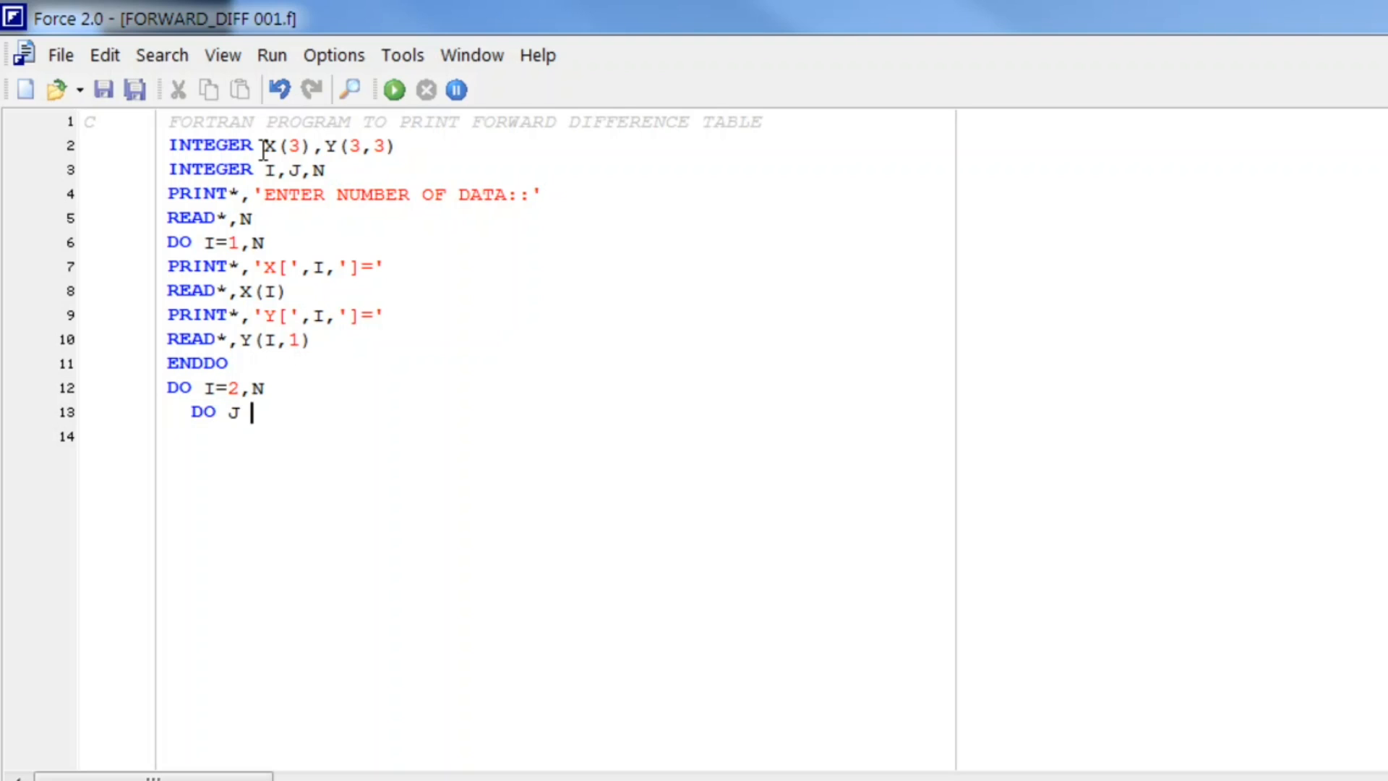
text(=)
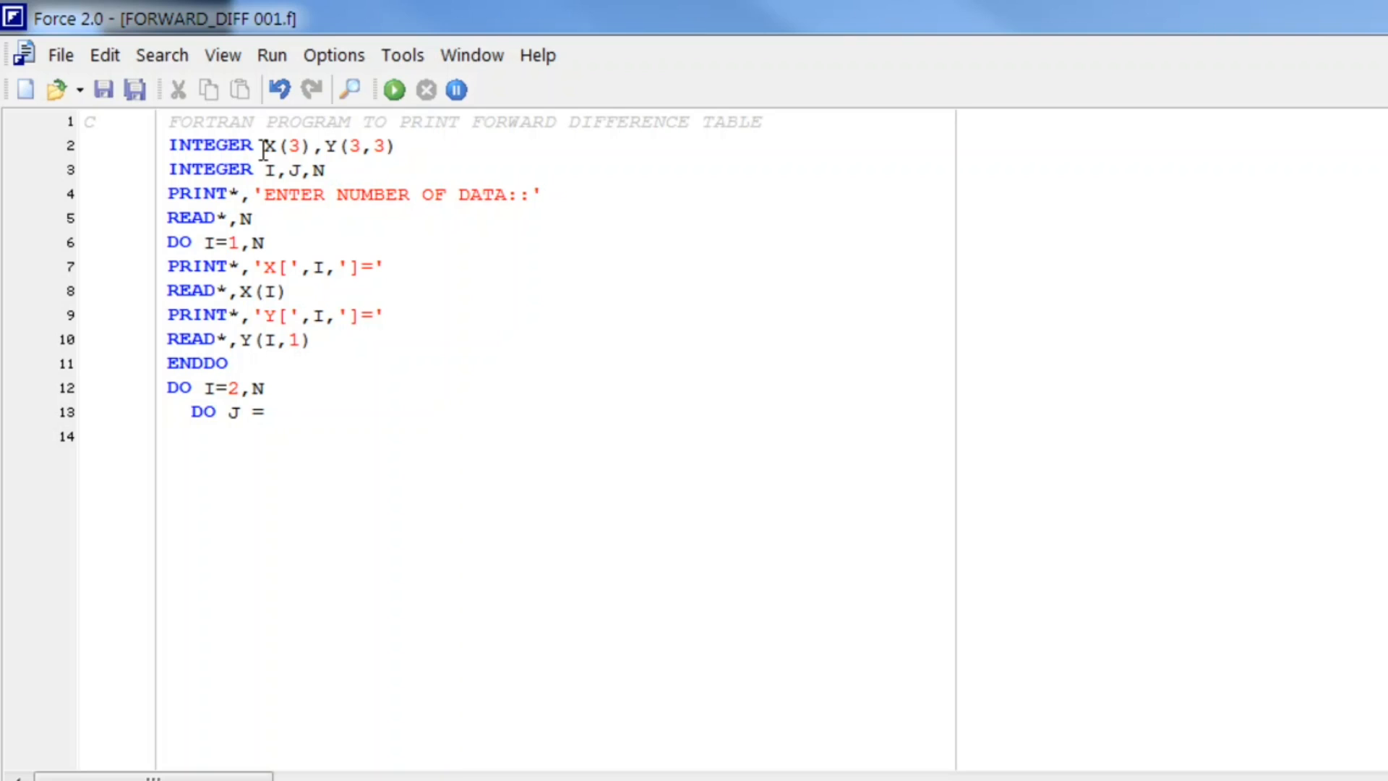
text(1,N)
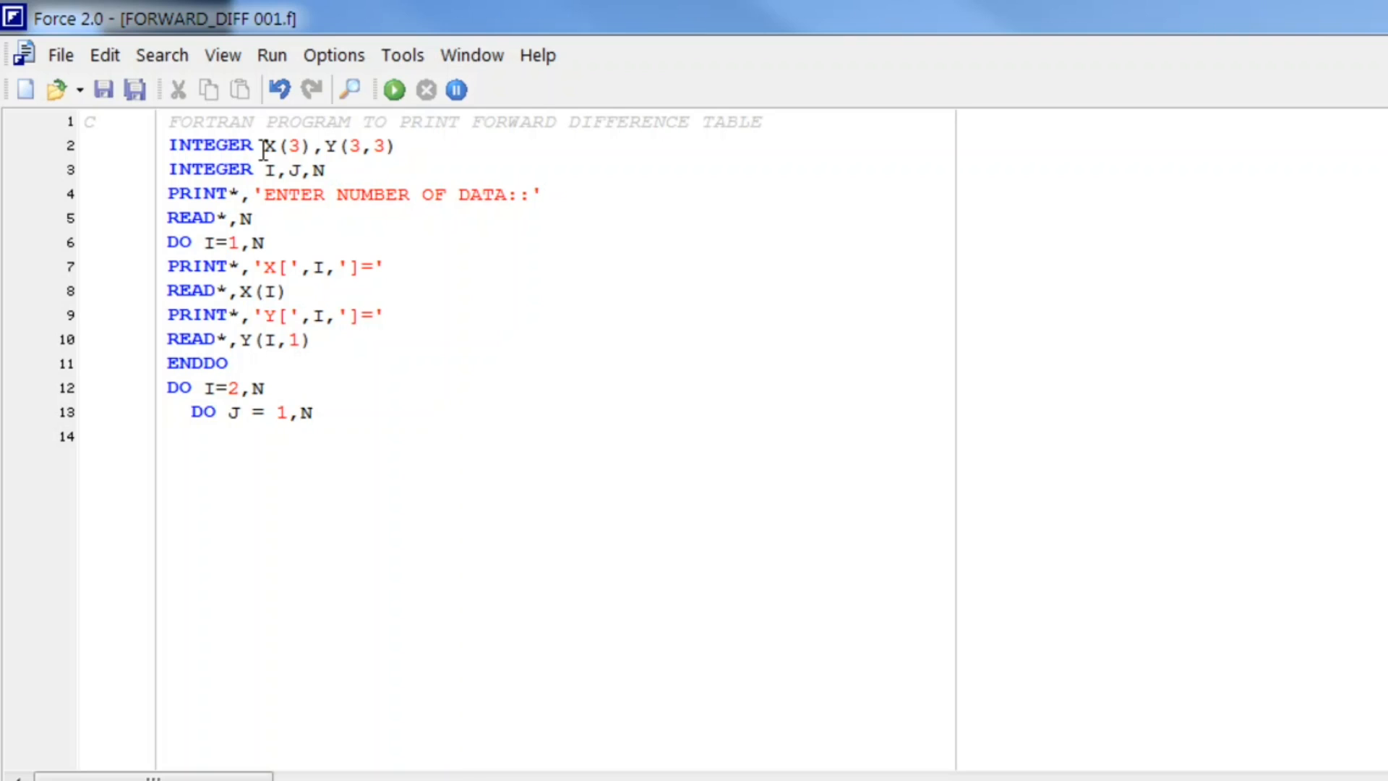
text(-I)
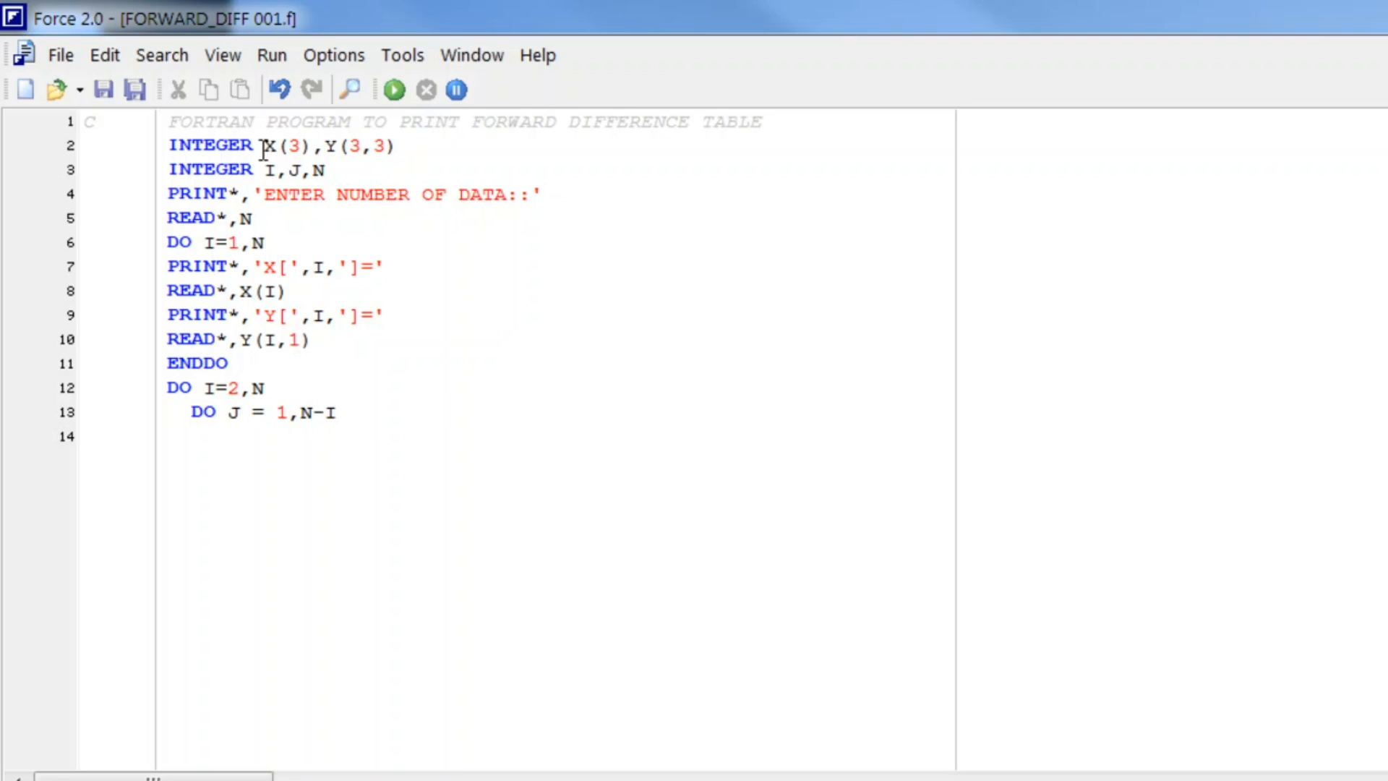
text(+1)
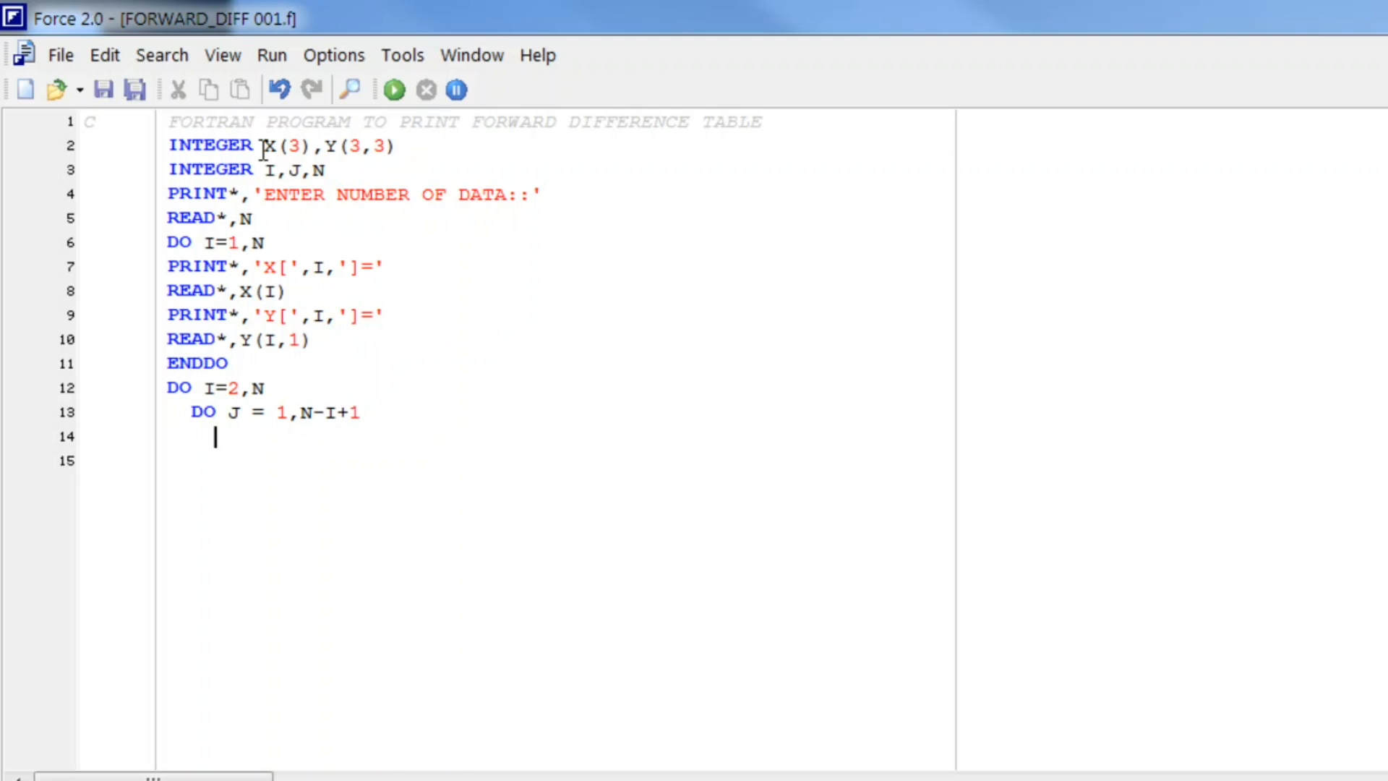
Write the difference formula Y(J,I) = Y(J+1,I-1) - Y(J,I-1).
text(Y(J)
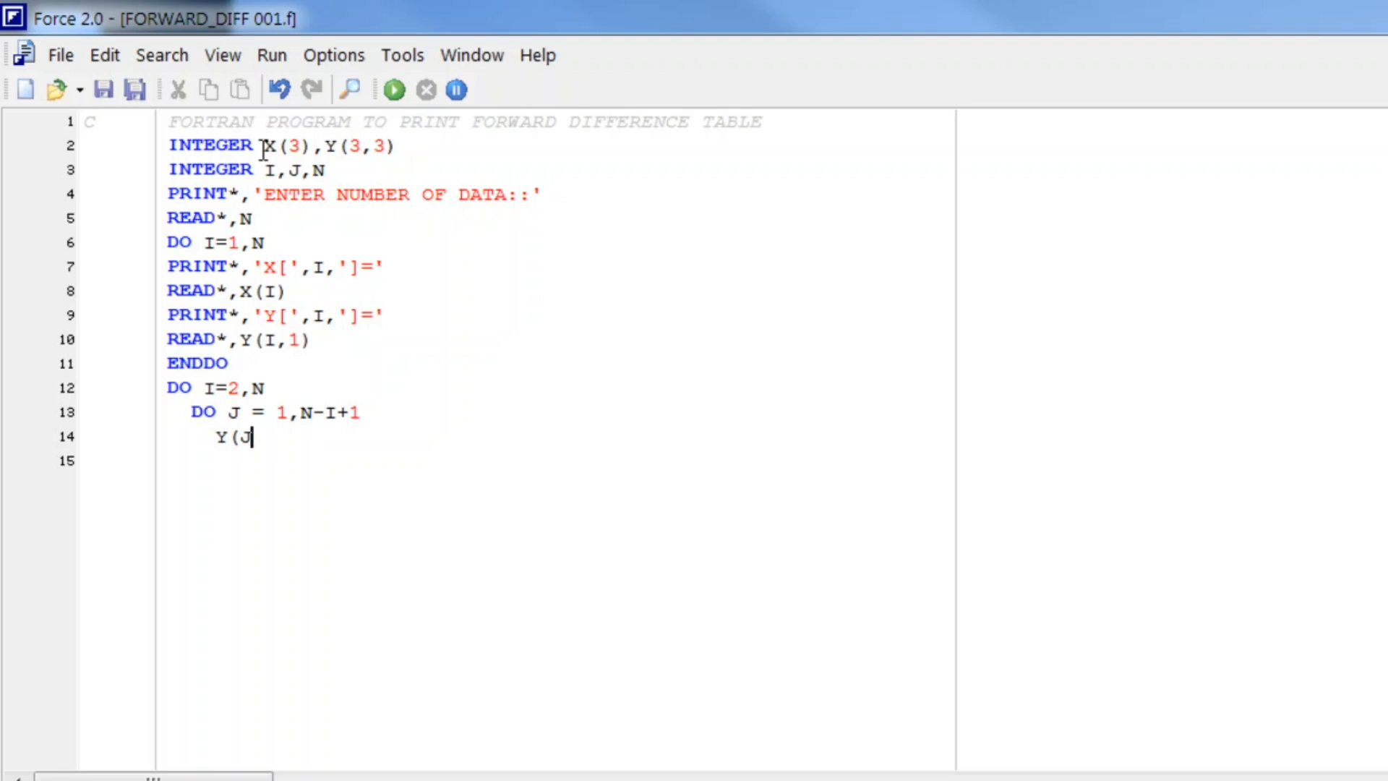
text(,I))
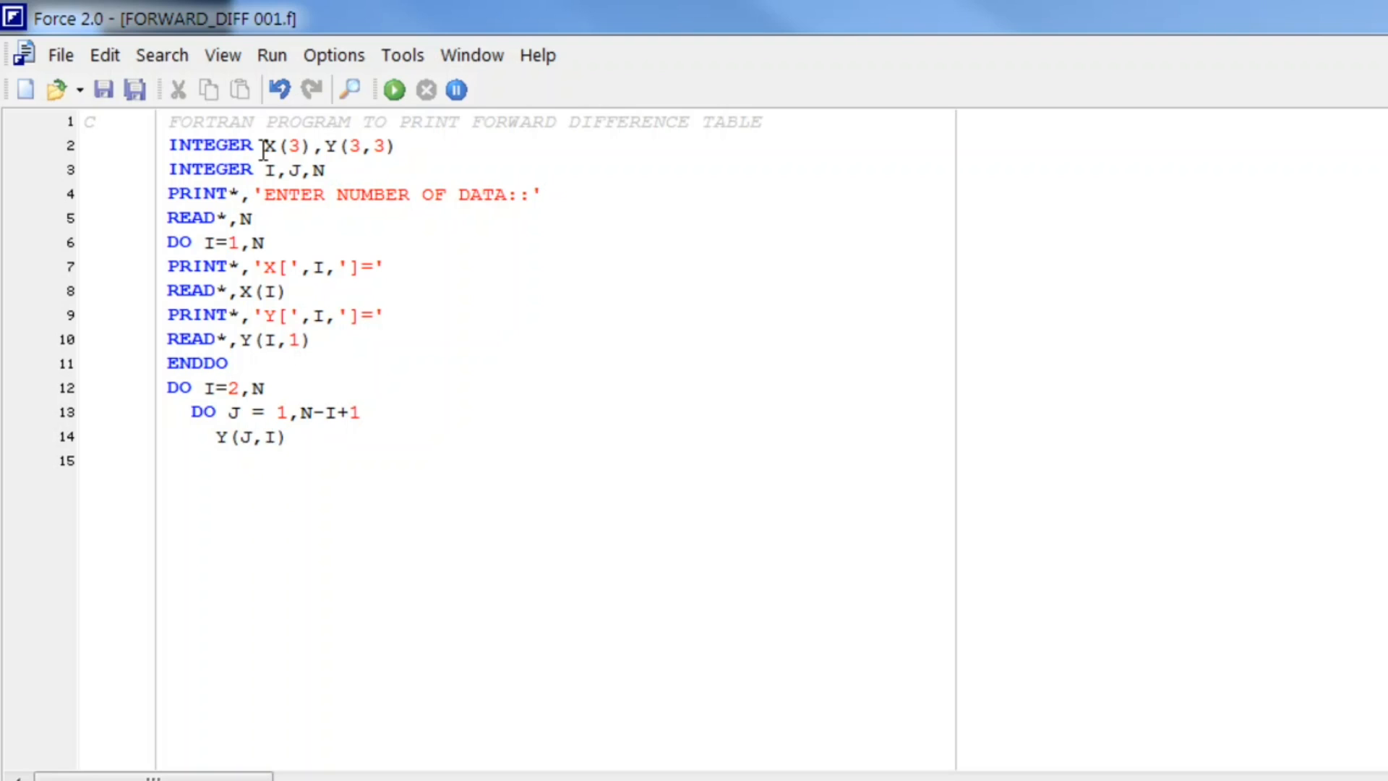
text(= Y)
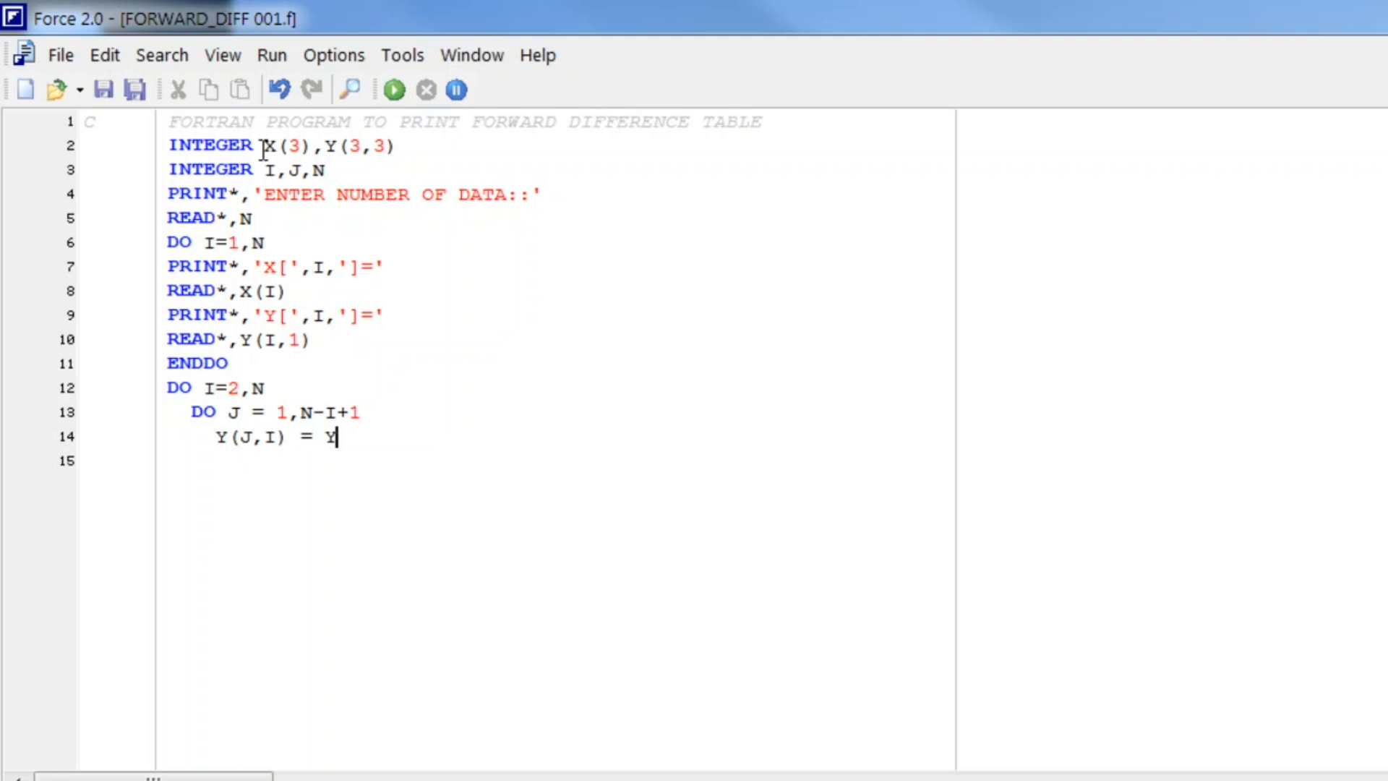
text((J)
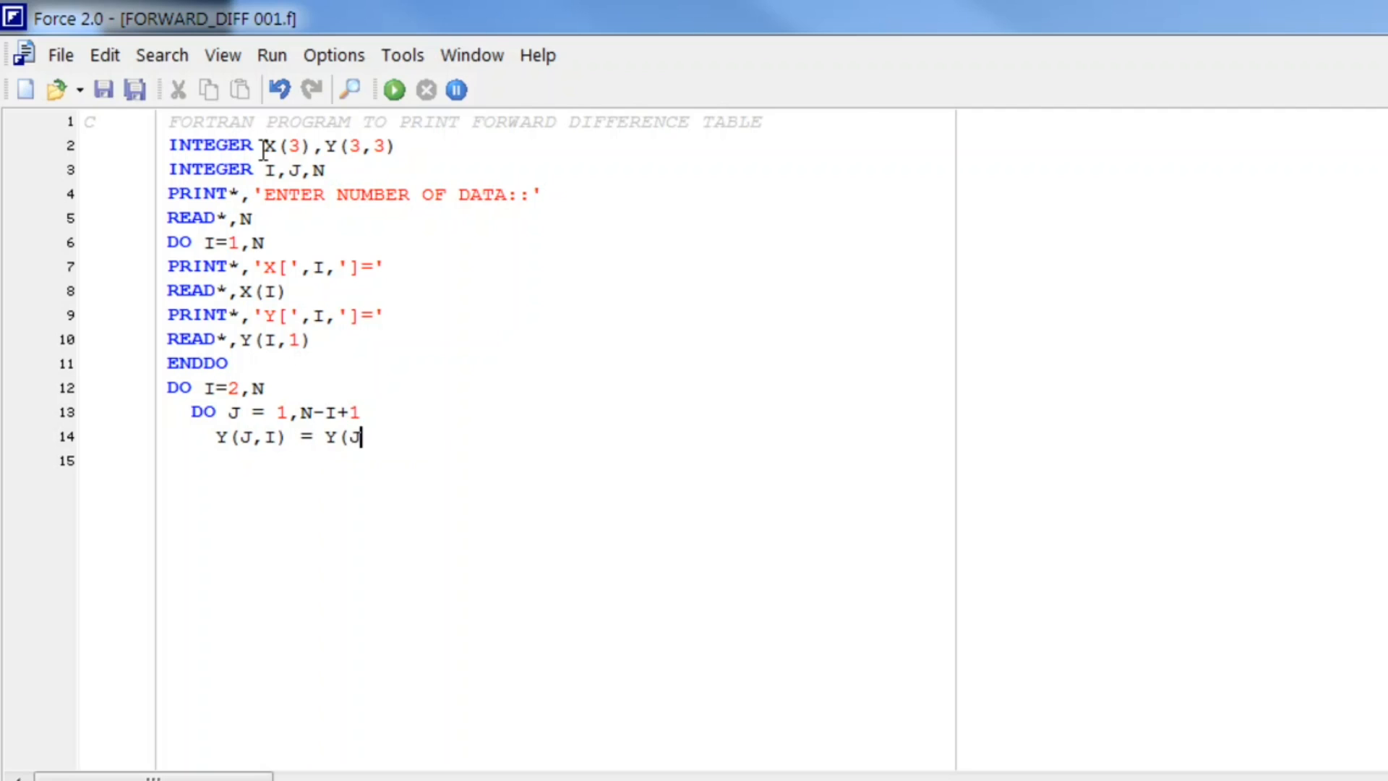
text(+1,)
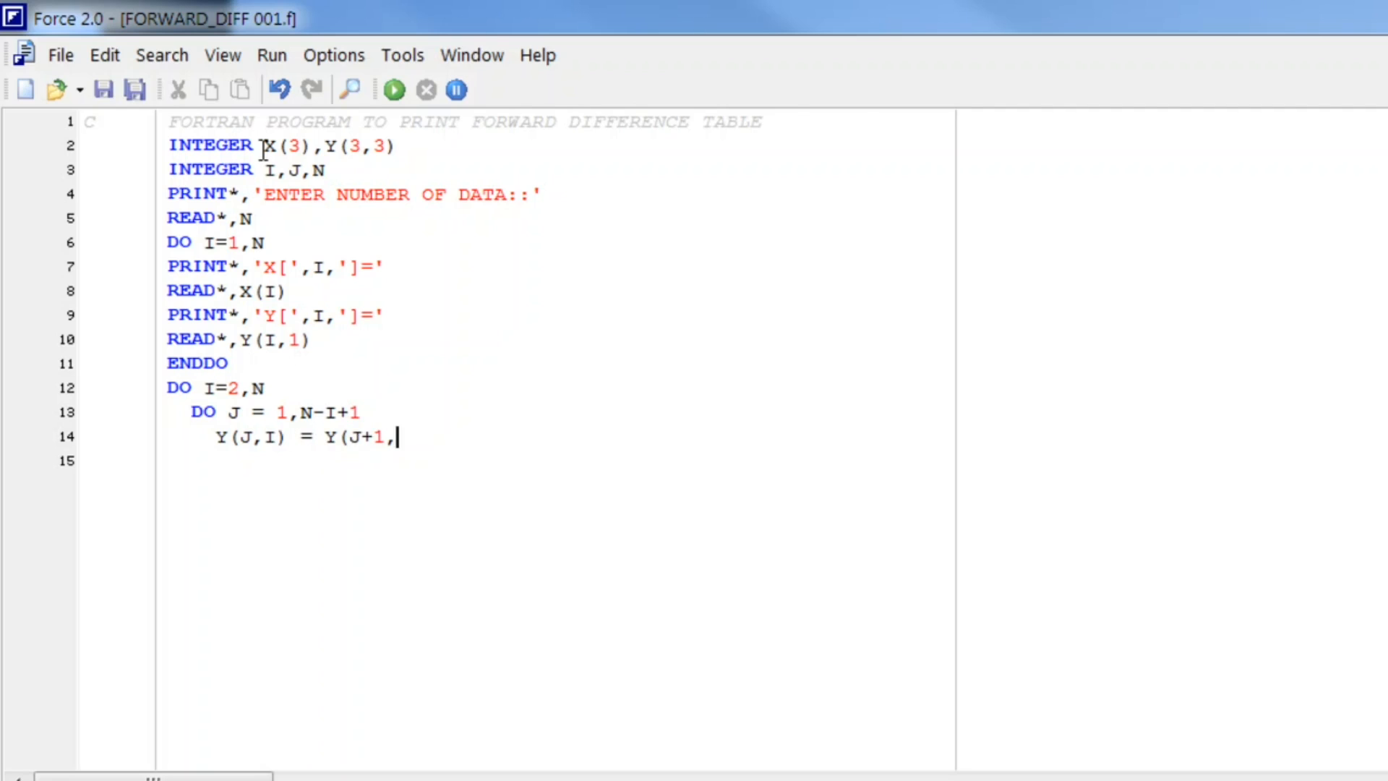
text(I-1) -)
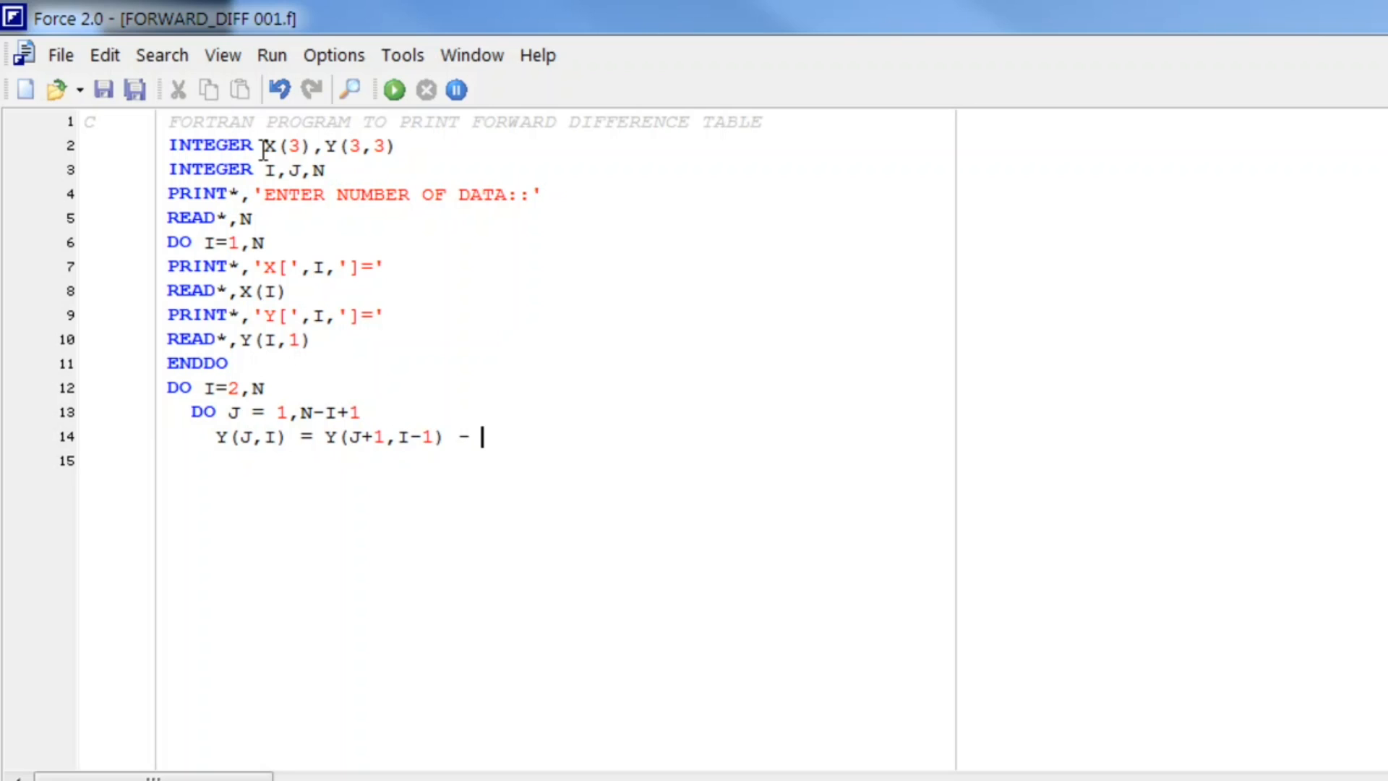
text(Y()
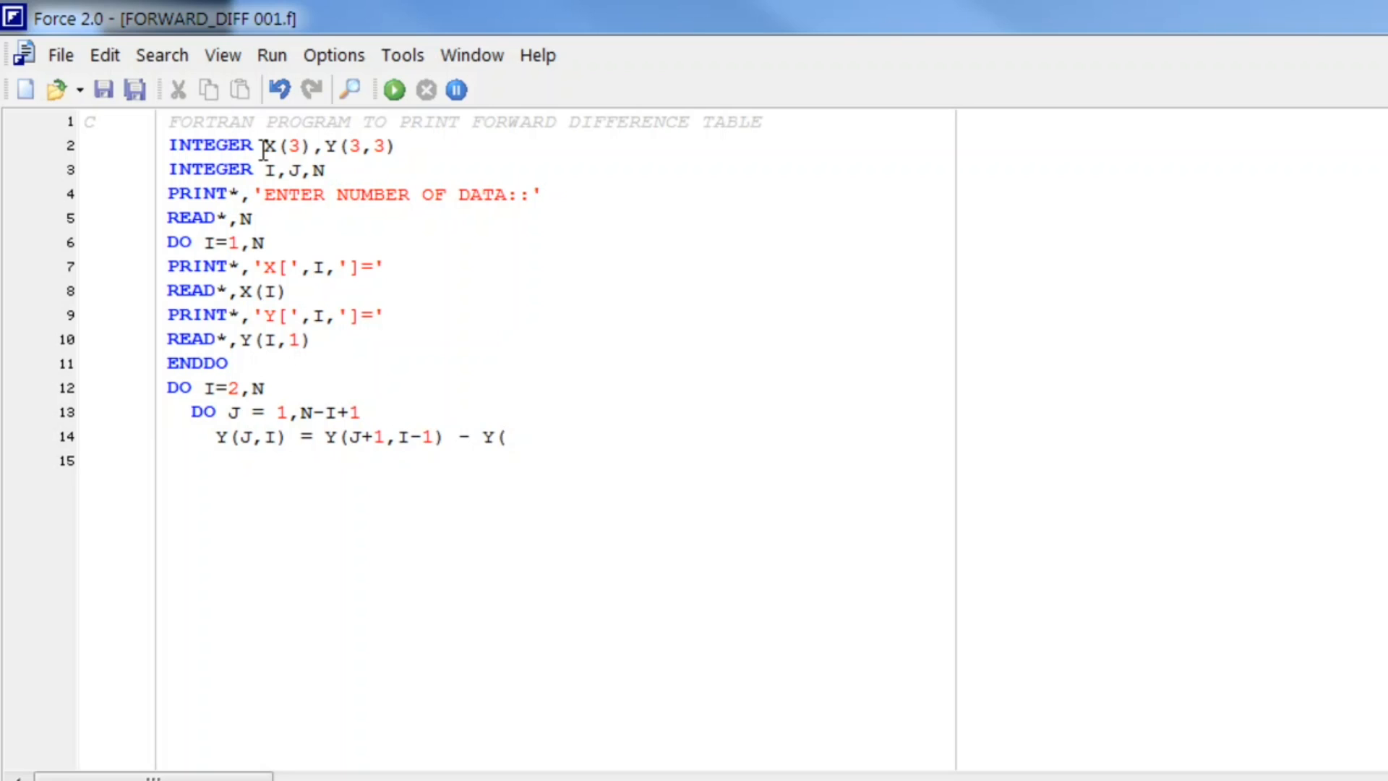
text(J,)
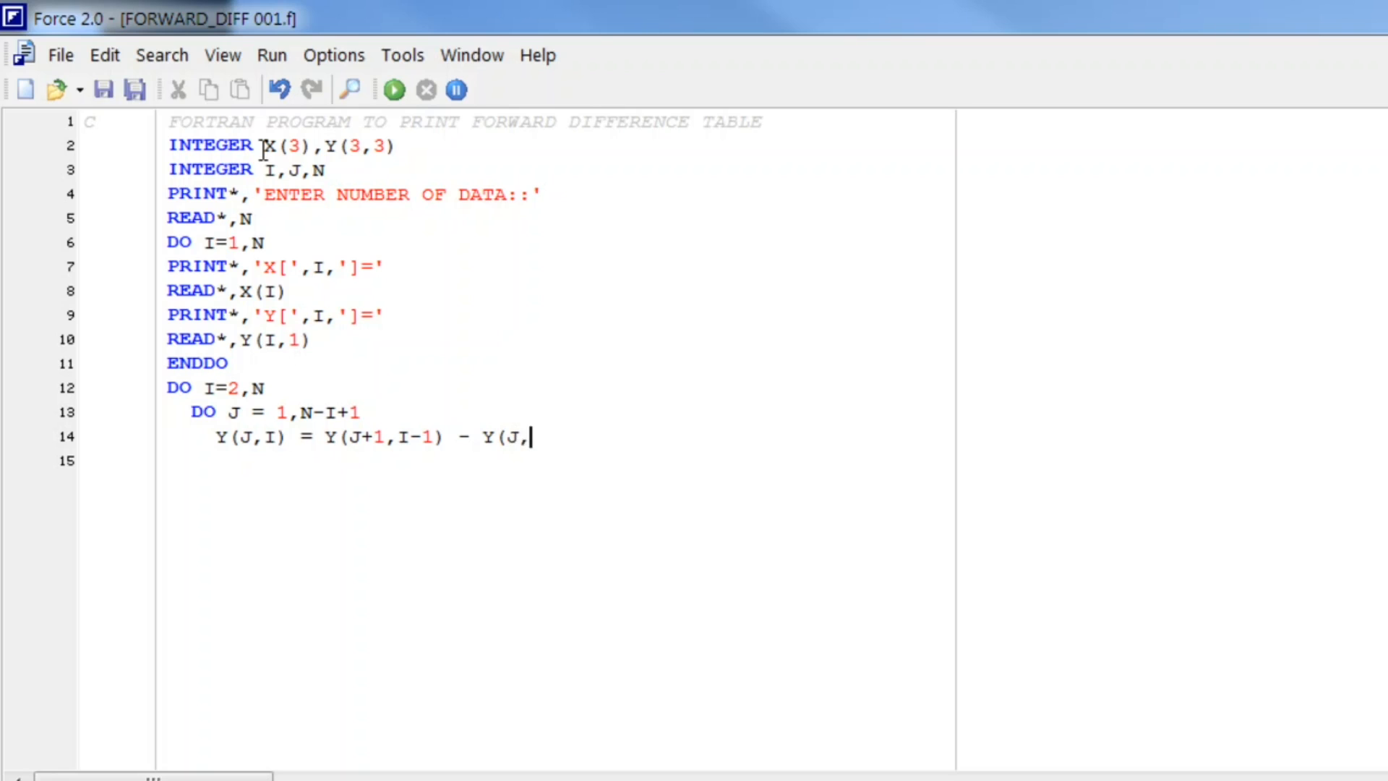
text(I-1))
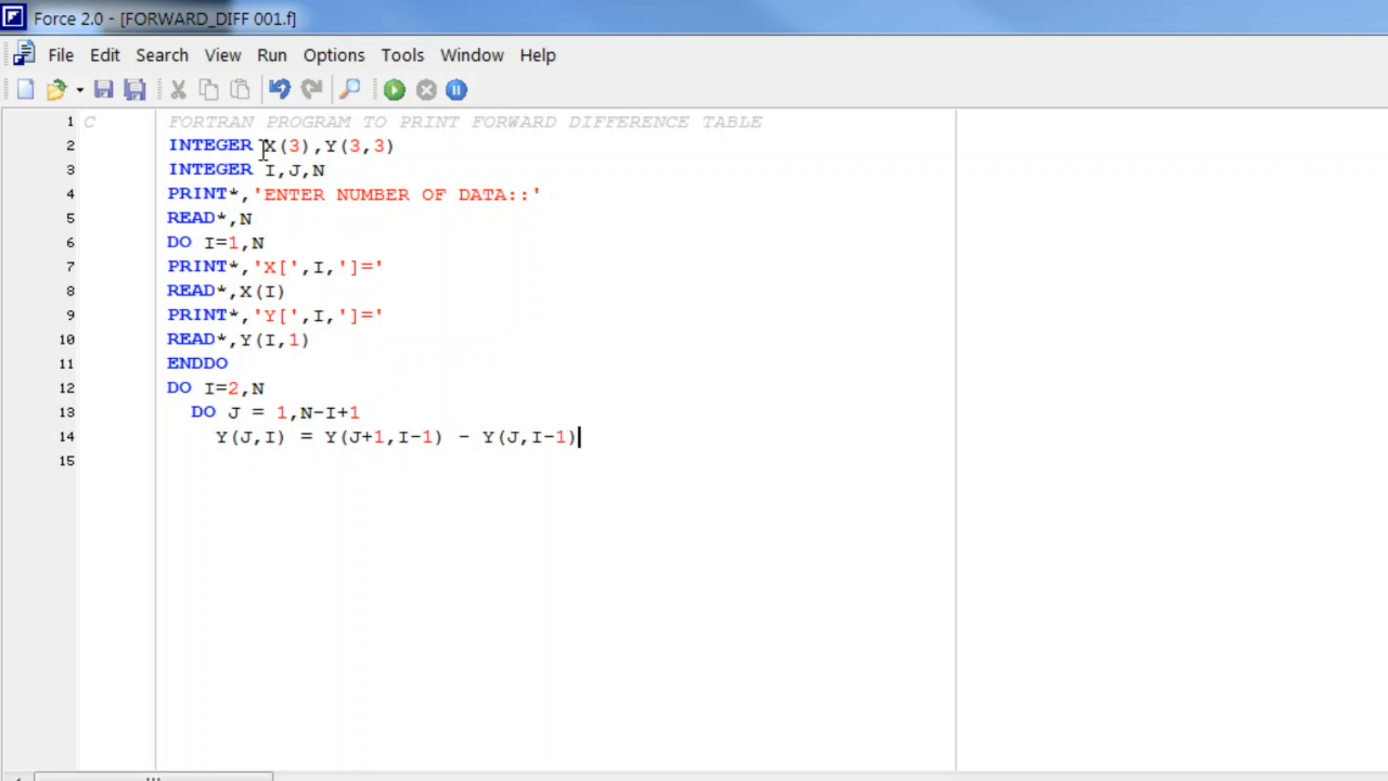
key(Return)
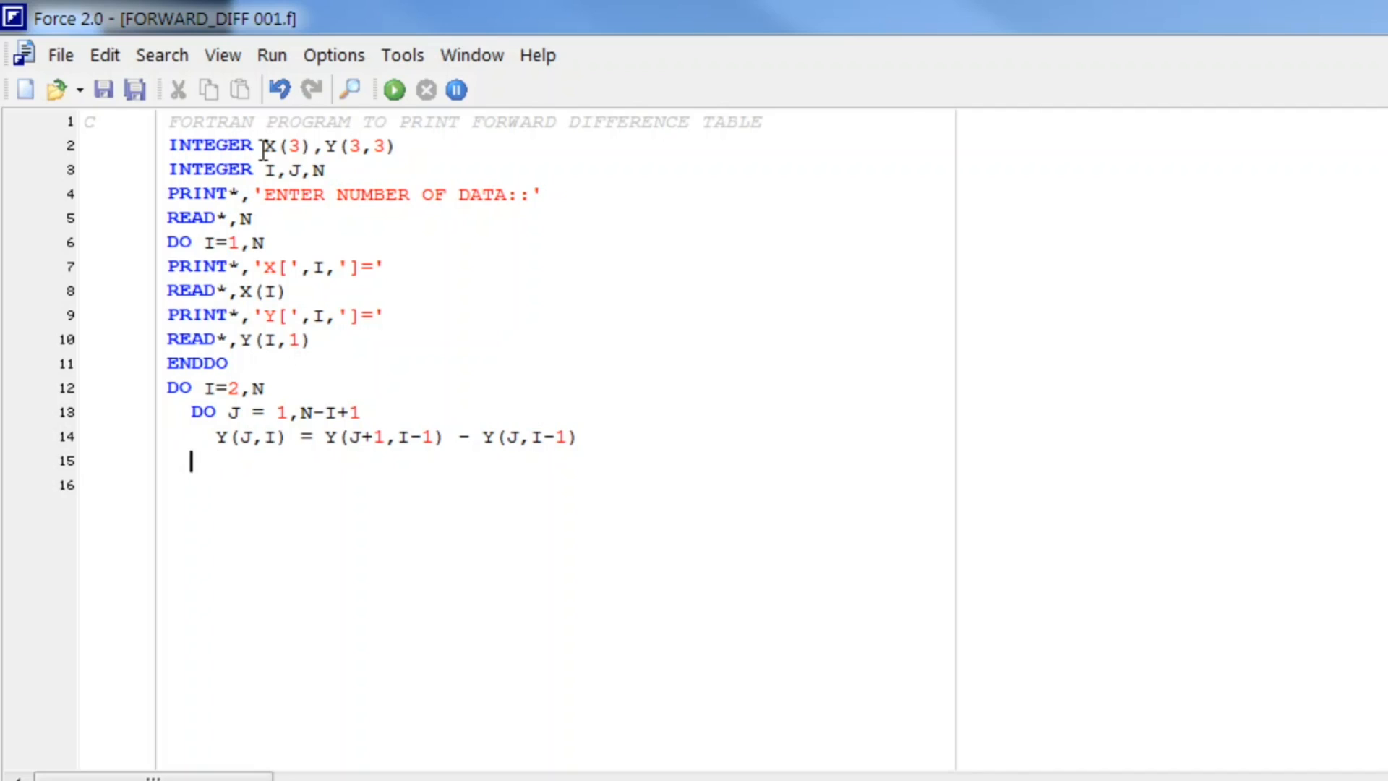
Close both difference loops with ENDDO on lines 15 and 16.
text(EN)
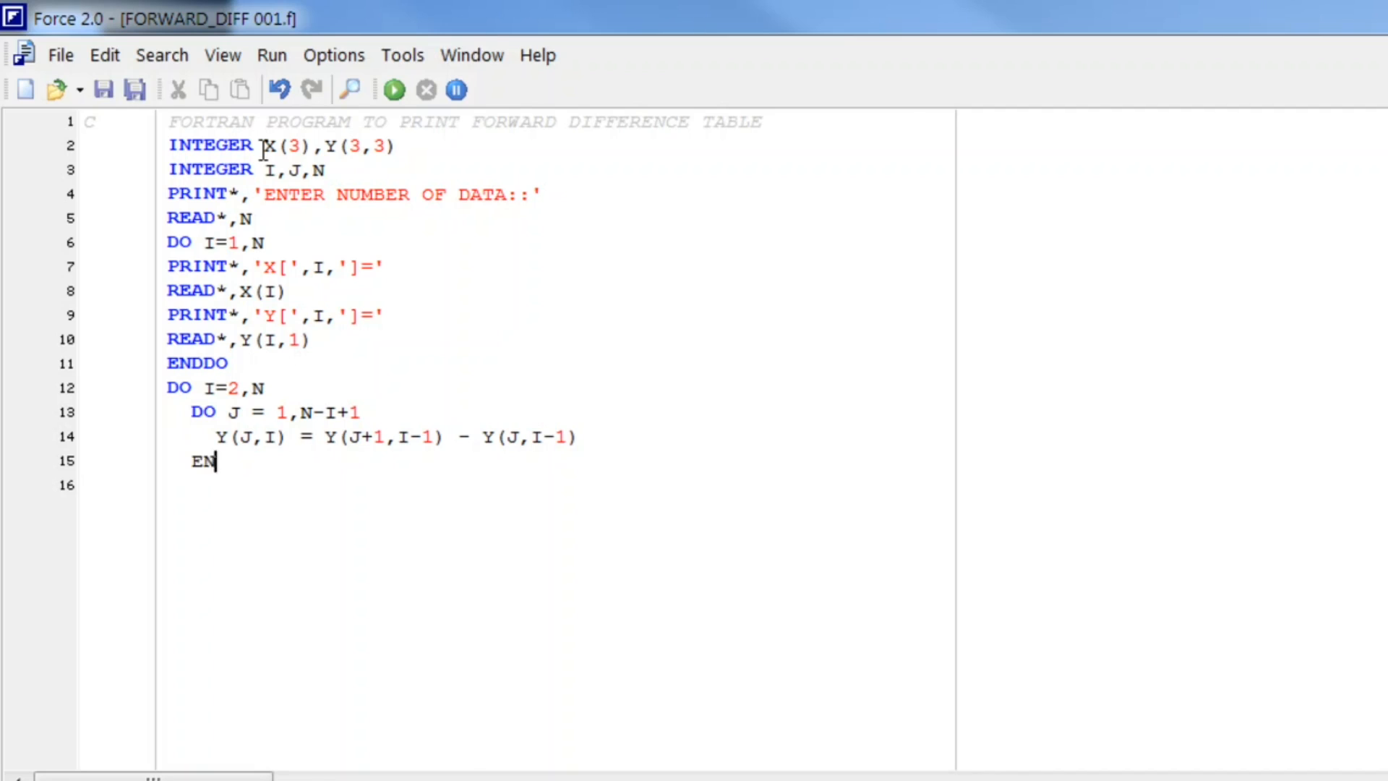
text(DDO)
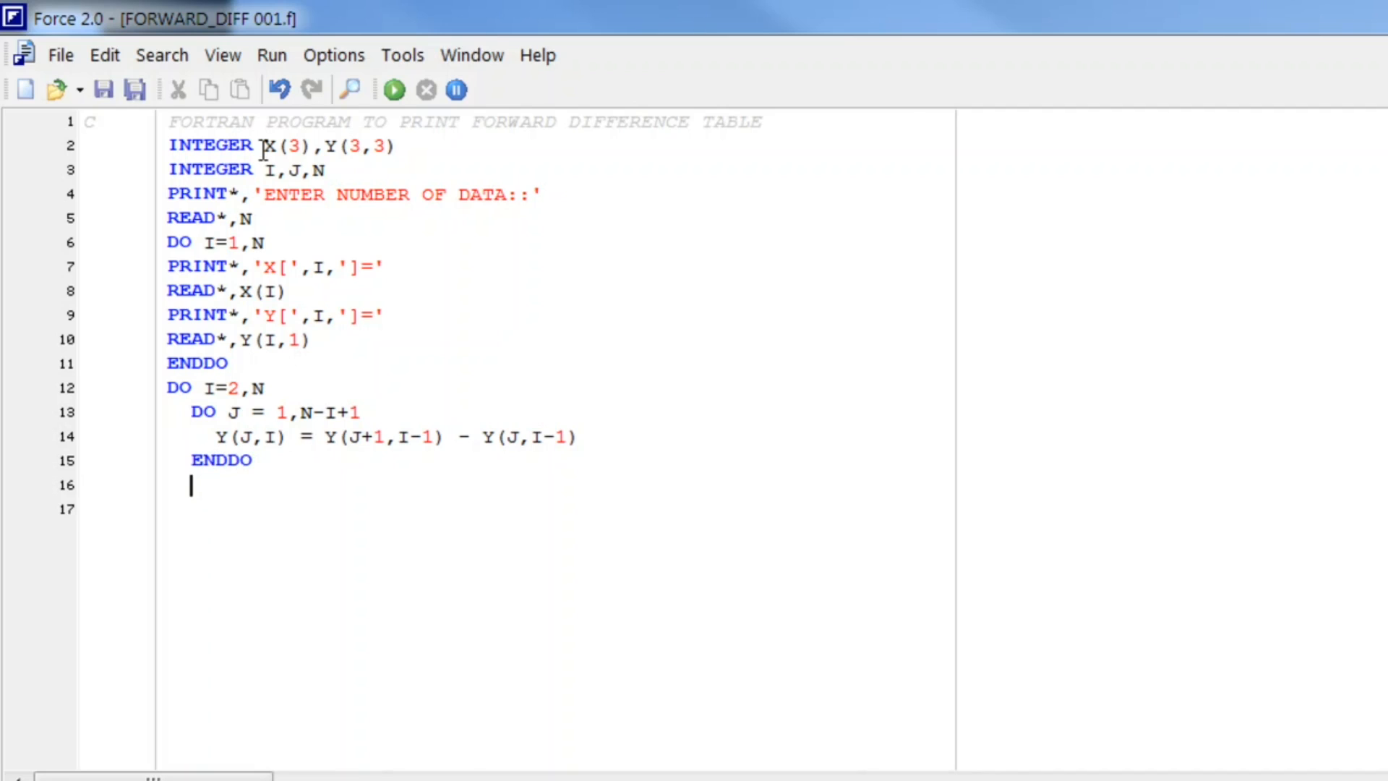
text(E)
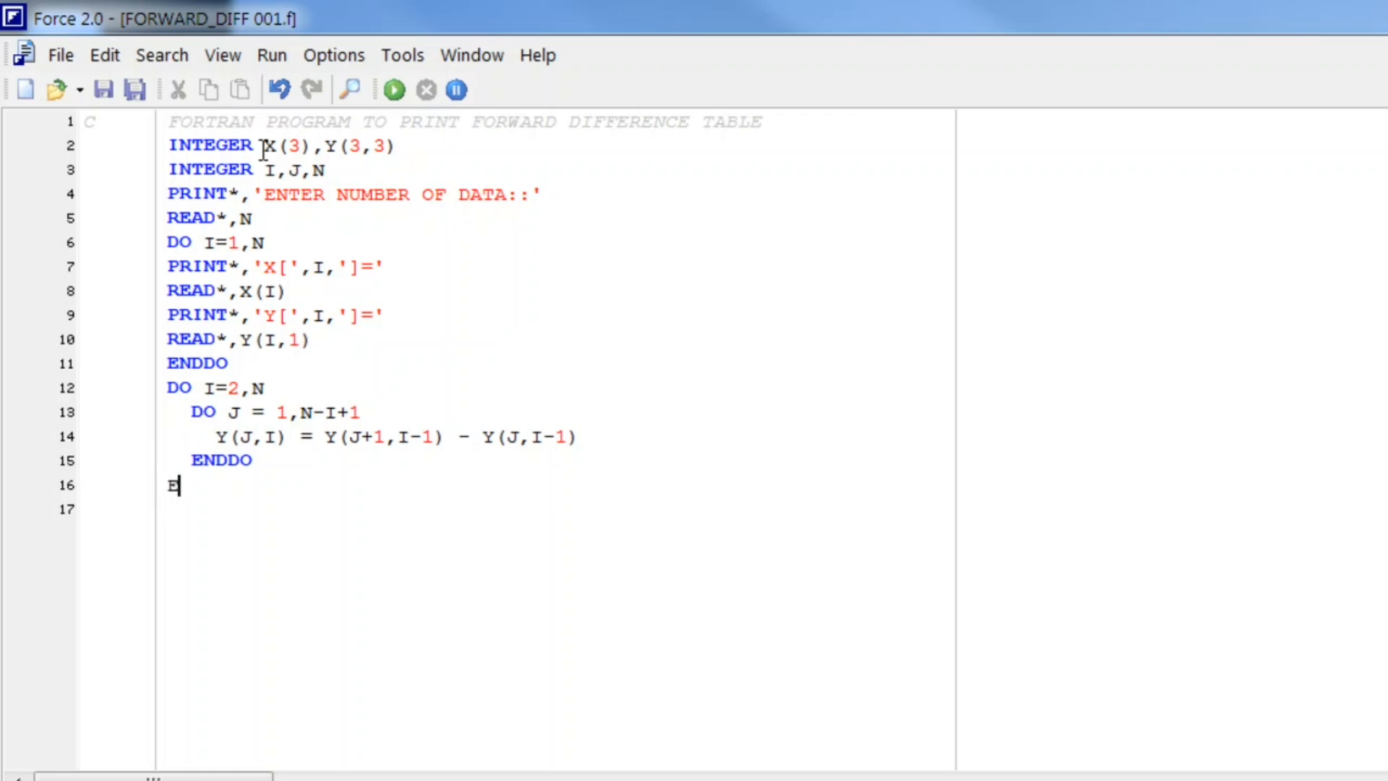
text(NDDO)
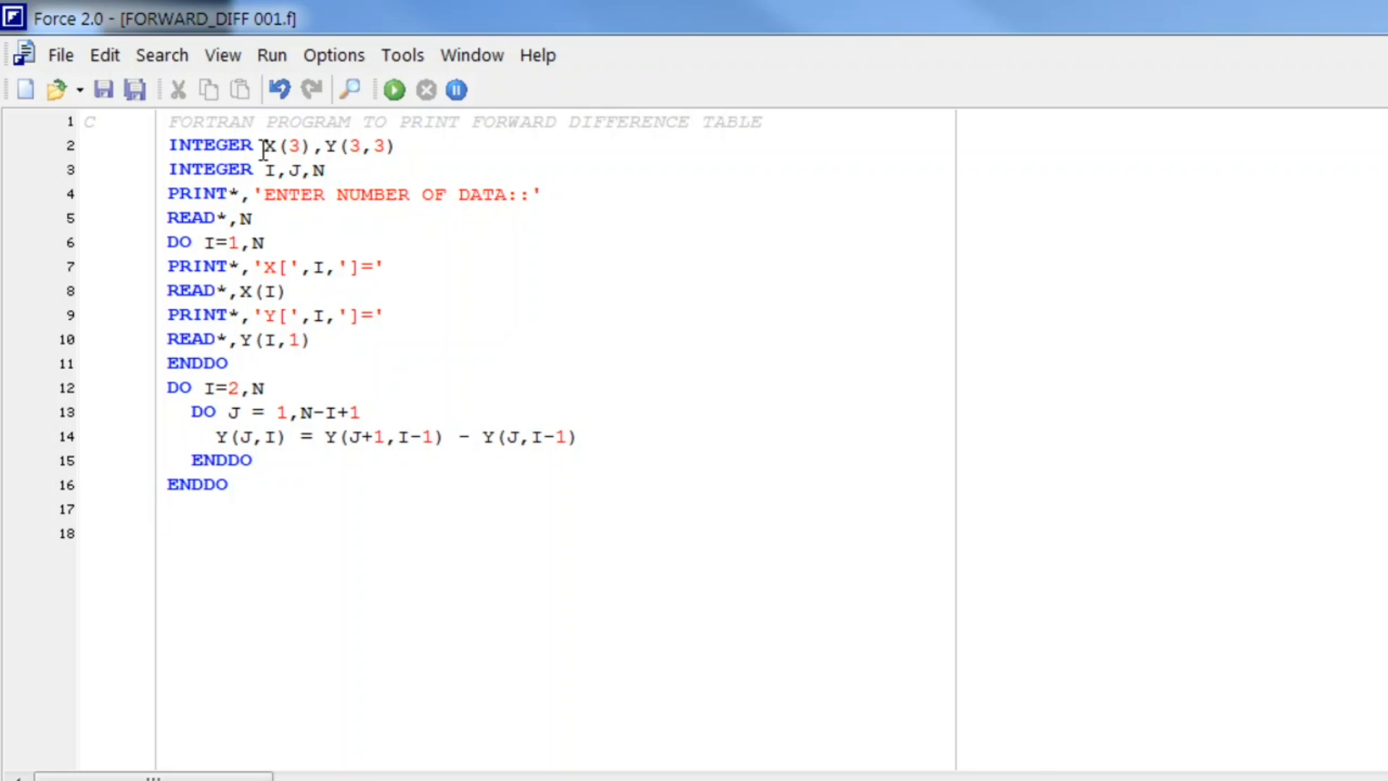
Write the heading PRINT*,'FORWARD DIFFERENCE TABLE:'.
text(E)
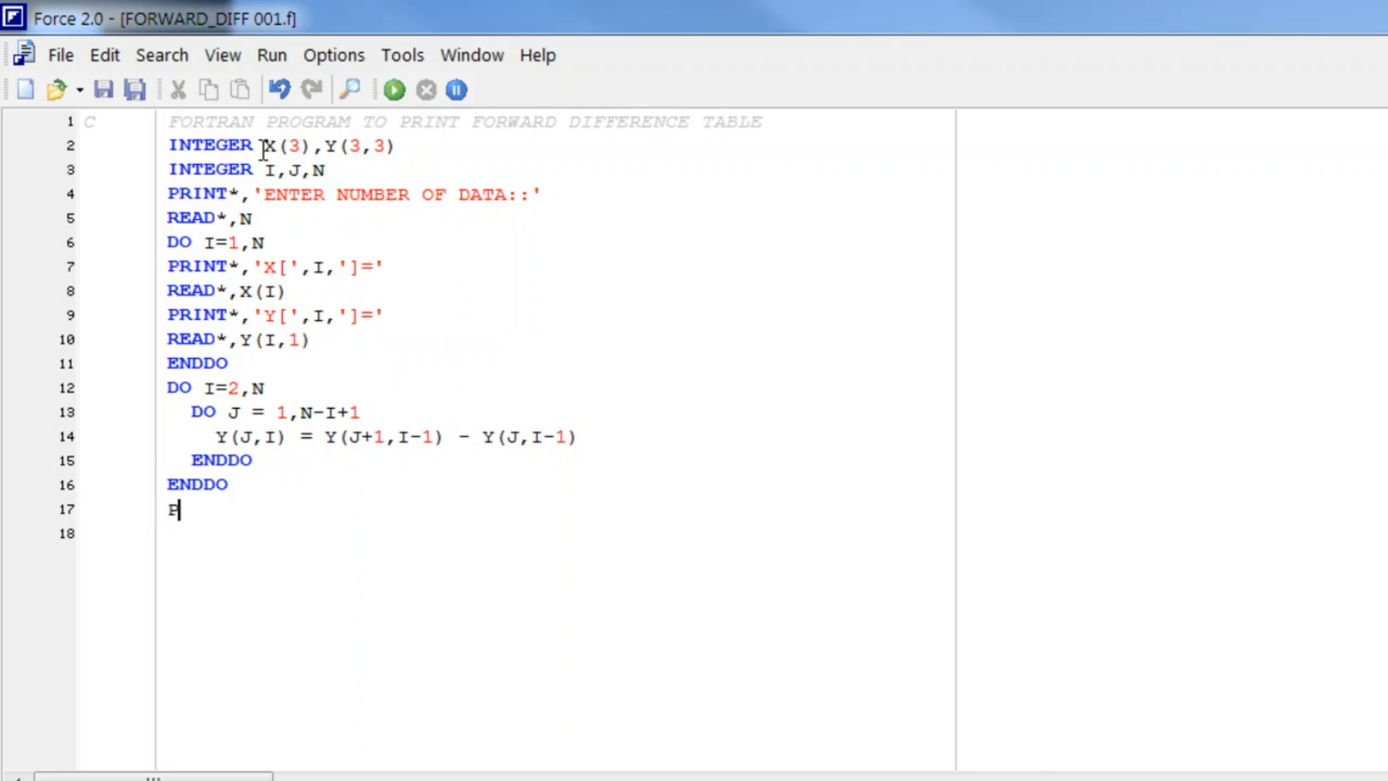
text(RINT*,)
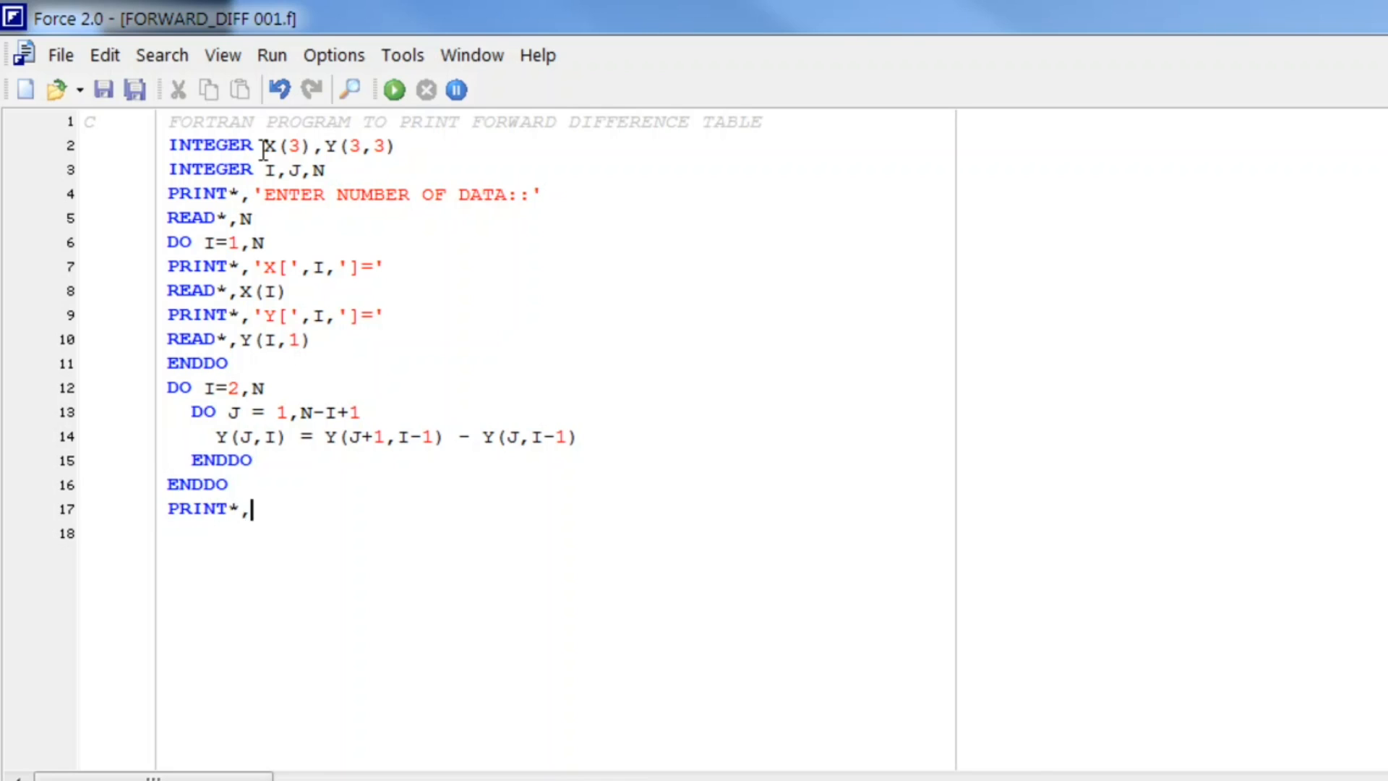
text('')
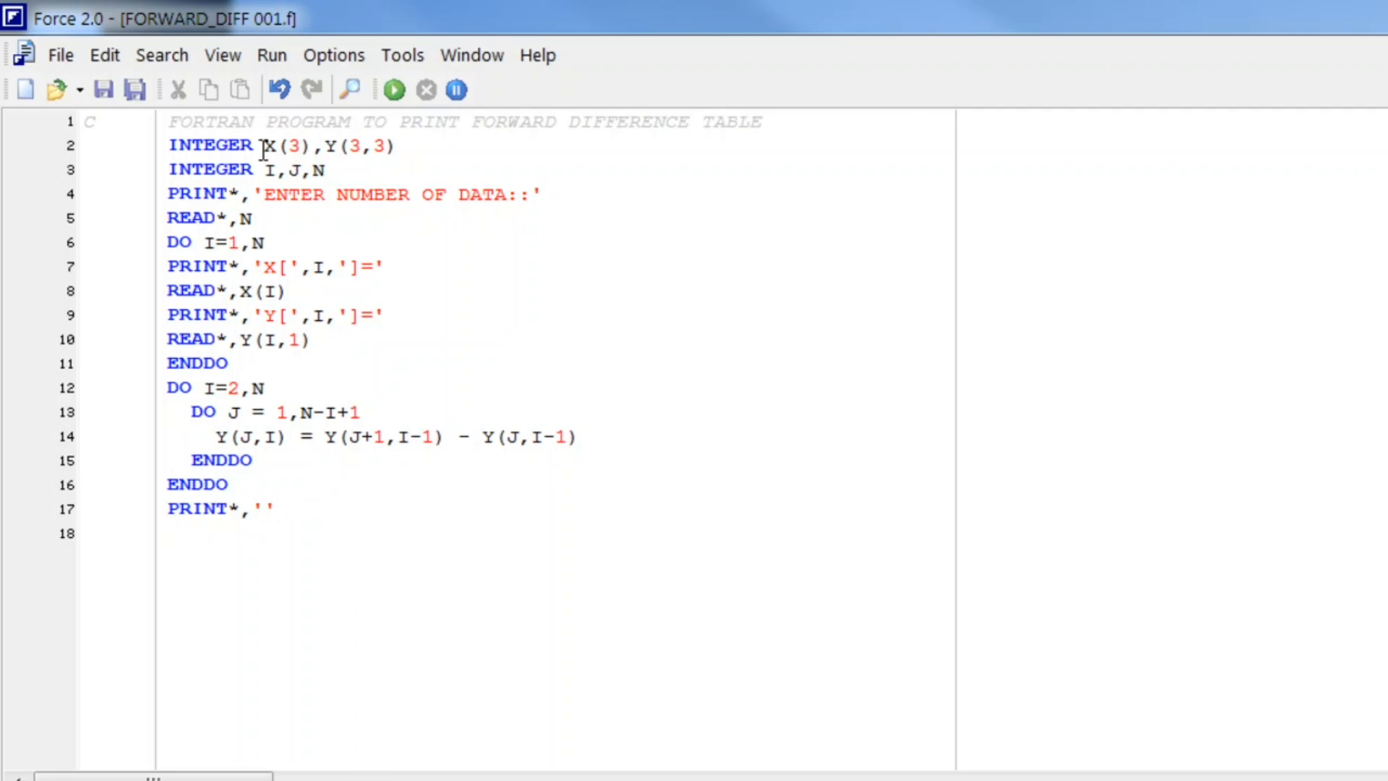
text(FOR)
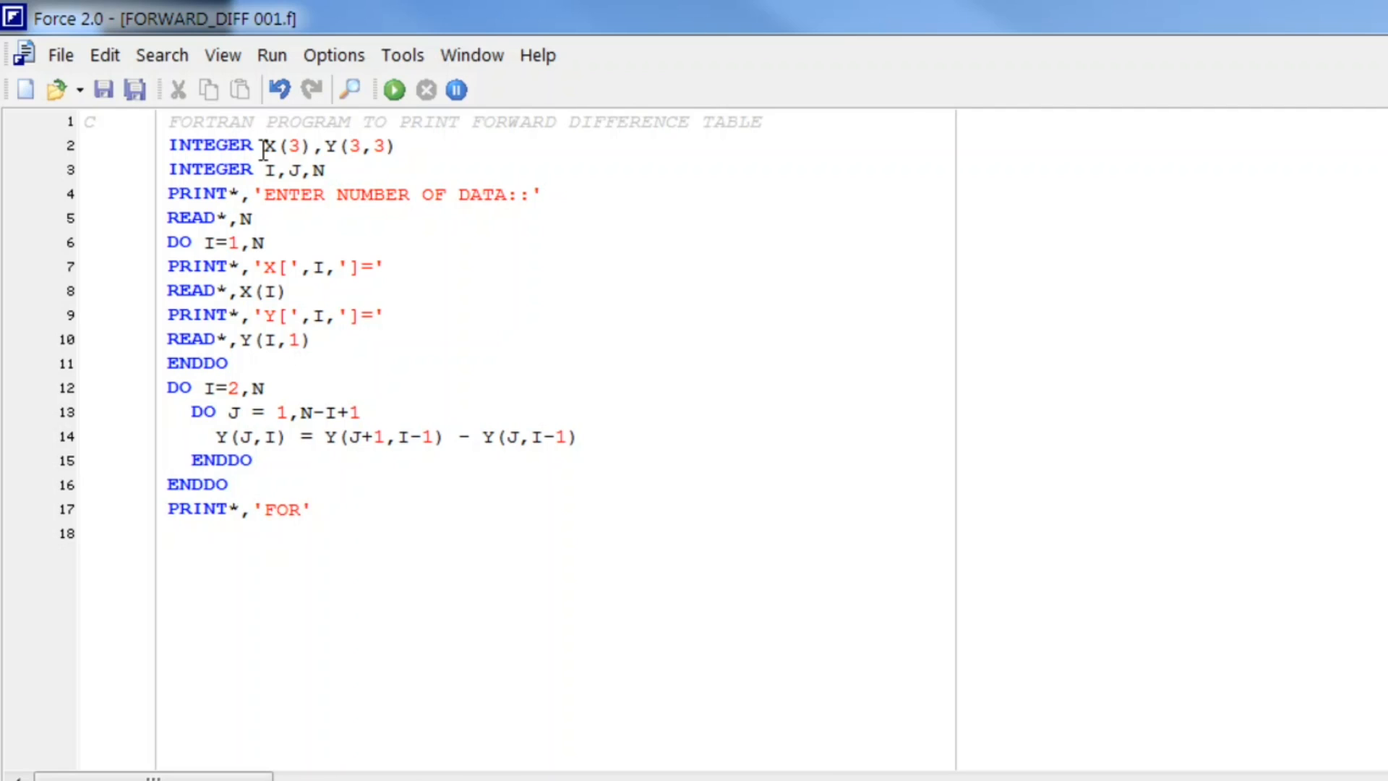
text(WARD DIFFERENCE TABLE)
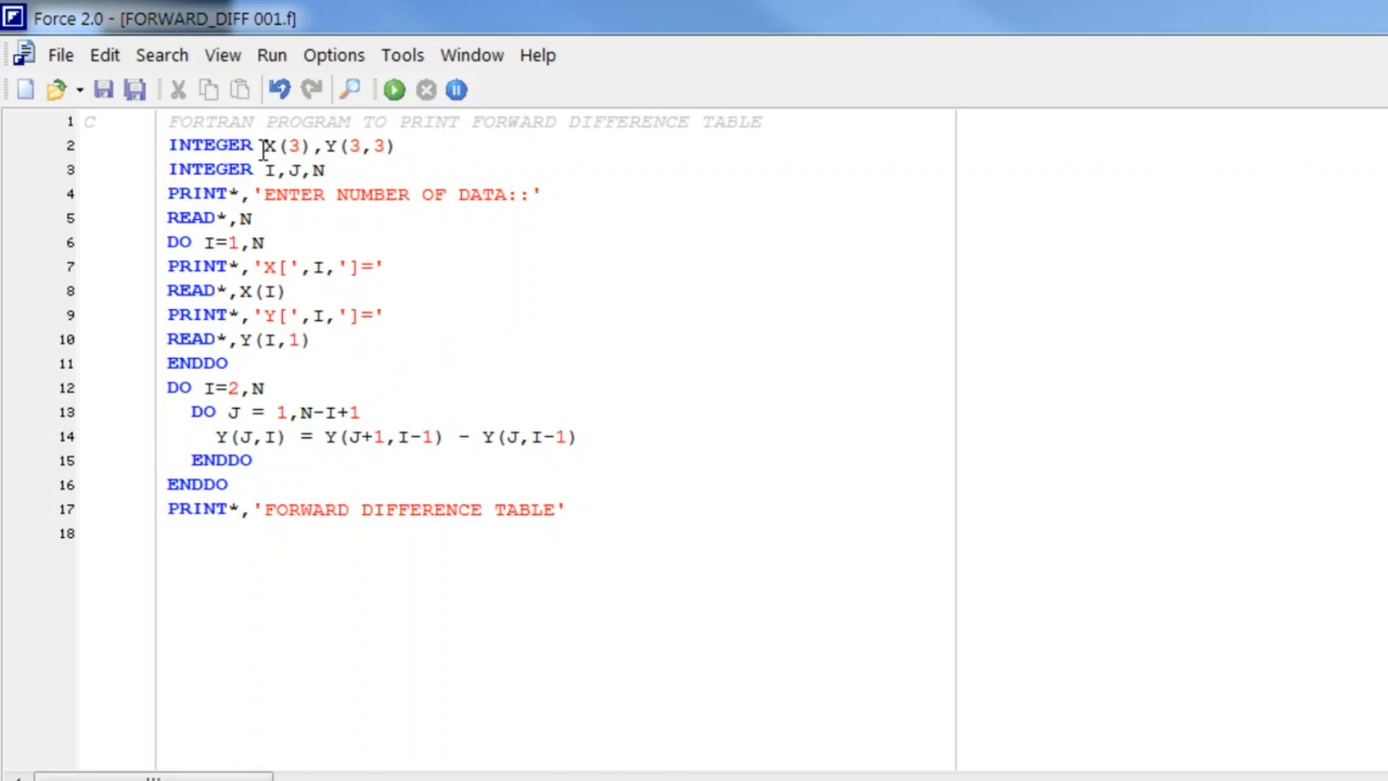
text(:)
text(DO)
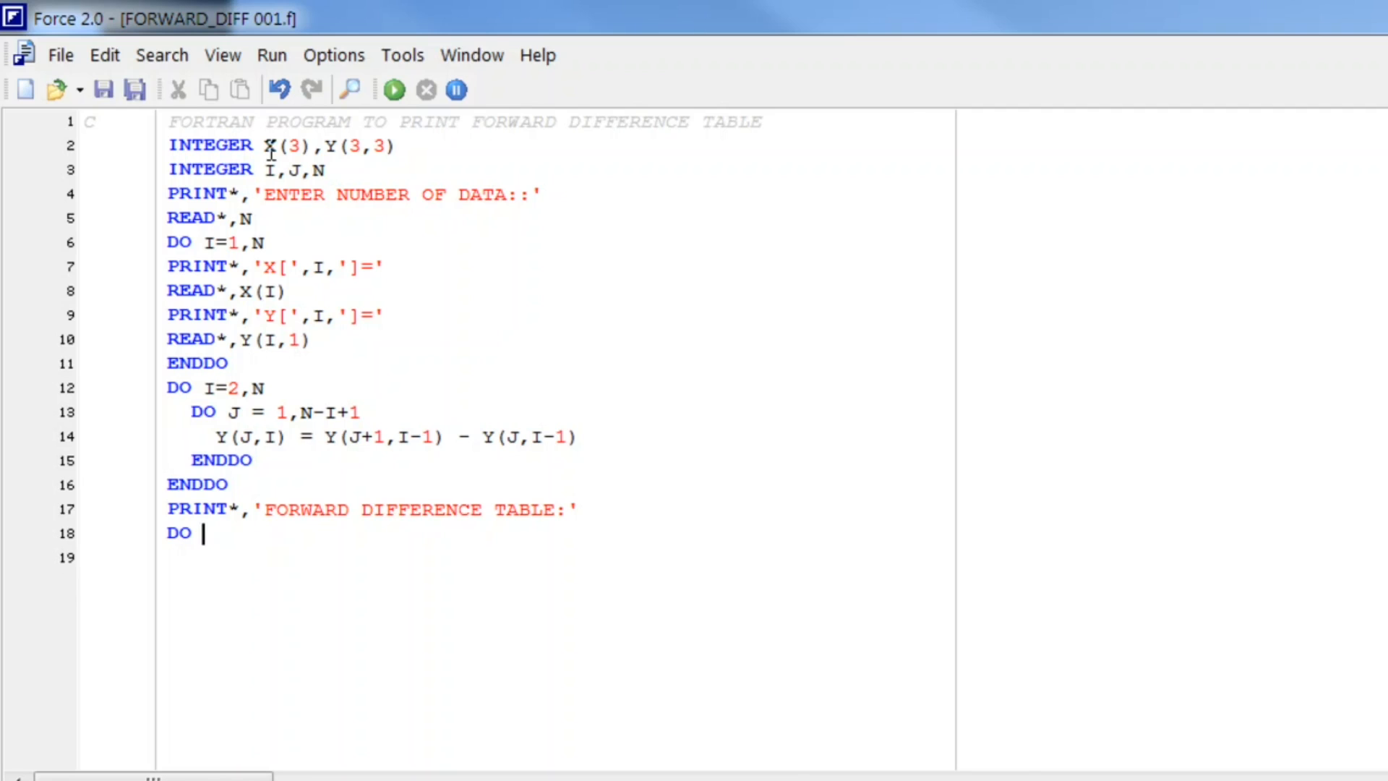
Start the output loop DO I = 1,N.
text(I =)
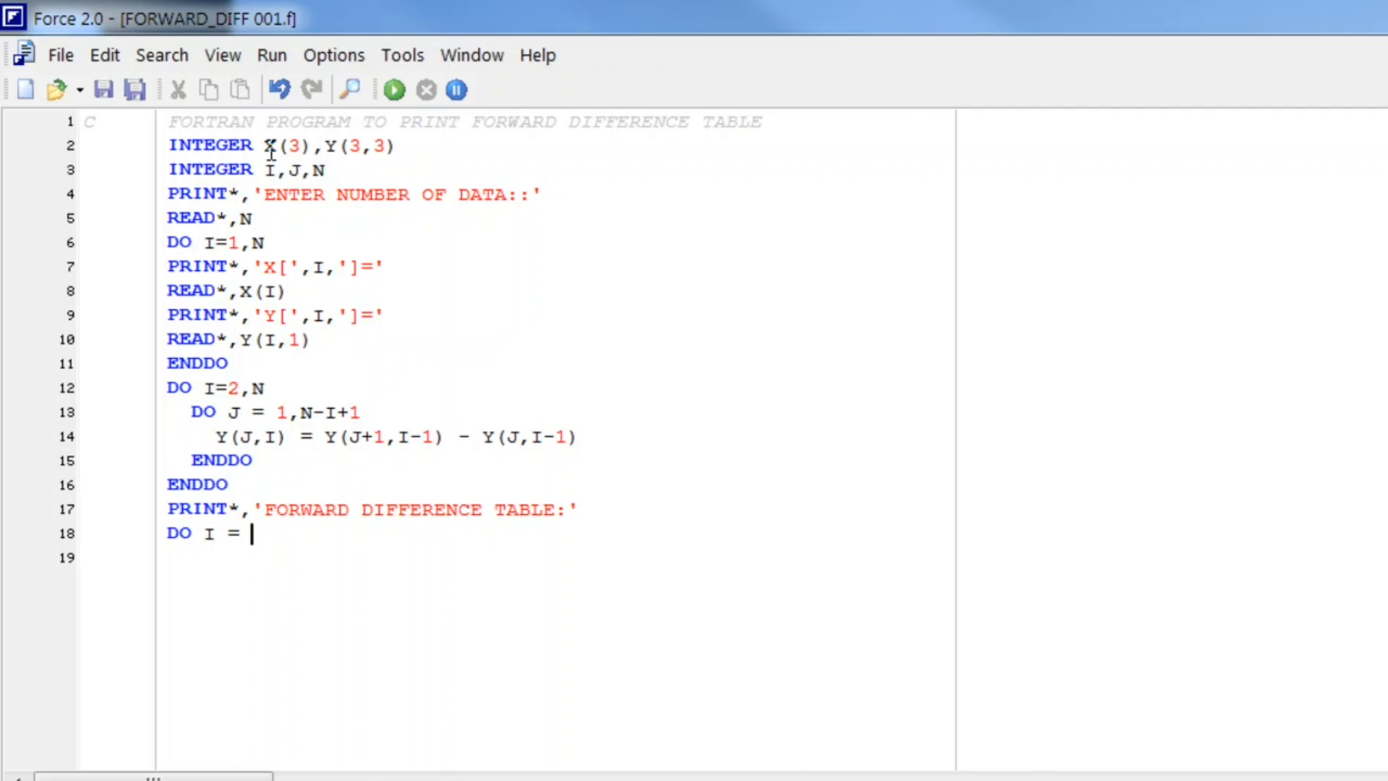
text(1,N)
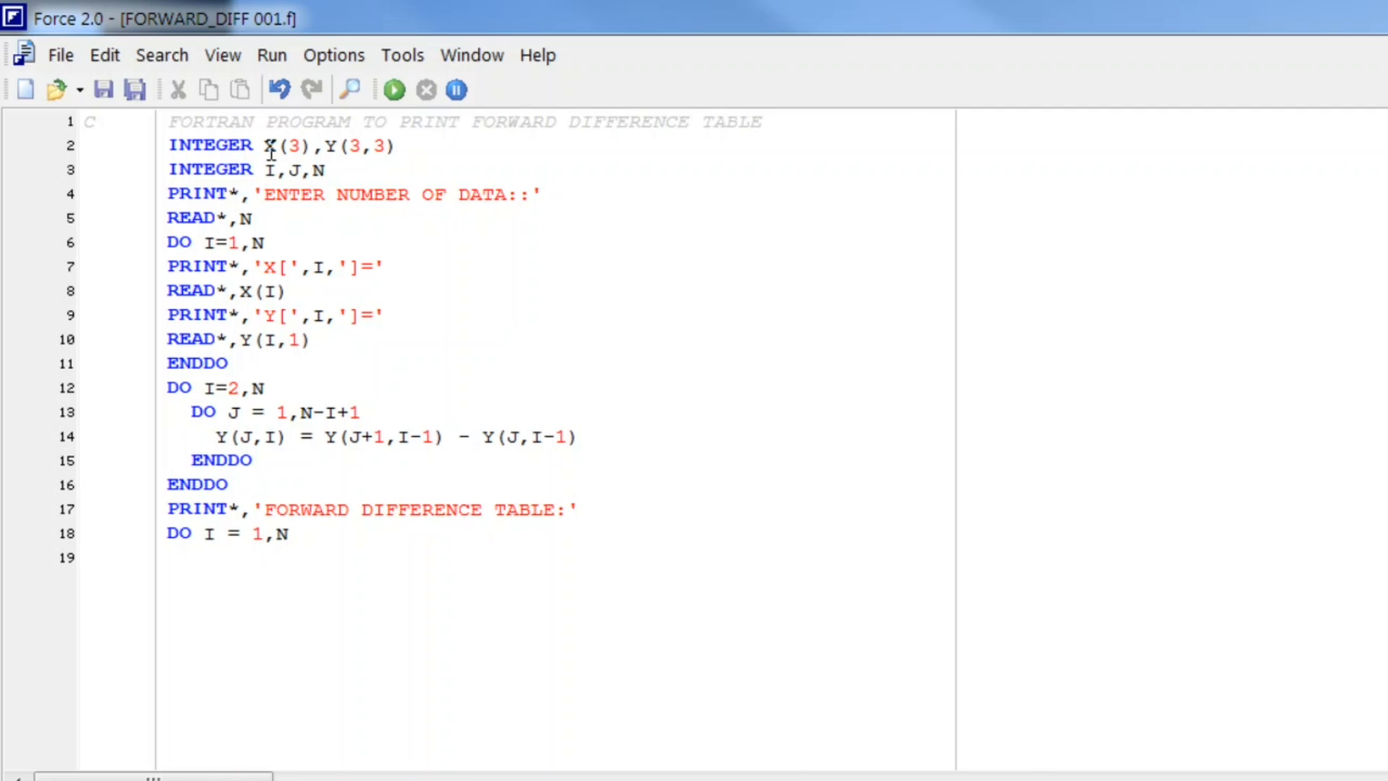
key(Return)
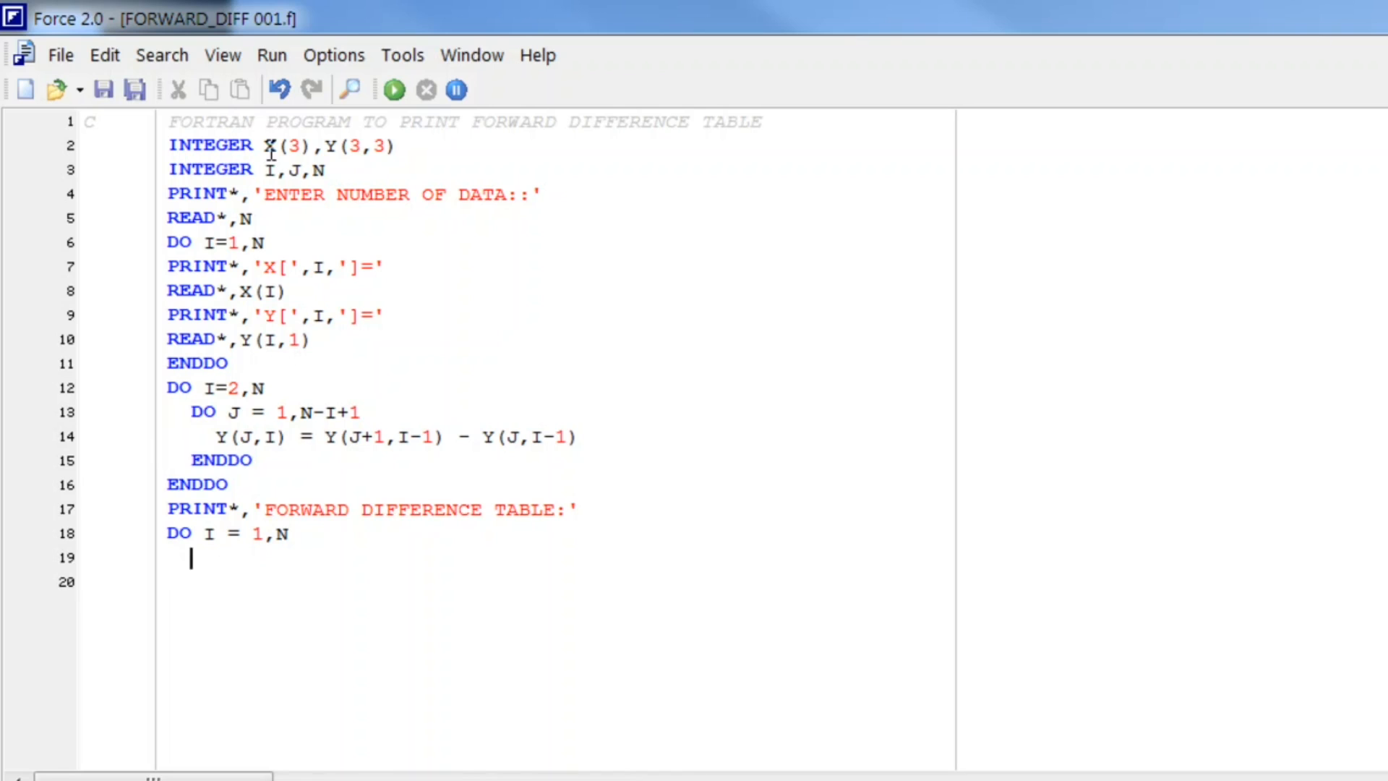
Write the row output PRINT*,X(I),(Y(I,J),J=1,N-I+1).
text(PRINT)
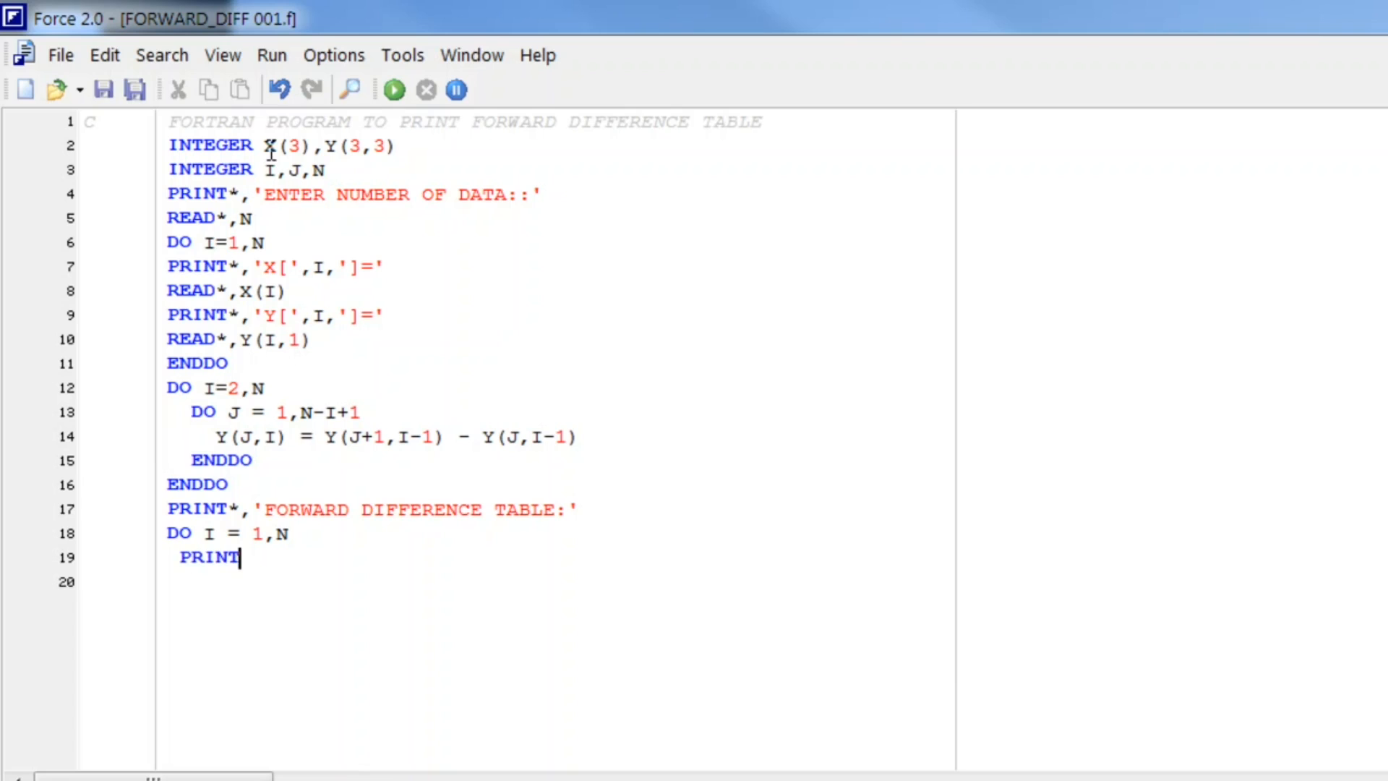
text(*,)
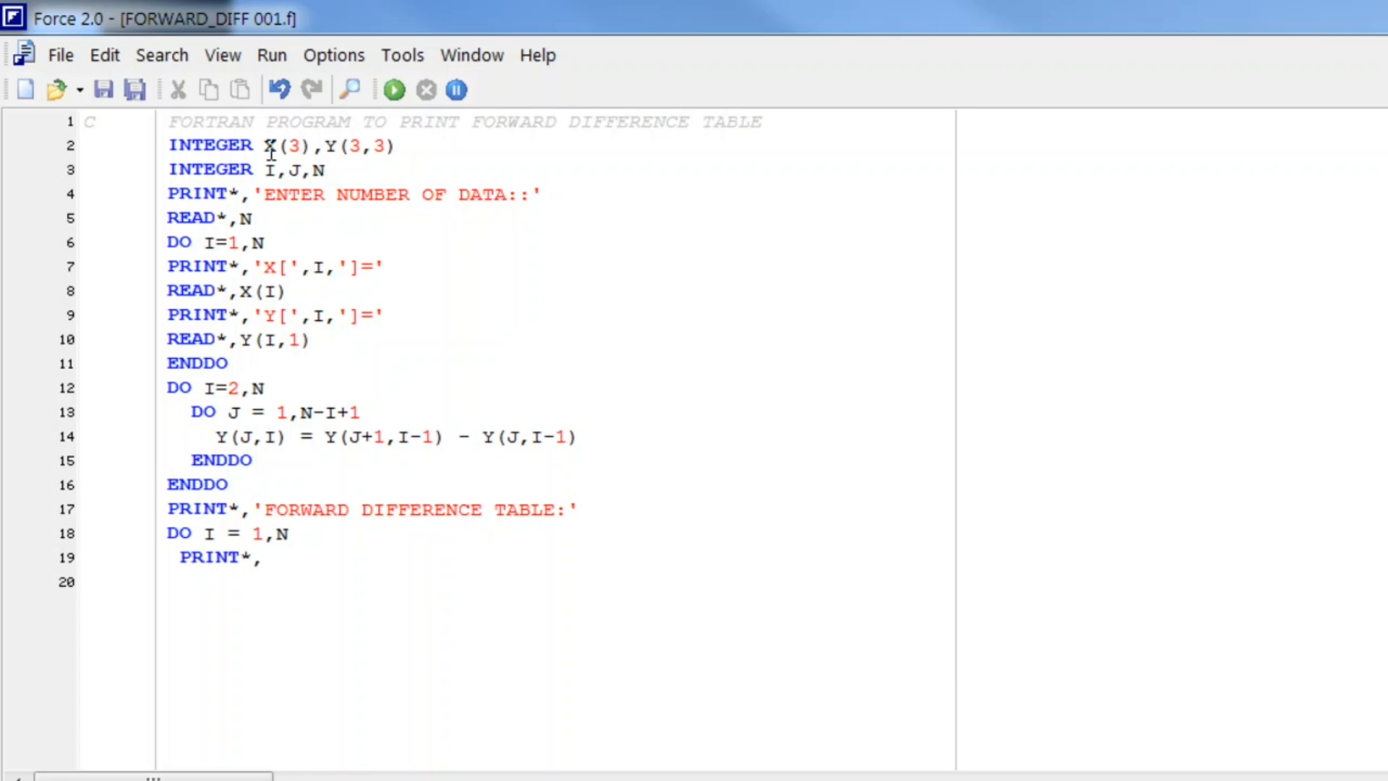
text(X(I)
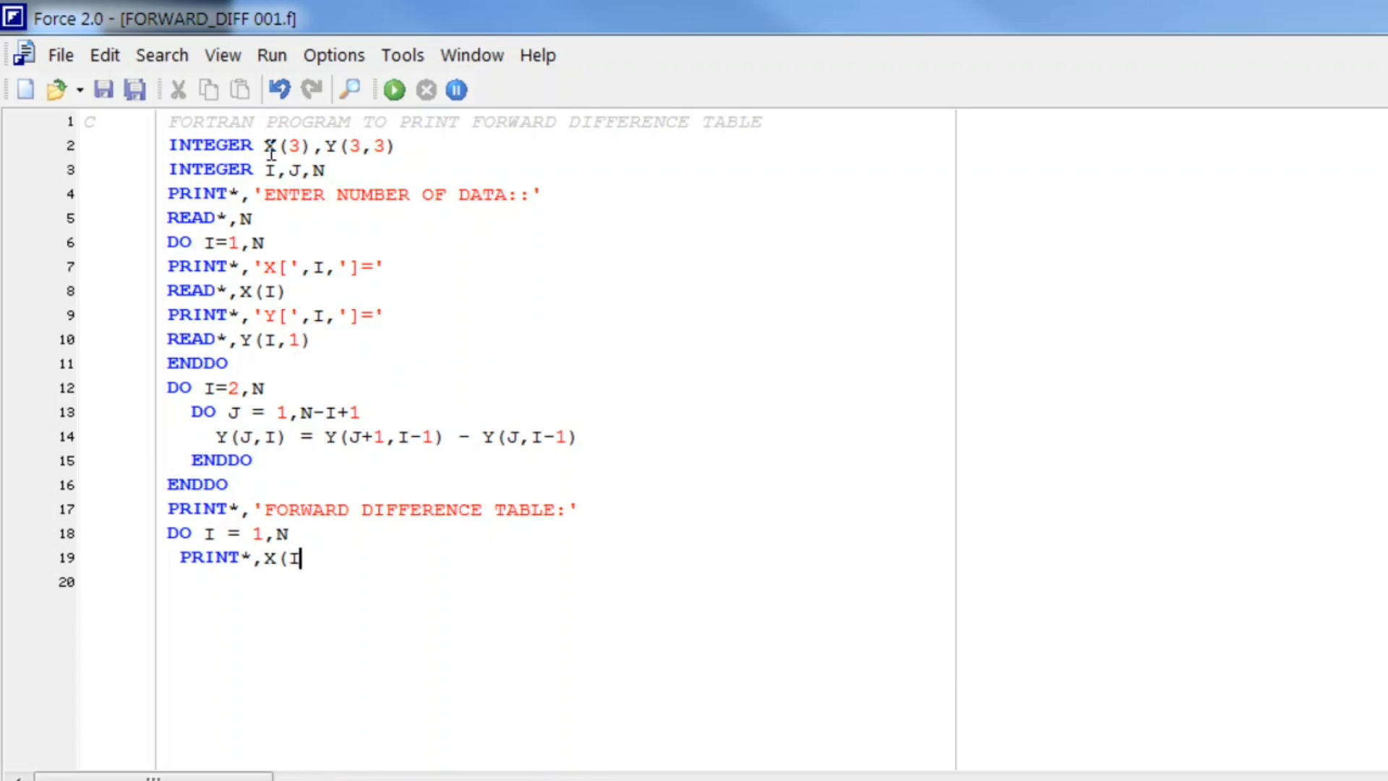
text(),)
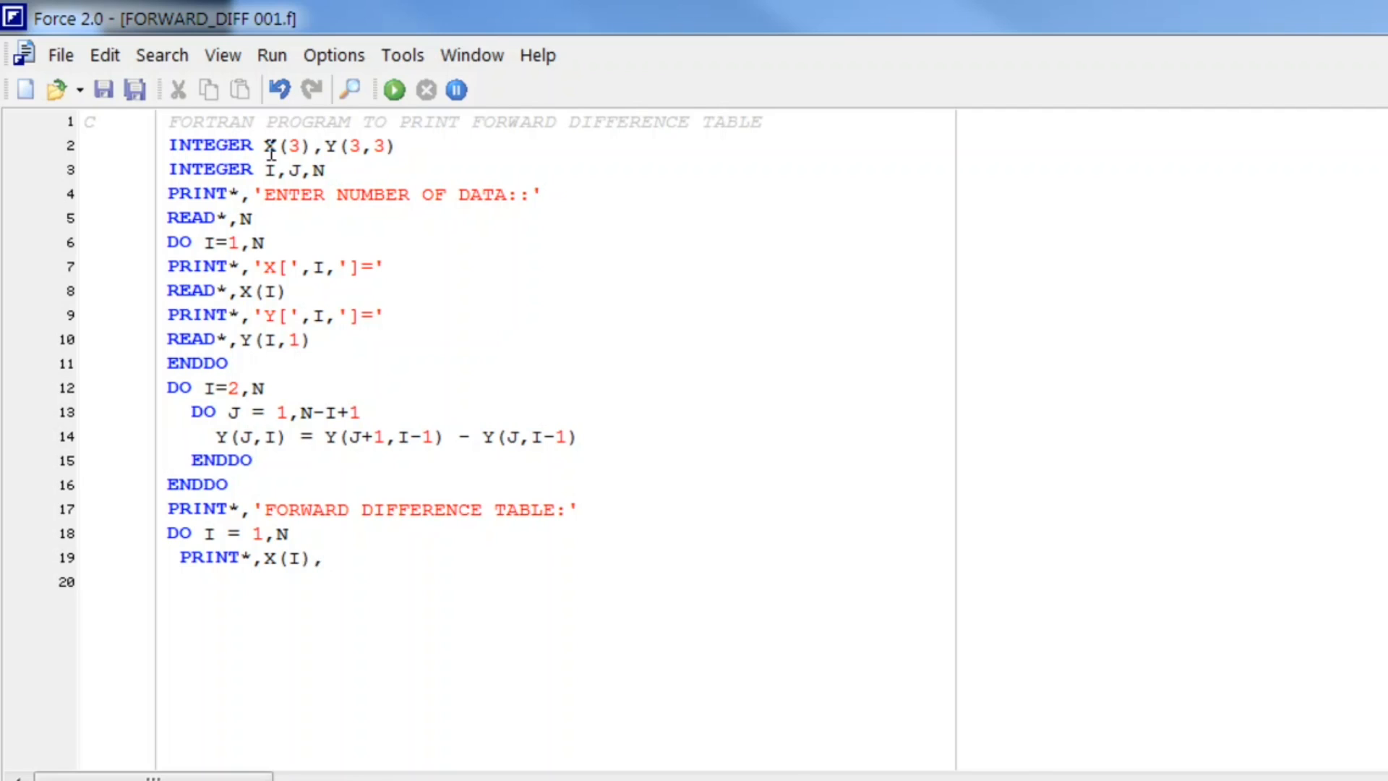
text(Y)
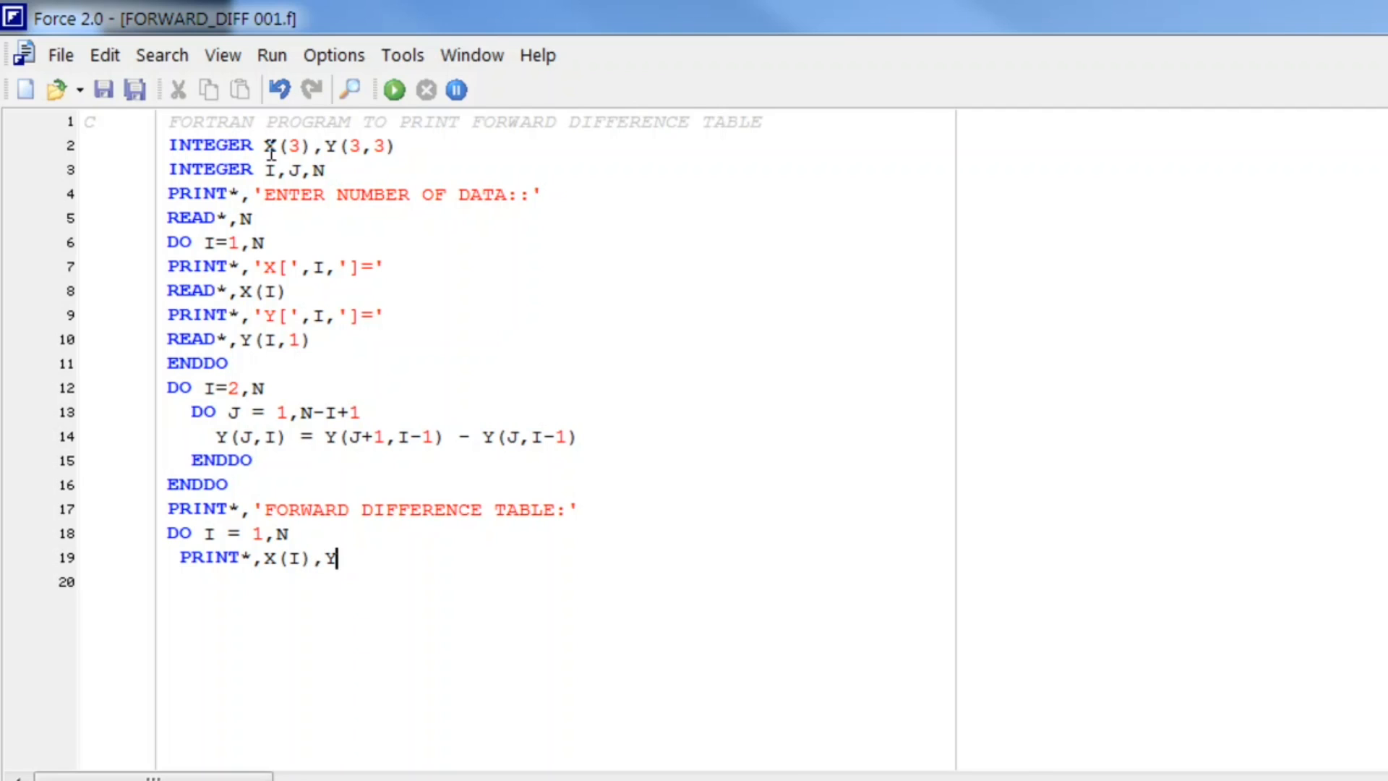
text(()
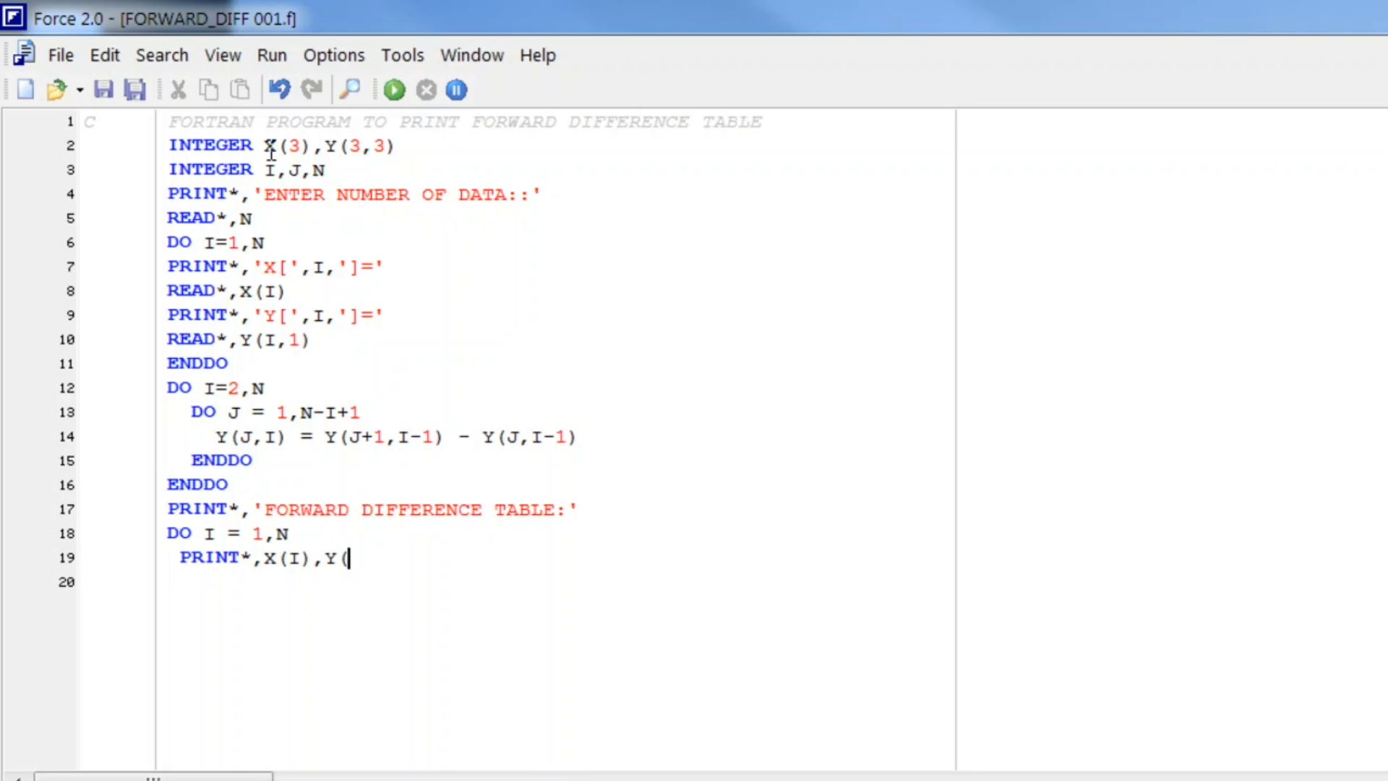
text(I,J))
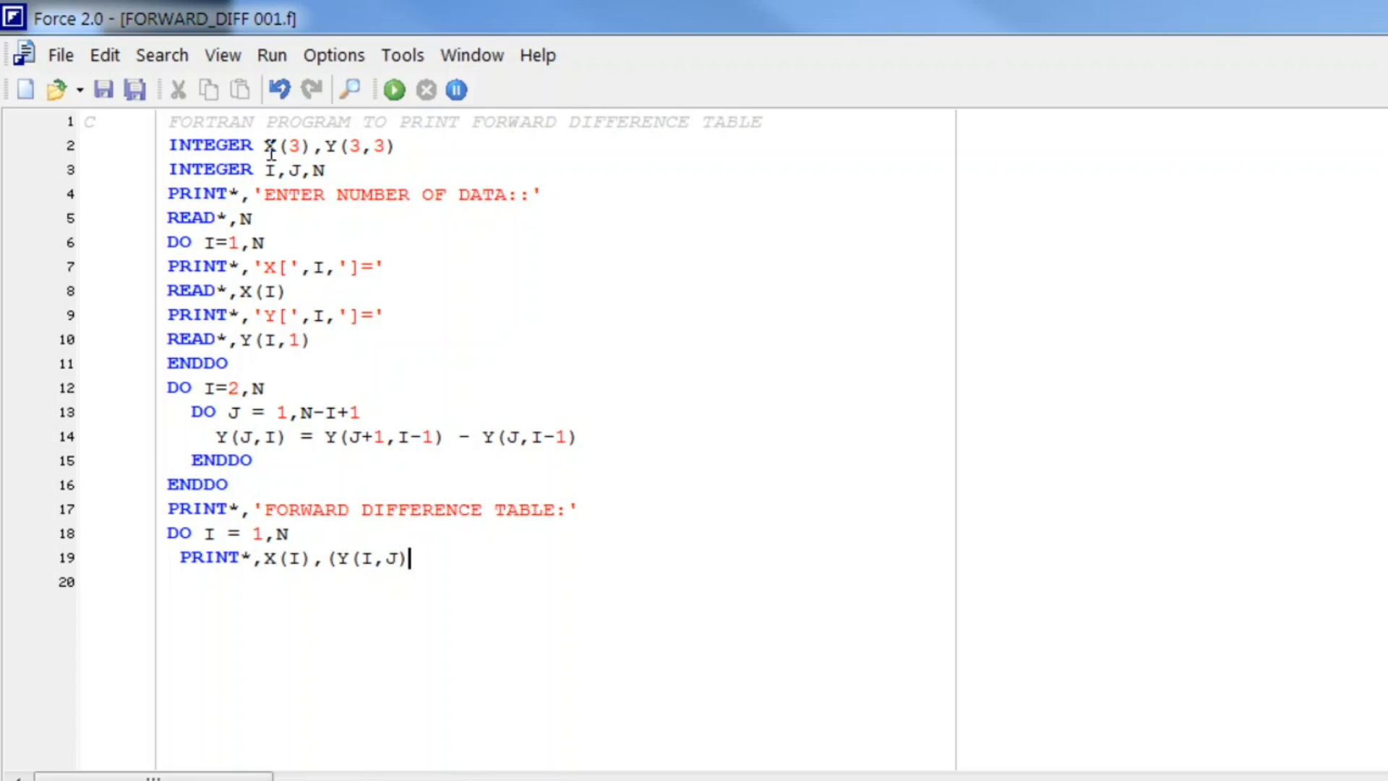
text(,J=)
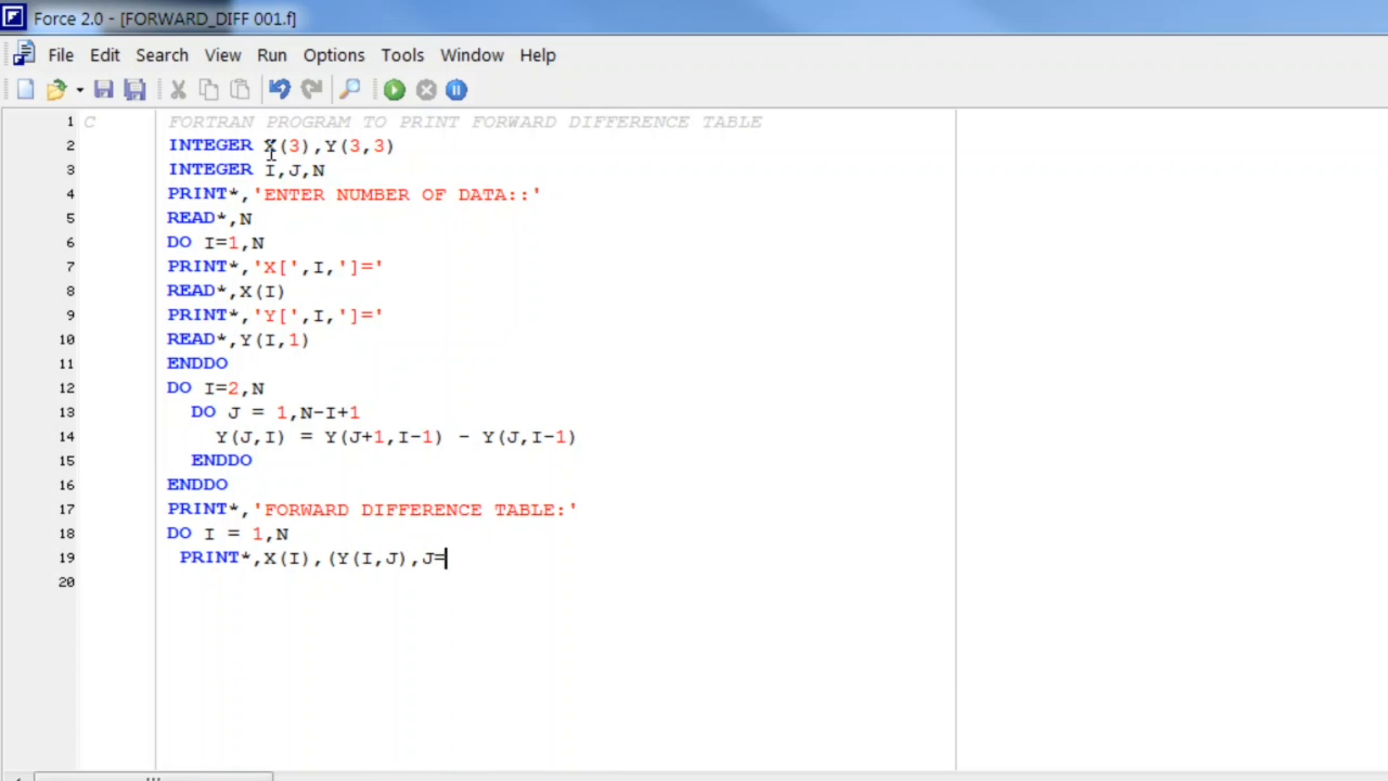
text(1,)
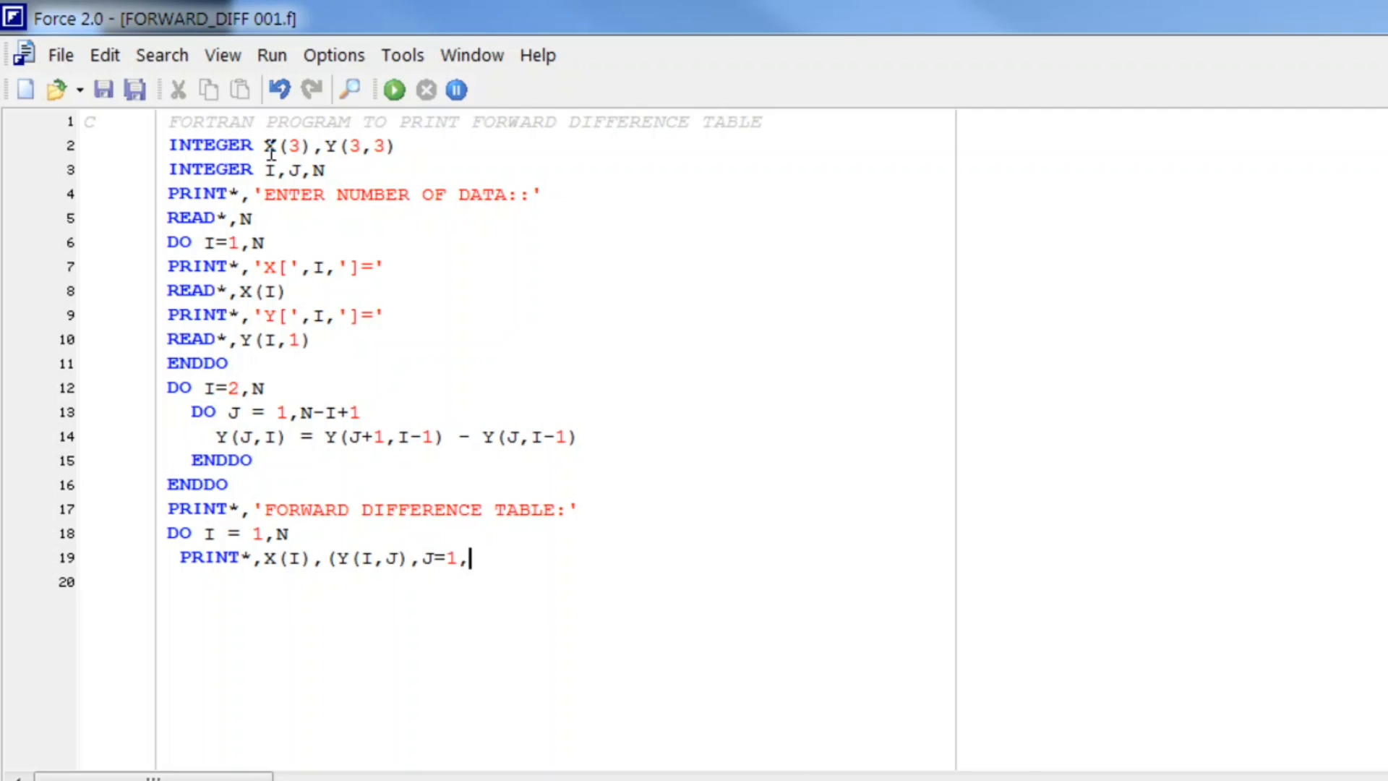
text(N-I+1))
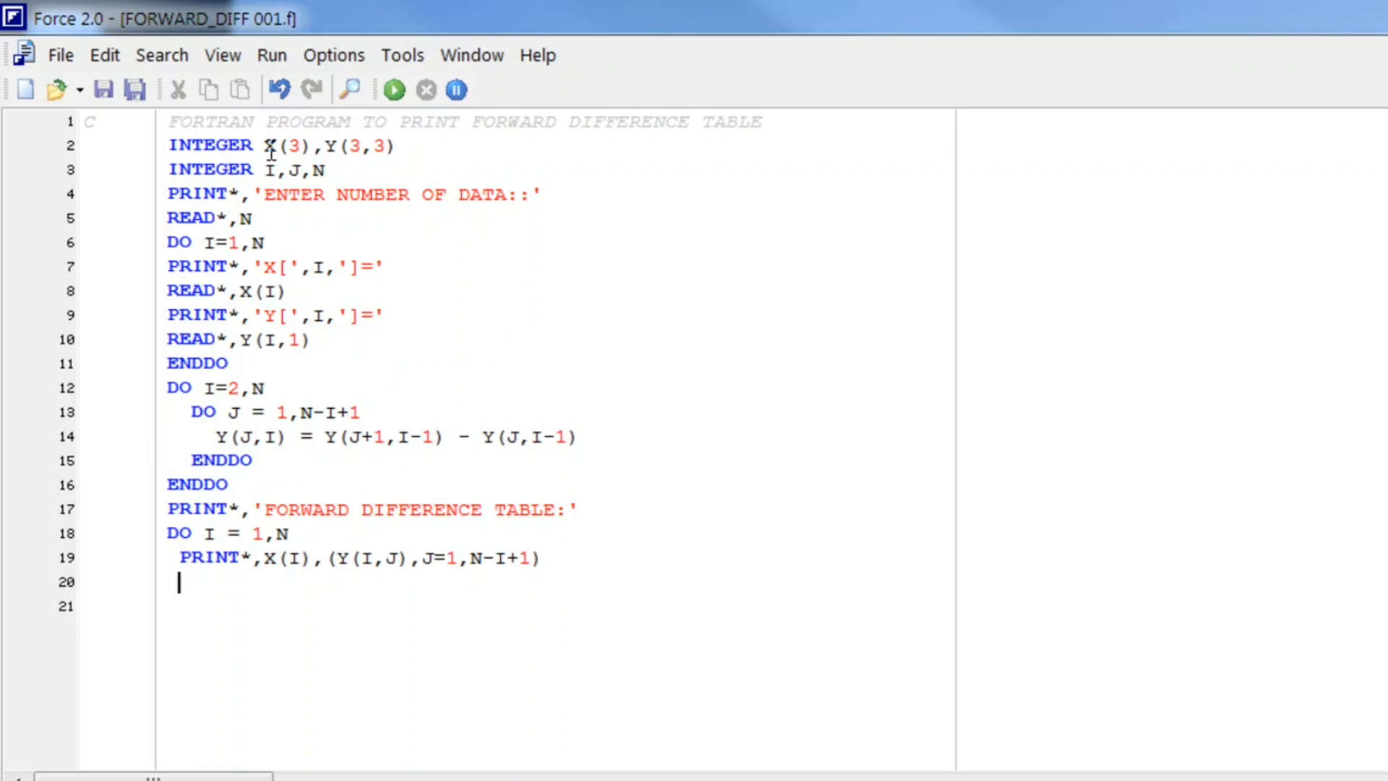
Finish with a blank PRINT*, ENDDO, READ*, STOP and END at the bottom.
text(PRIN)
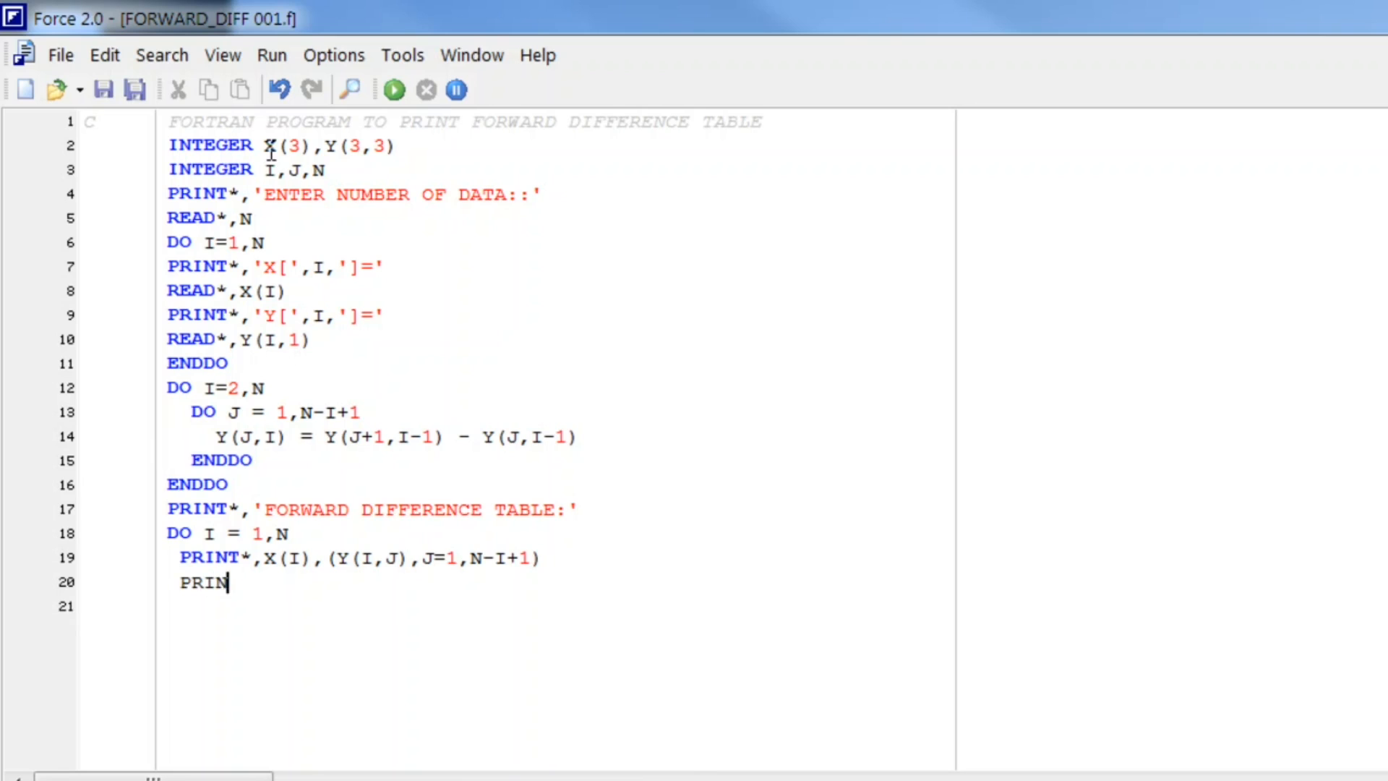
text(T*)
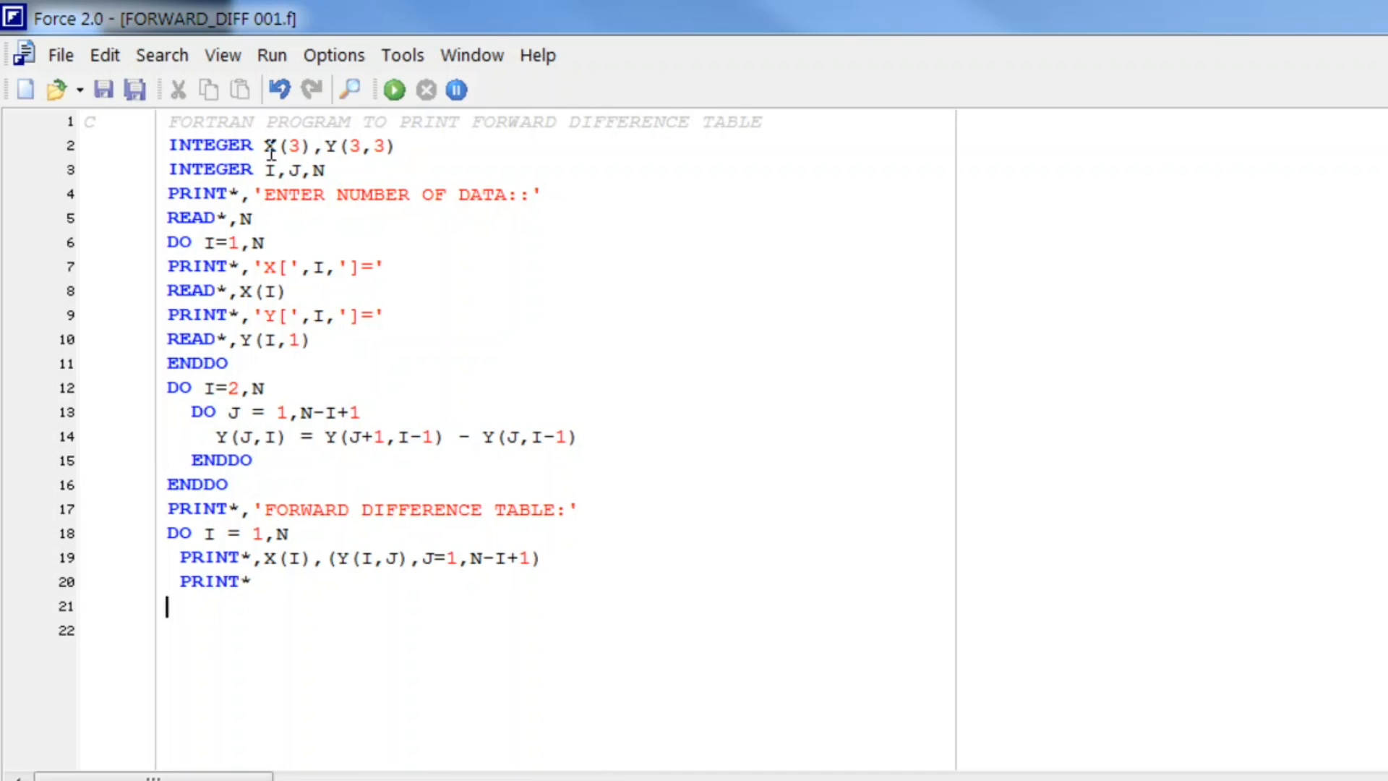
text(ENDDO)
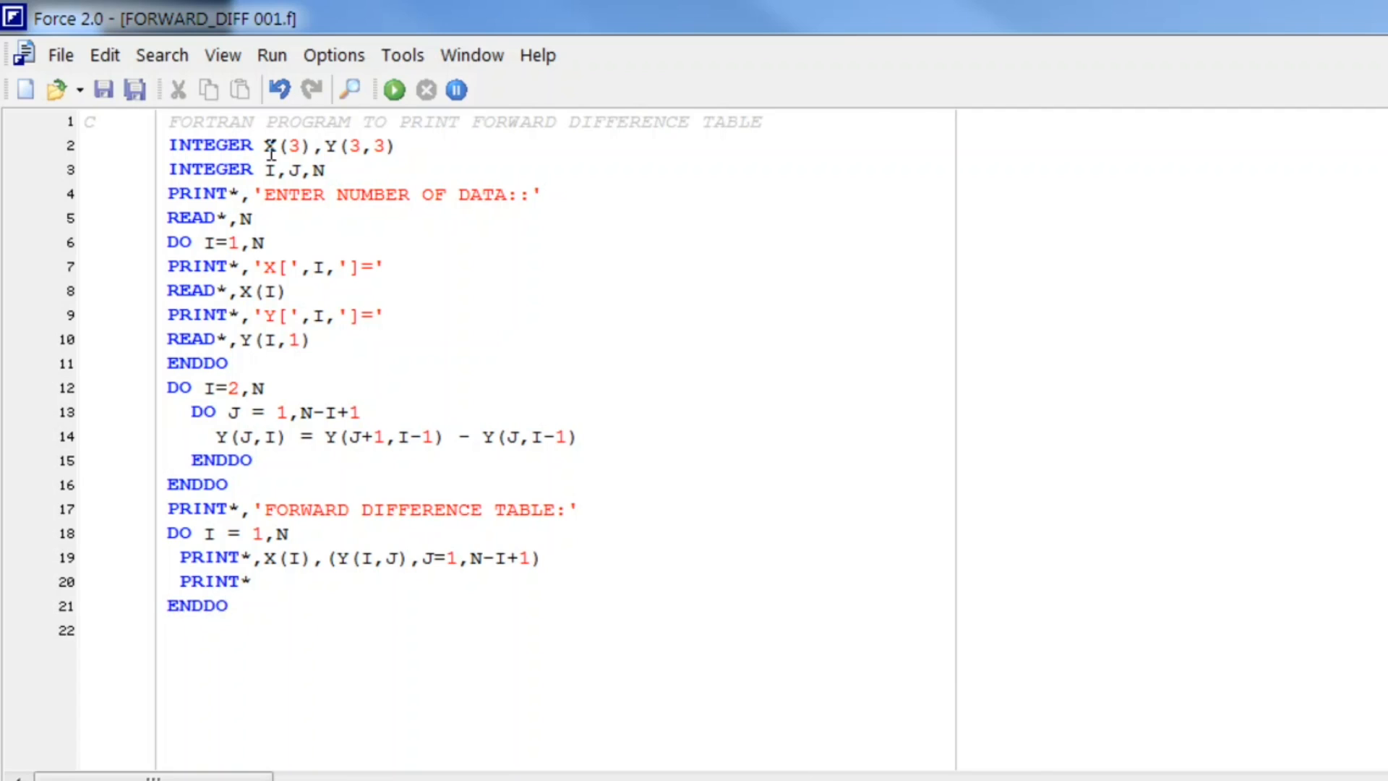
text(RE)
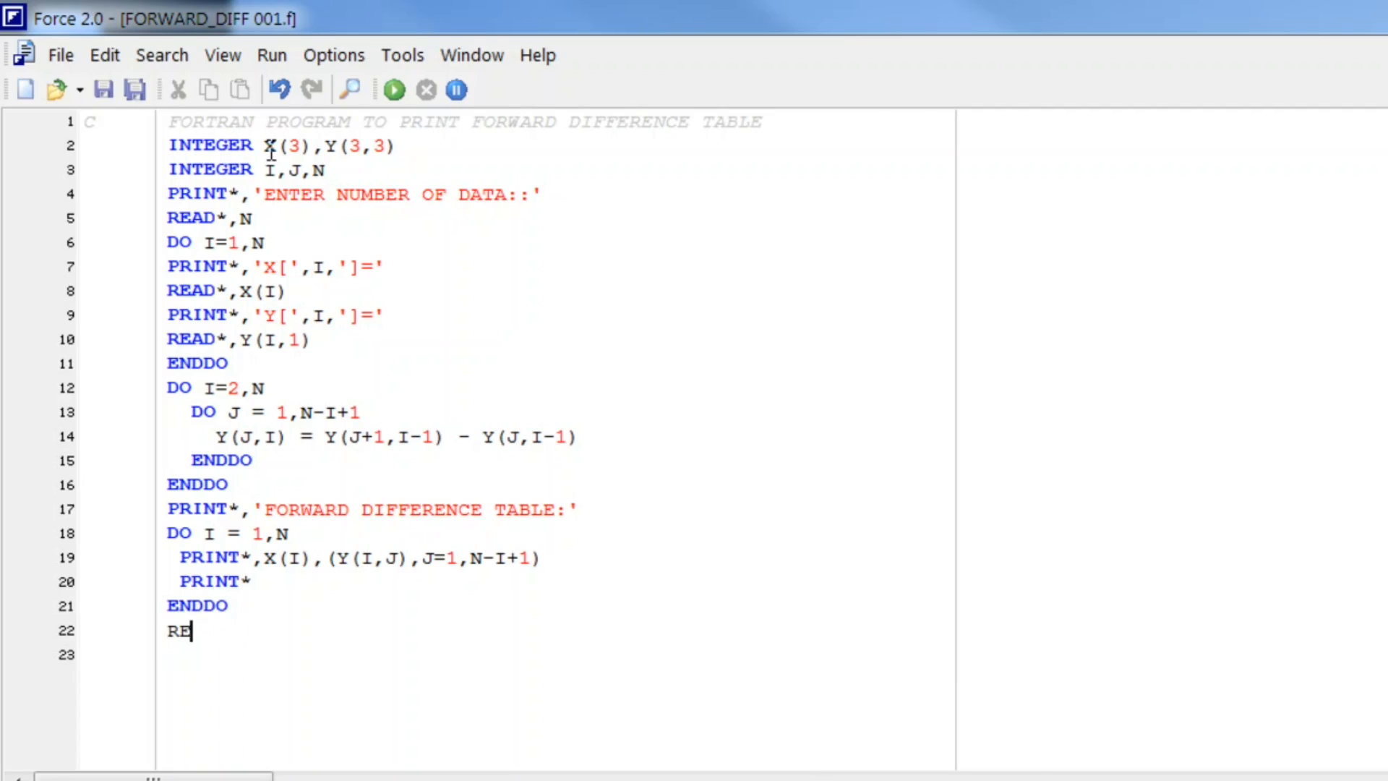
text(AD*)
click(555, 654)
text(STOP)
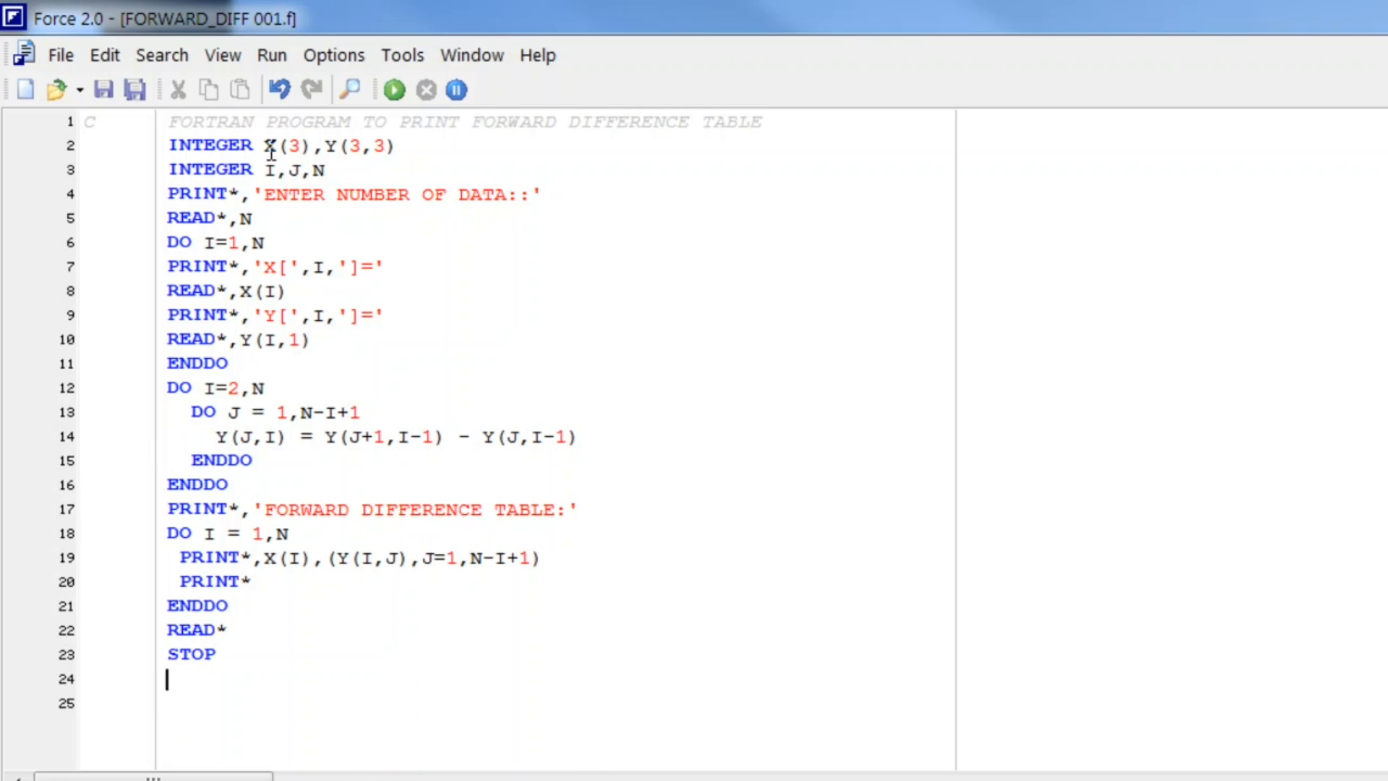
text(END)
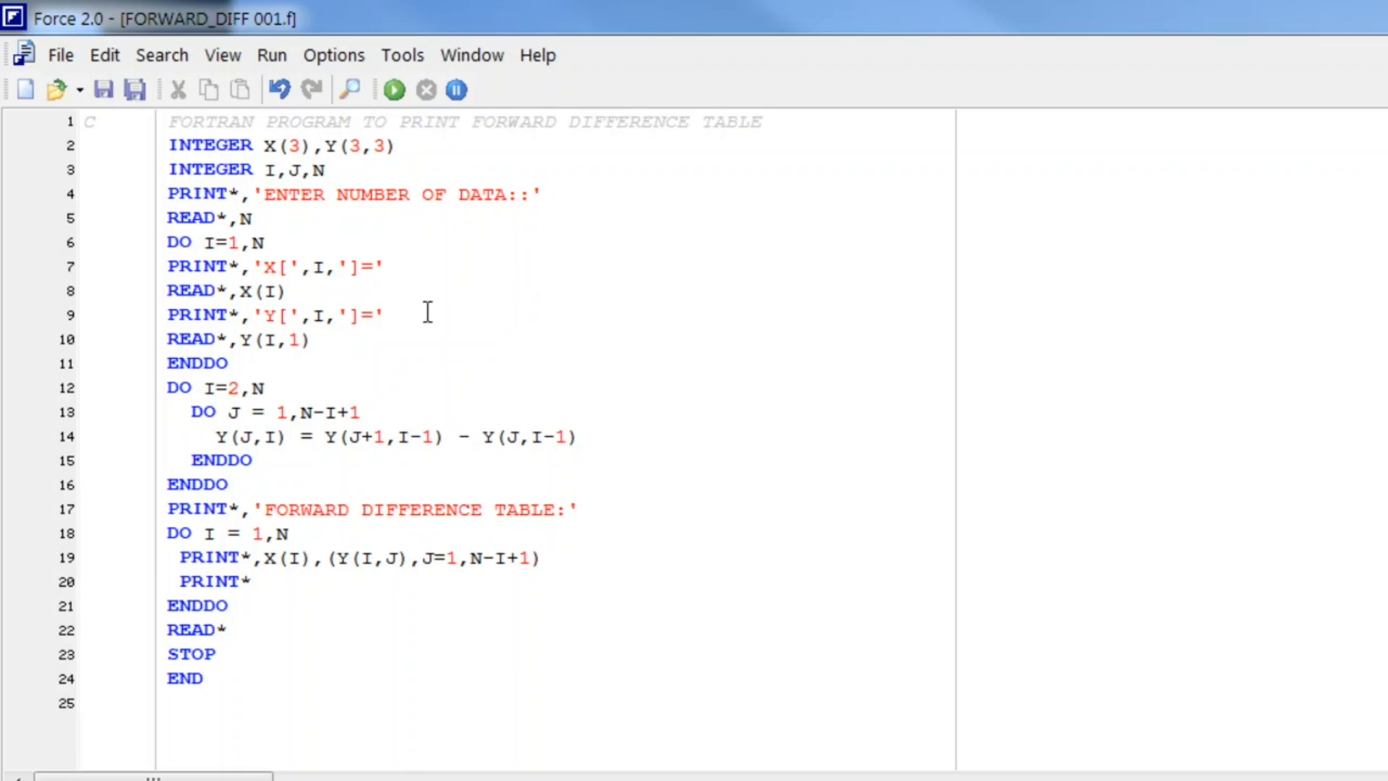
mouse_move(324, 257)
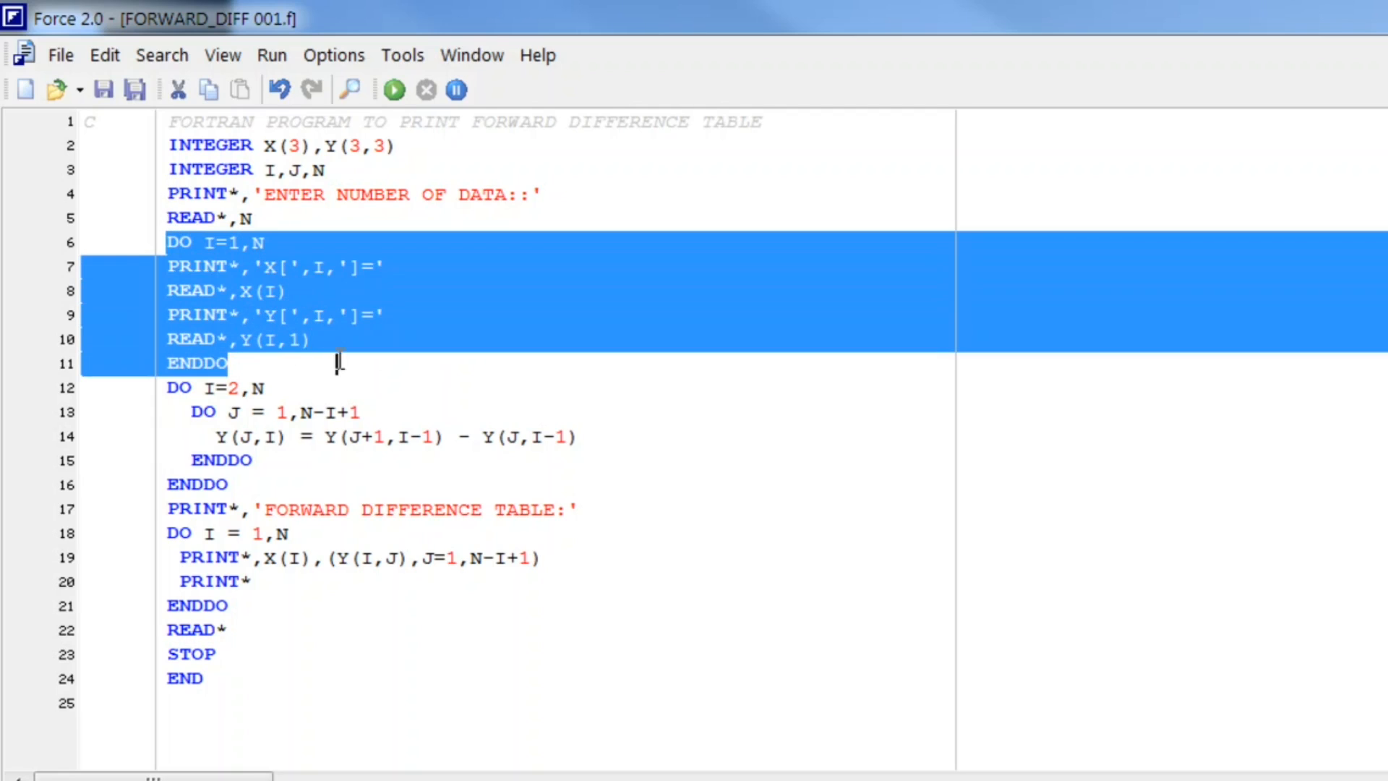
double_click(180, 388)
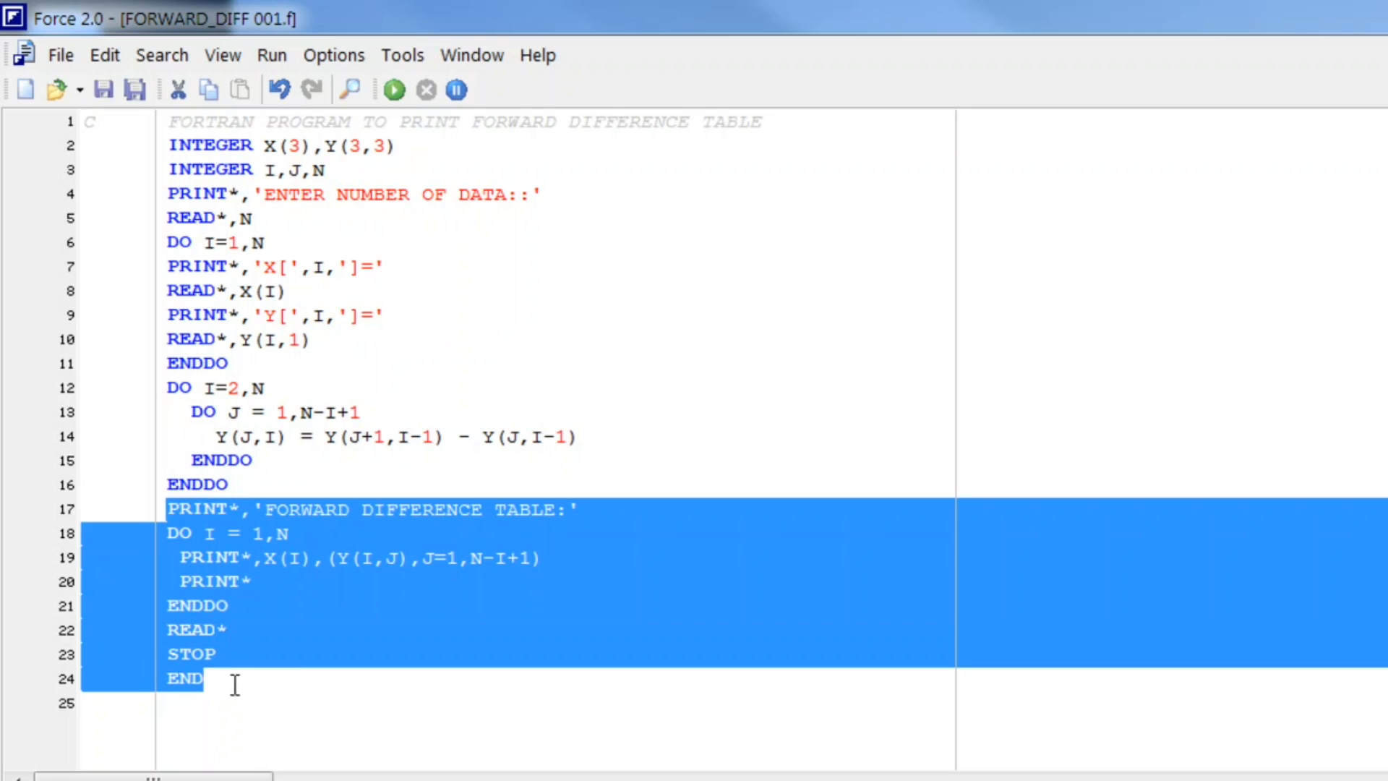
click(150, 218)
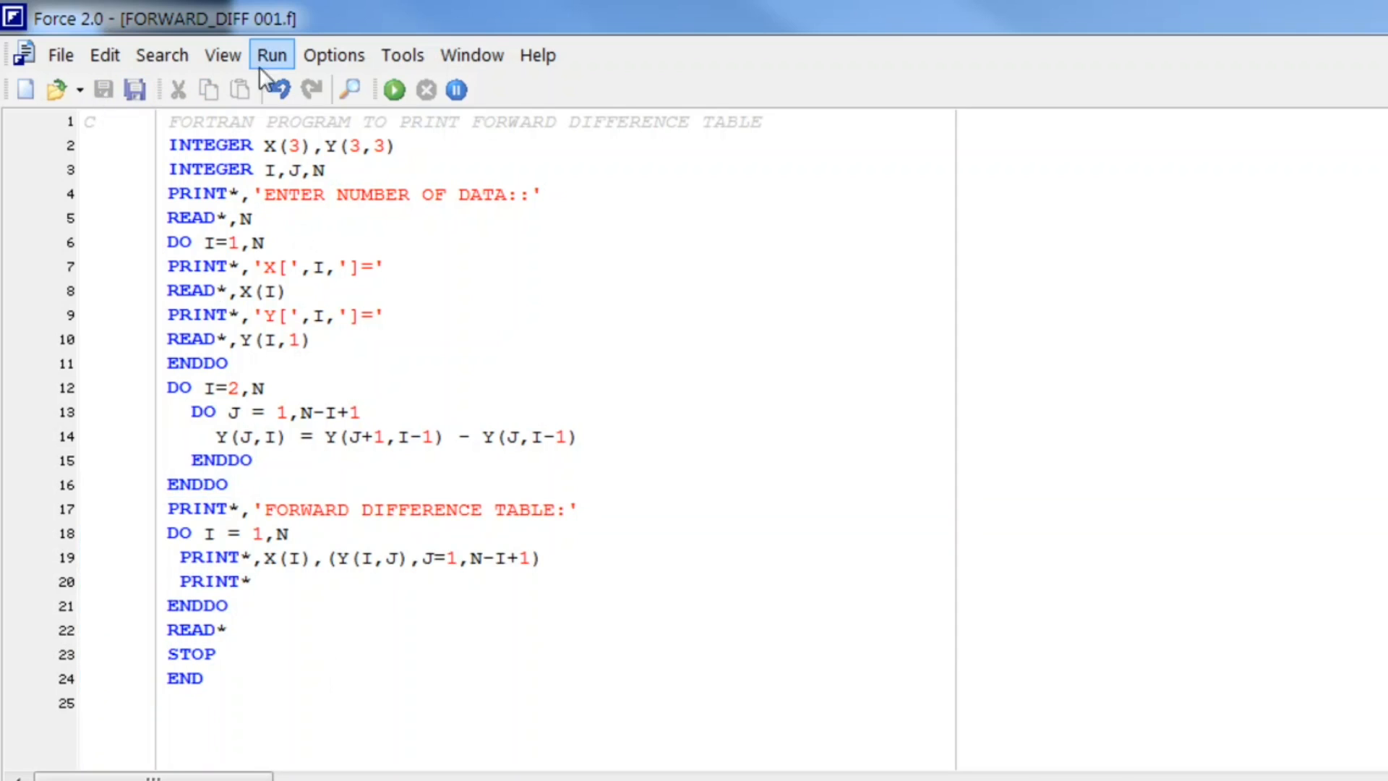
Compile FORWARD_DIFF 001.f with 0 errors and run it from the Run menu.
click(392, 90)
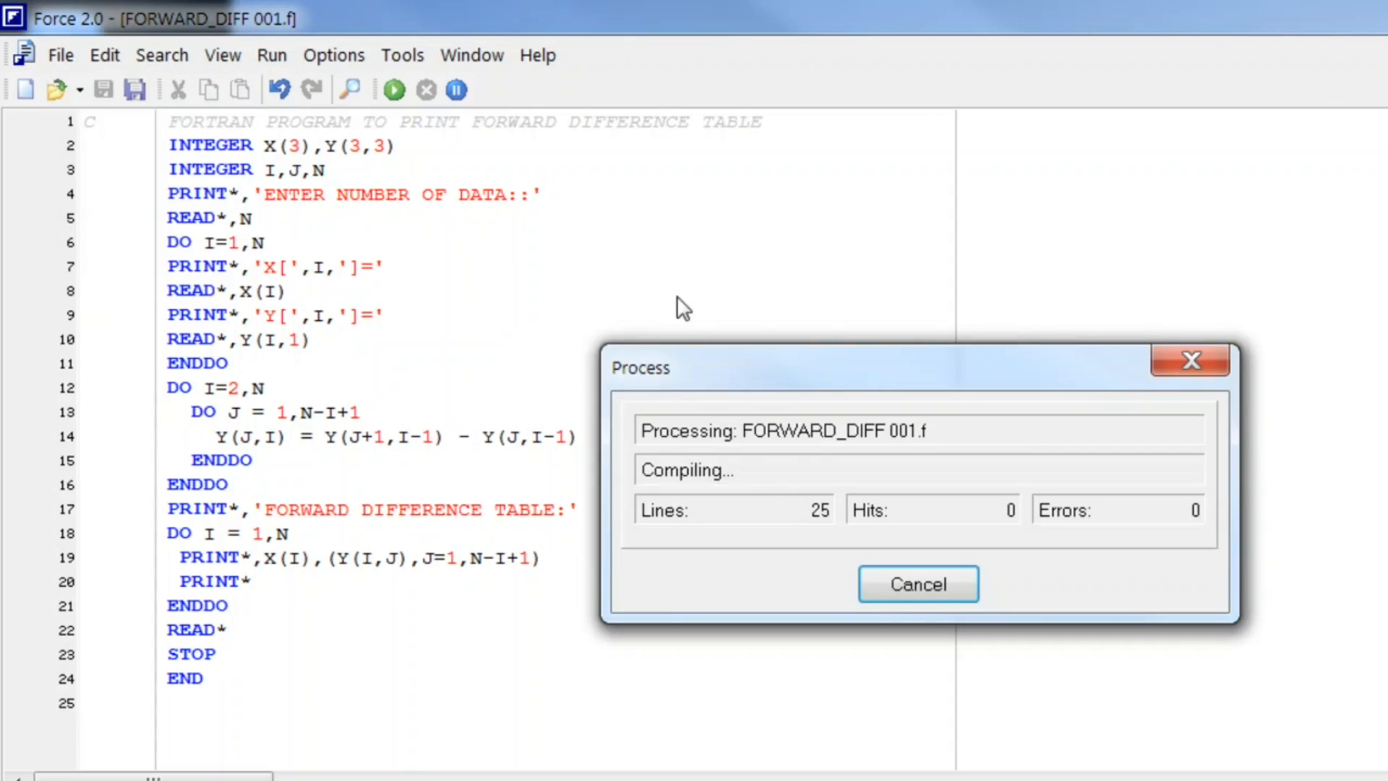
click(917, 582)
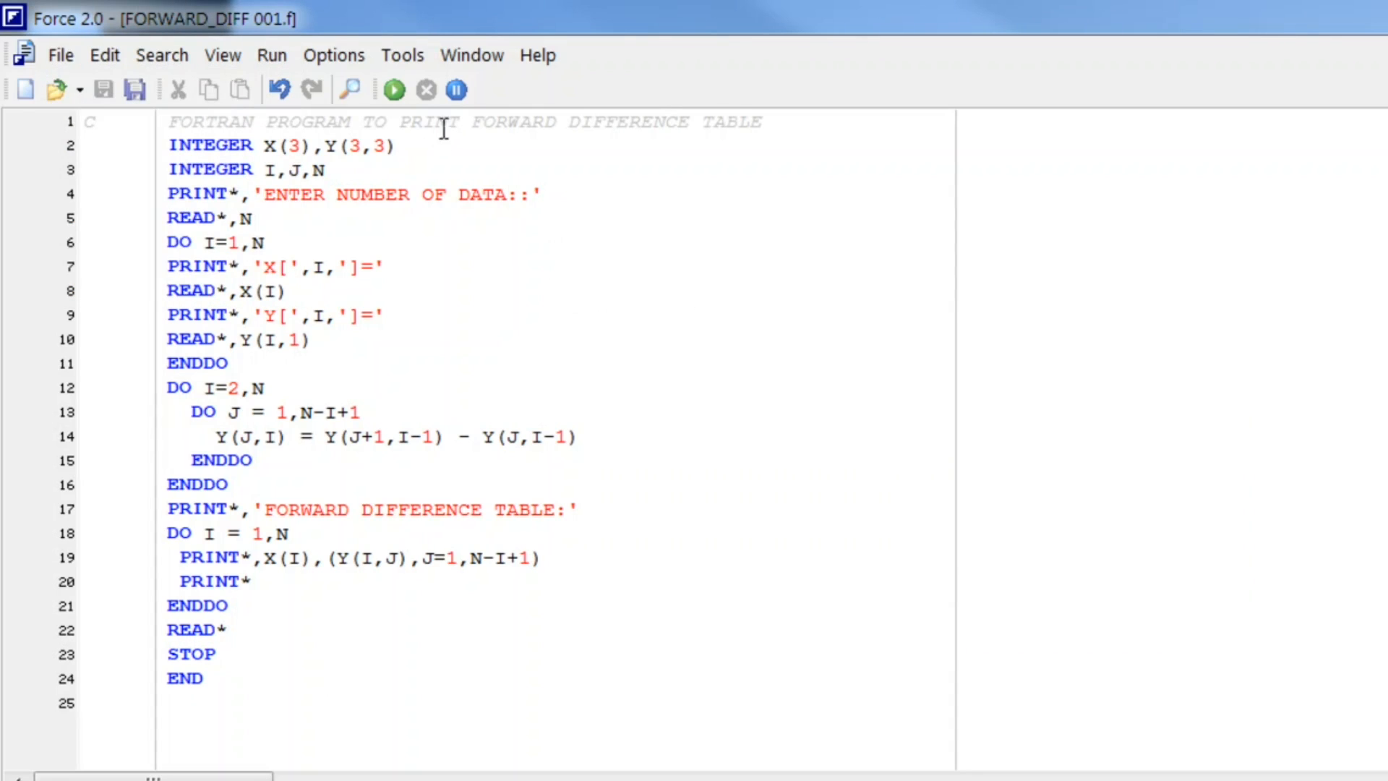
click(392, 89)
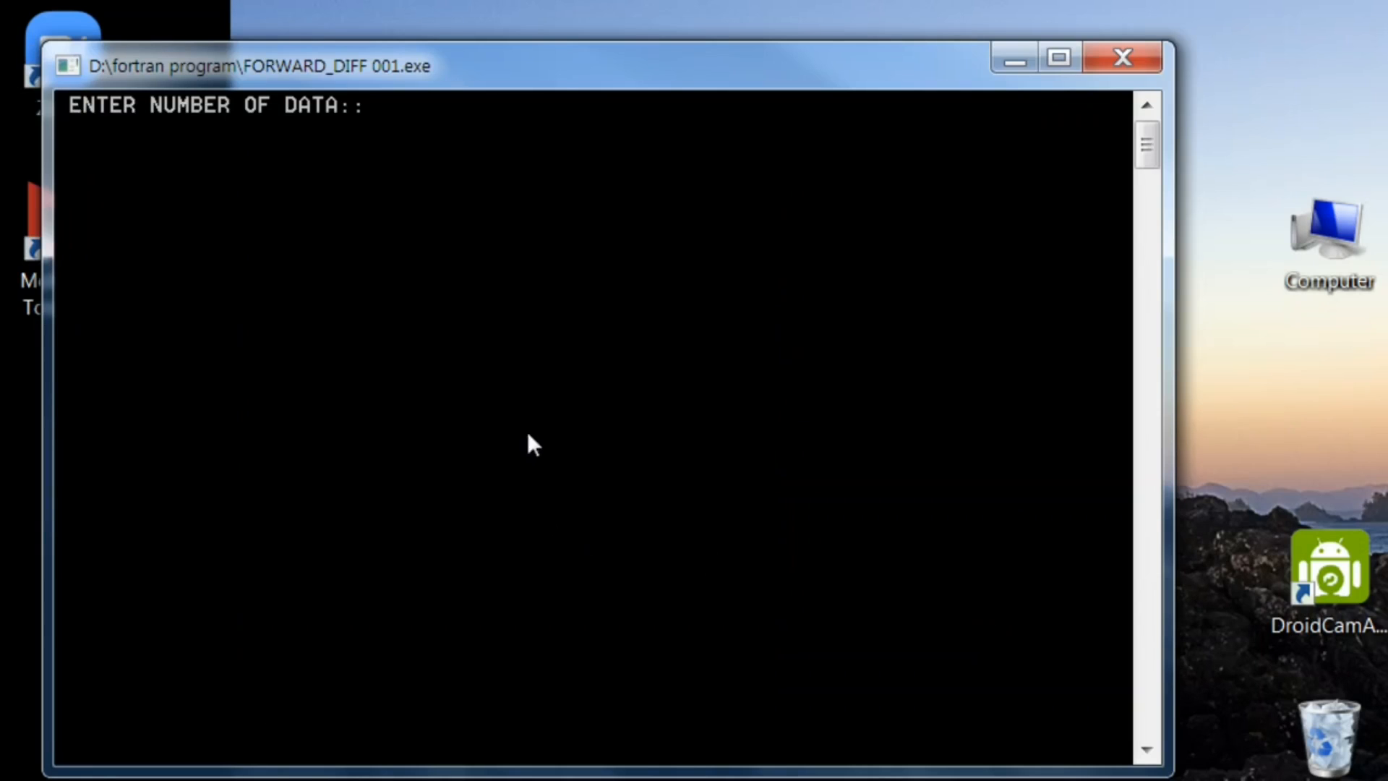
Enter 3 data points in the console: X values 2, 5, 7 and Y values 5, 10, 13.
drag(530, 58, 555, 26)
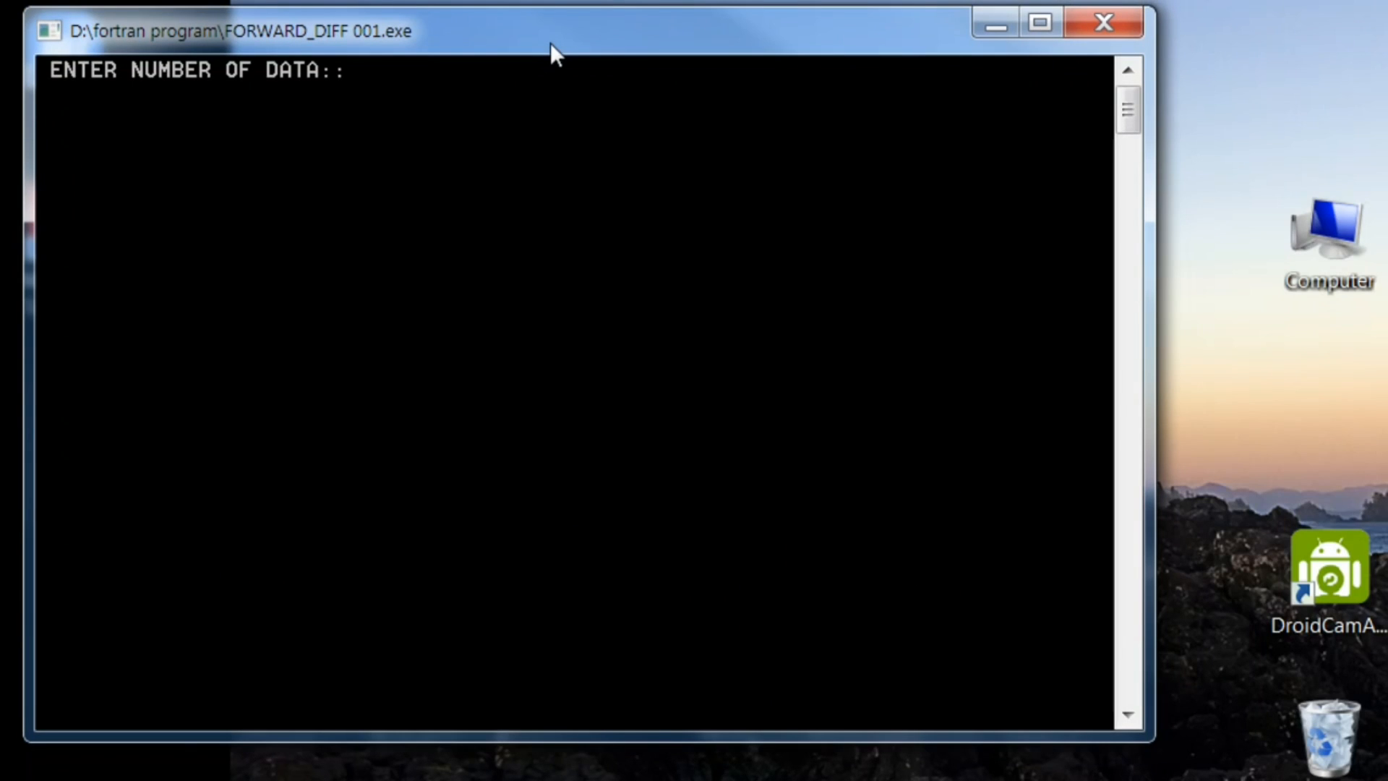
text(3)
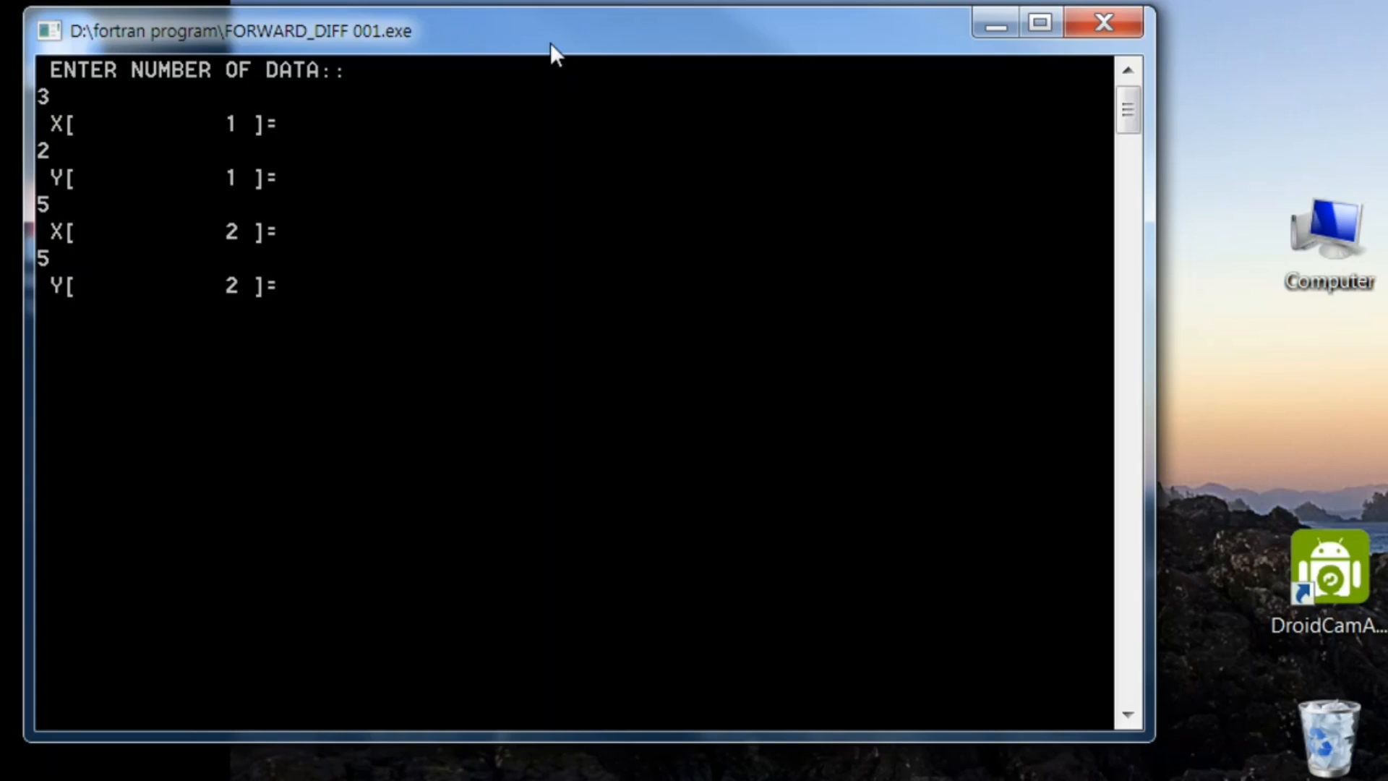
text(10)
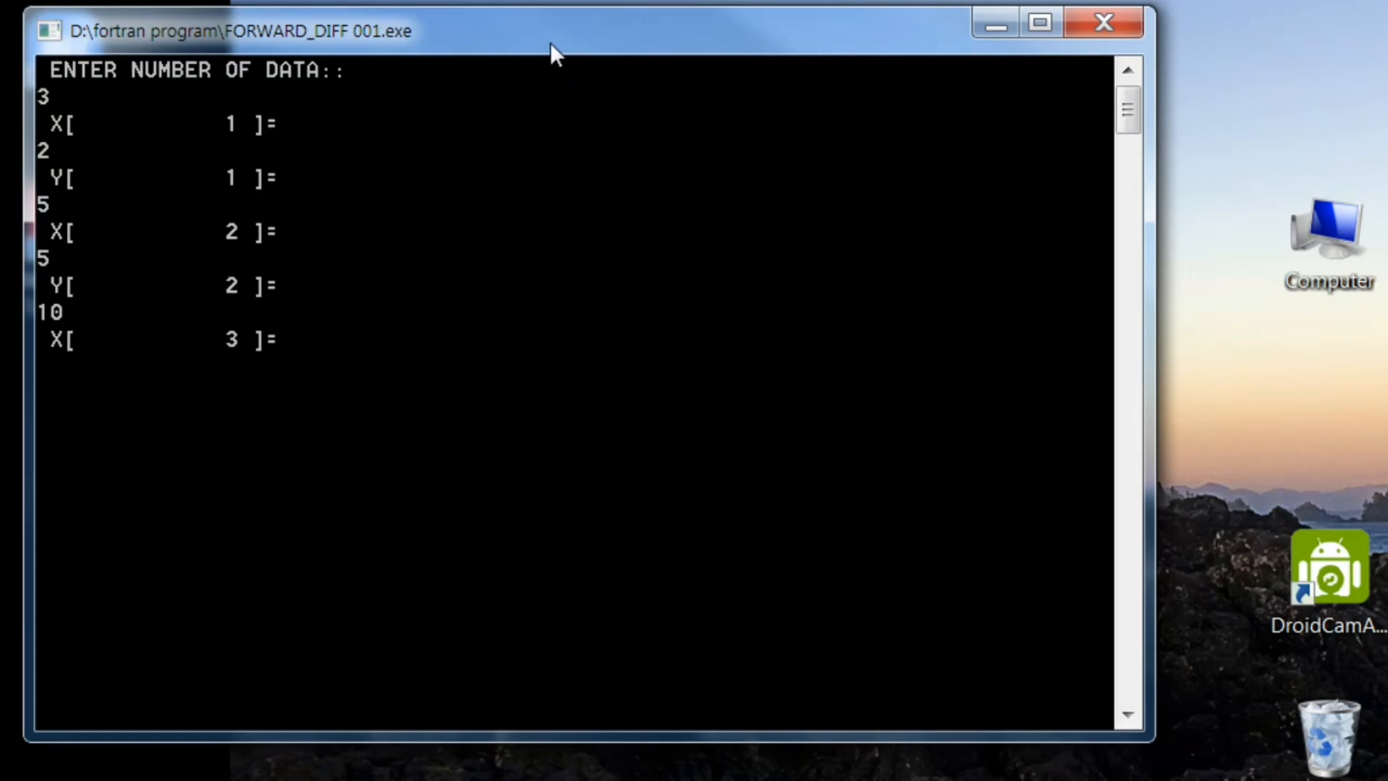
key(Return)
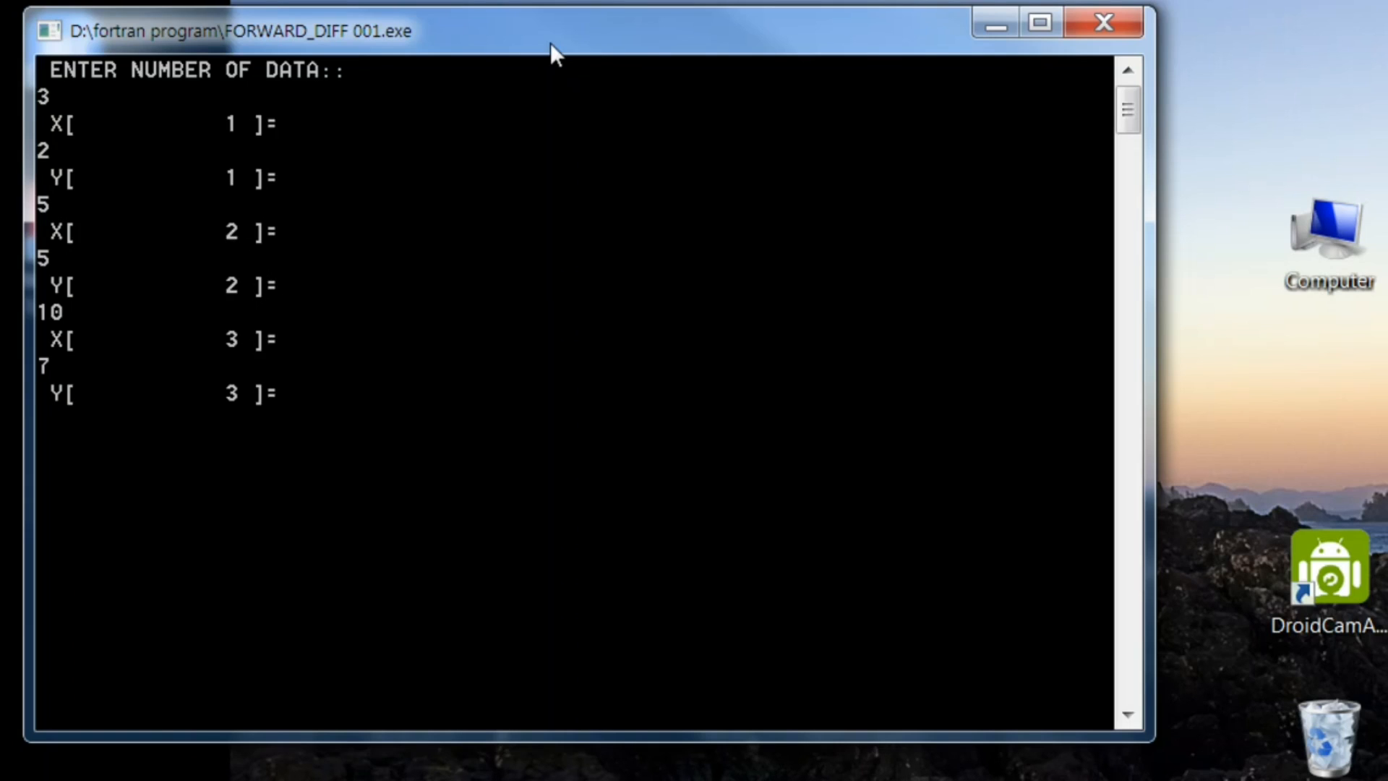
text(13)
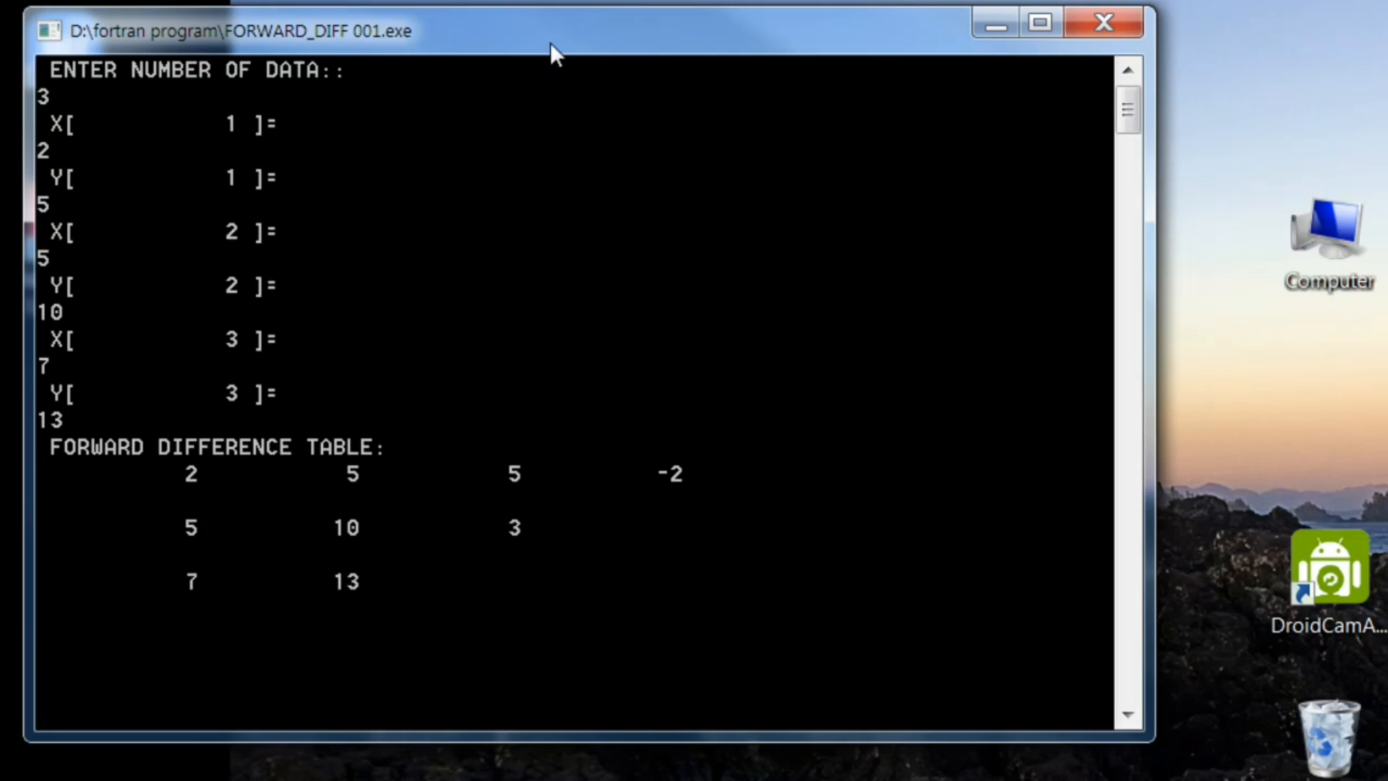
mouse_move(147, 573)
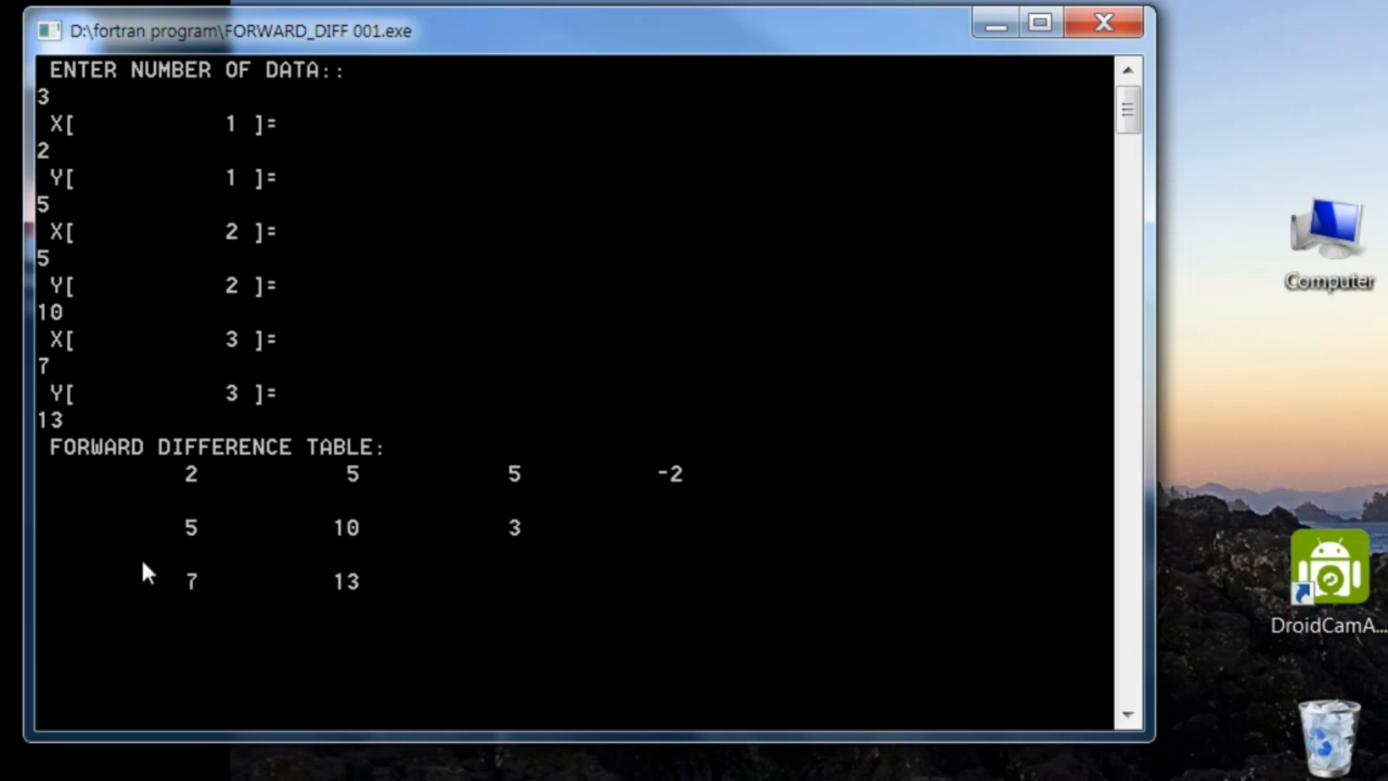
mouse_move(259, 598)
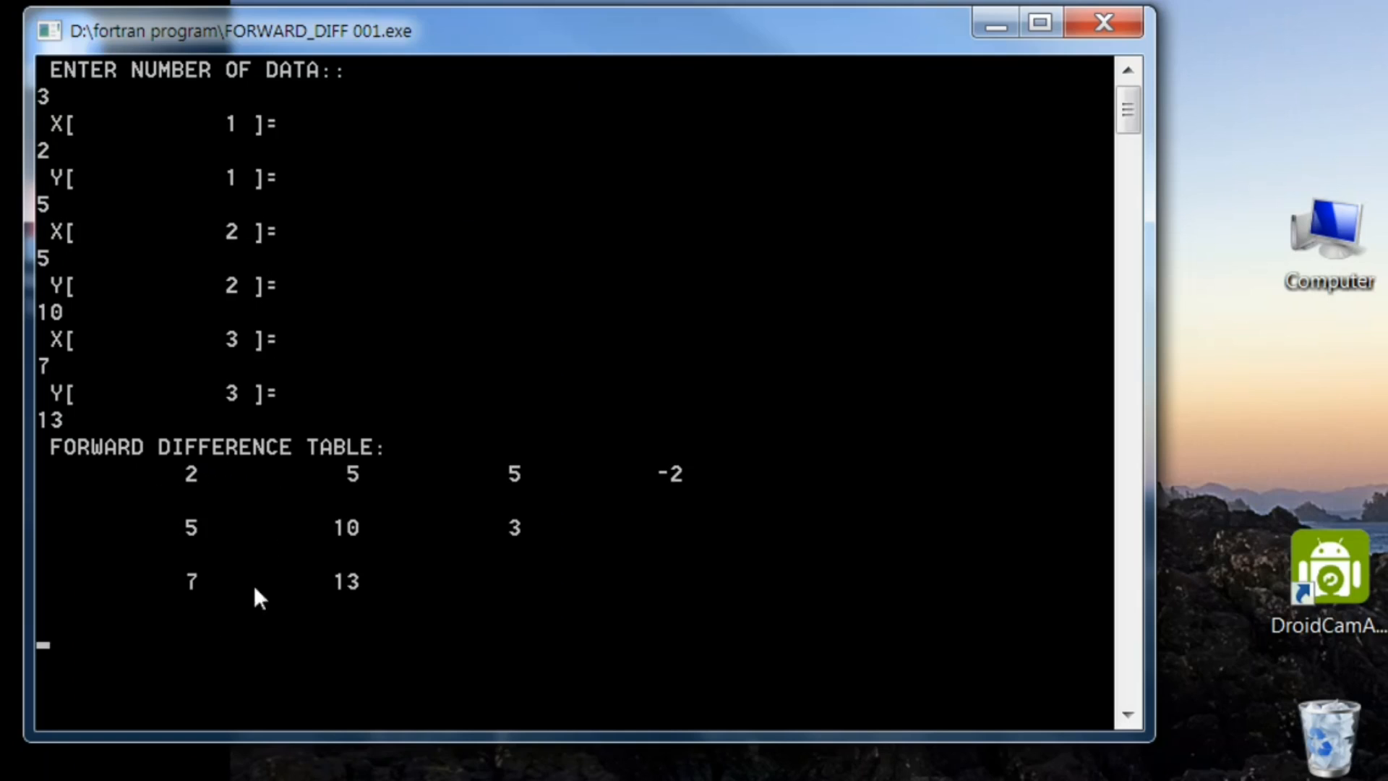
mouse_move(522, 453)
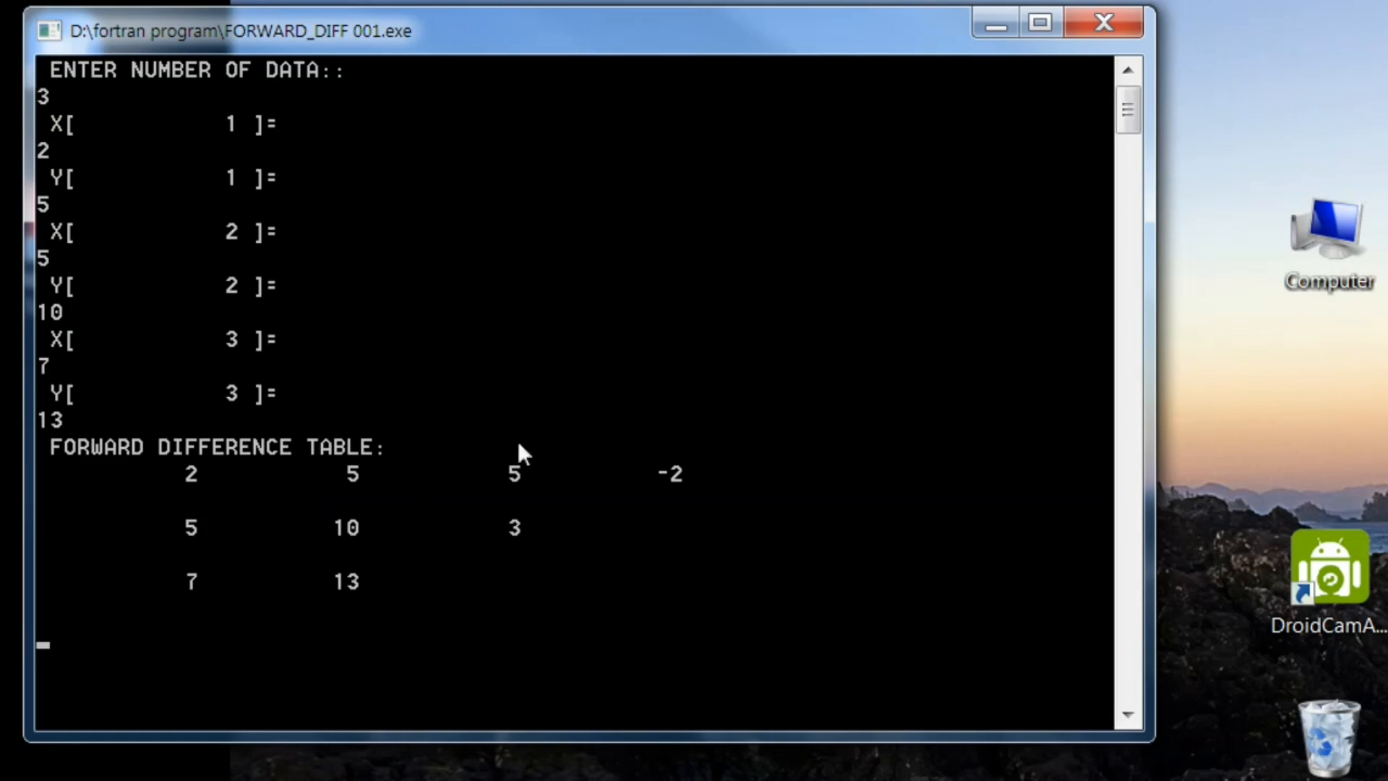
mouse_move(614, 479)
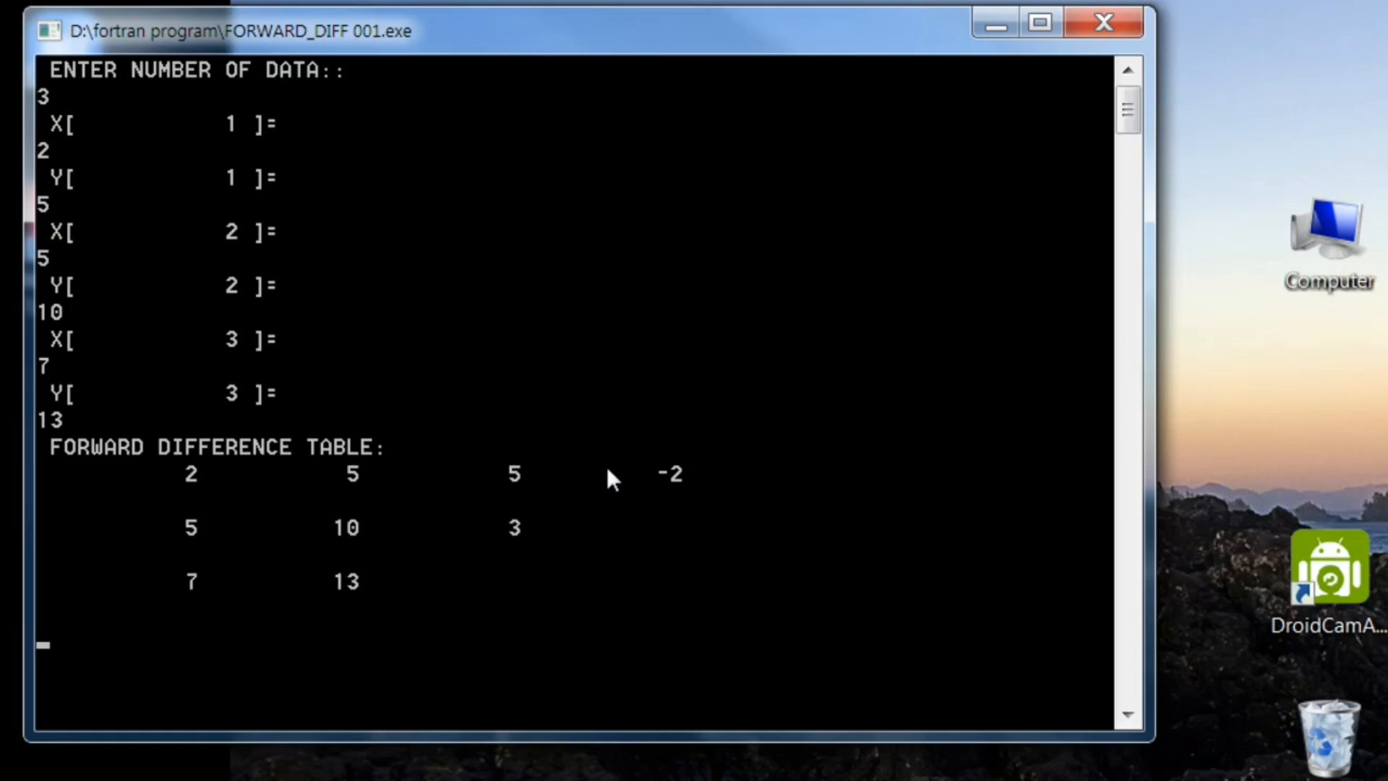
mouse_move(354, 539)
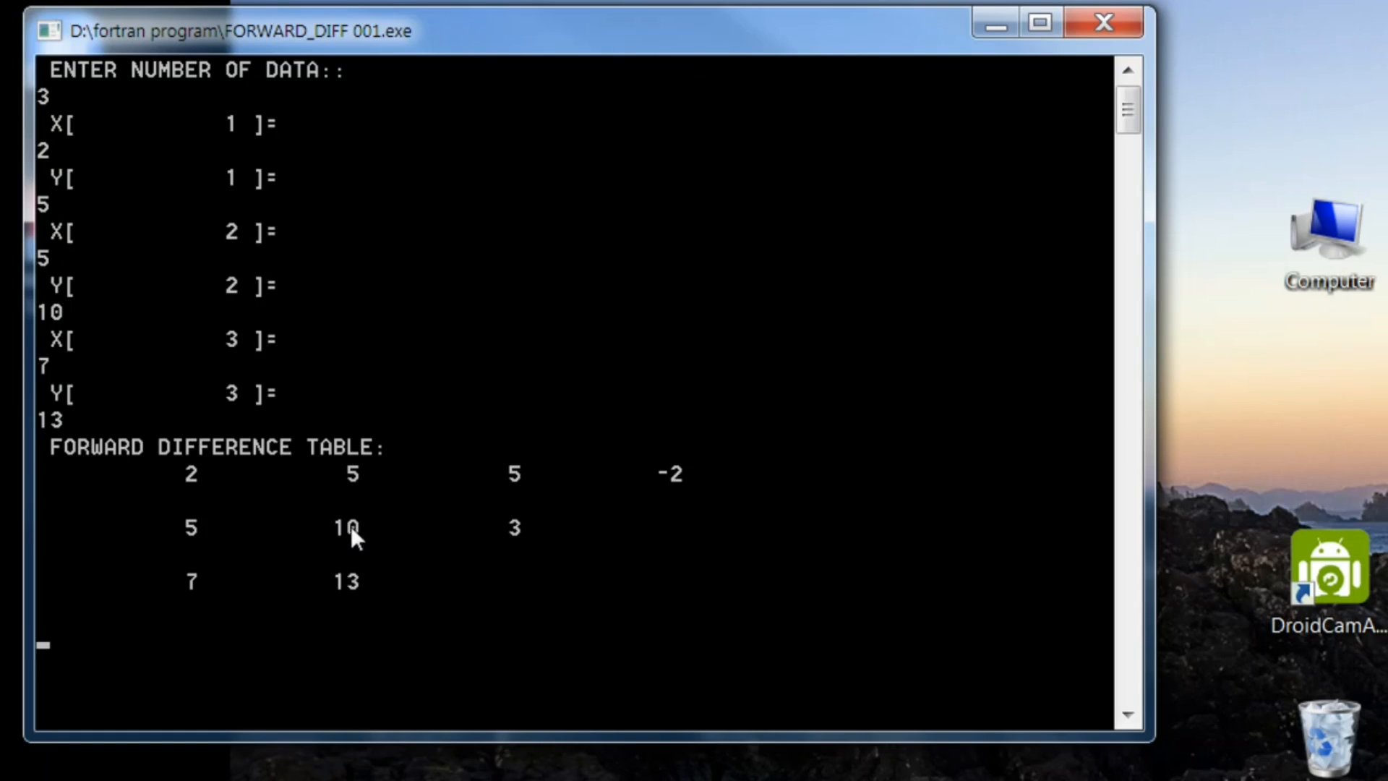
mouse_move(371, 593)
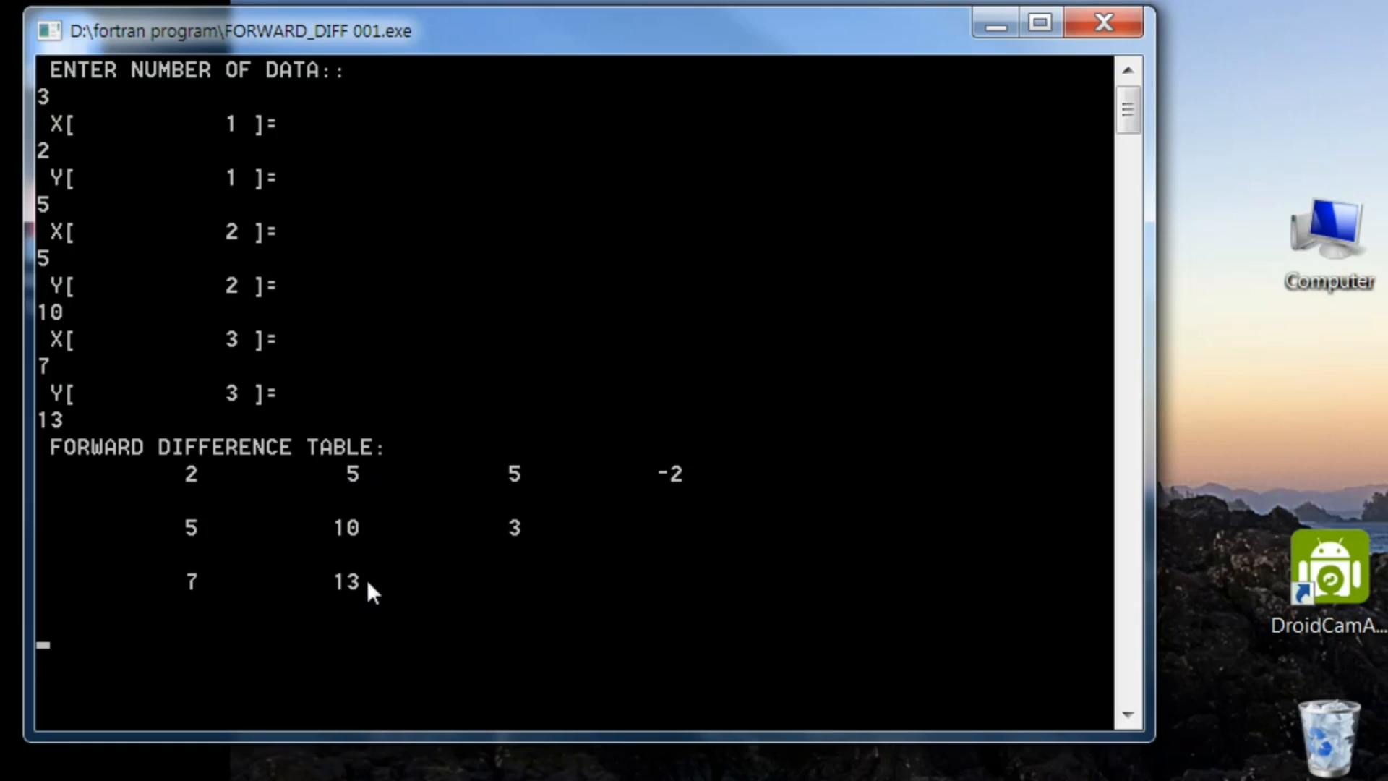
mouse_move(517, 535)
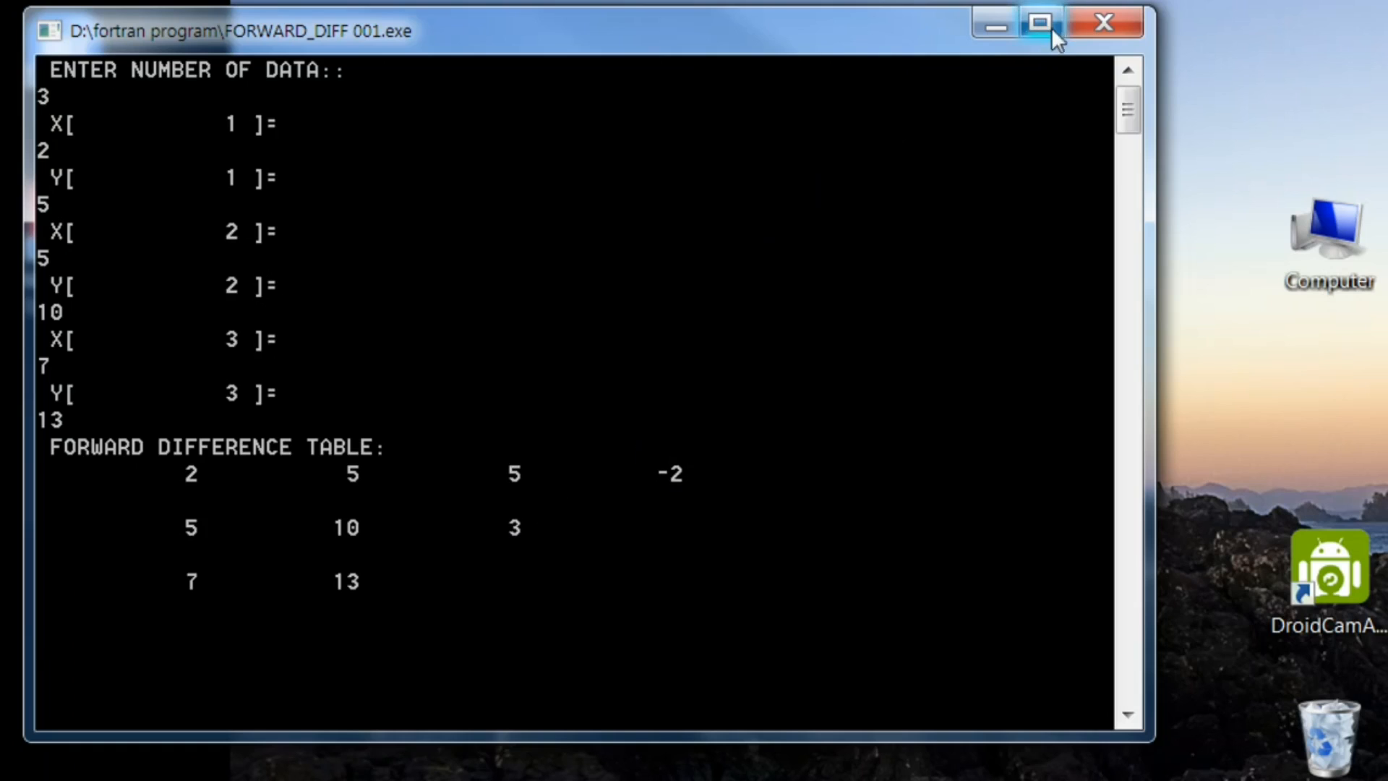
mouse_move(22, 270)
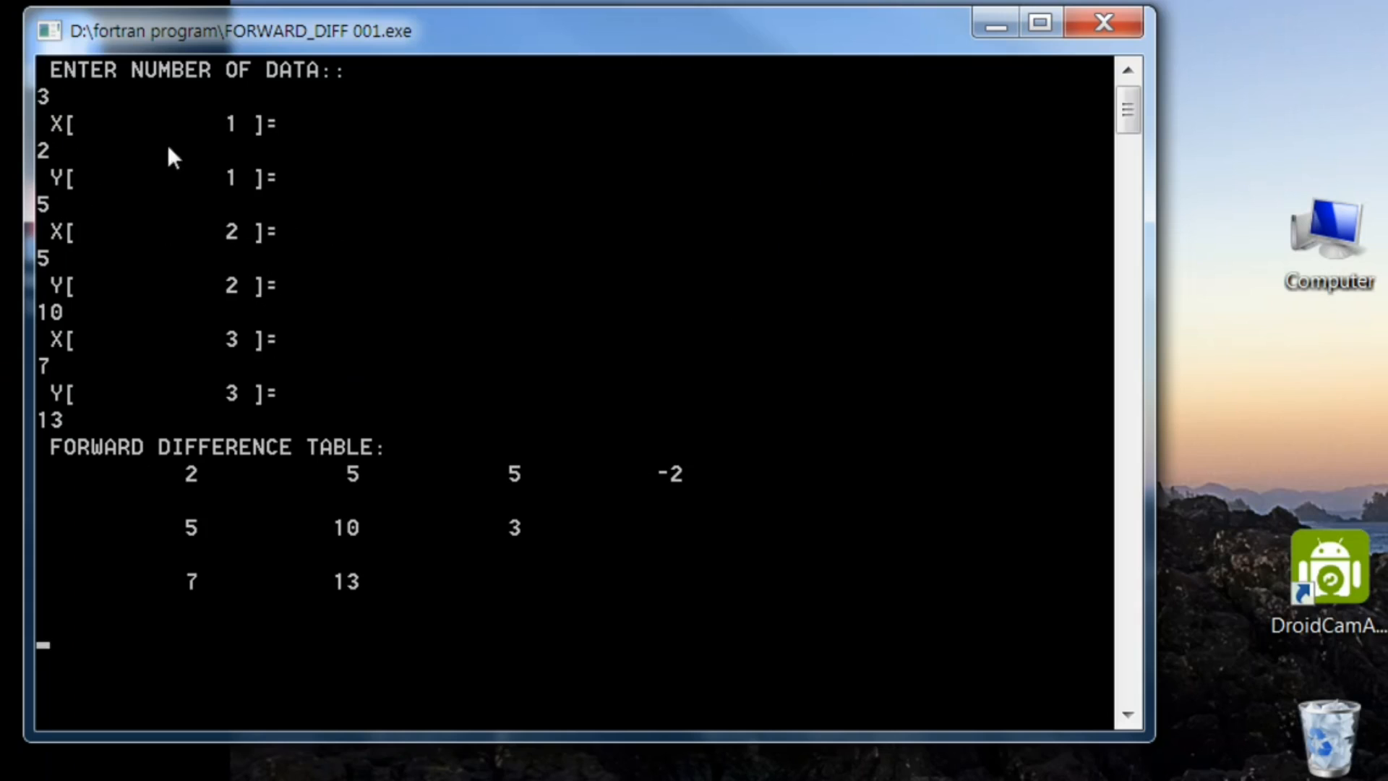
Close the console after the table 2 5 5 -2, 5 10 3, 7 13 prints.
click(1102, 22)
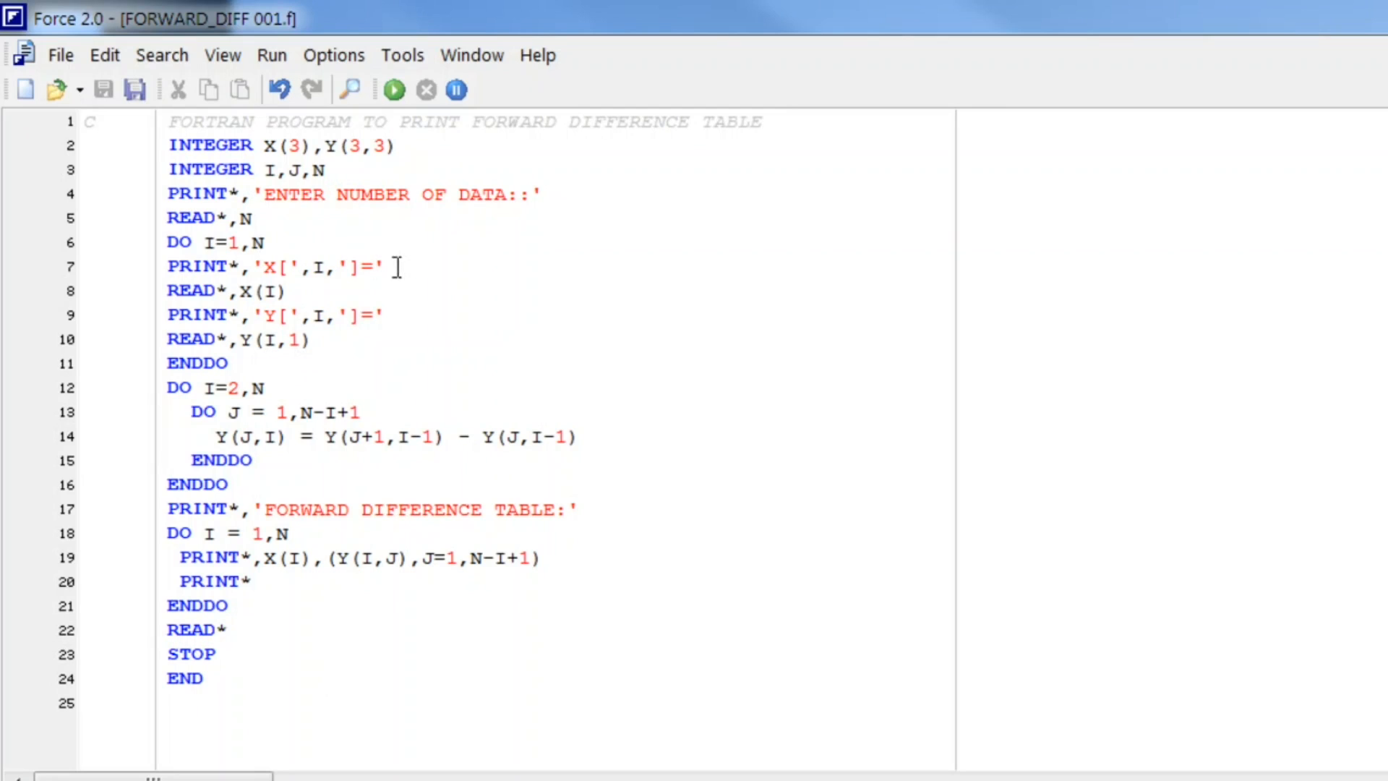
Label the X prompt PRINT 10 and add a line 8 starting 10 FORMAT(2X,.
key(Return)
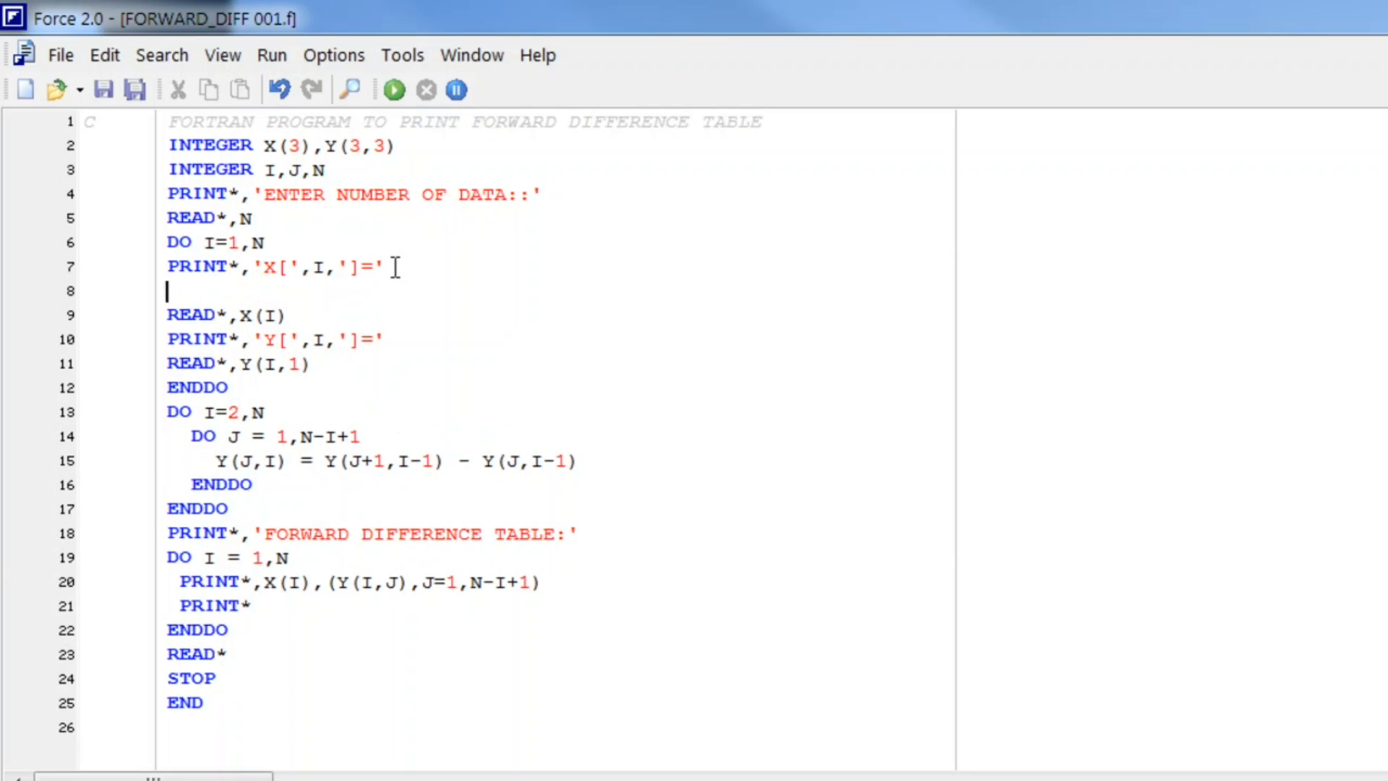
text(10)
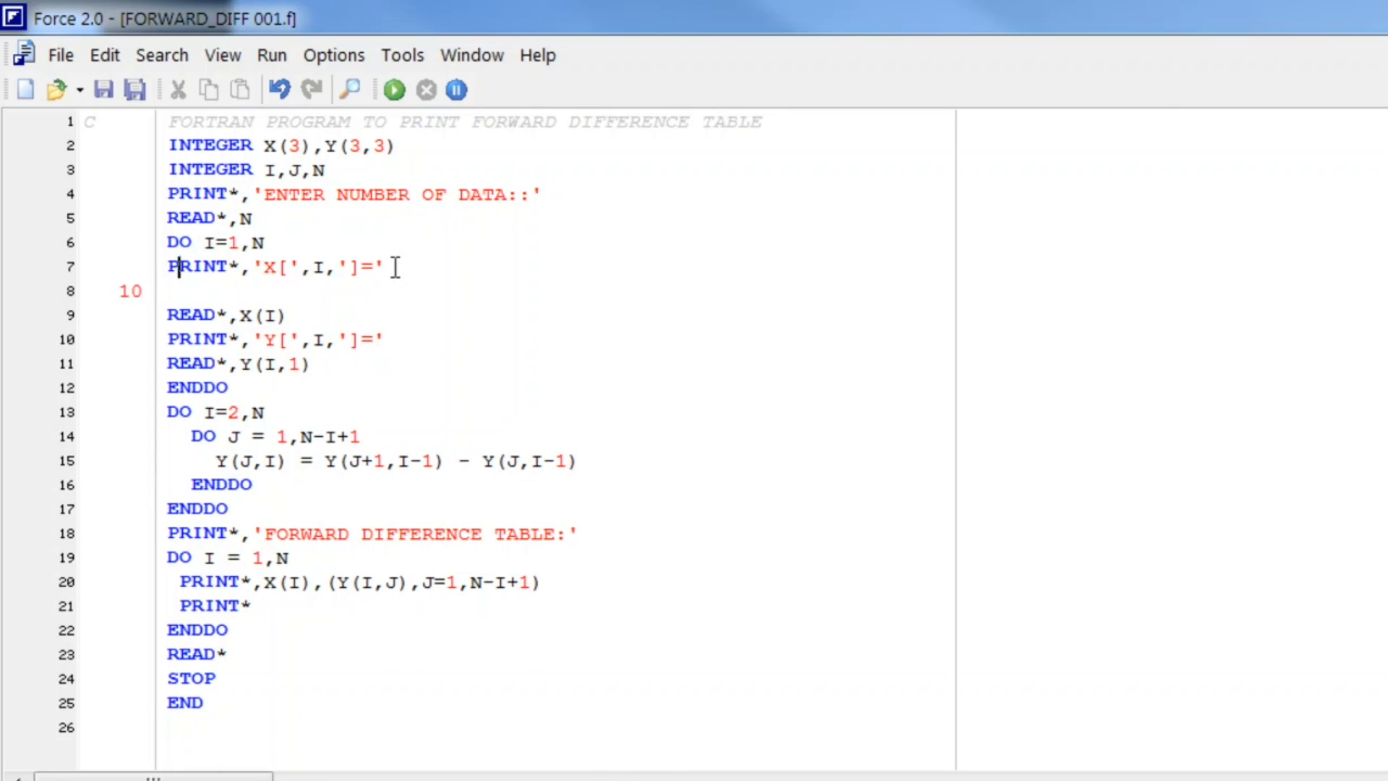
text(10)
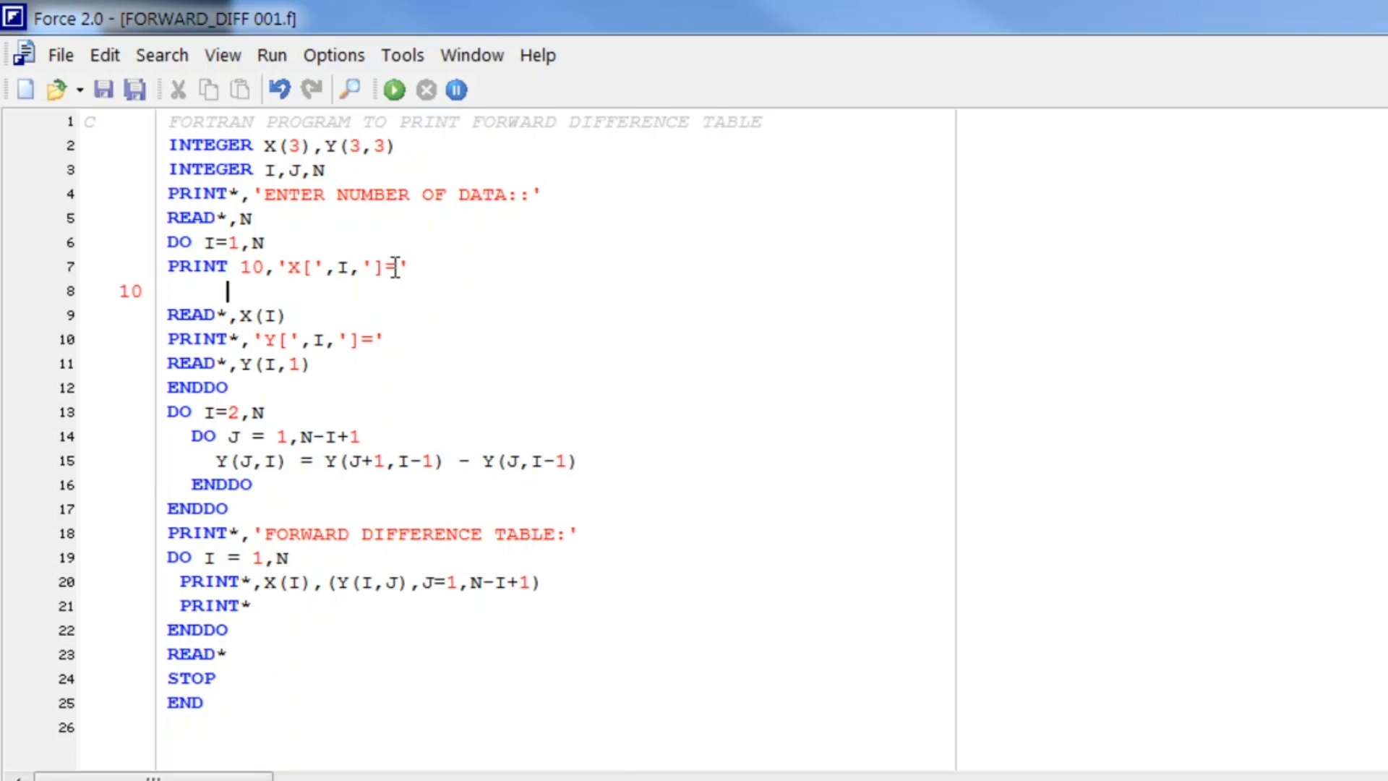
text(FC)
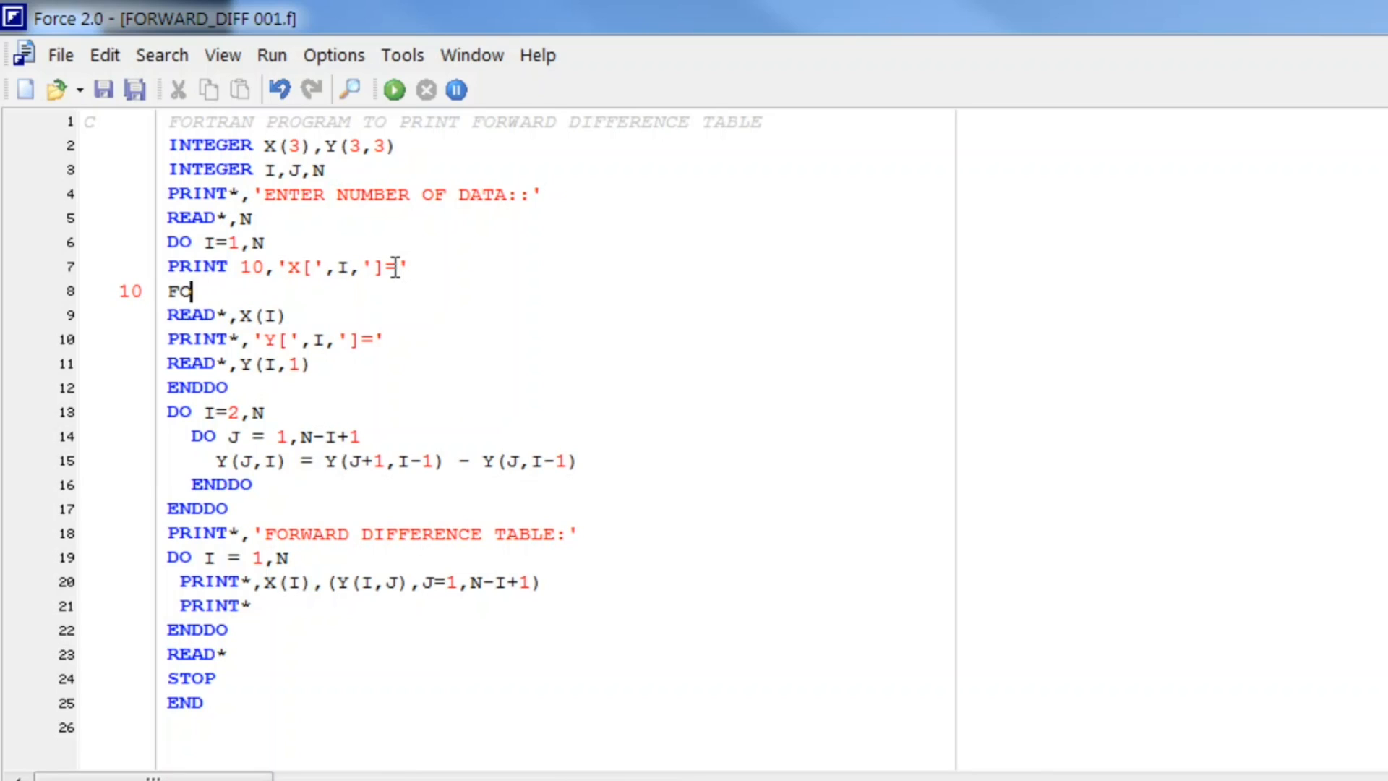
text(RMAT)
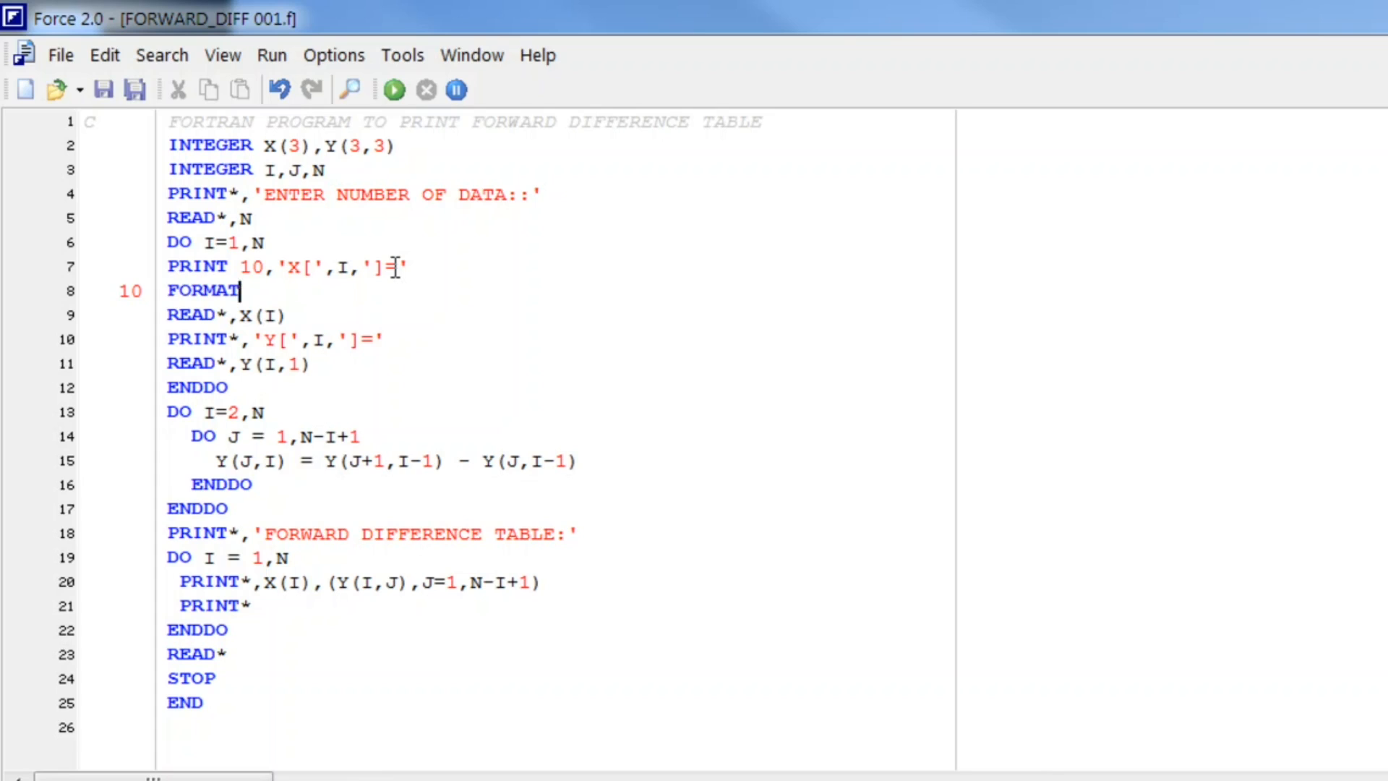
text(())
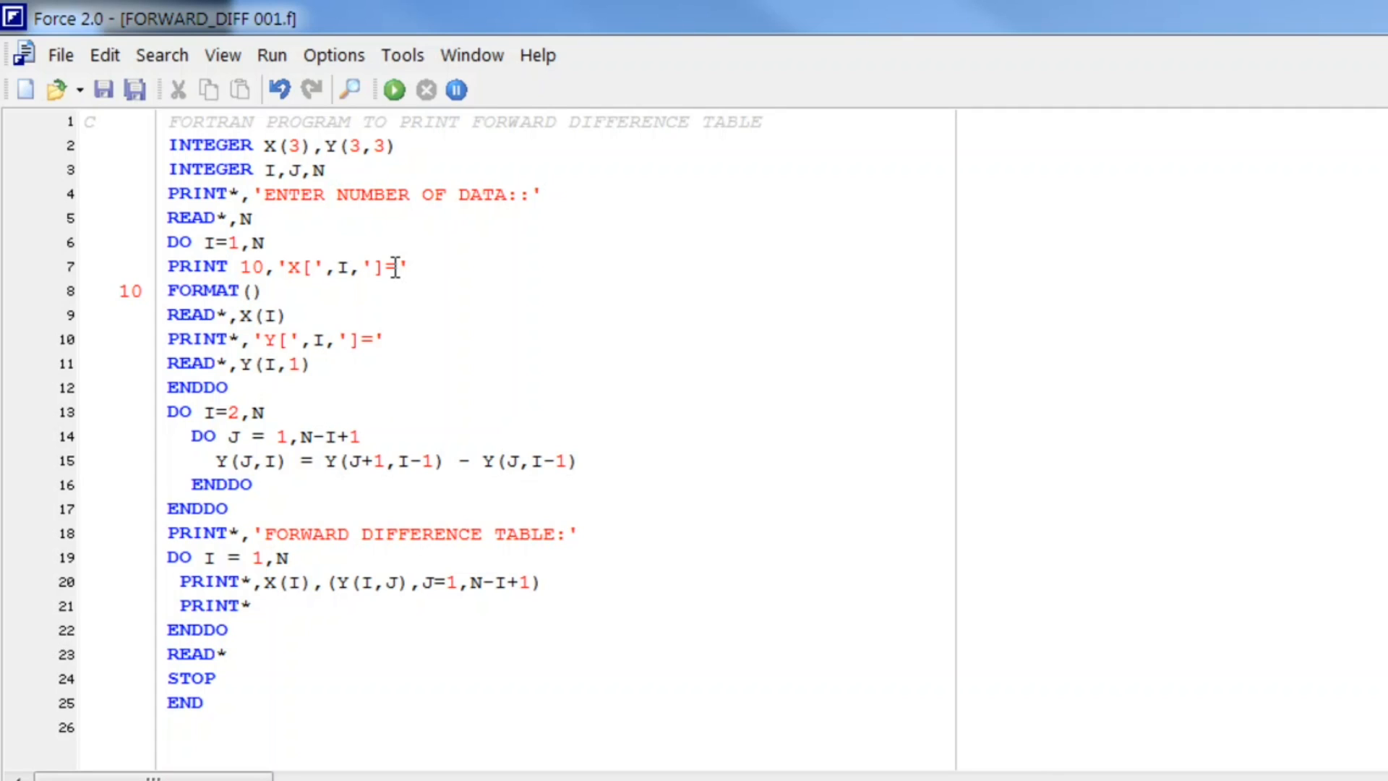
text(2X,)
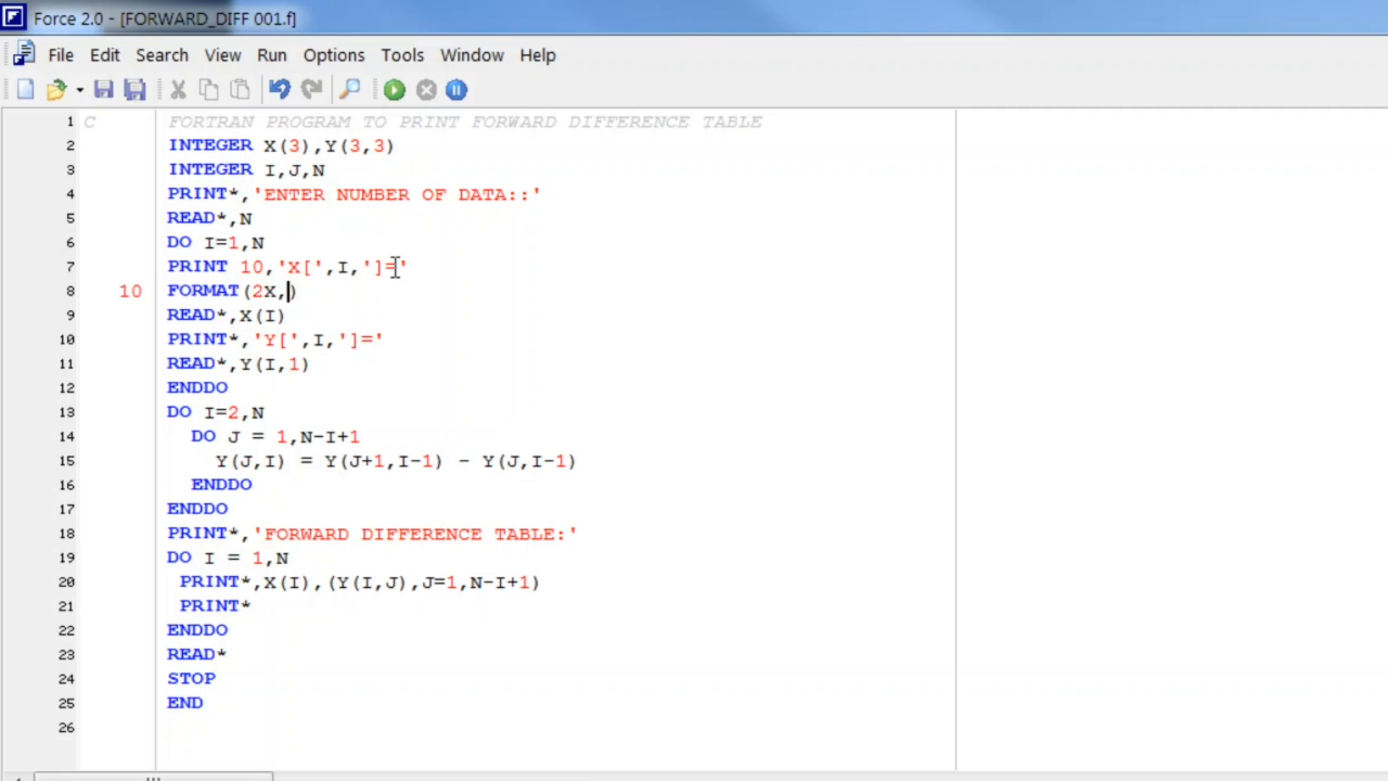
Move the prompt into FORMAT(2X,'X[',I2,']=') and make line 7 PRINT 10,I.
double_click(286, 266)
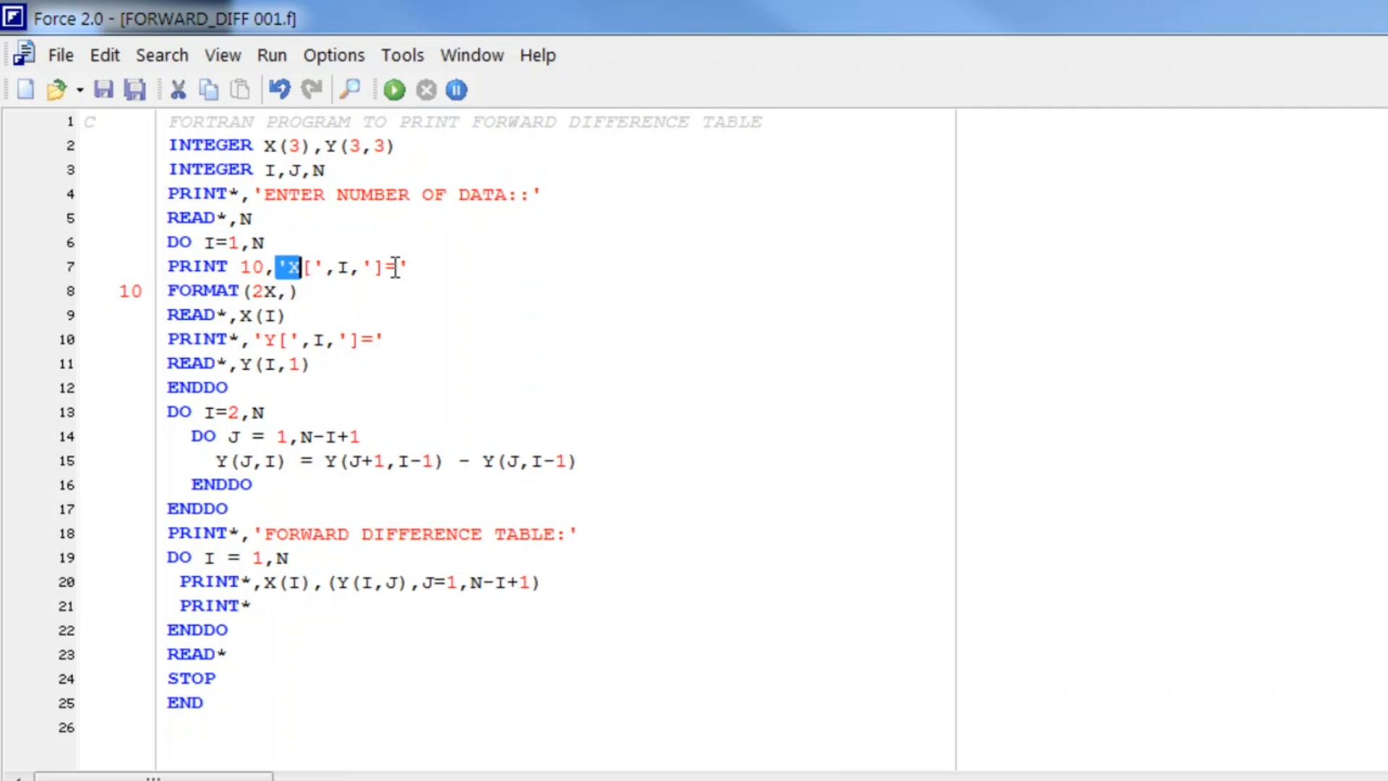
drag(283, 266, 405, 266)
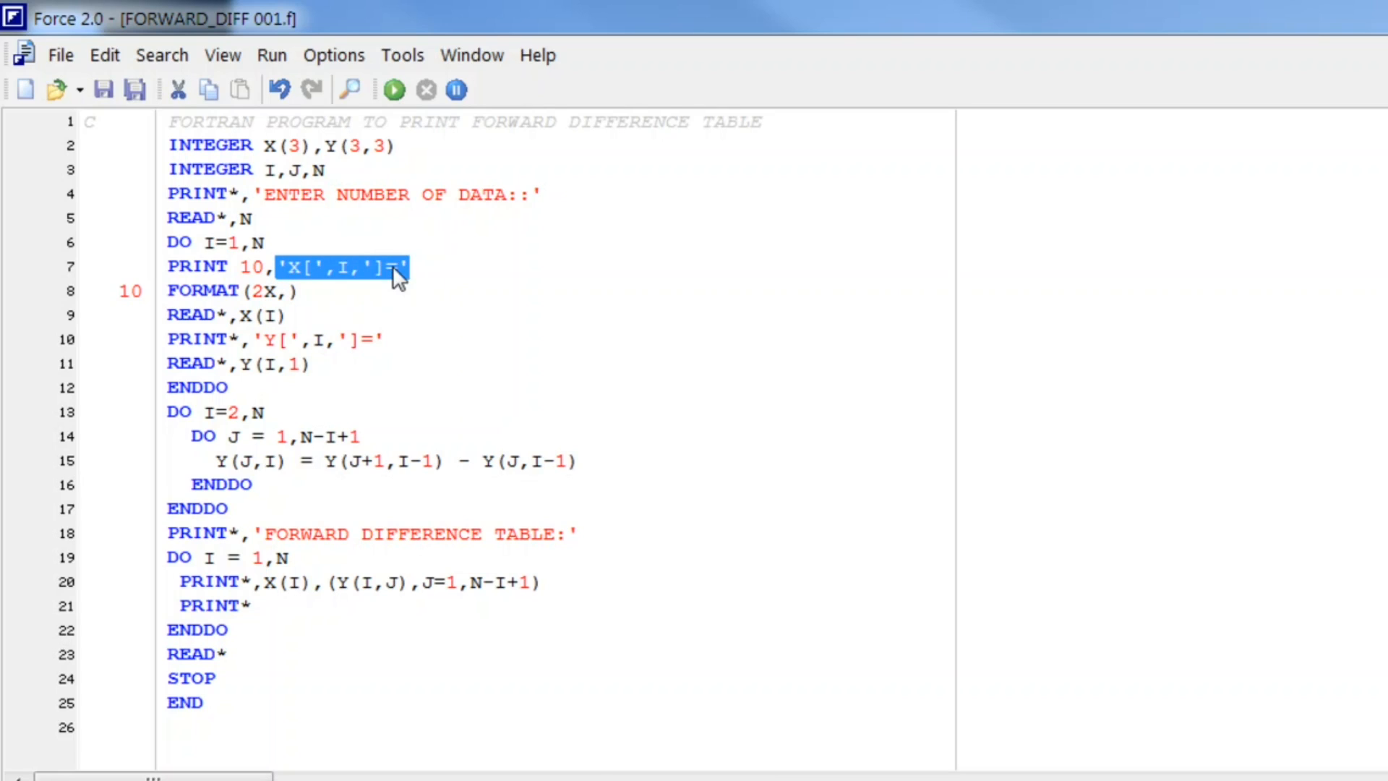
click(385, 293)
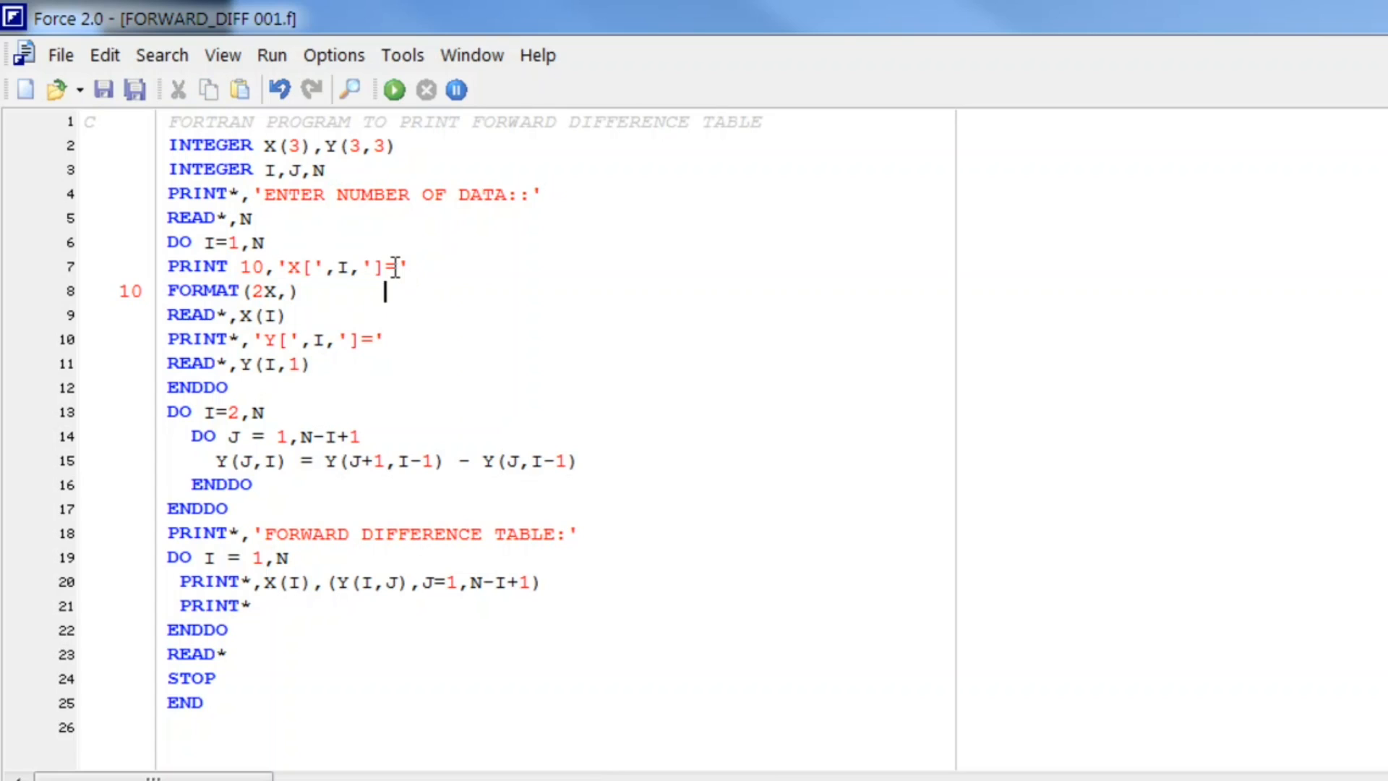
text('X[',I,']=')
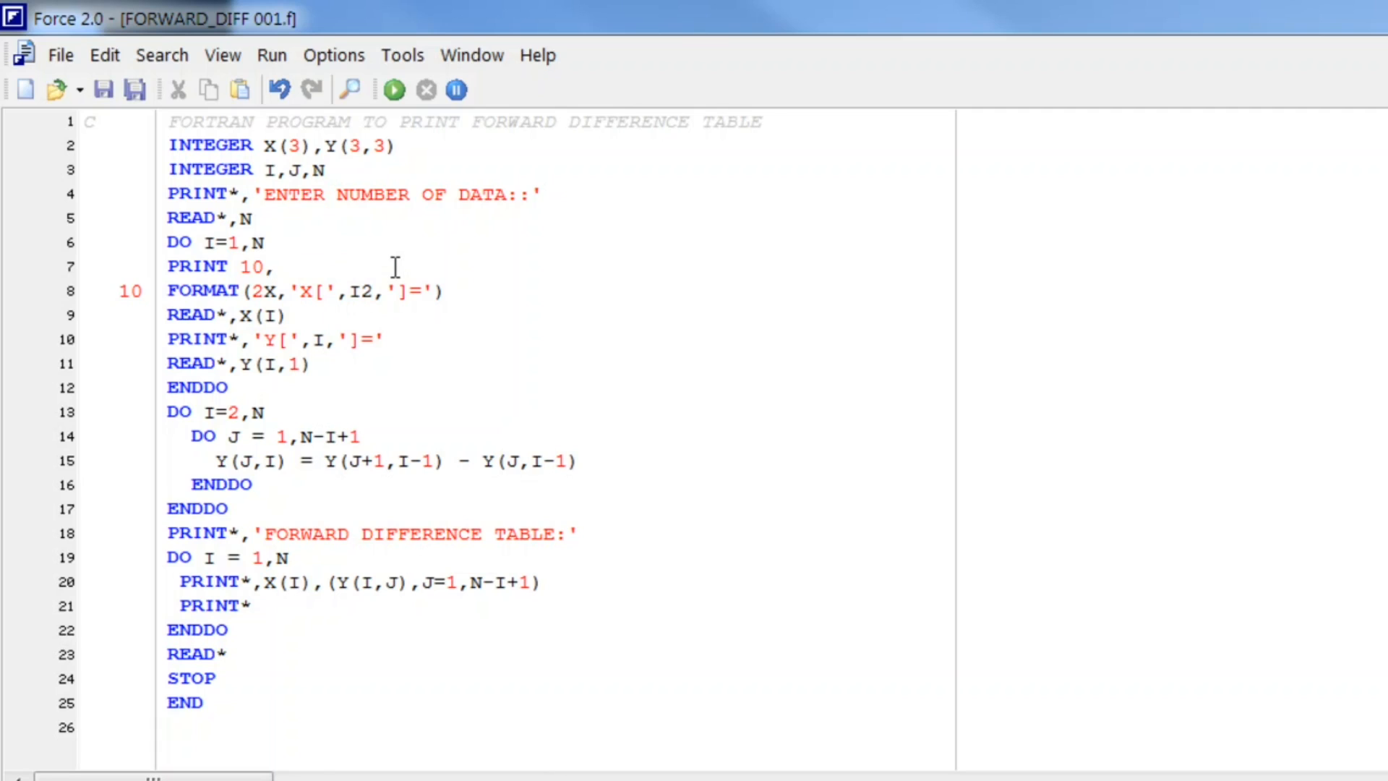
text(I)
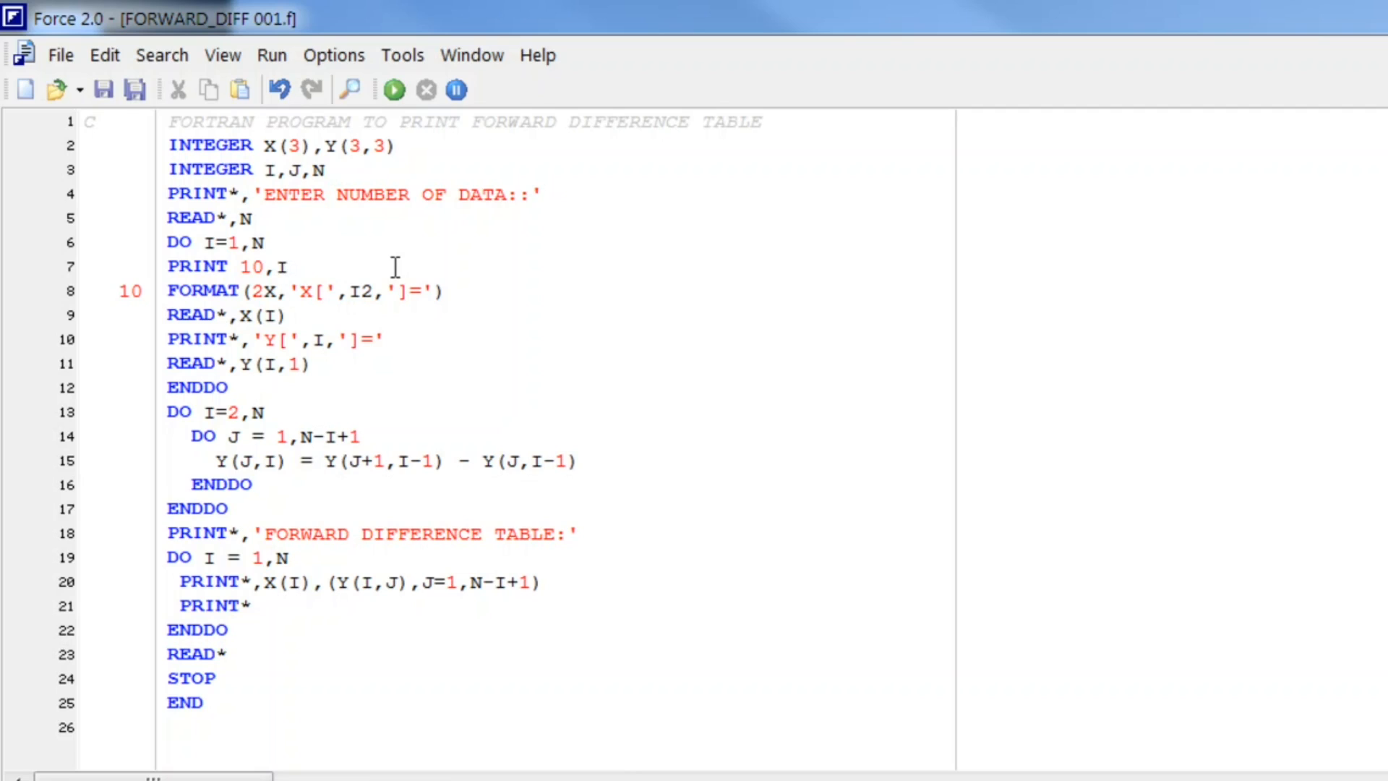
Change the X(I) read on line 9 to READ 20.
click(216, 313)
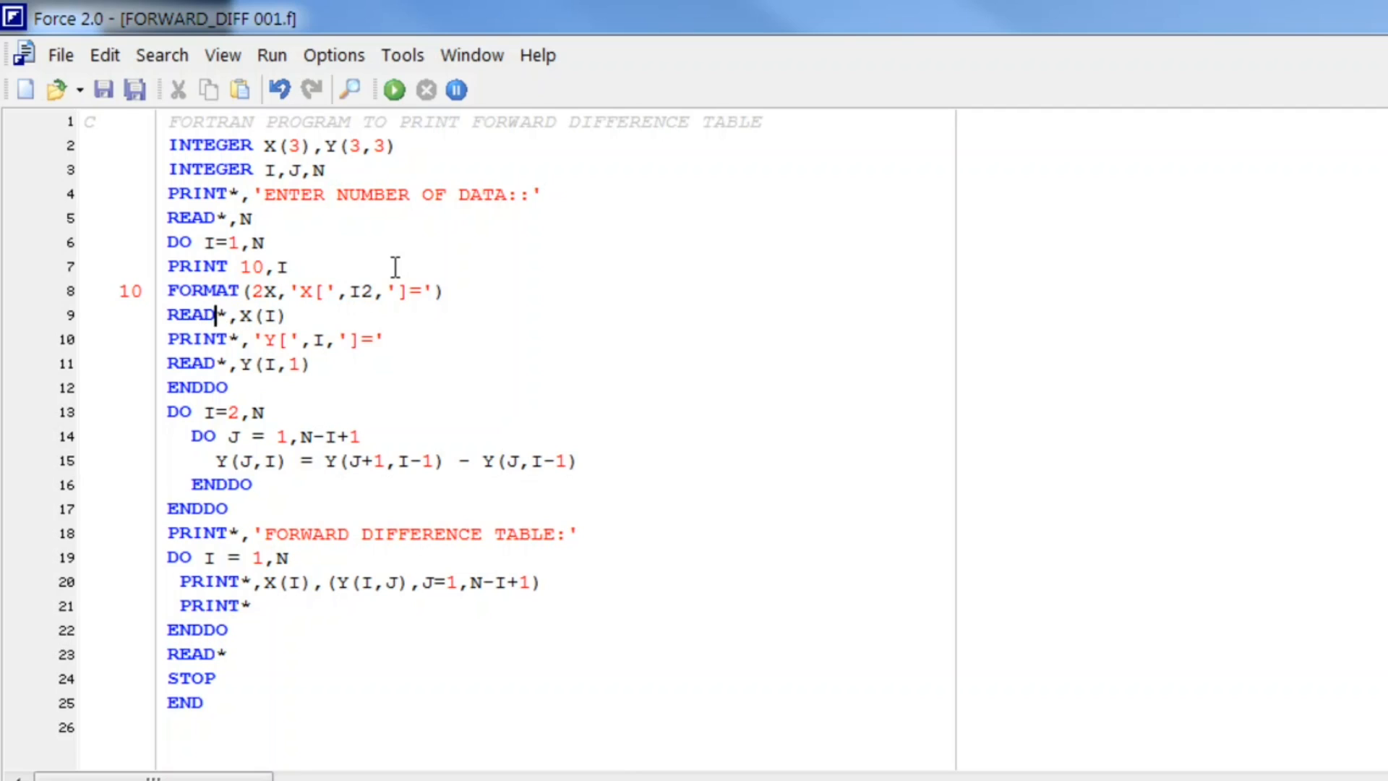
text(20)
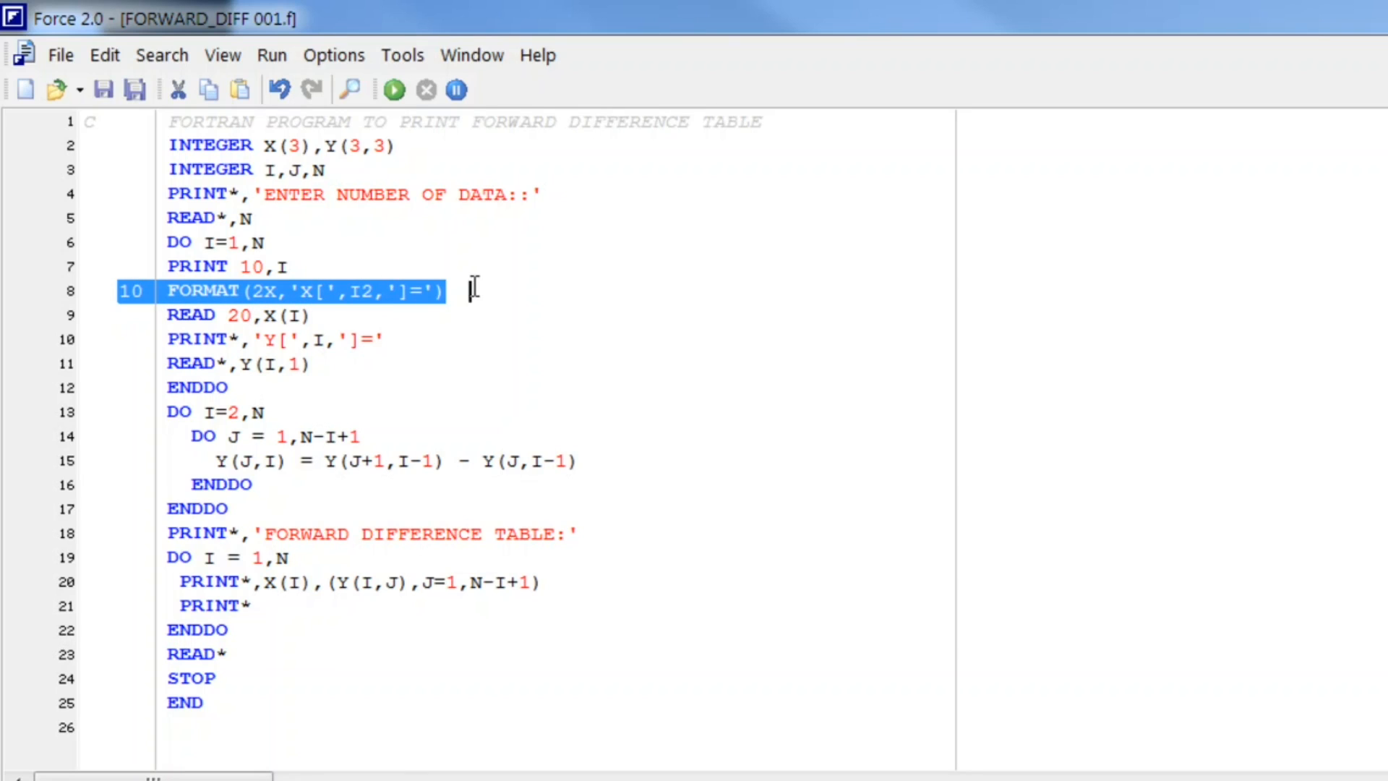
Duplicate the FORMAT line directly beneath line 10.
click(397, 338)
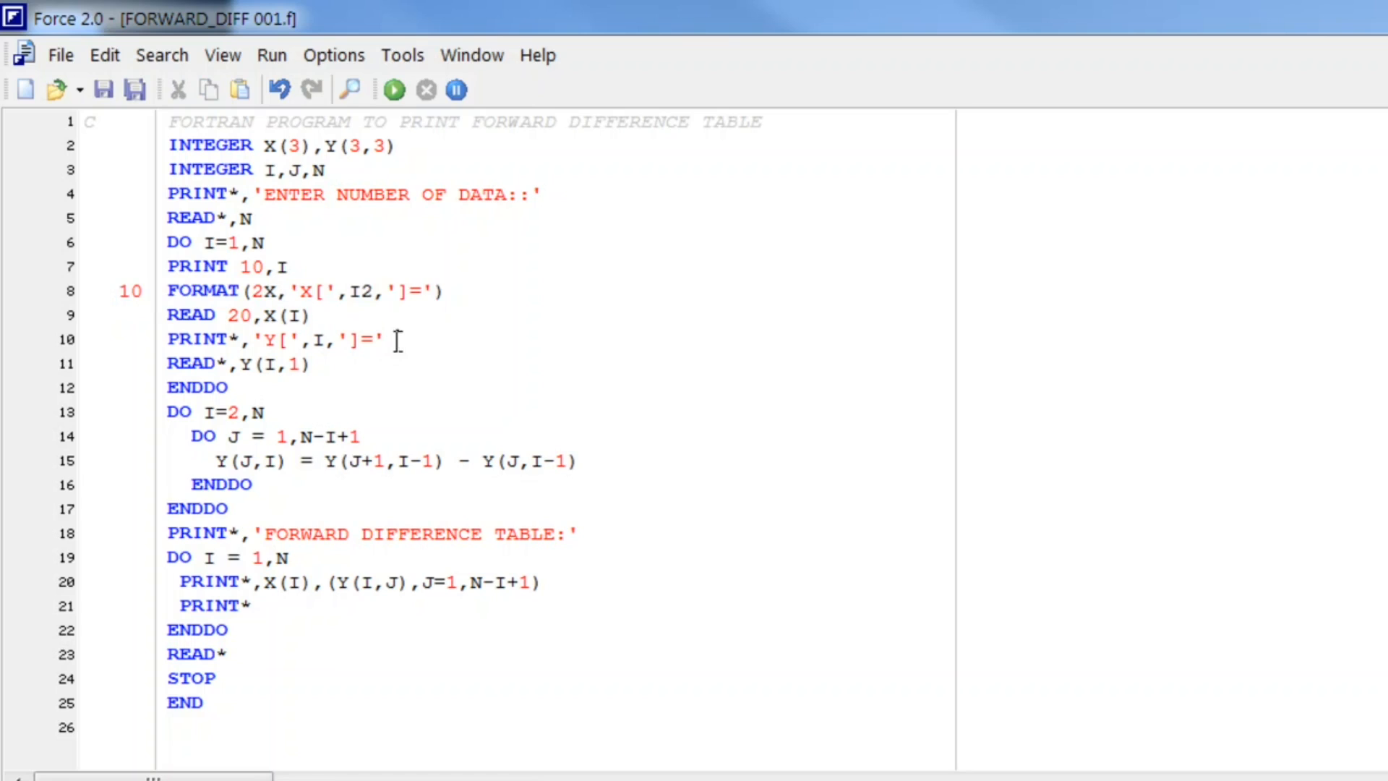
key(Return)
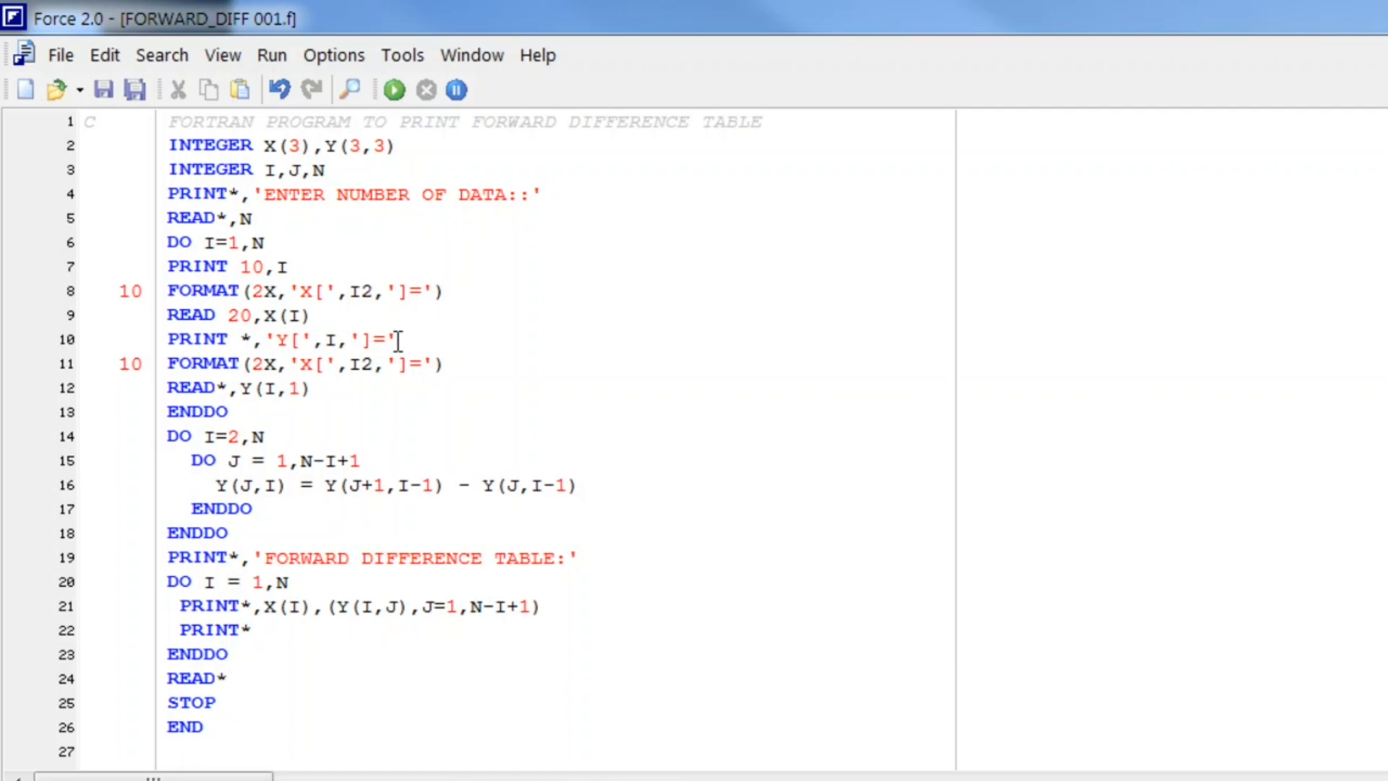
Rewrite line 10 as PRINT 20,I, make the copied FORMAT read 'Y[', and start X(4),Y(4 on line 2.
click(228, 314)
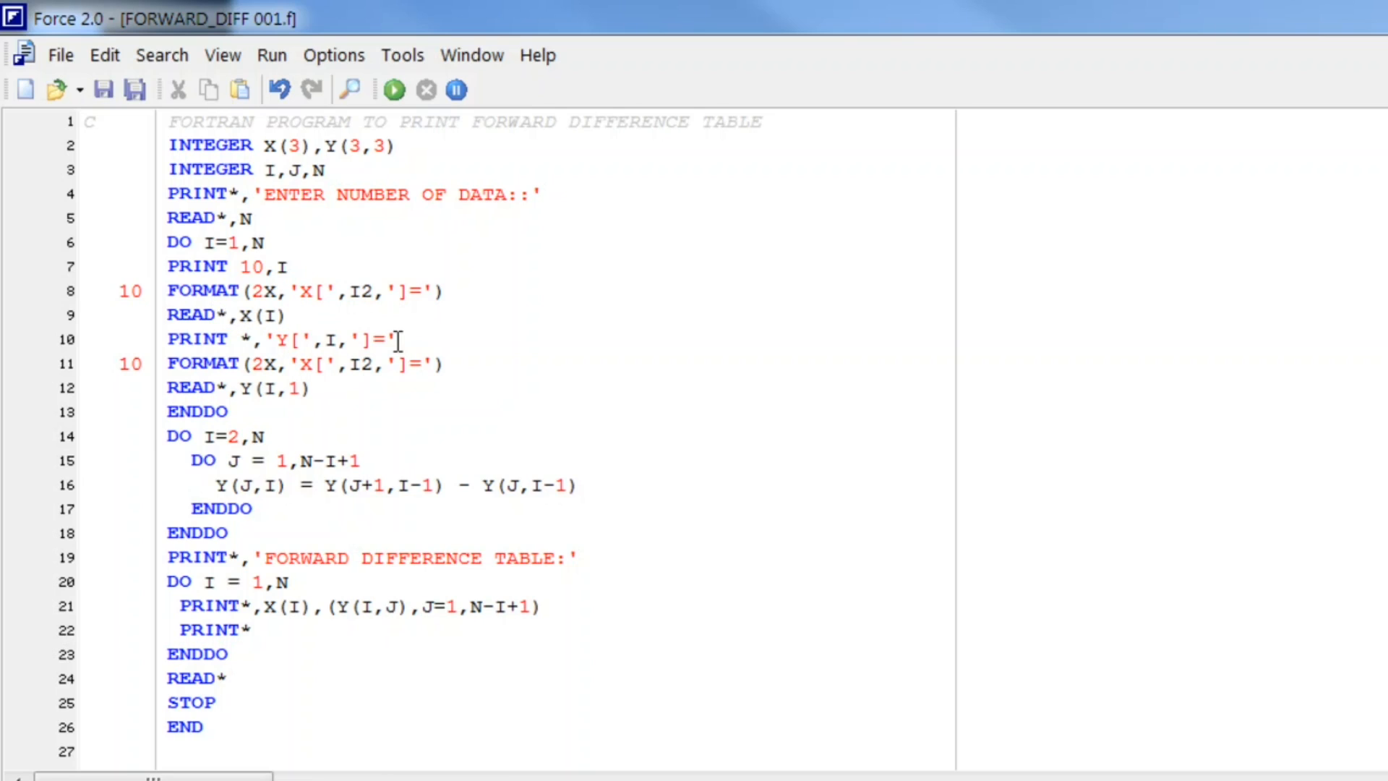
text(2)
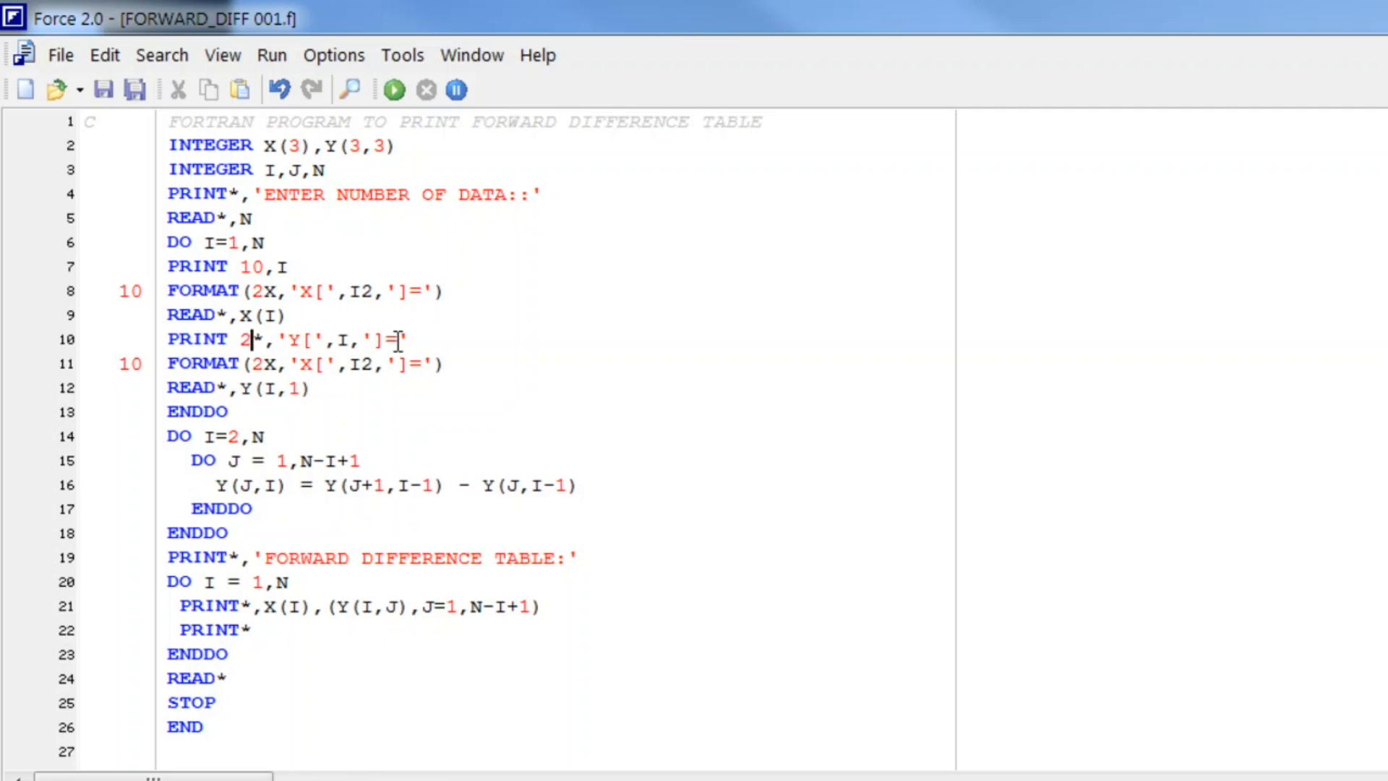
text(0,)
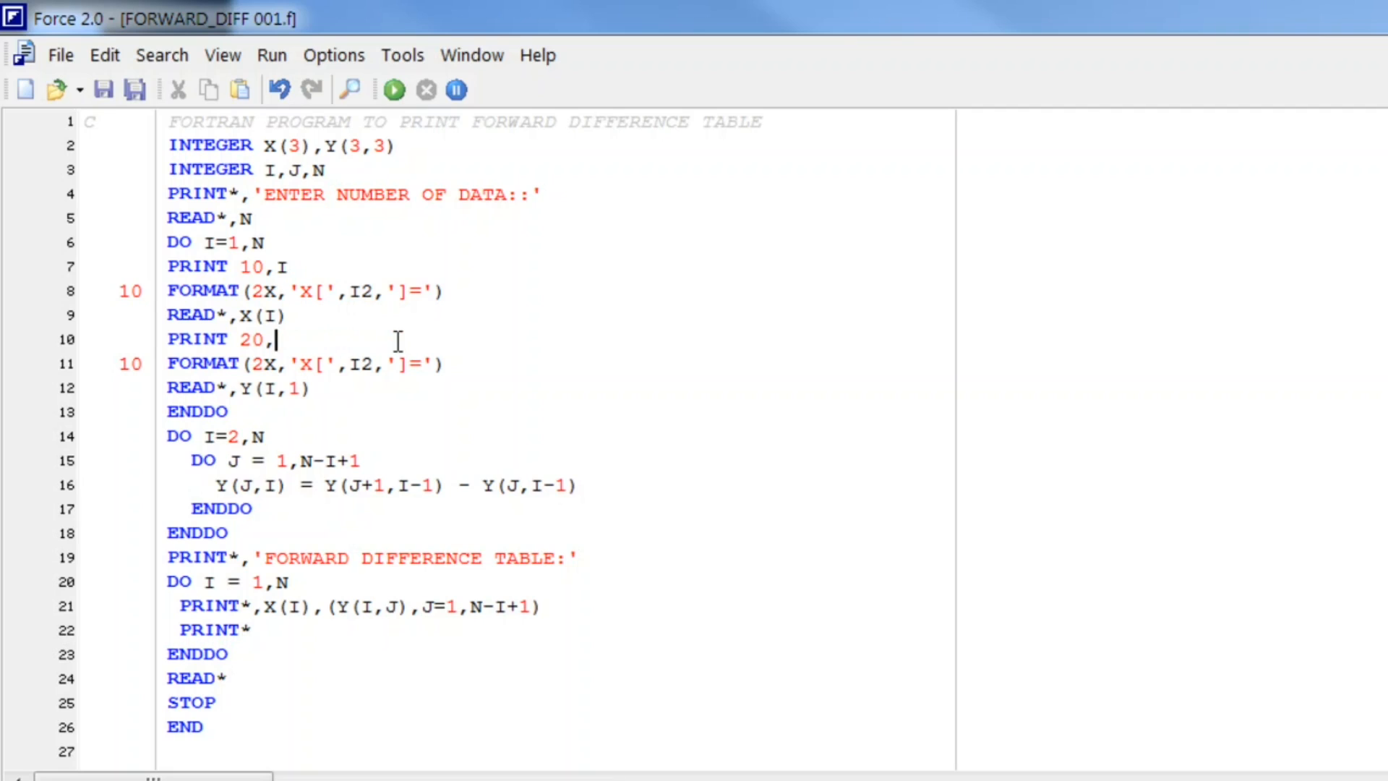
text(I)
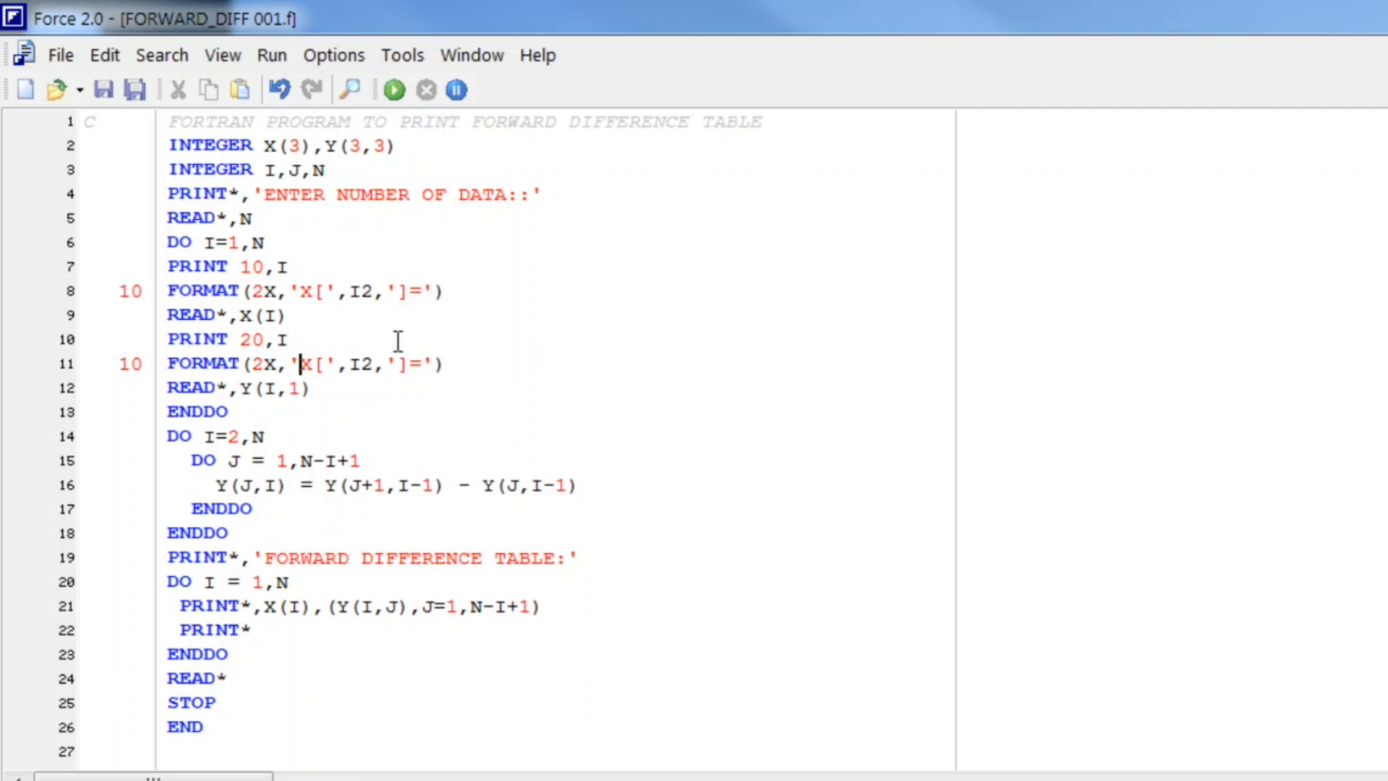
text(Y)
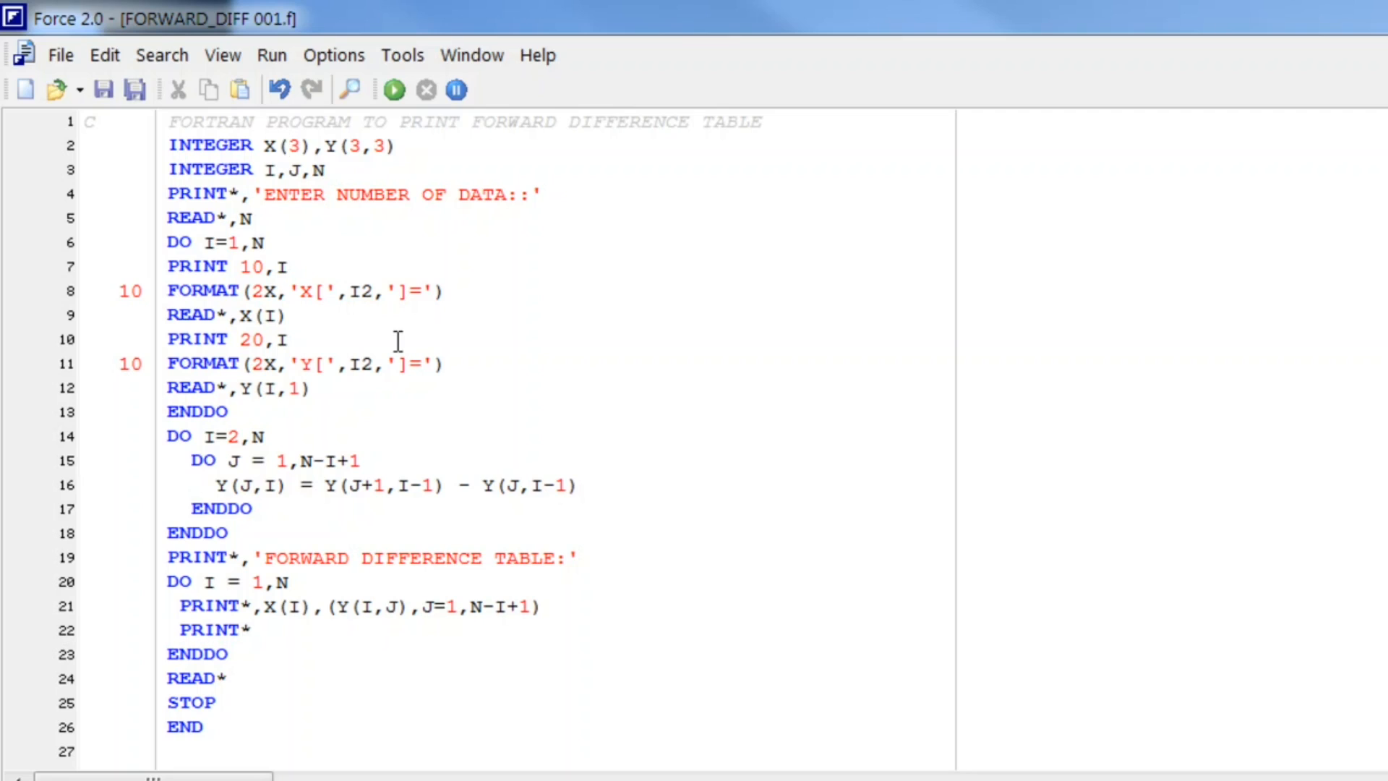
text(4)
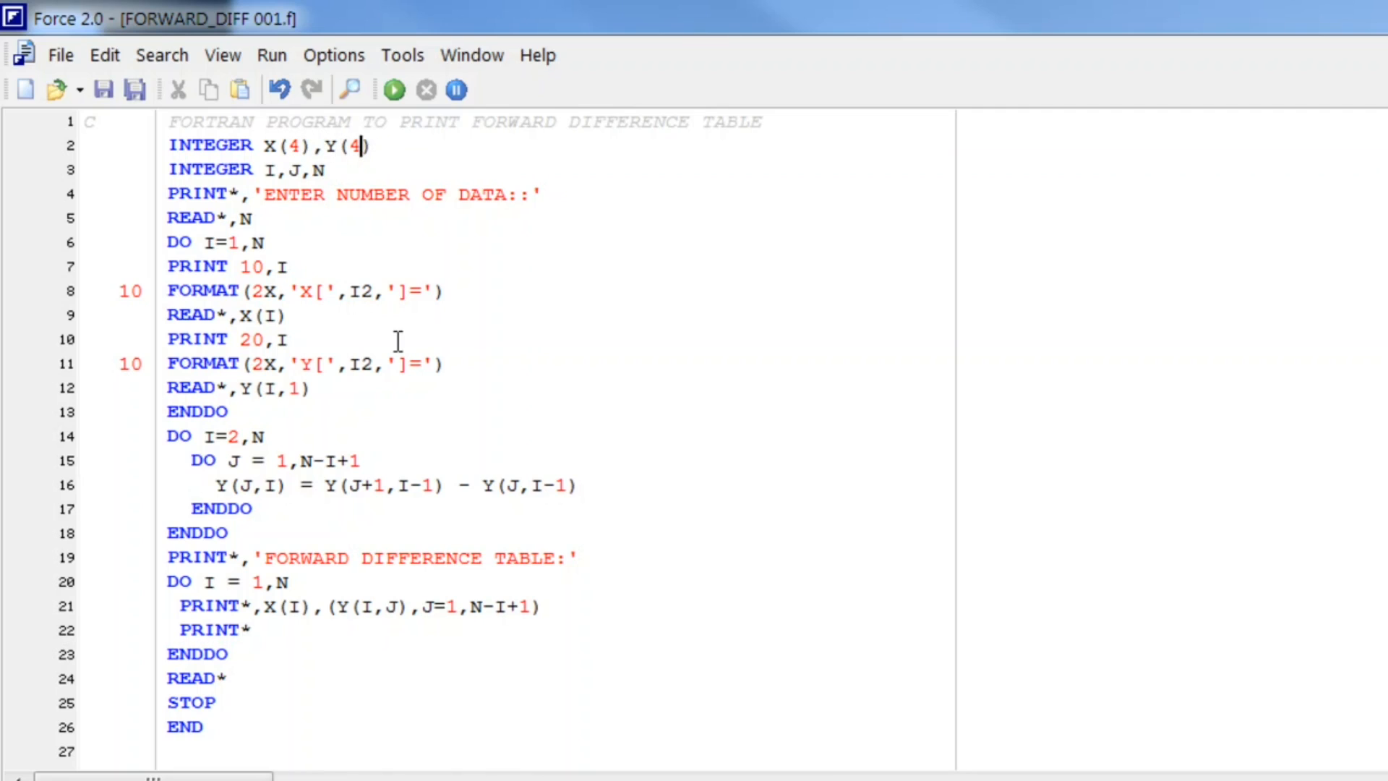
Declare INTEGER X(4),Y(4,4), label the Y FORMAT line 20, and compile the file.
text(,4)
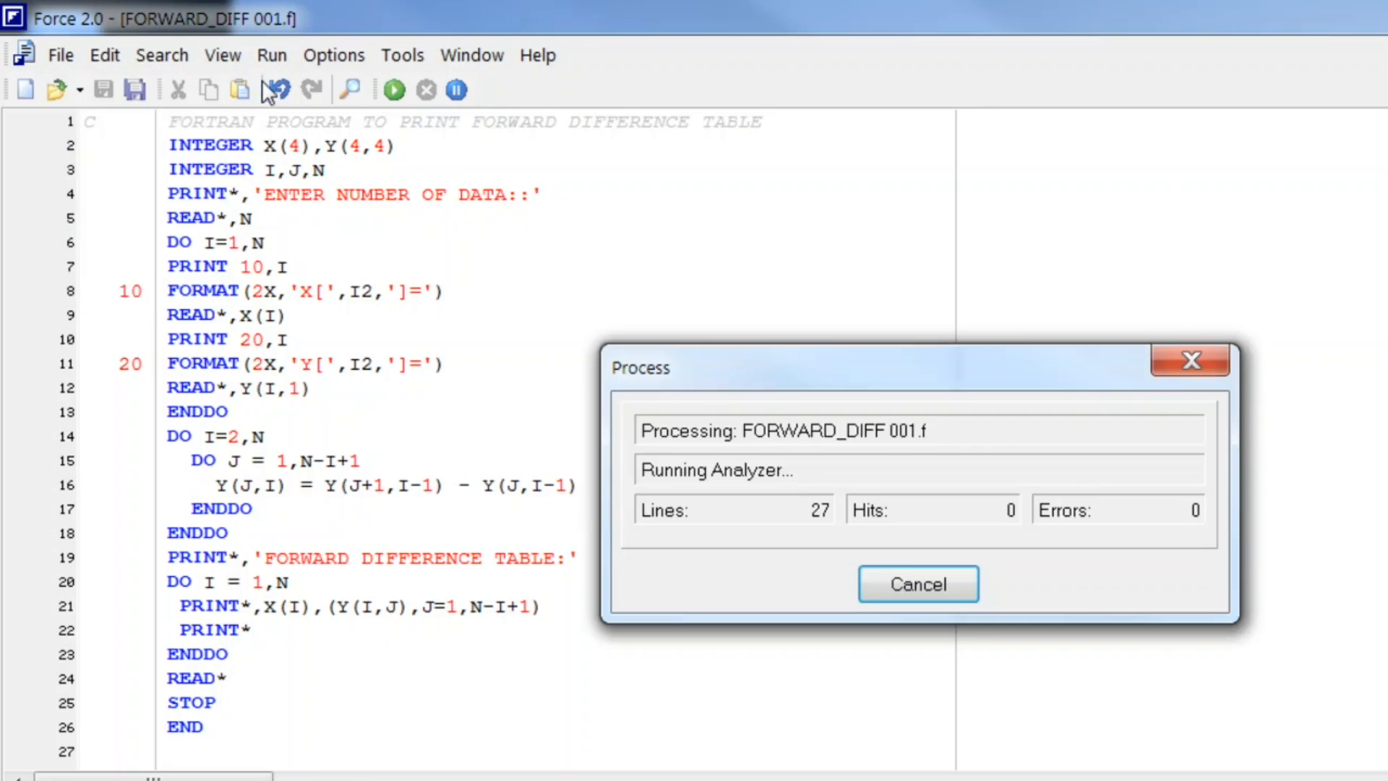
click(917, 583)
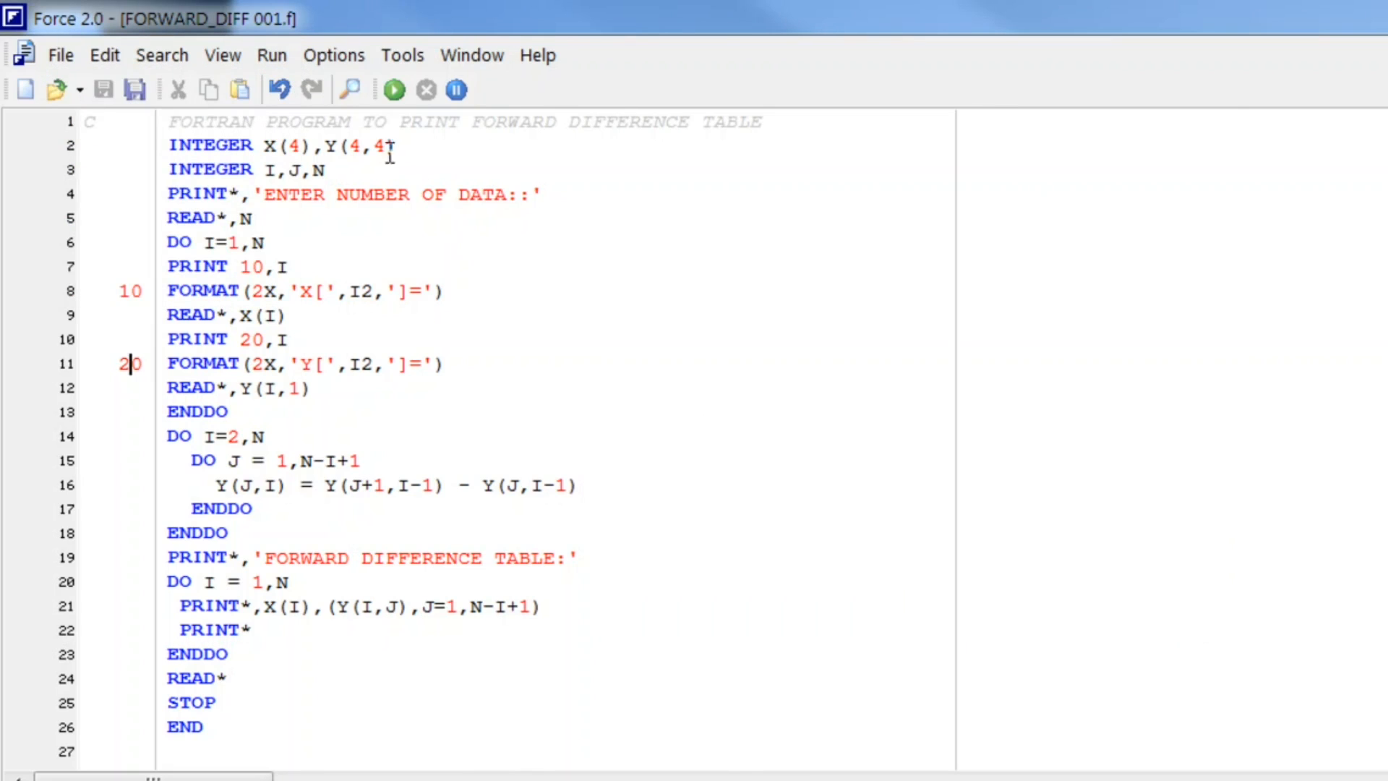
click(392, 89)
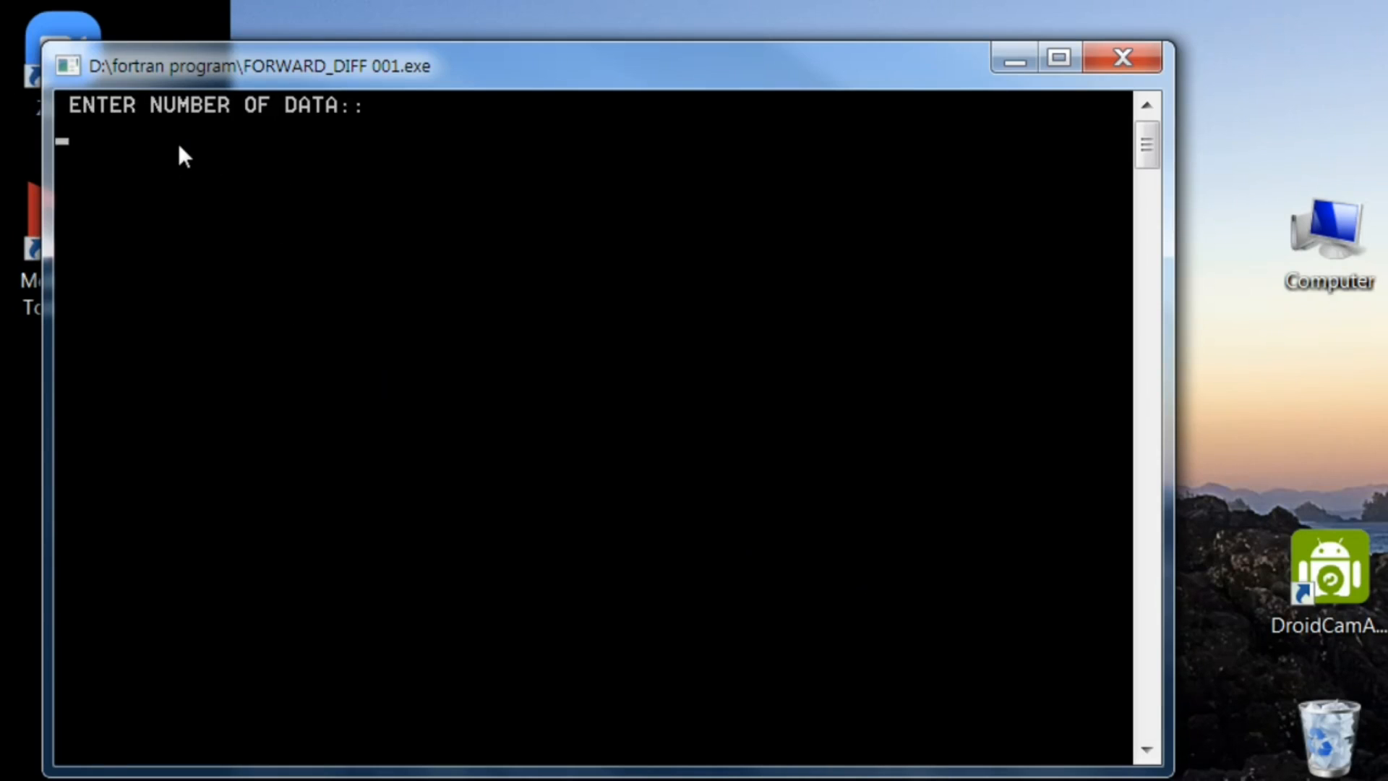
Enter 4 data points: X values 3-6 with Y values 12, 25, 56, 78.
text(4)
text(3)
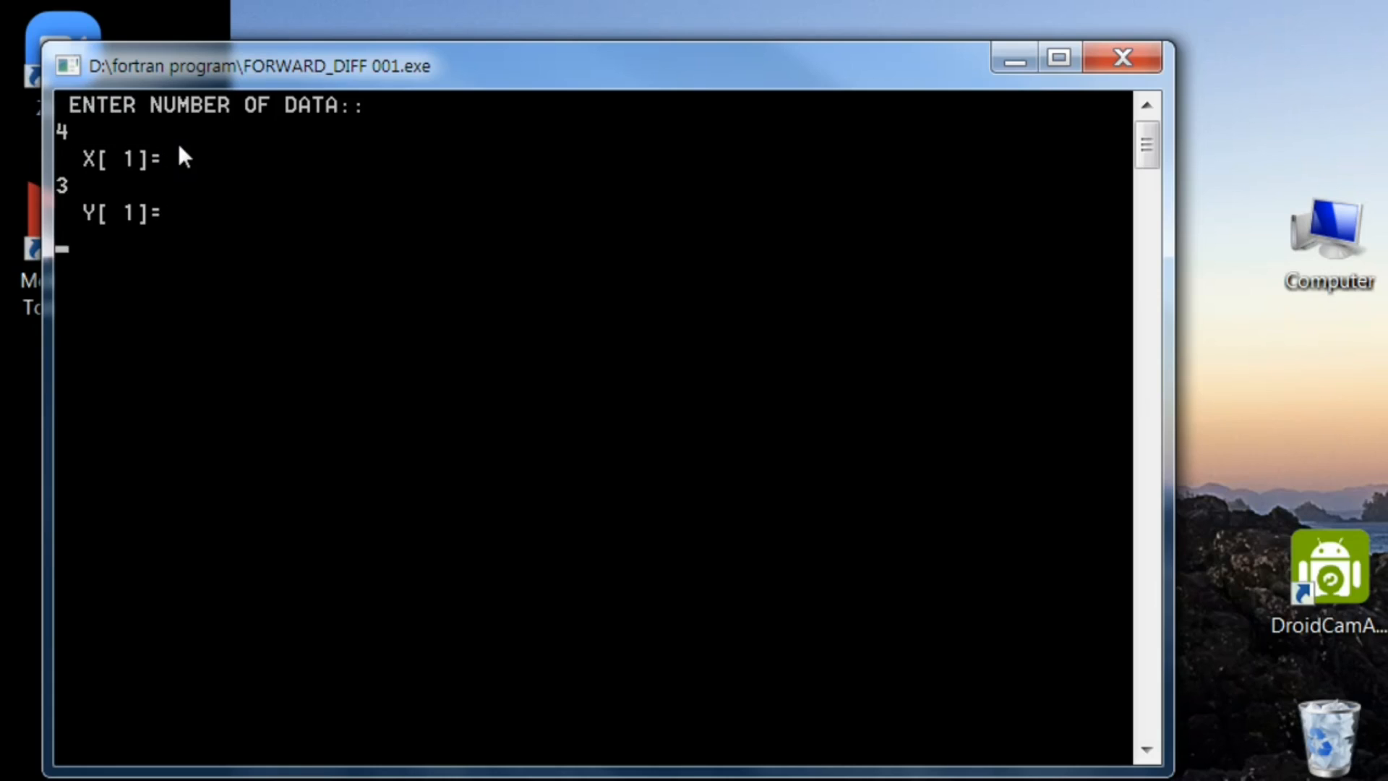
text(12)
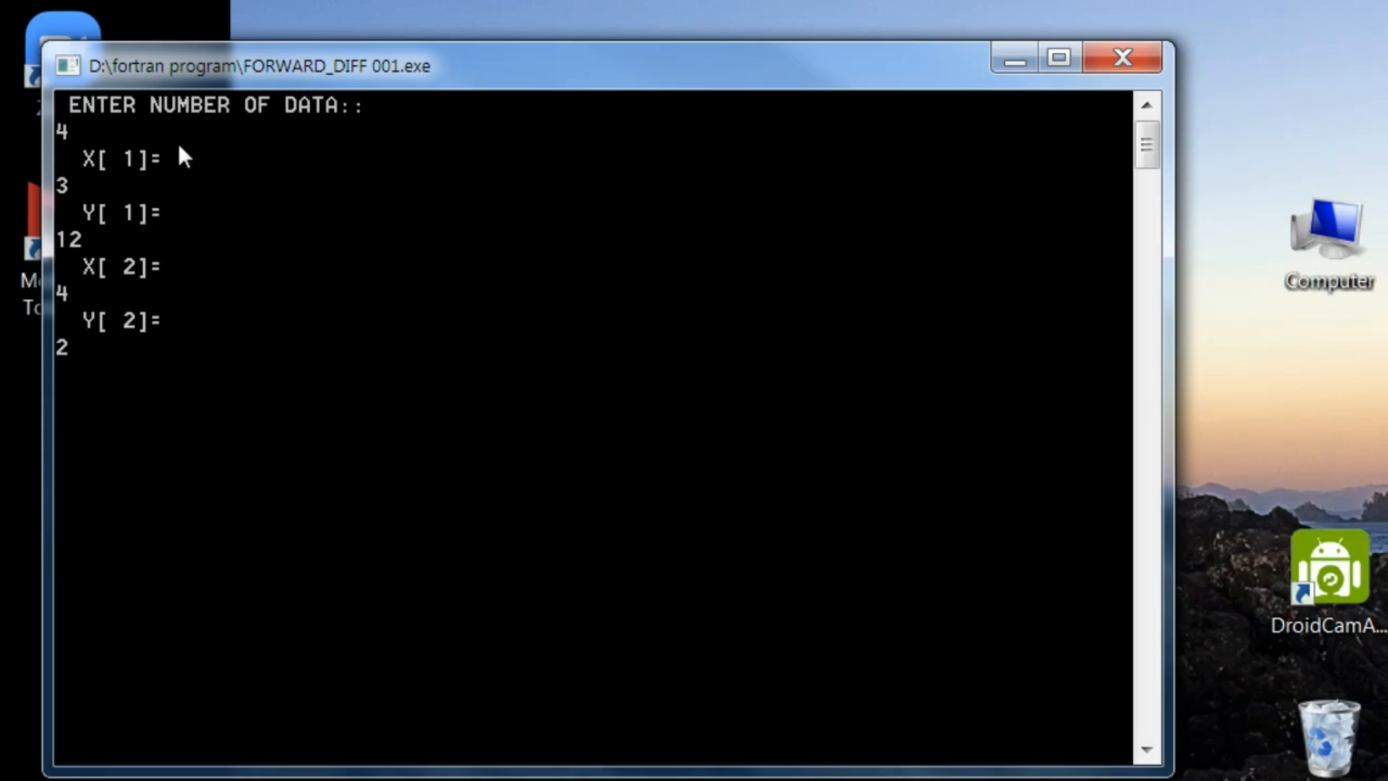
text(25)
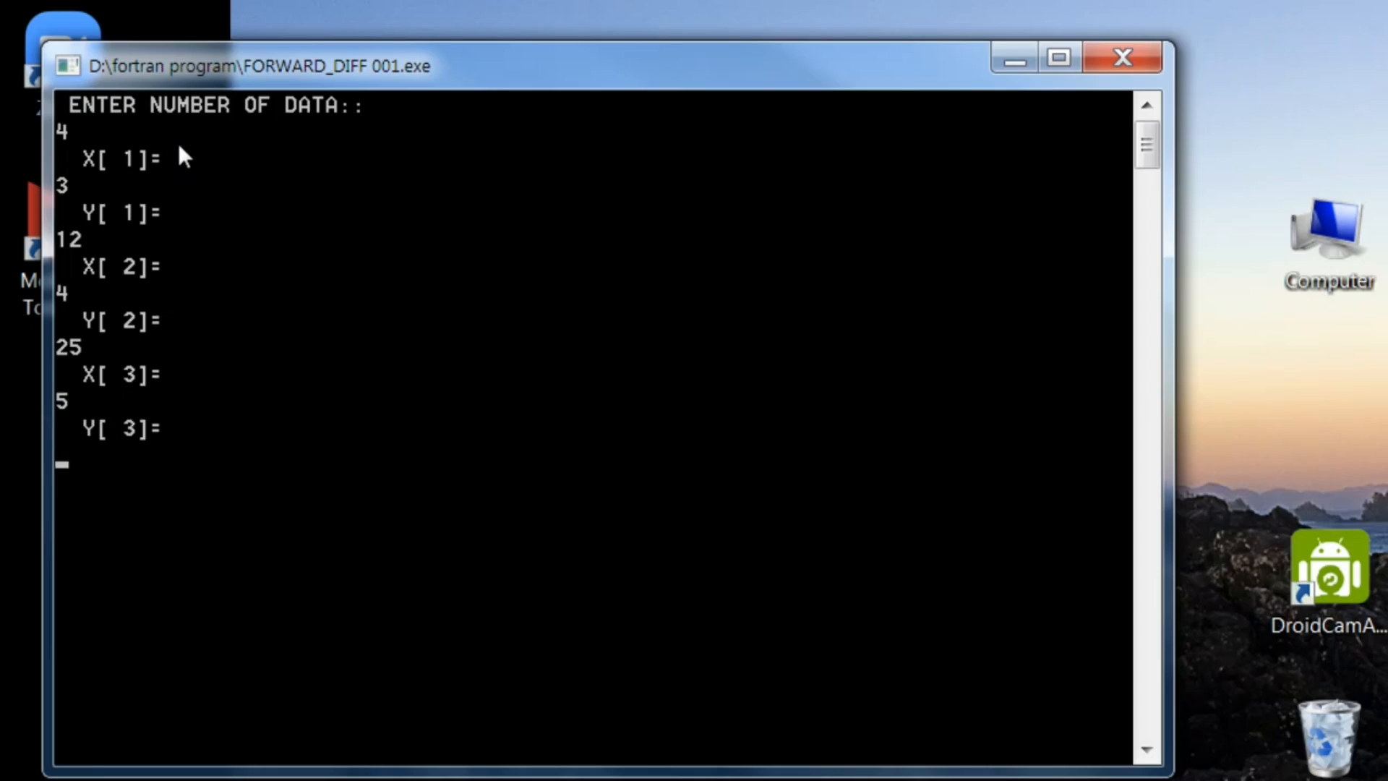
text(56)
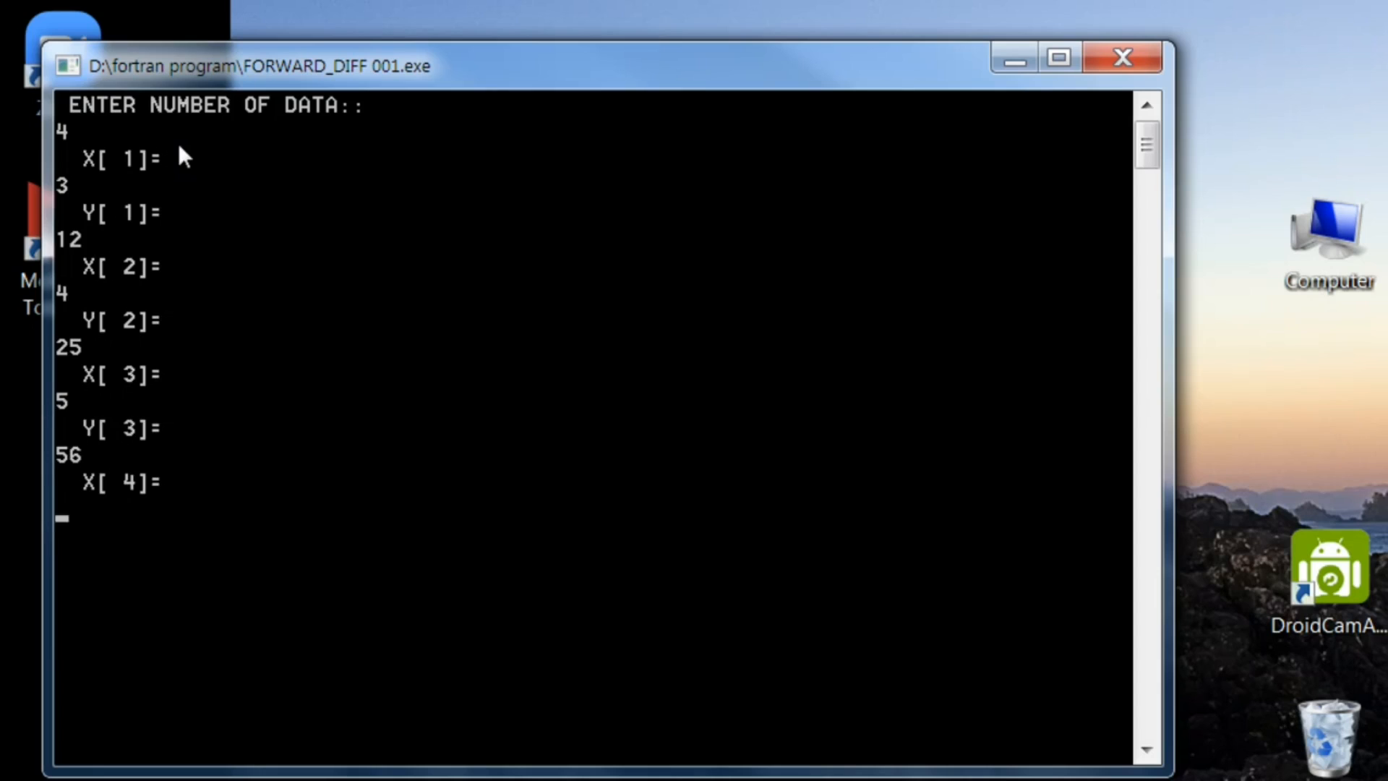
text(6)
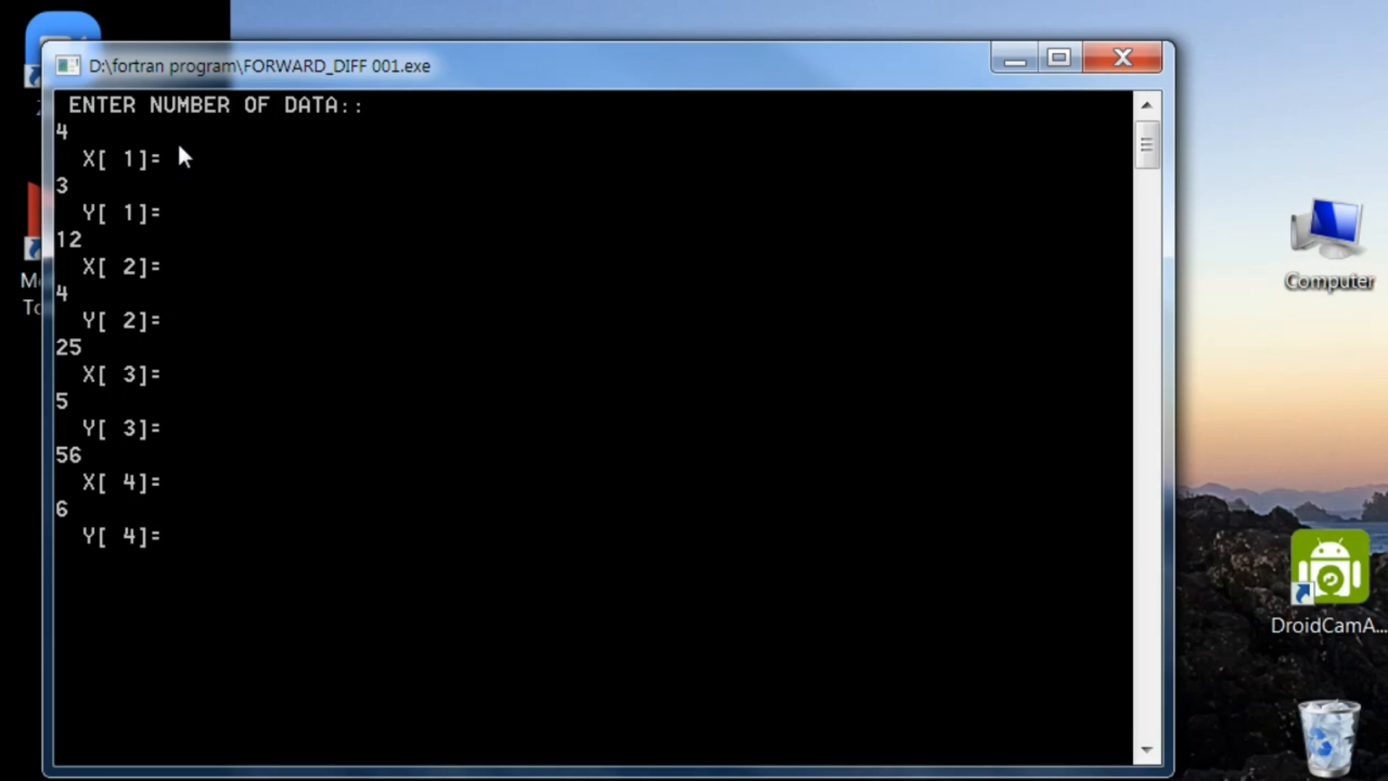
text(78)
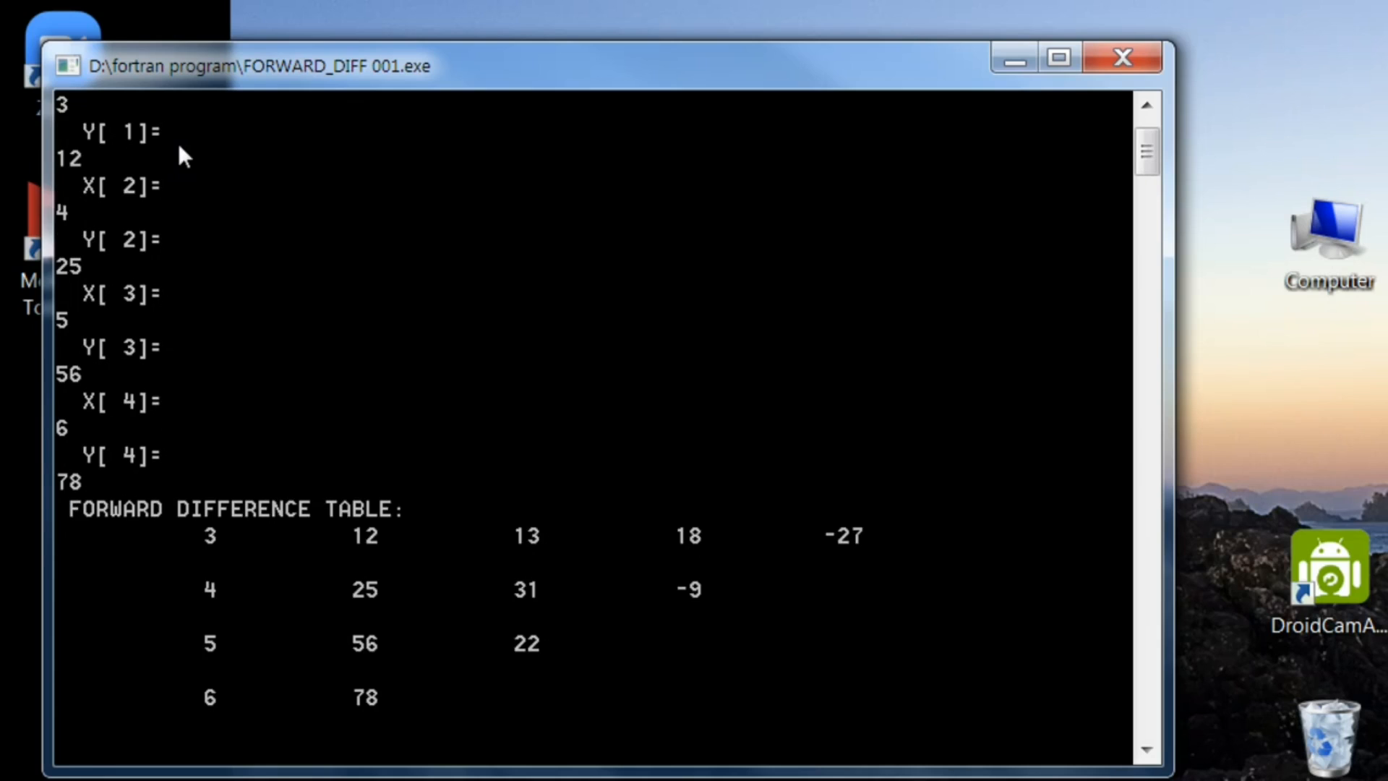
mouse_move(495, 702)
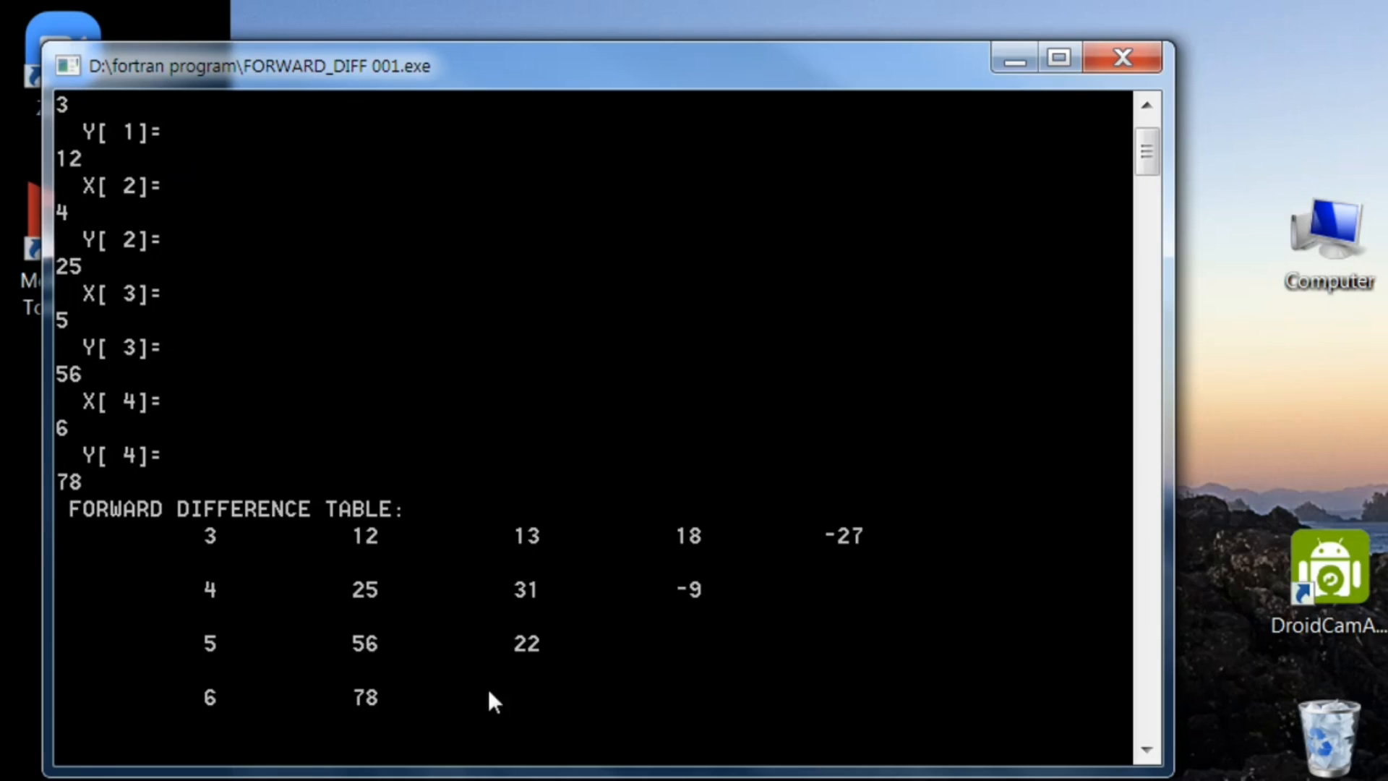
mouse_move(632, 638)
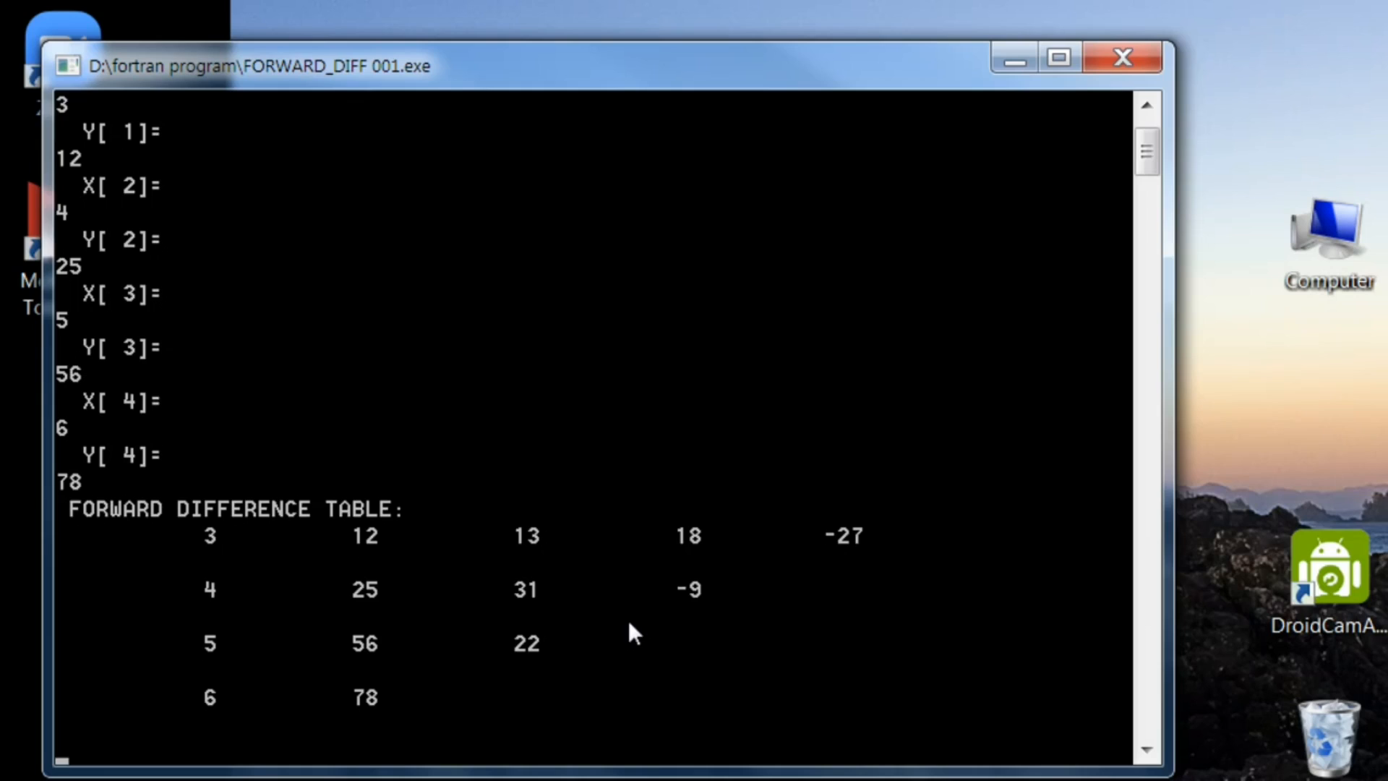
mouse_move(964, 129)
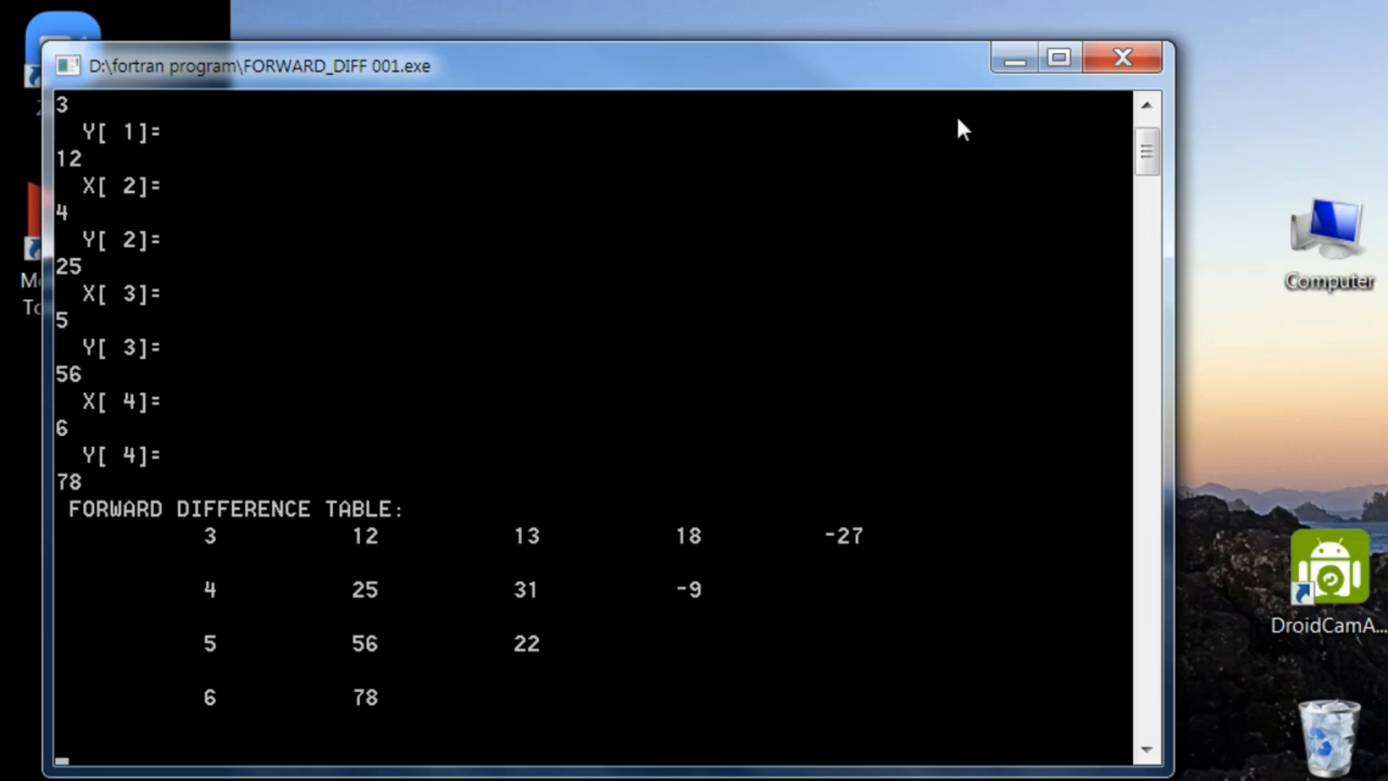
Close the console after the table (top row 3 12 13 18 -27) is printed.
click(1122, 58)
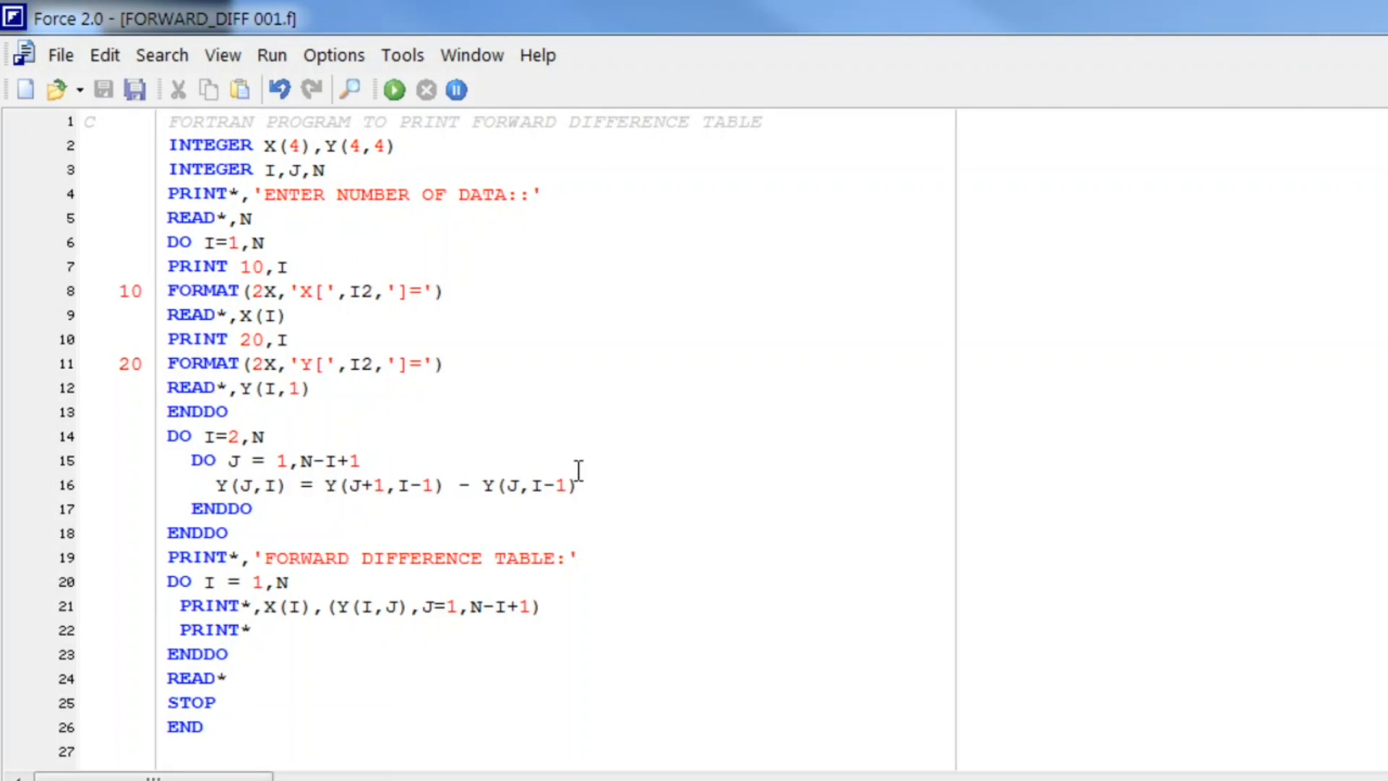
mouse_move(587, 461)
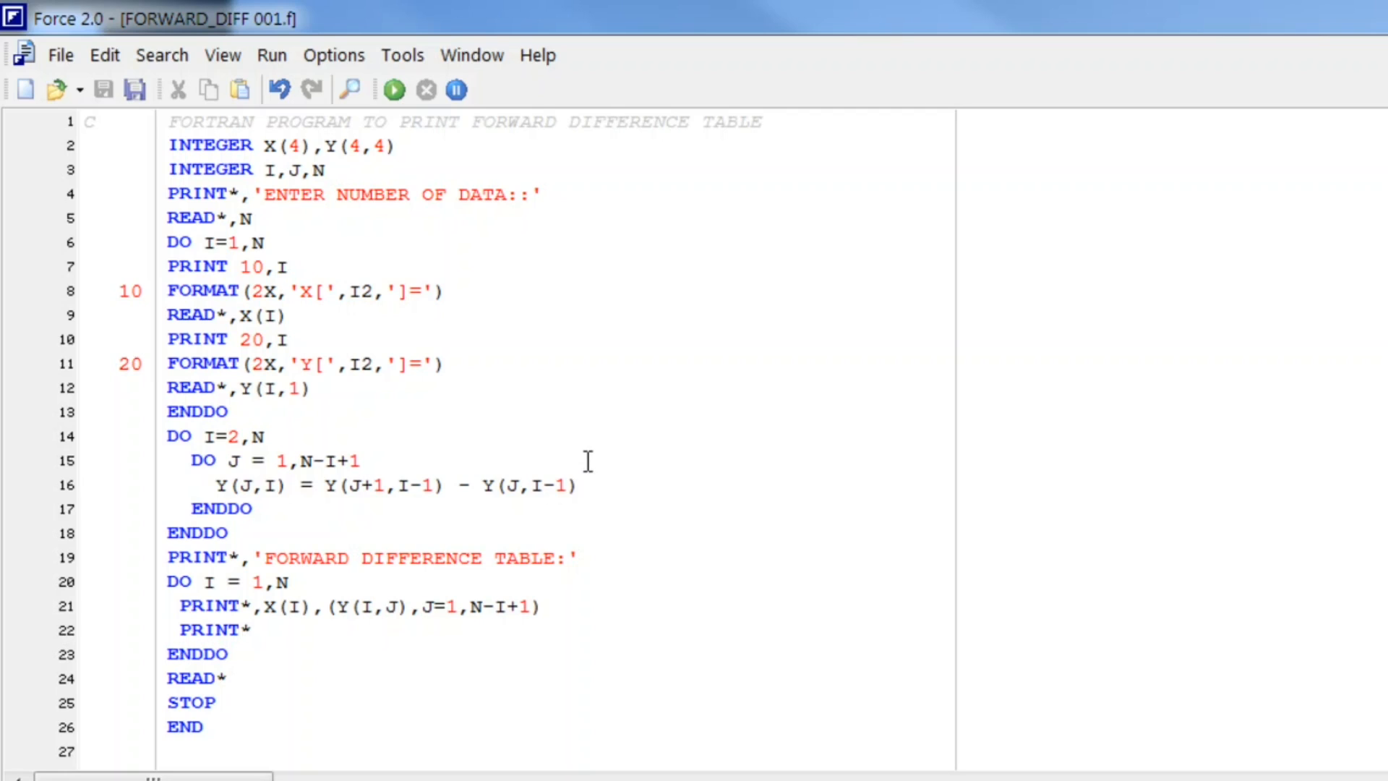
mouse_move(1005, 549)
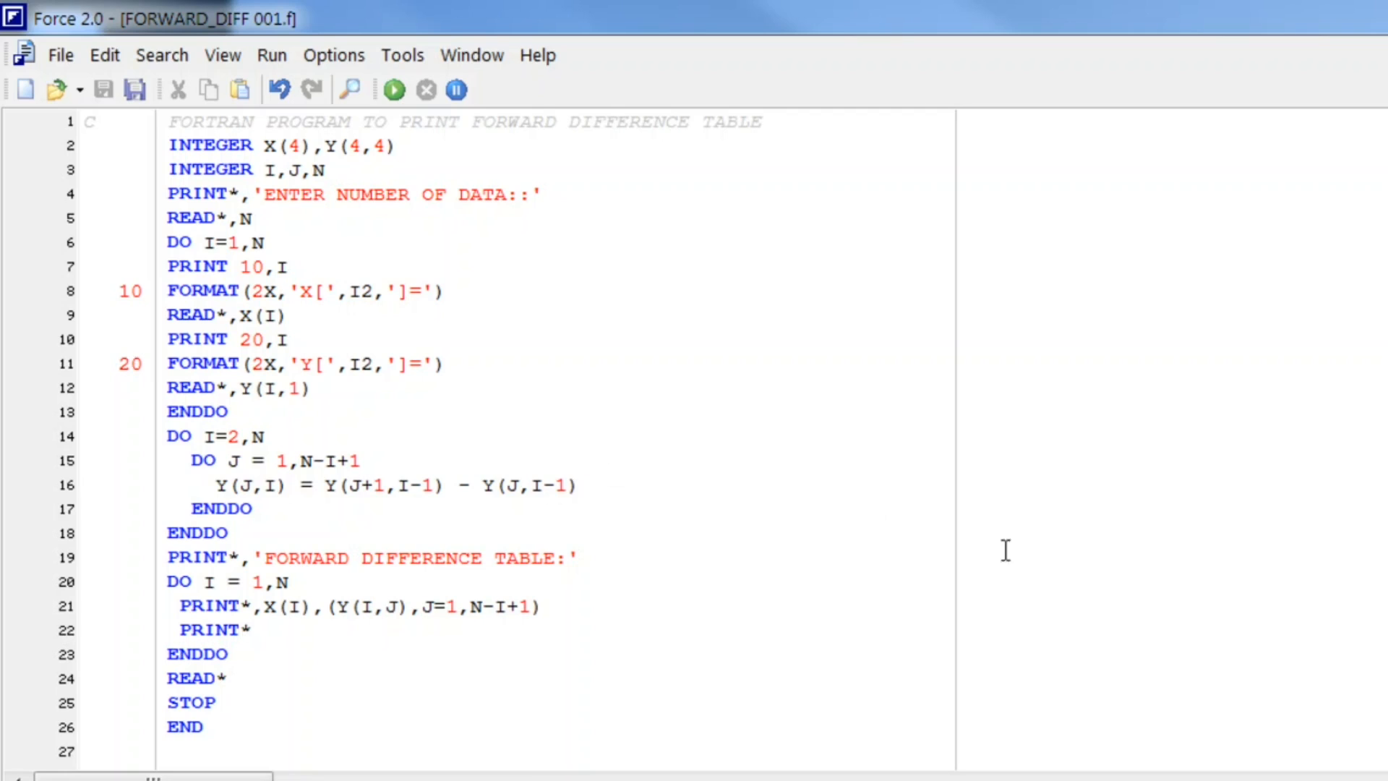